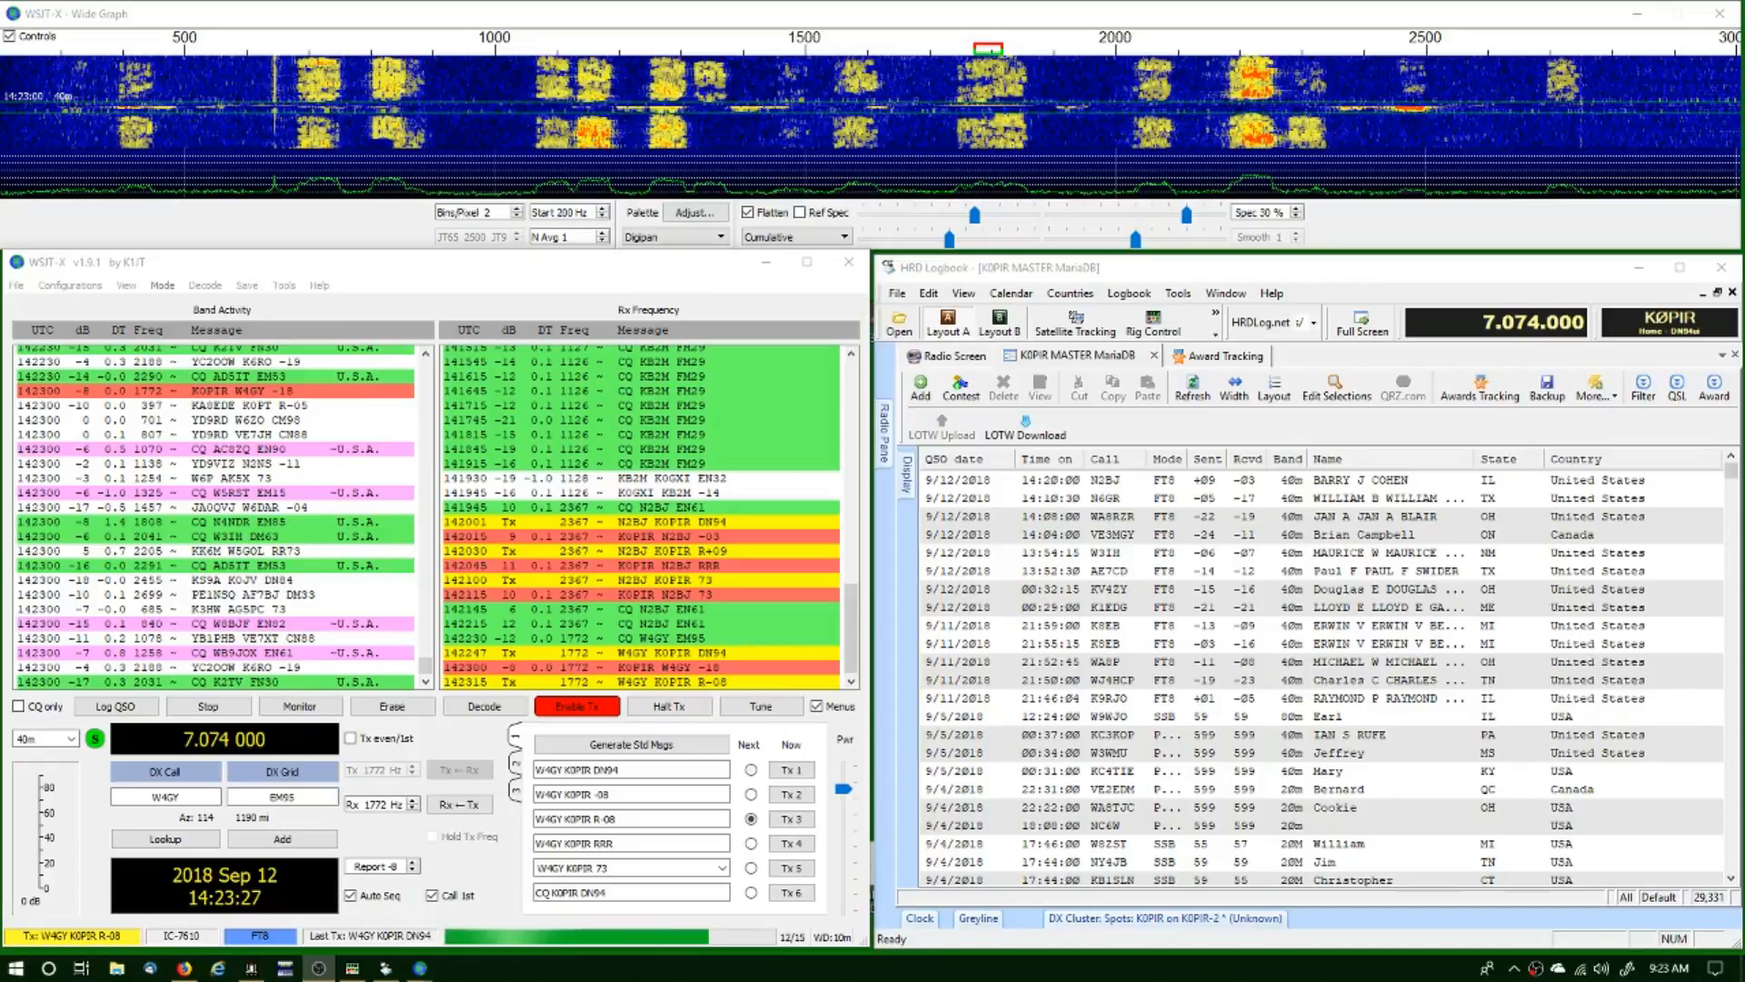
Complete the 40m FT8 exchange with W4GY until Log QSO shows reports -08 and -18
{"action": "left_click", "coordinate": [299, 704]}
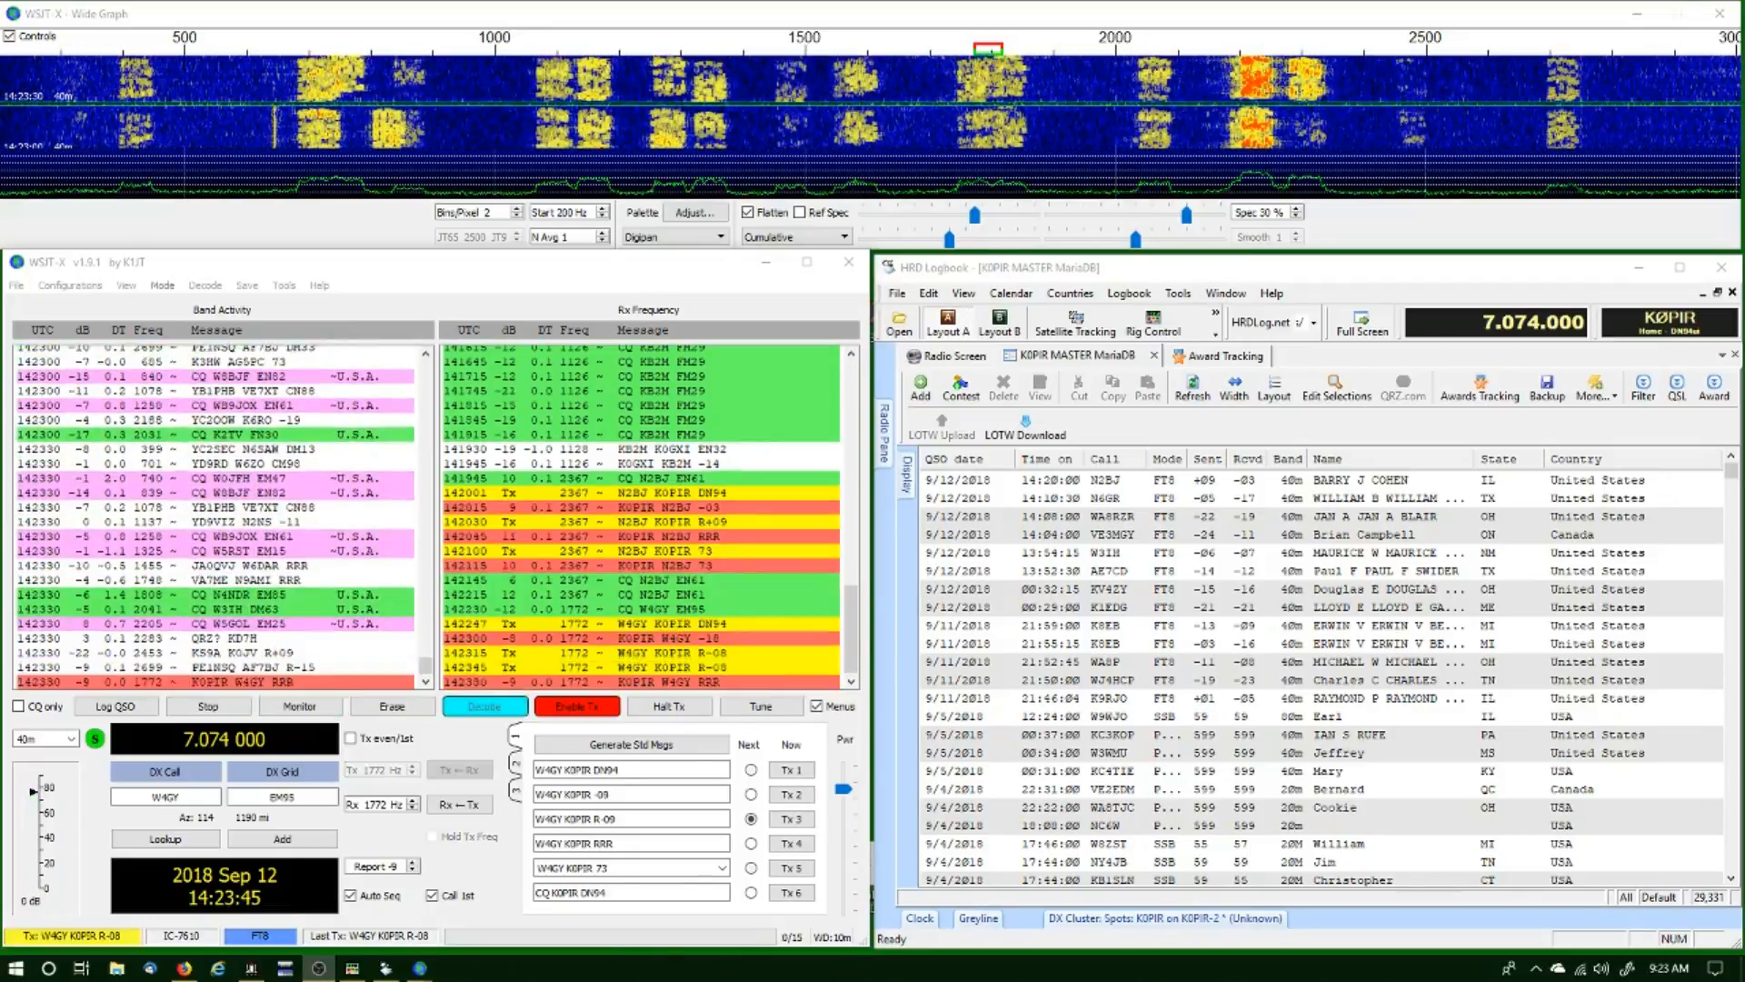
{"action": "left_click", "coordinate": [116, 705]}
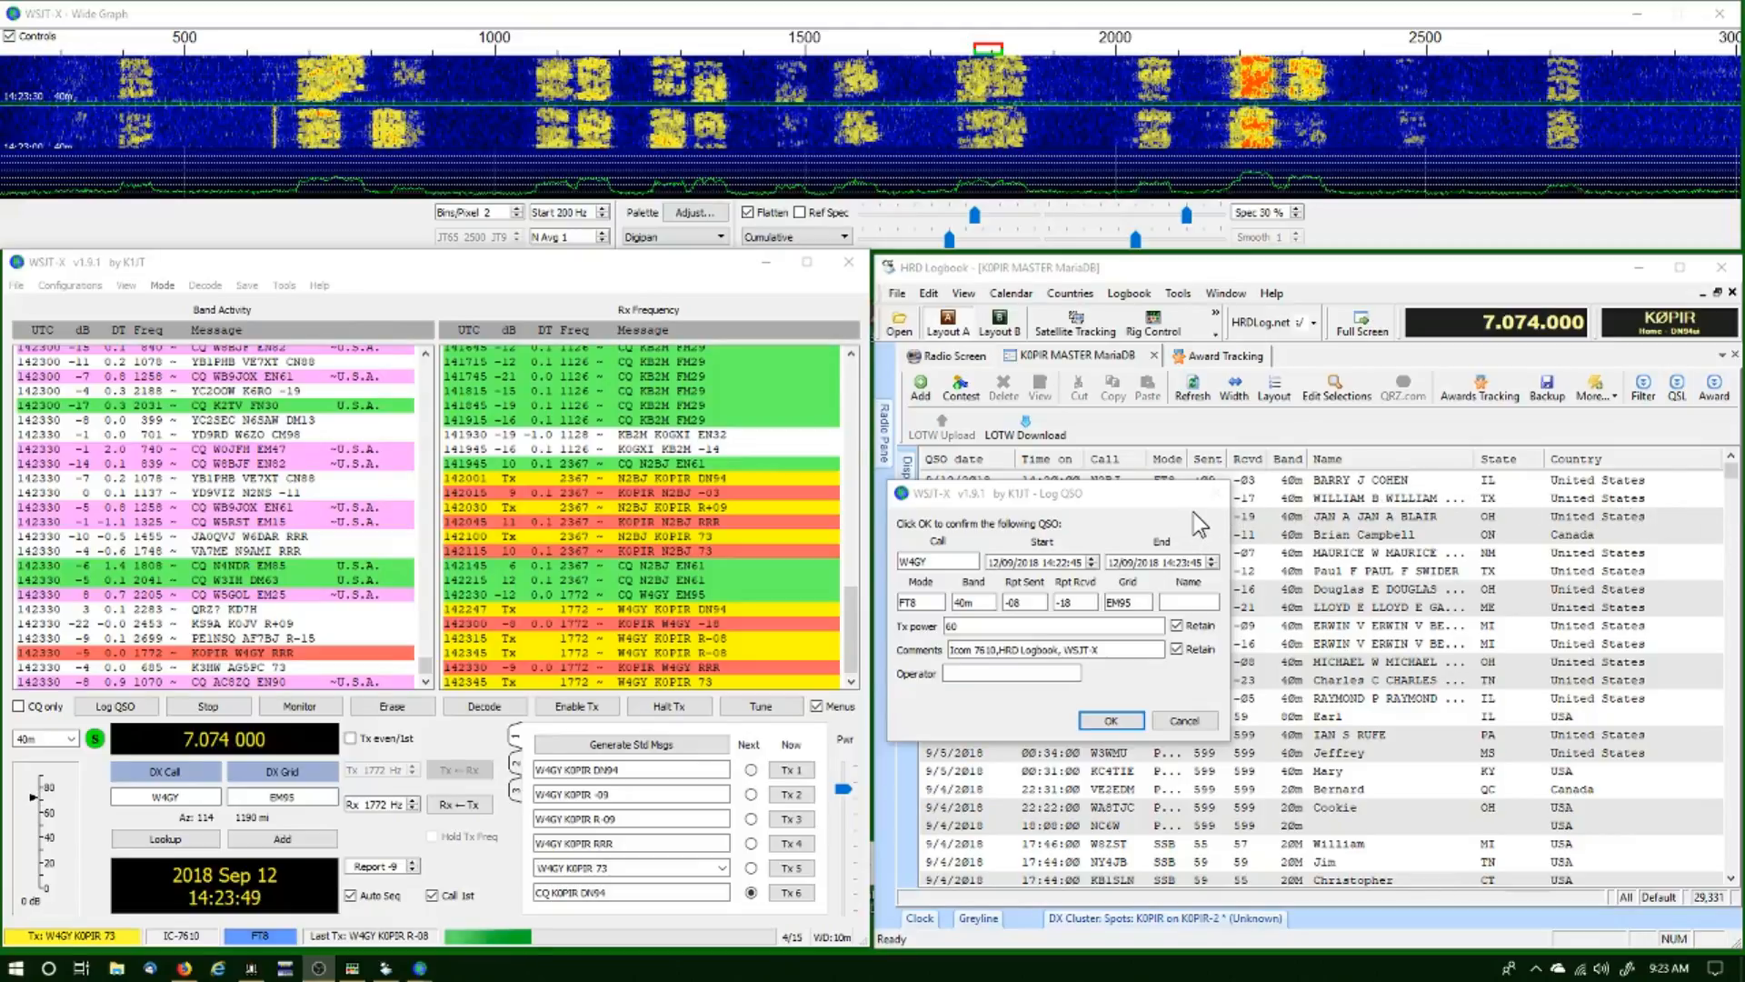
Confirm logging the W4GY contact, with HRD Rig Control showing 7.074 MHz alongside
{"action": "left_click", "coordinate": [1109, 720]}
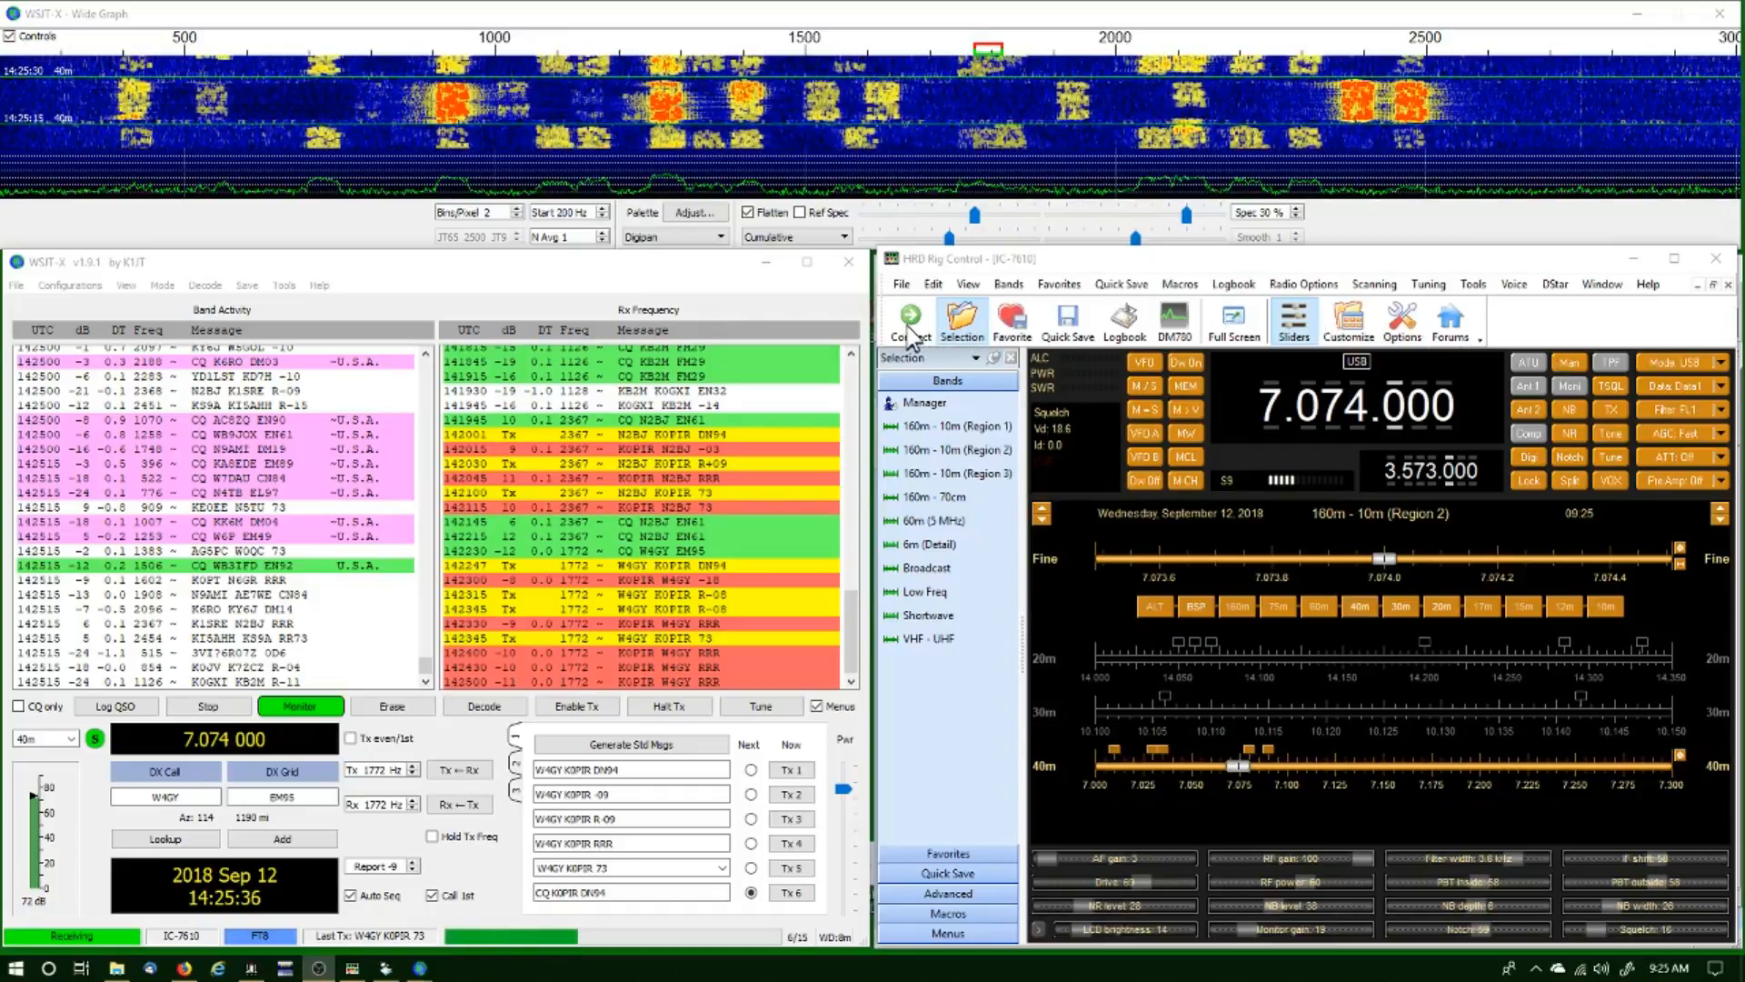
Open HRD Rig Control's connection presets and select the ICOM IC-7610 on COM4
{"action": "left_click", "coordinate": [906, 321]}
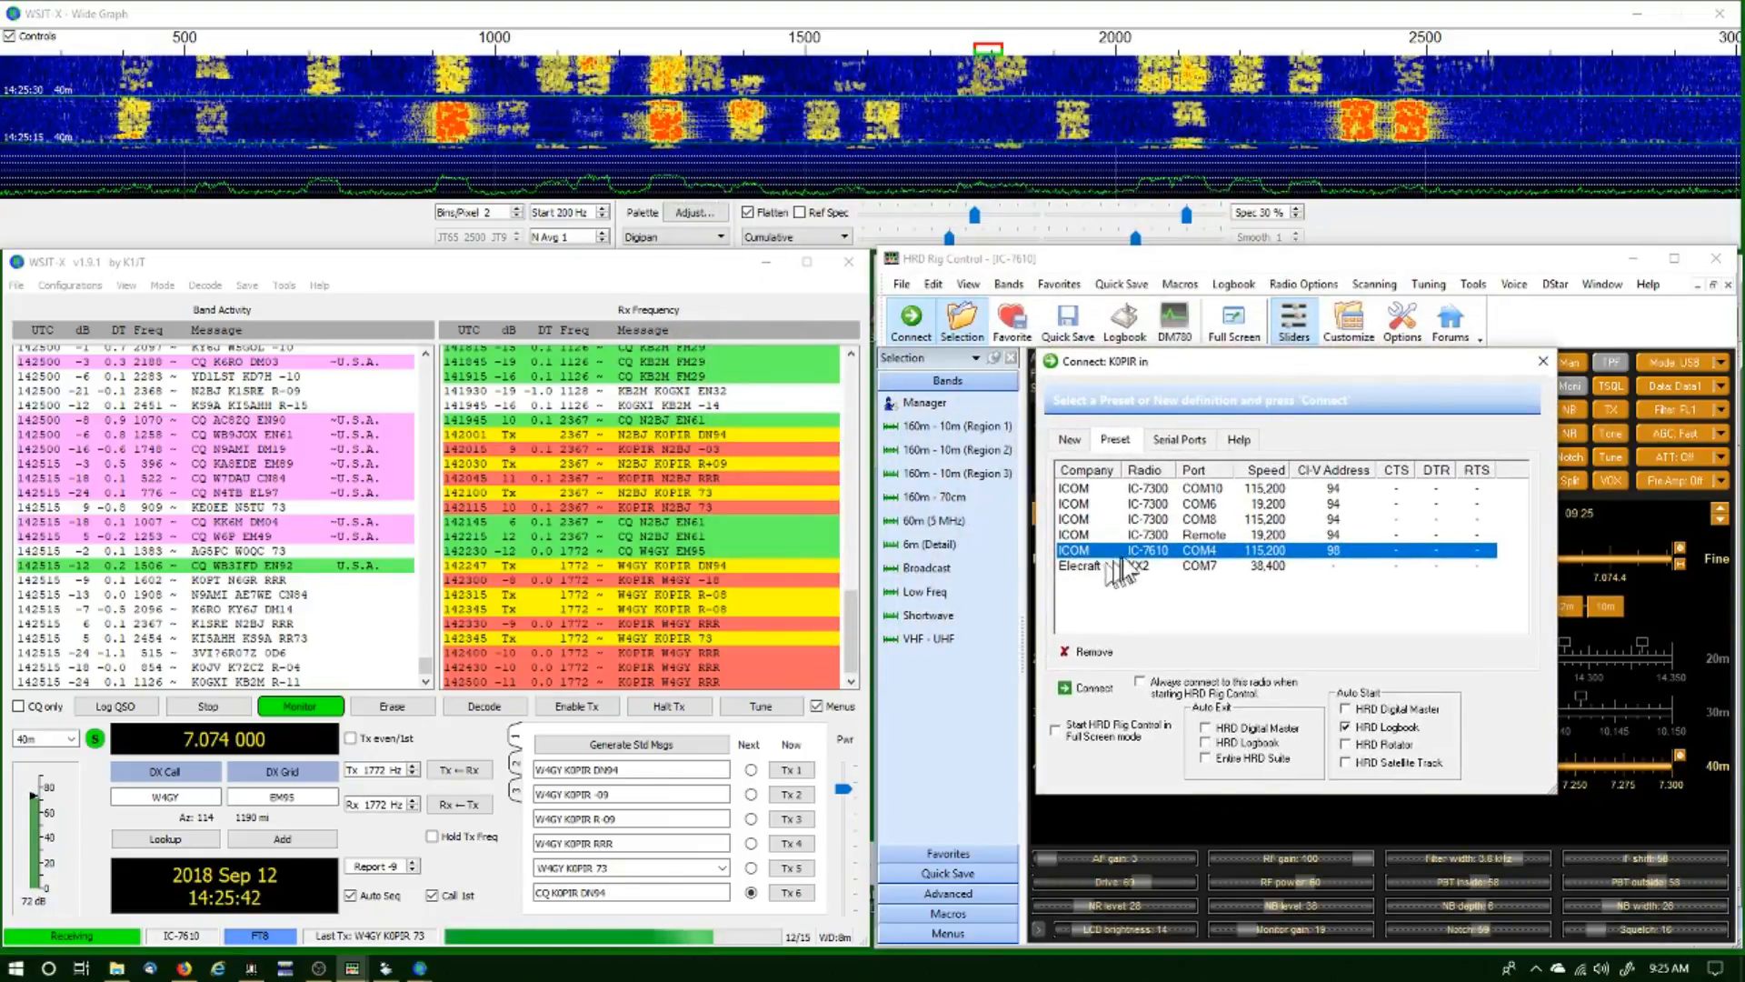
{"action": "left_click", "coordinate": [485, 705]}
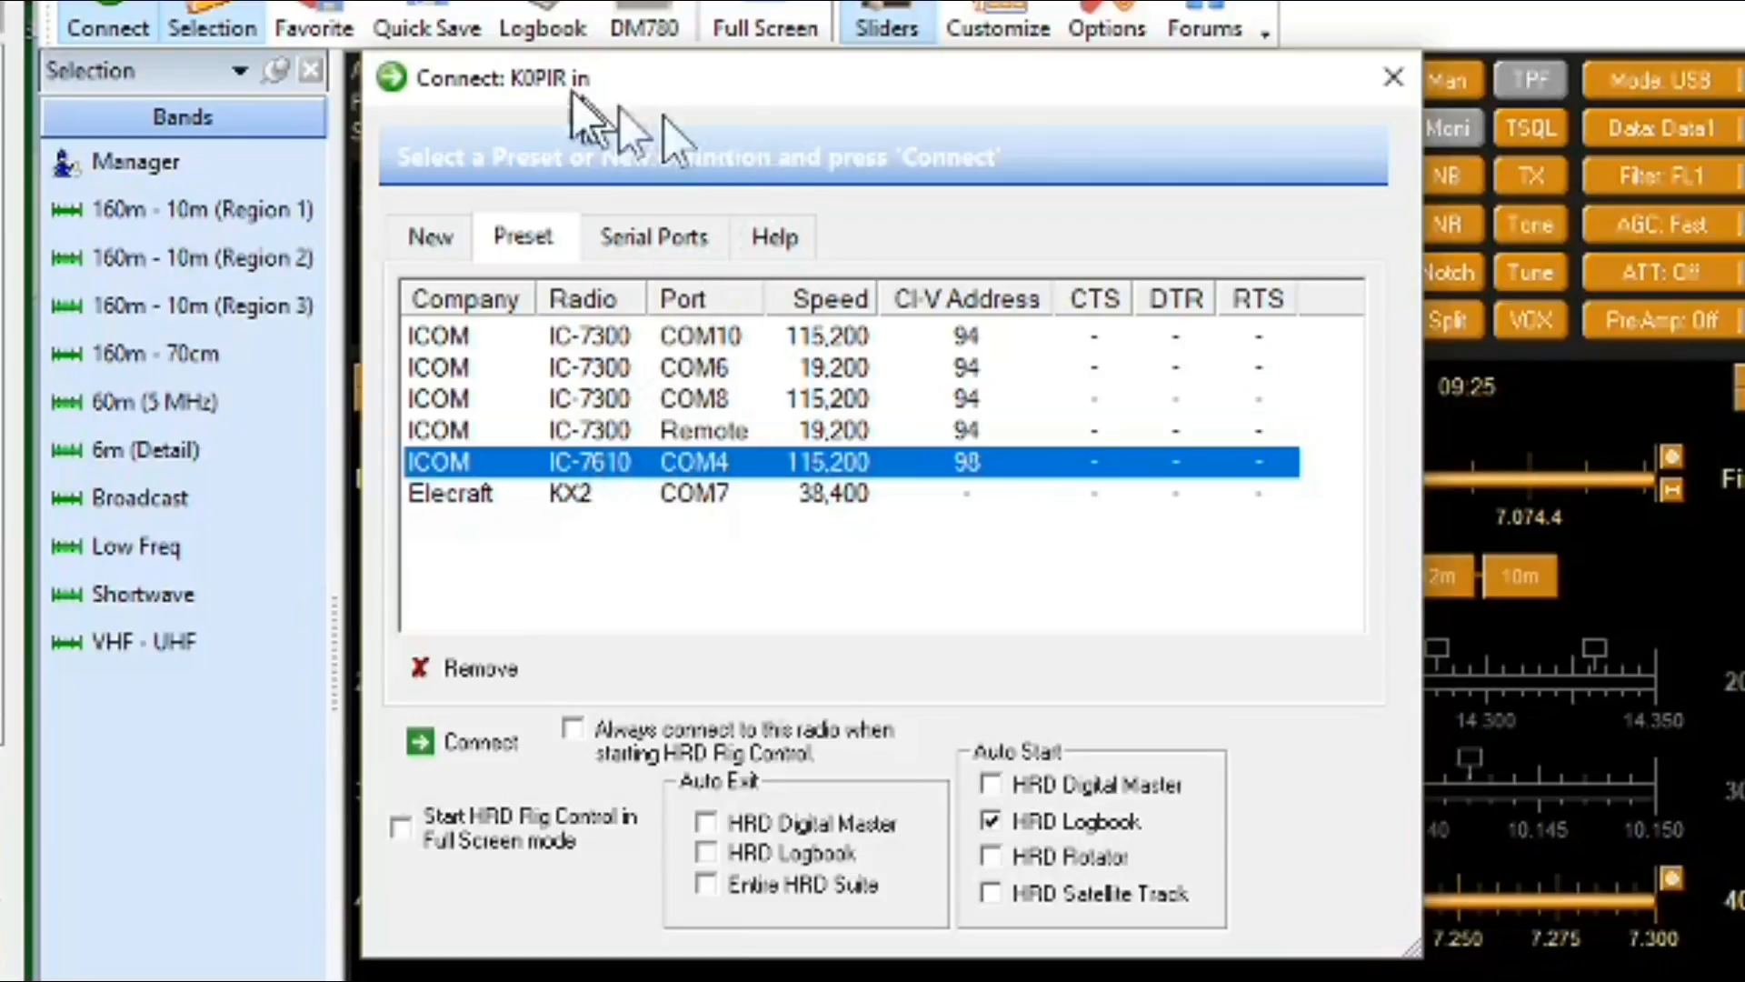
{"action": "mouse_move", "coordinate": [679, 144]}
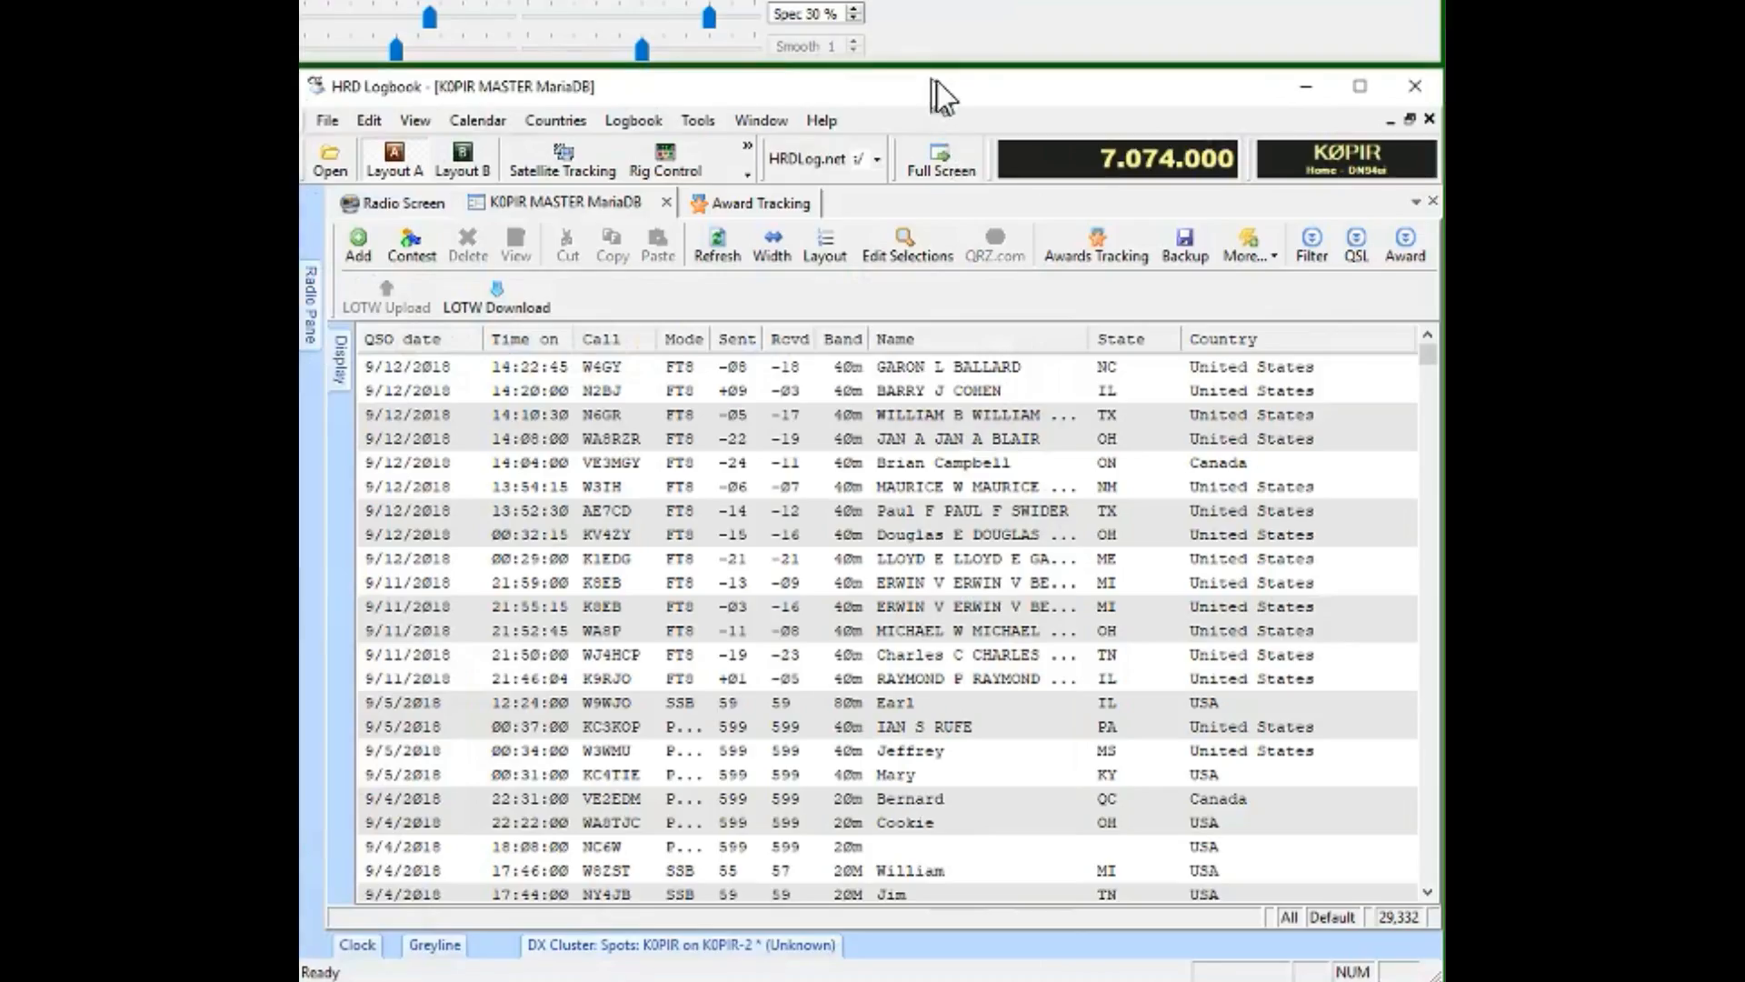
{"action": "mouse_move", "coordinate": [945, 95]}
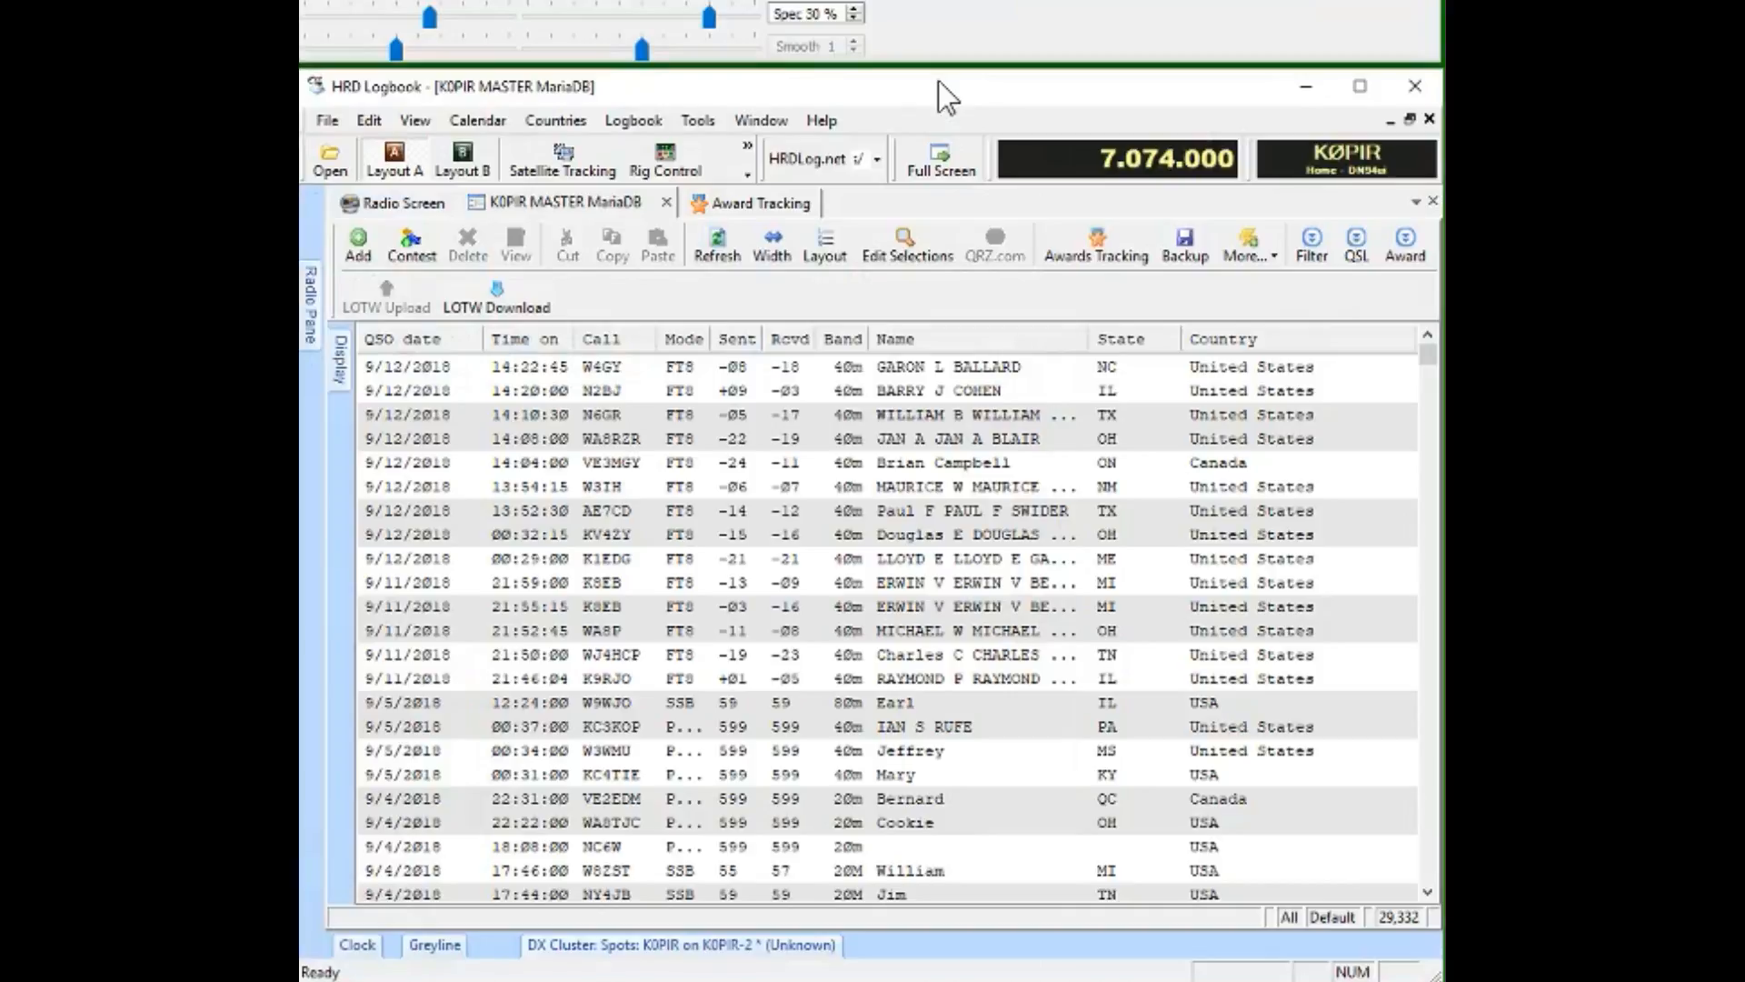
{"action": "mouse_move", "coordinate": [698, 134]}
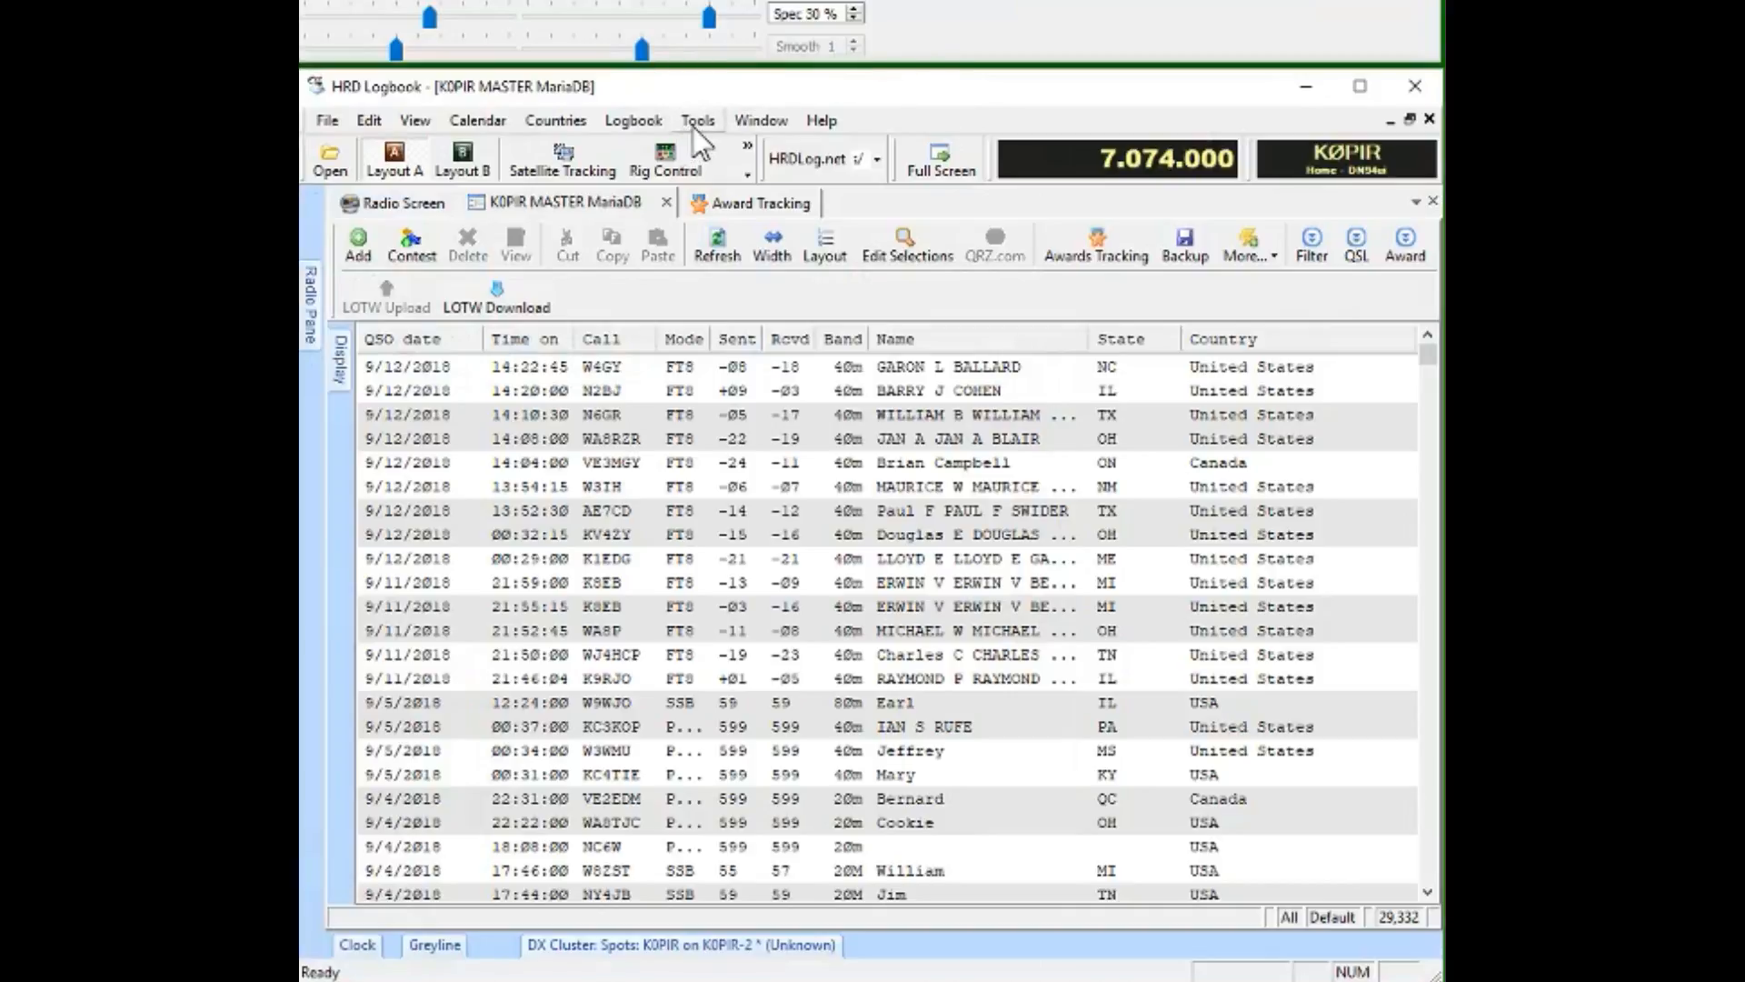
Open HRD Logbook's QSO Forwarding settings under Tools > Configure
{"action": "left_click", "coordinate": [697, 120]}
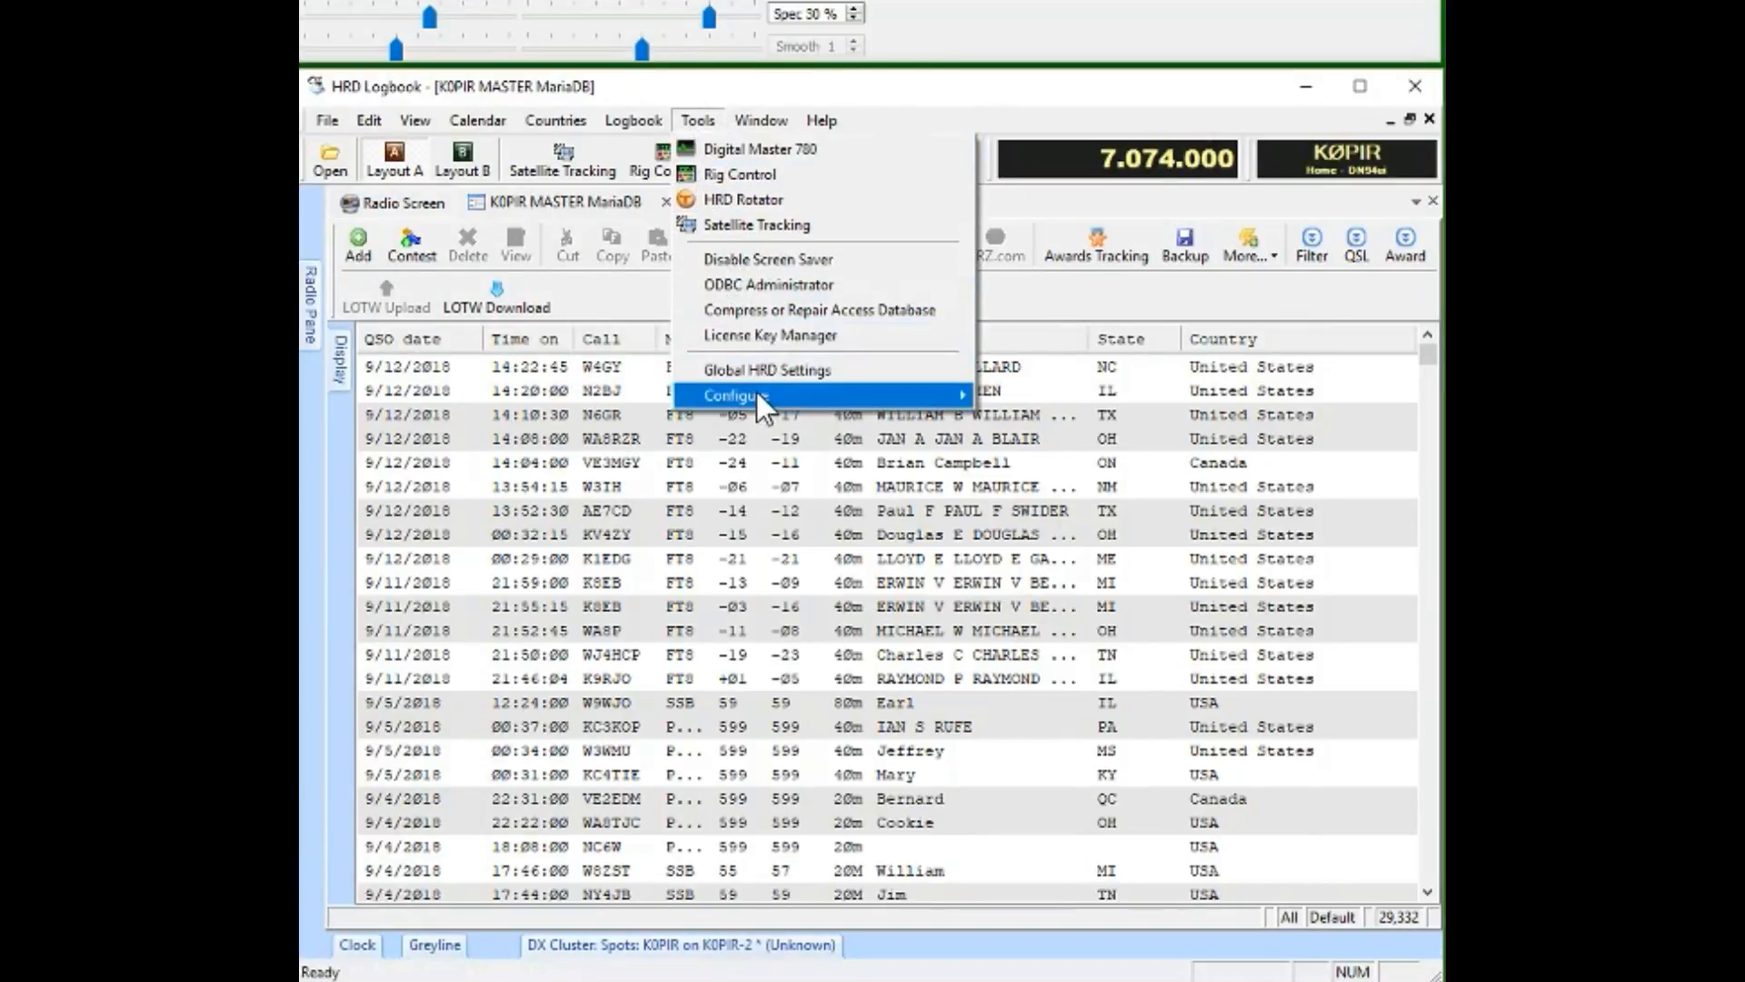
{"action": "left_click", "coordinate": [735, 395]}
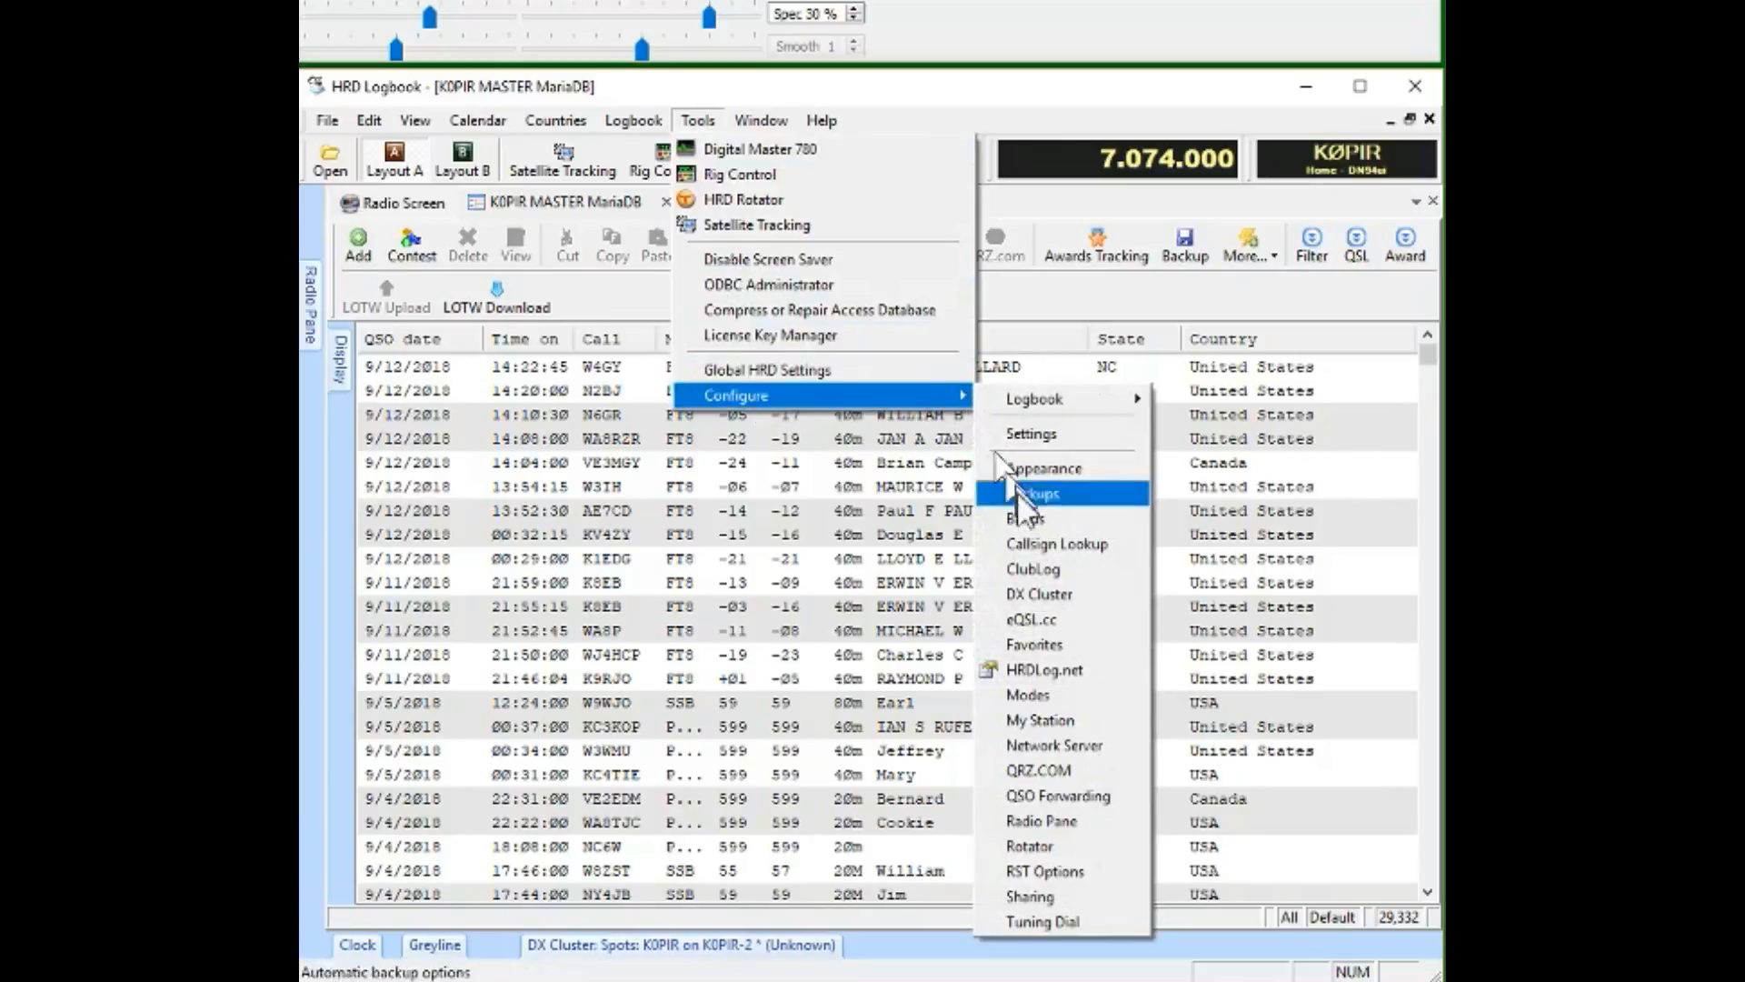
{"action": "mouse_move", "coordinate": [1037, 720]}
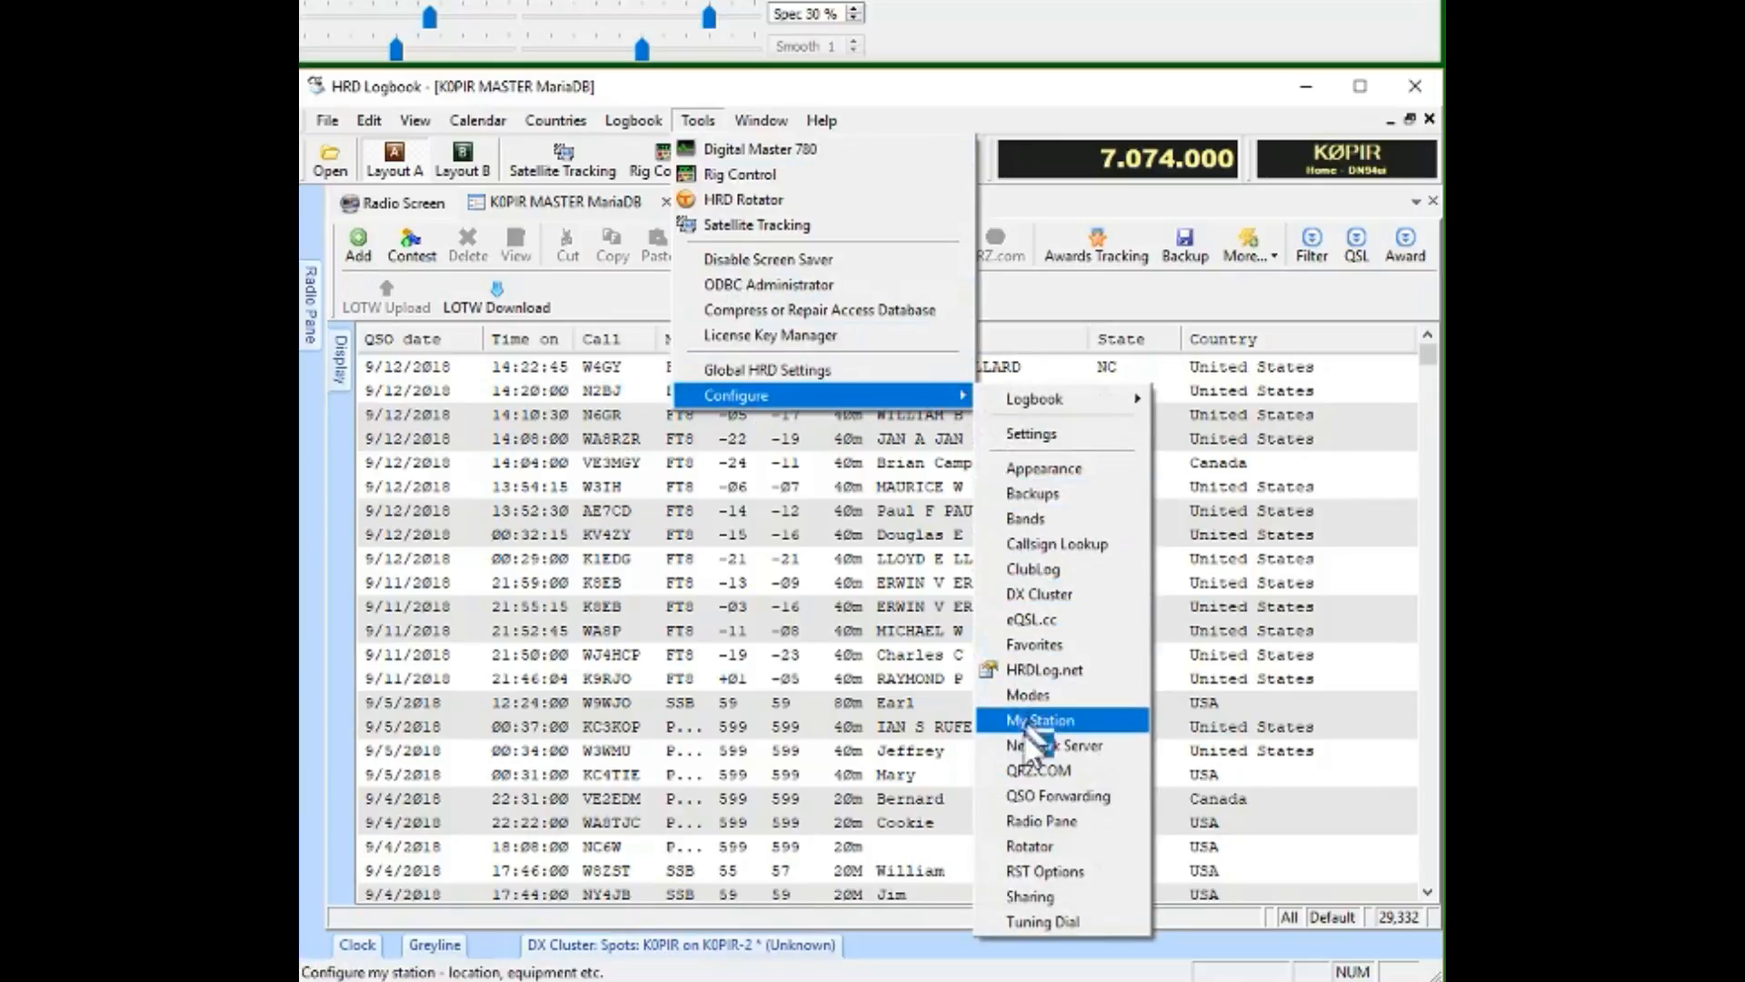
{"action": "mouse_move", "coordinate": [1022, 812]}
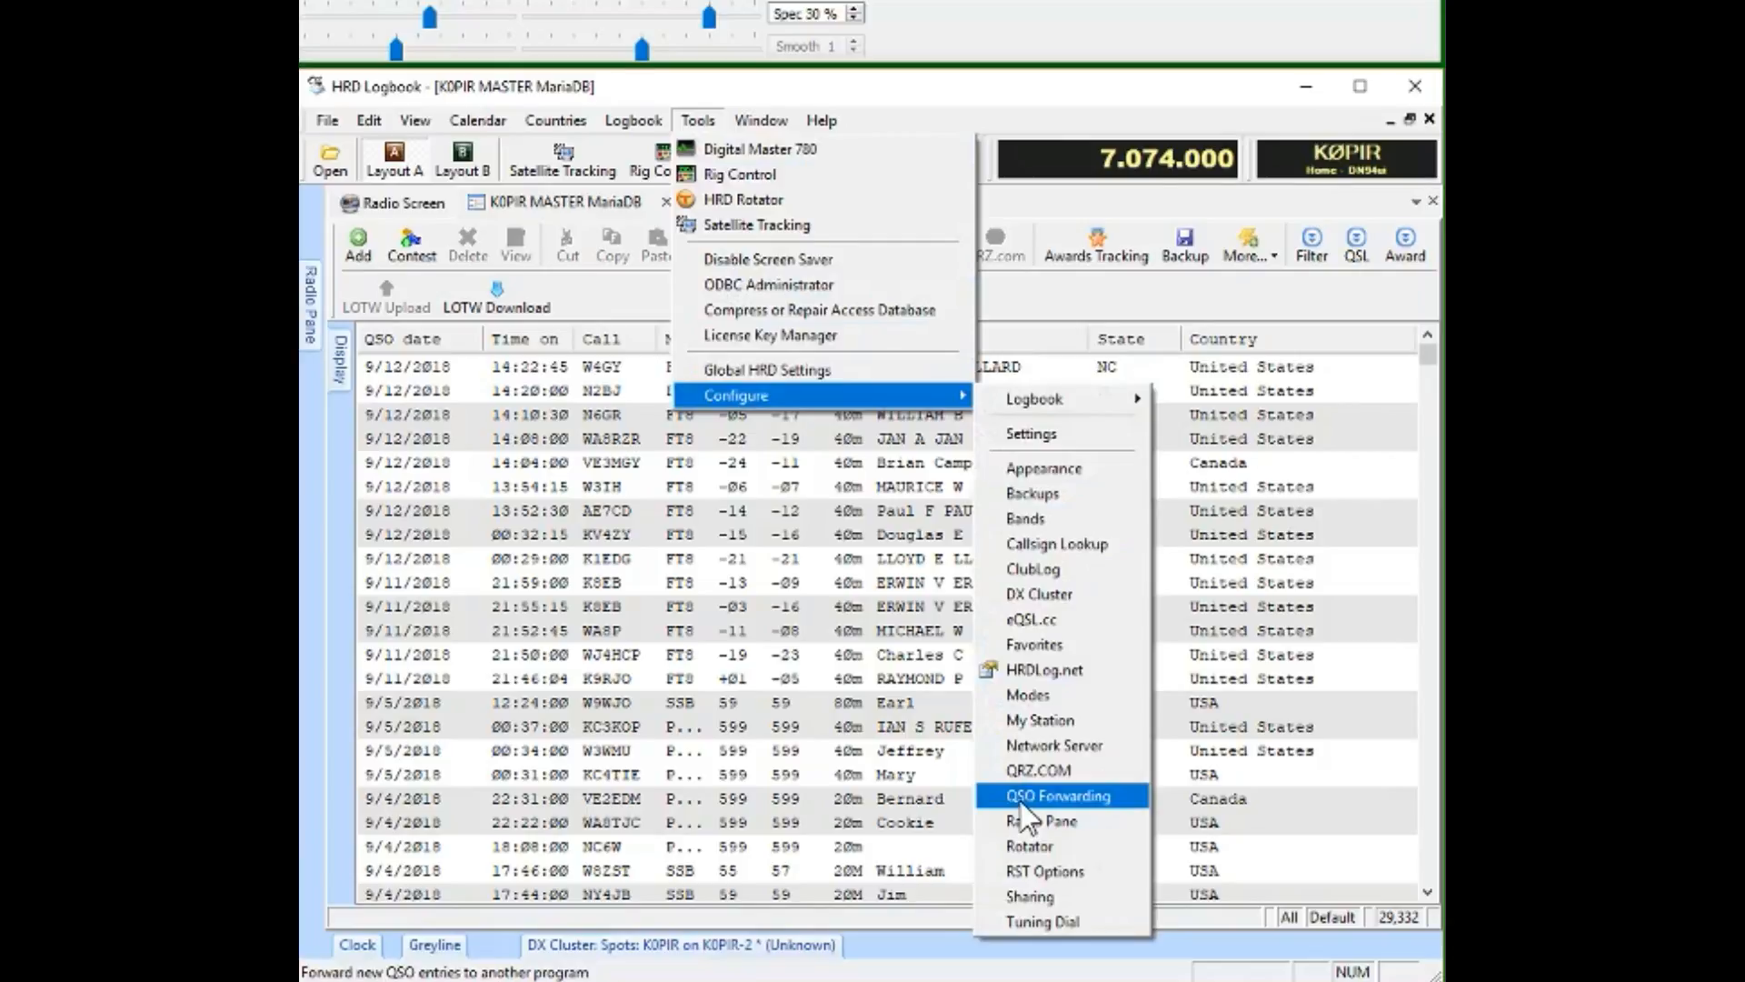
{"action": "left_click", "coordinate": [1055, 794]}
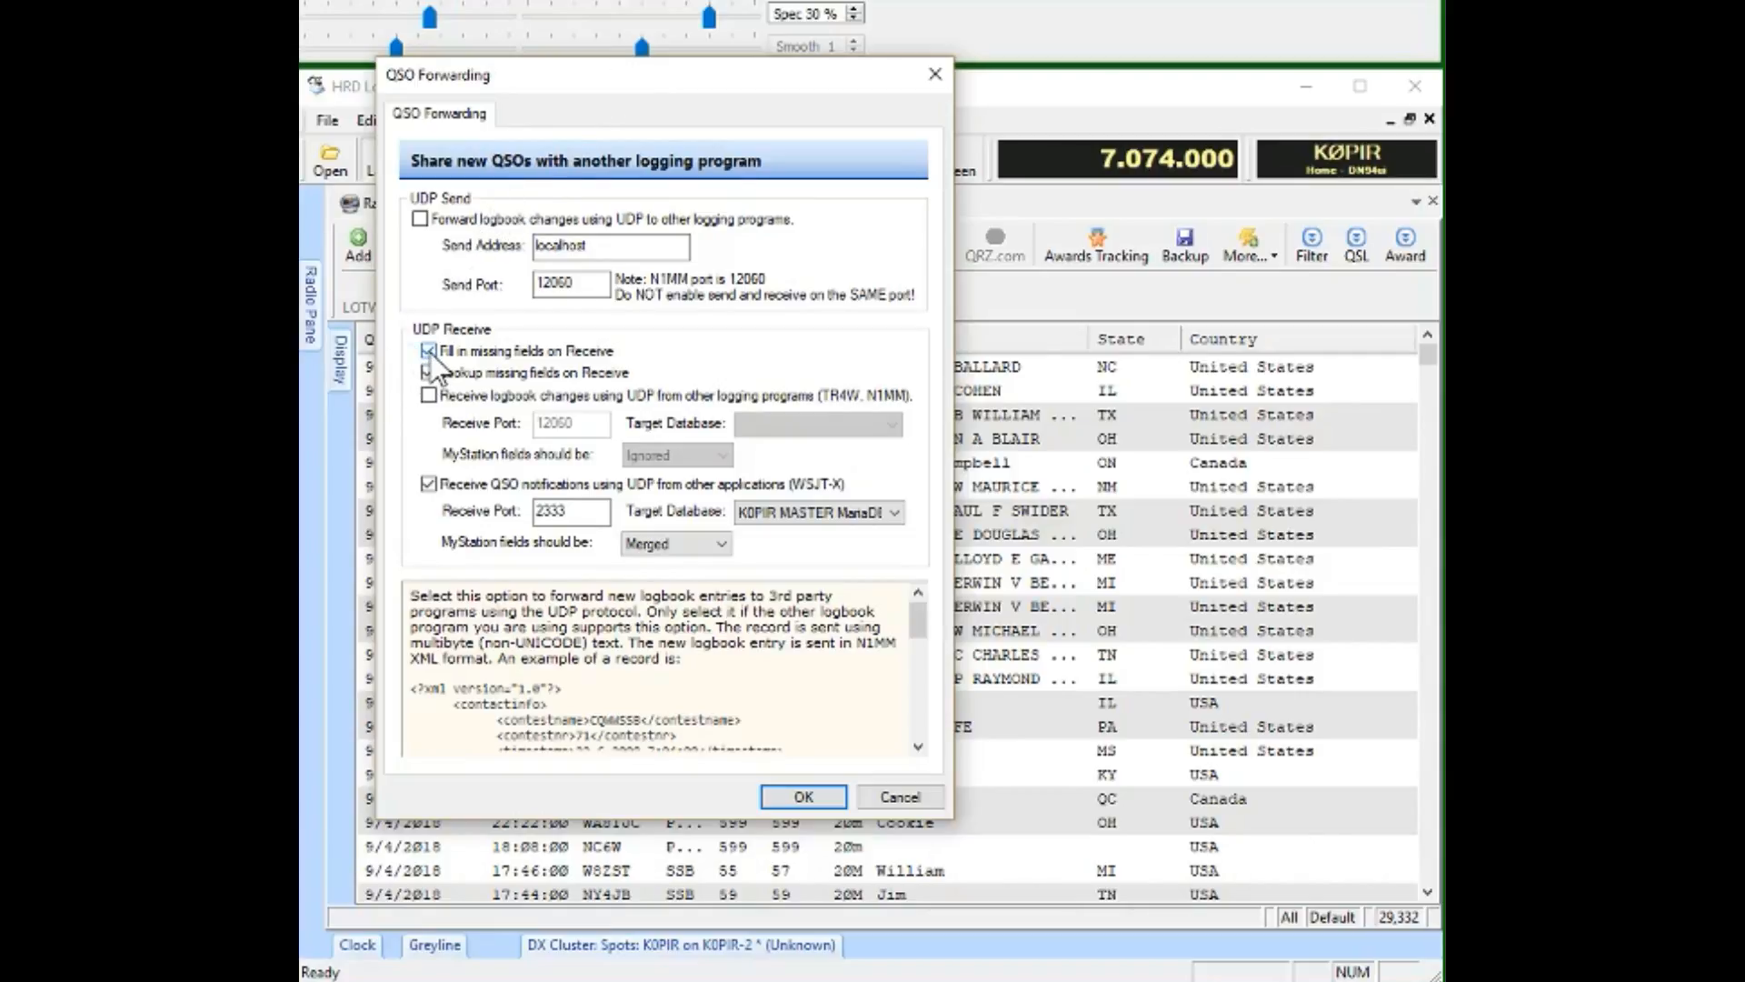
Enable fill-in/lookup and WSJT-X QSO receive into the K0PIR MASTER MariaDB logbook
{"action": "left_click", "coordinate": [428, 372]}
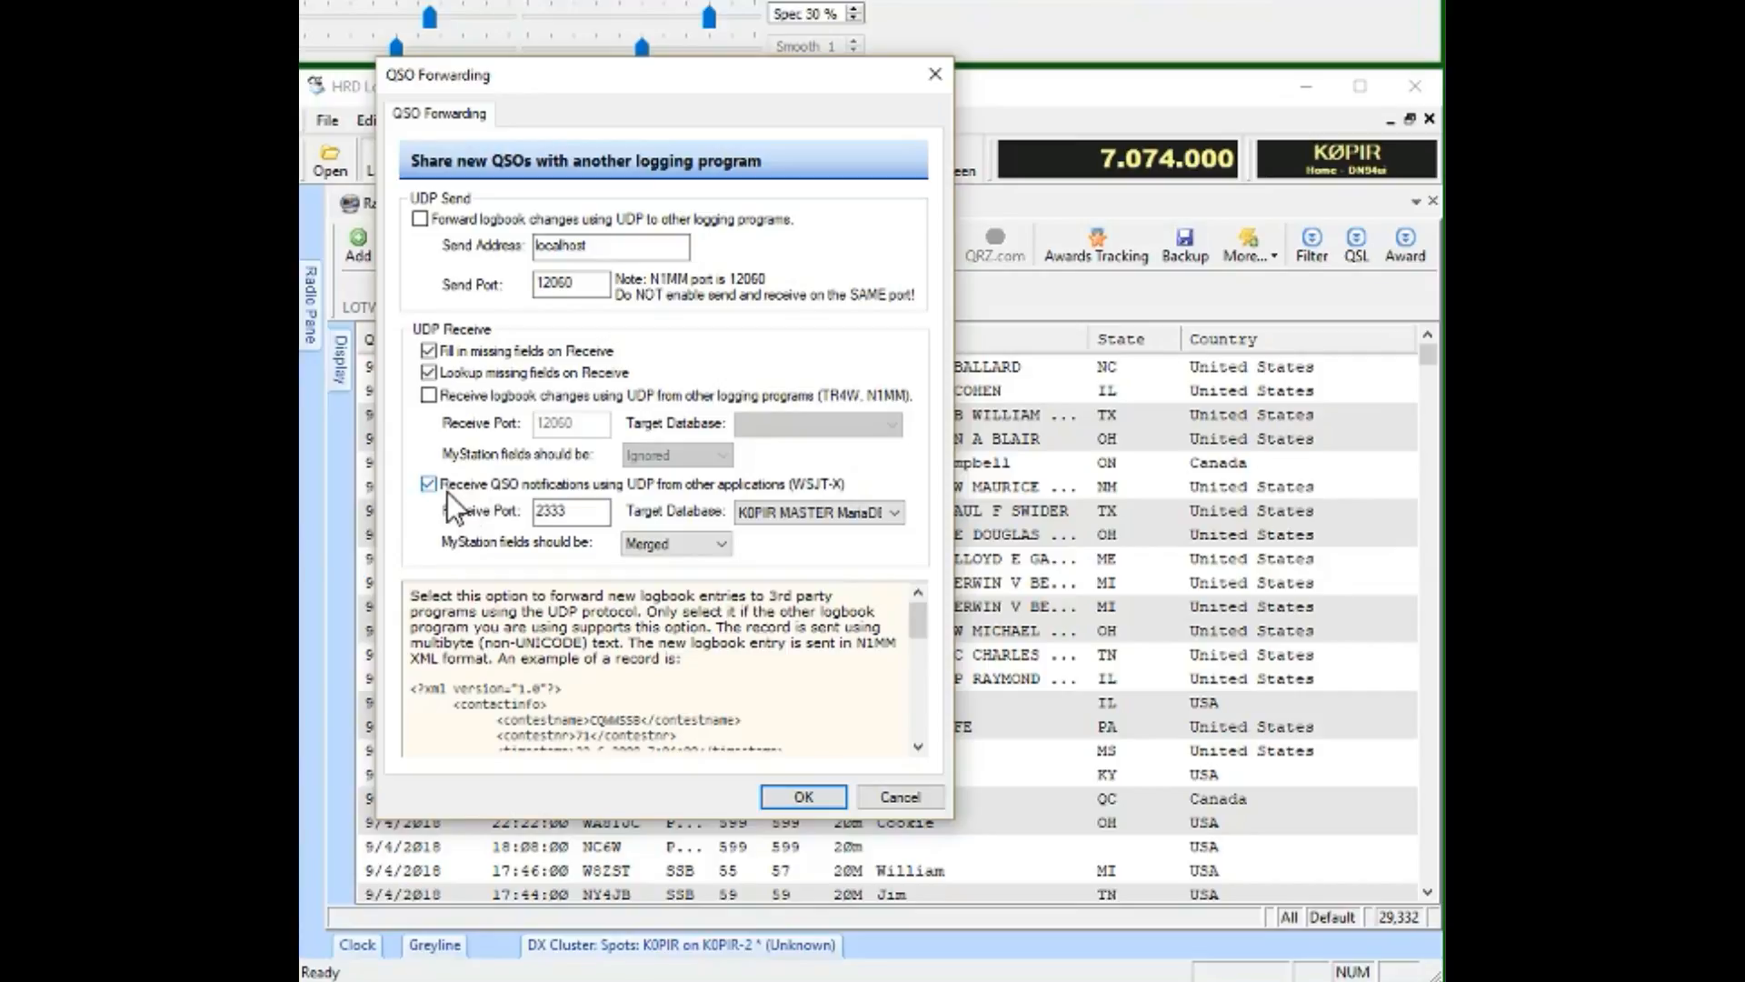
{"action": "left_click", "coordinate": [569, 512]}
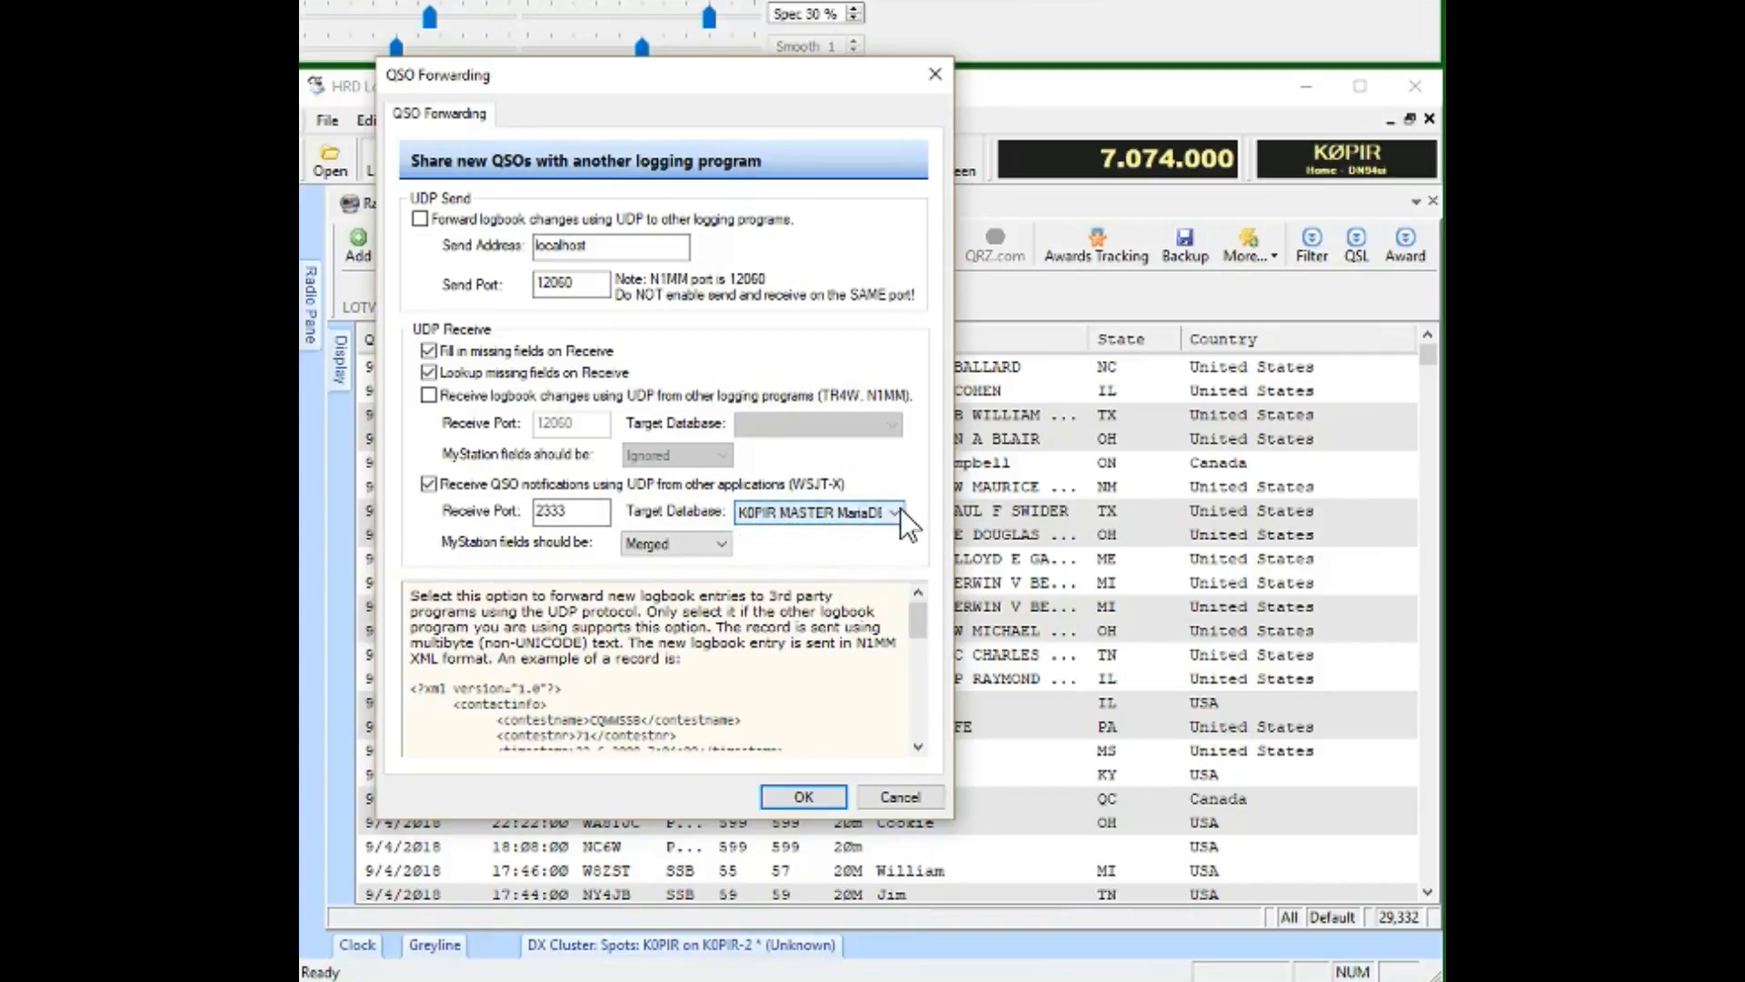
{"action": "left_click", "coordinate": [899, 512]}
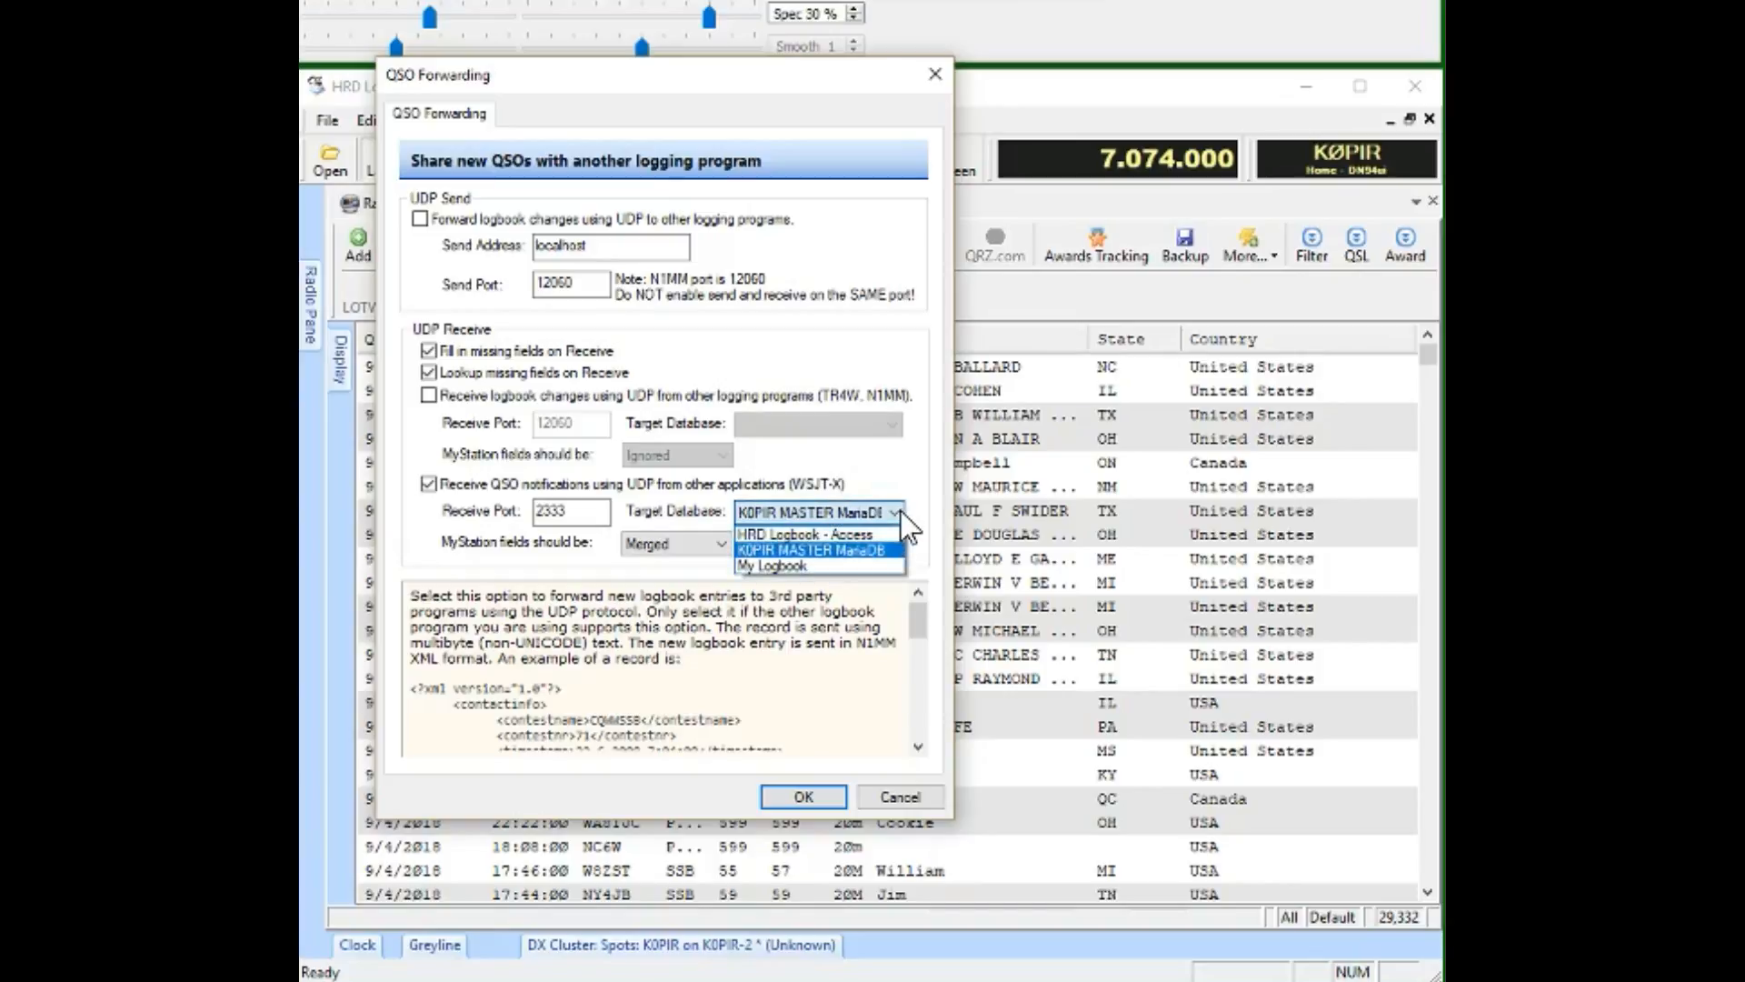
{"action": "mouse_move", "coordinate": [911, 499]}
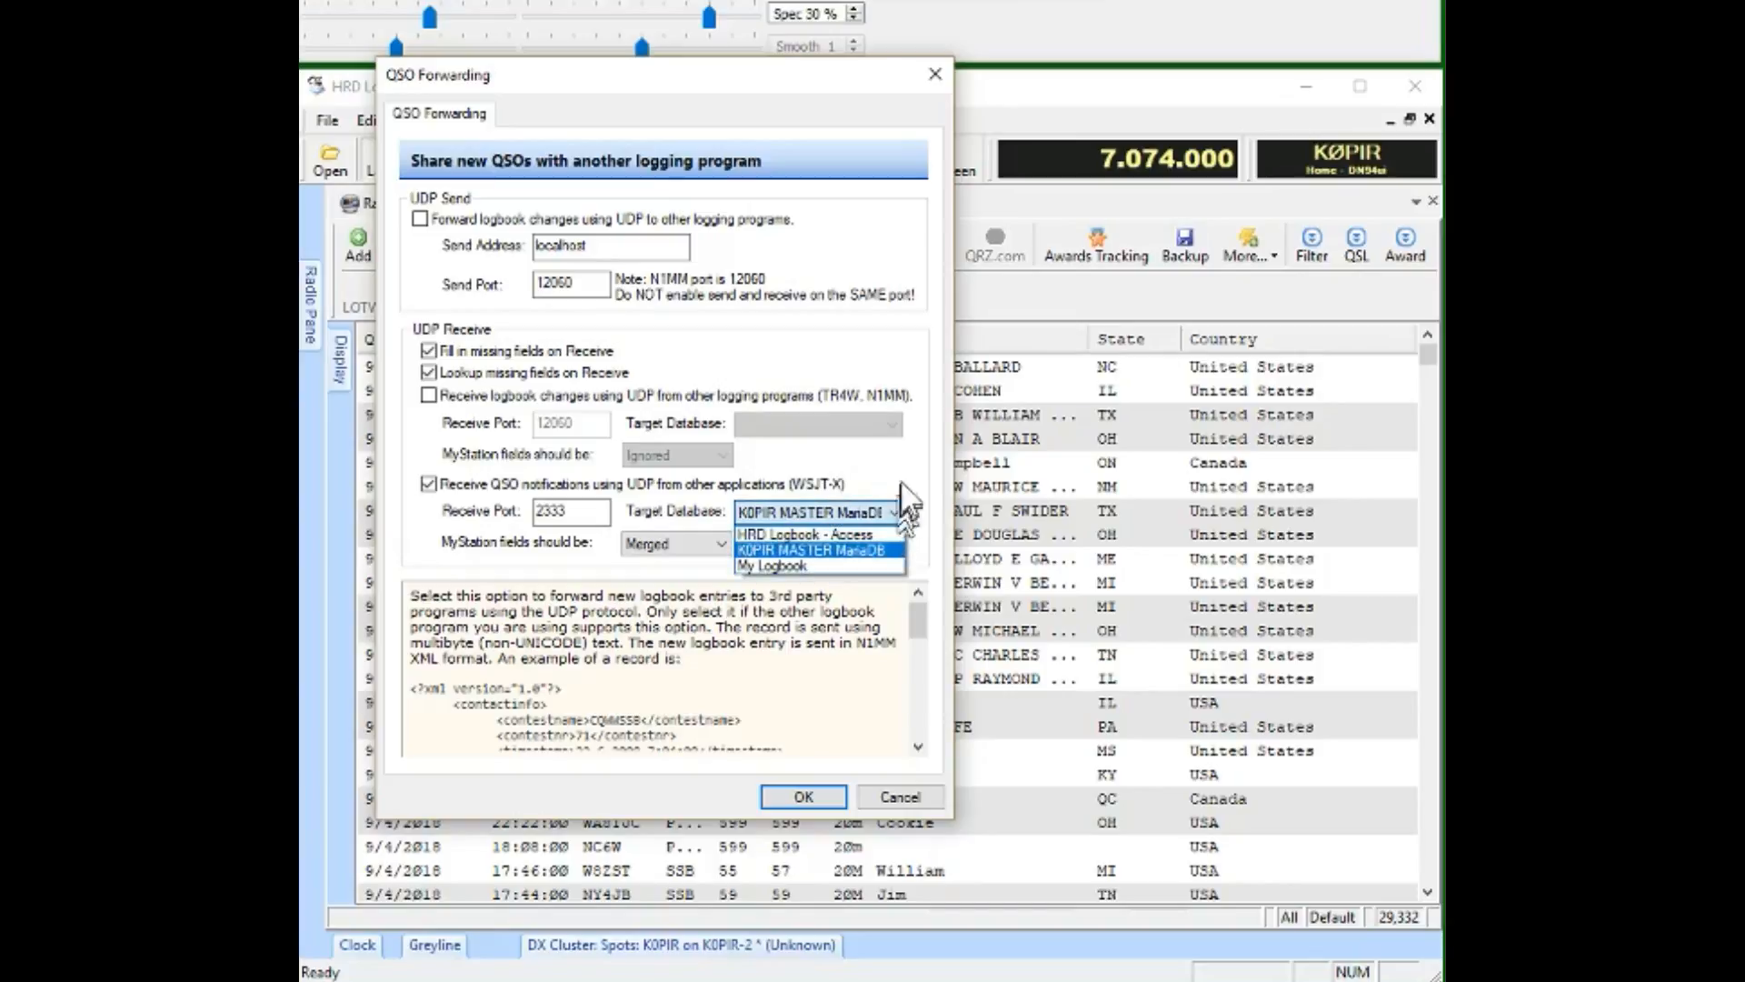
{"action": "left_click", "coordinate": [818, 550]}
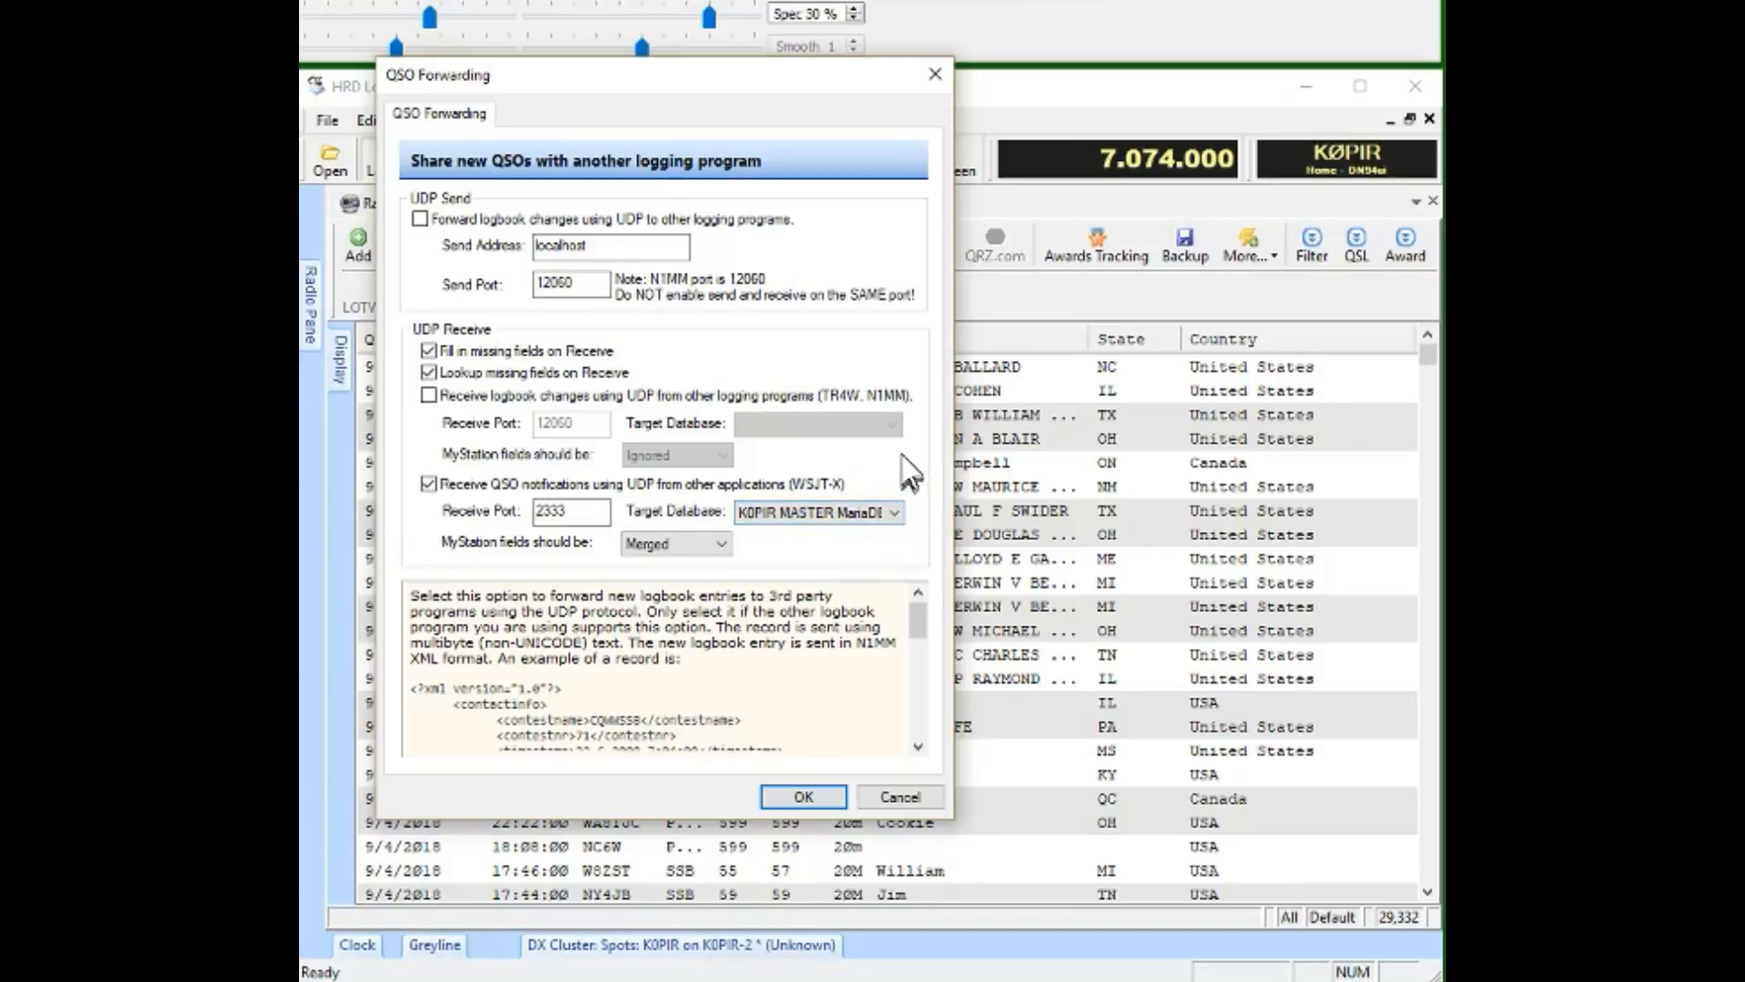
{"action": "mouse_move", "coordinate": [478, 574]}
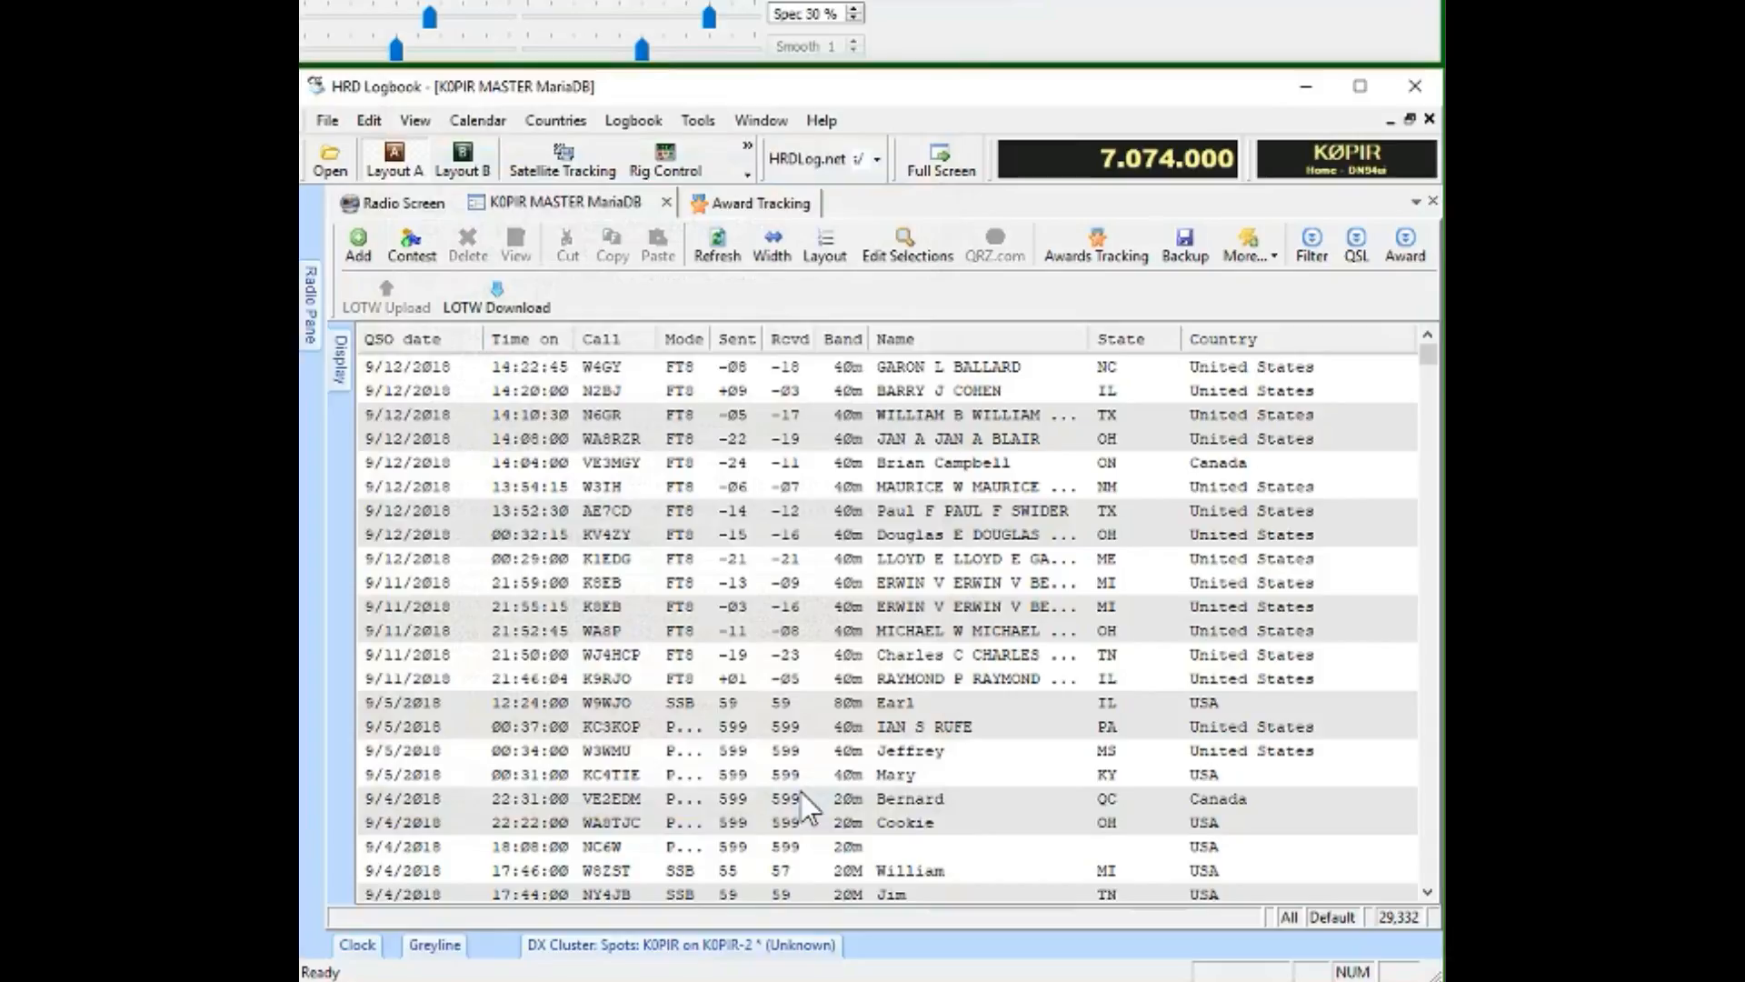
{"action": "mouse_move", "coordinate": [339, 561]}
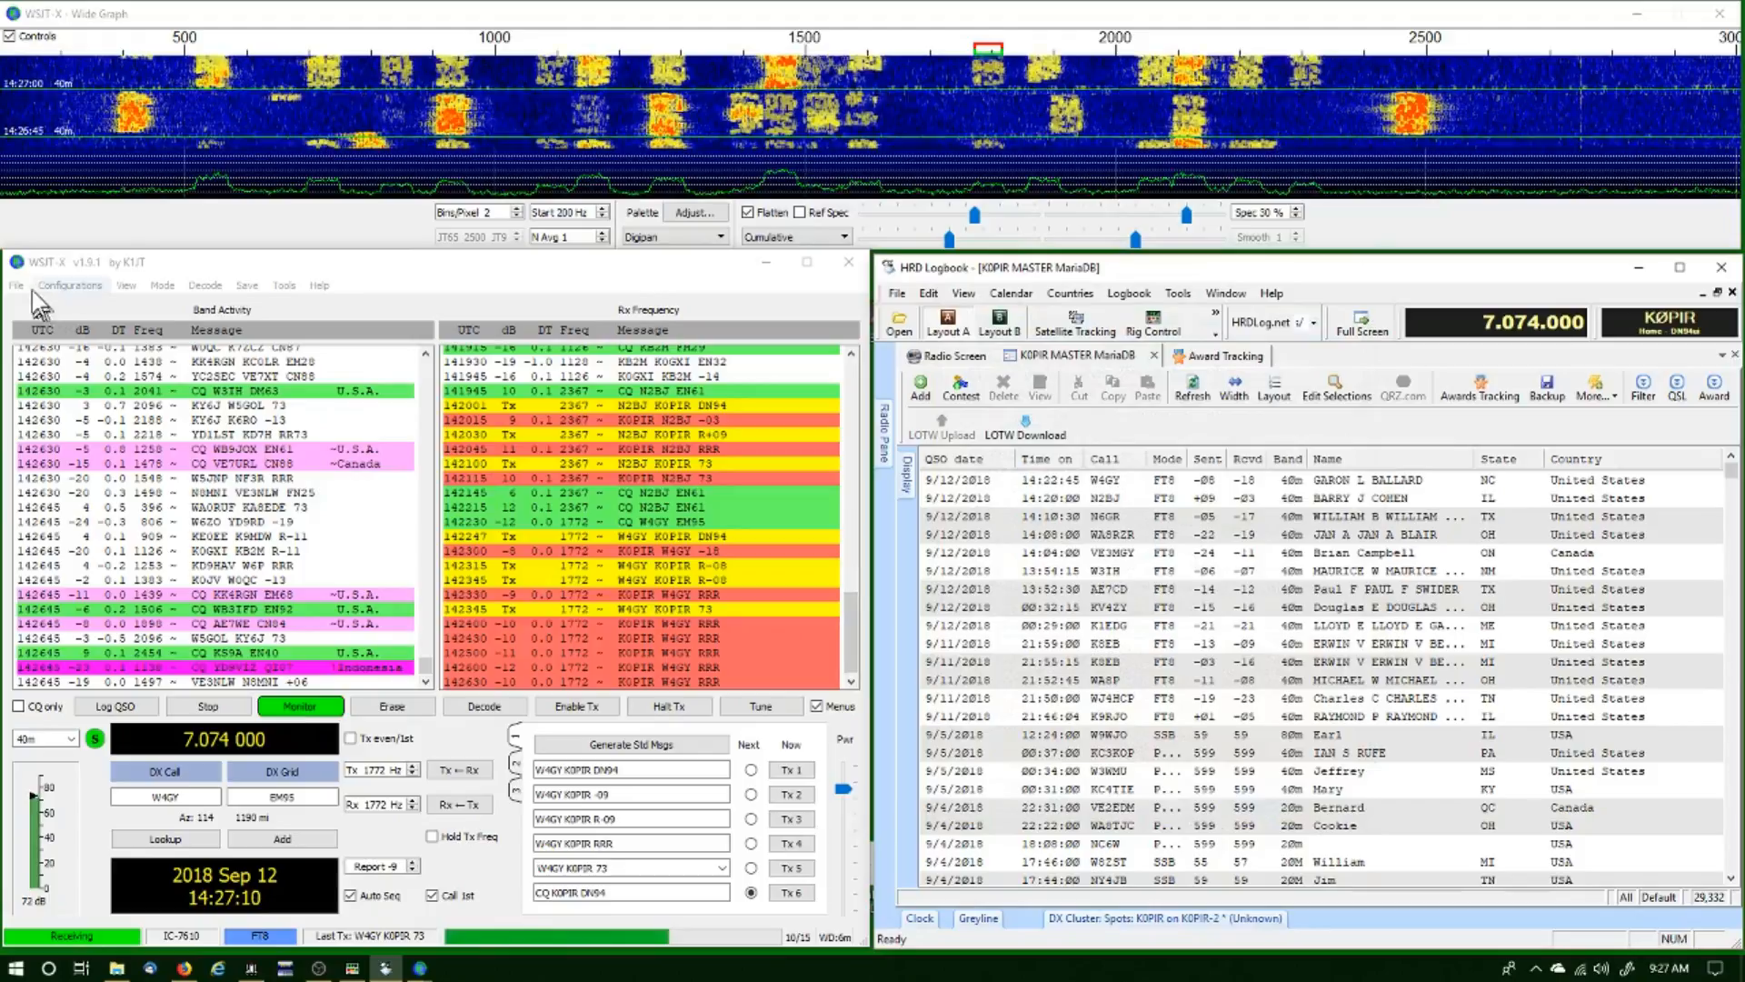
Open WSJT-X's Settings window from the File menu
{"action": "left_click", "coordinate": [15, 284]}
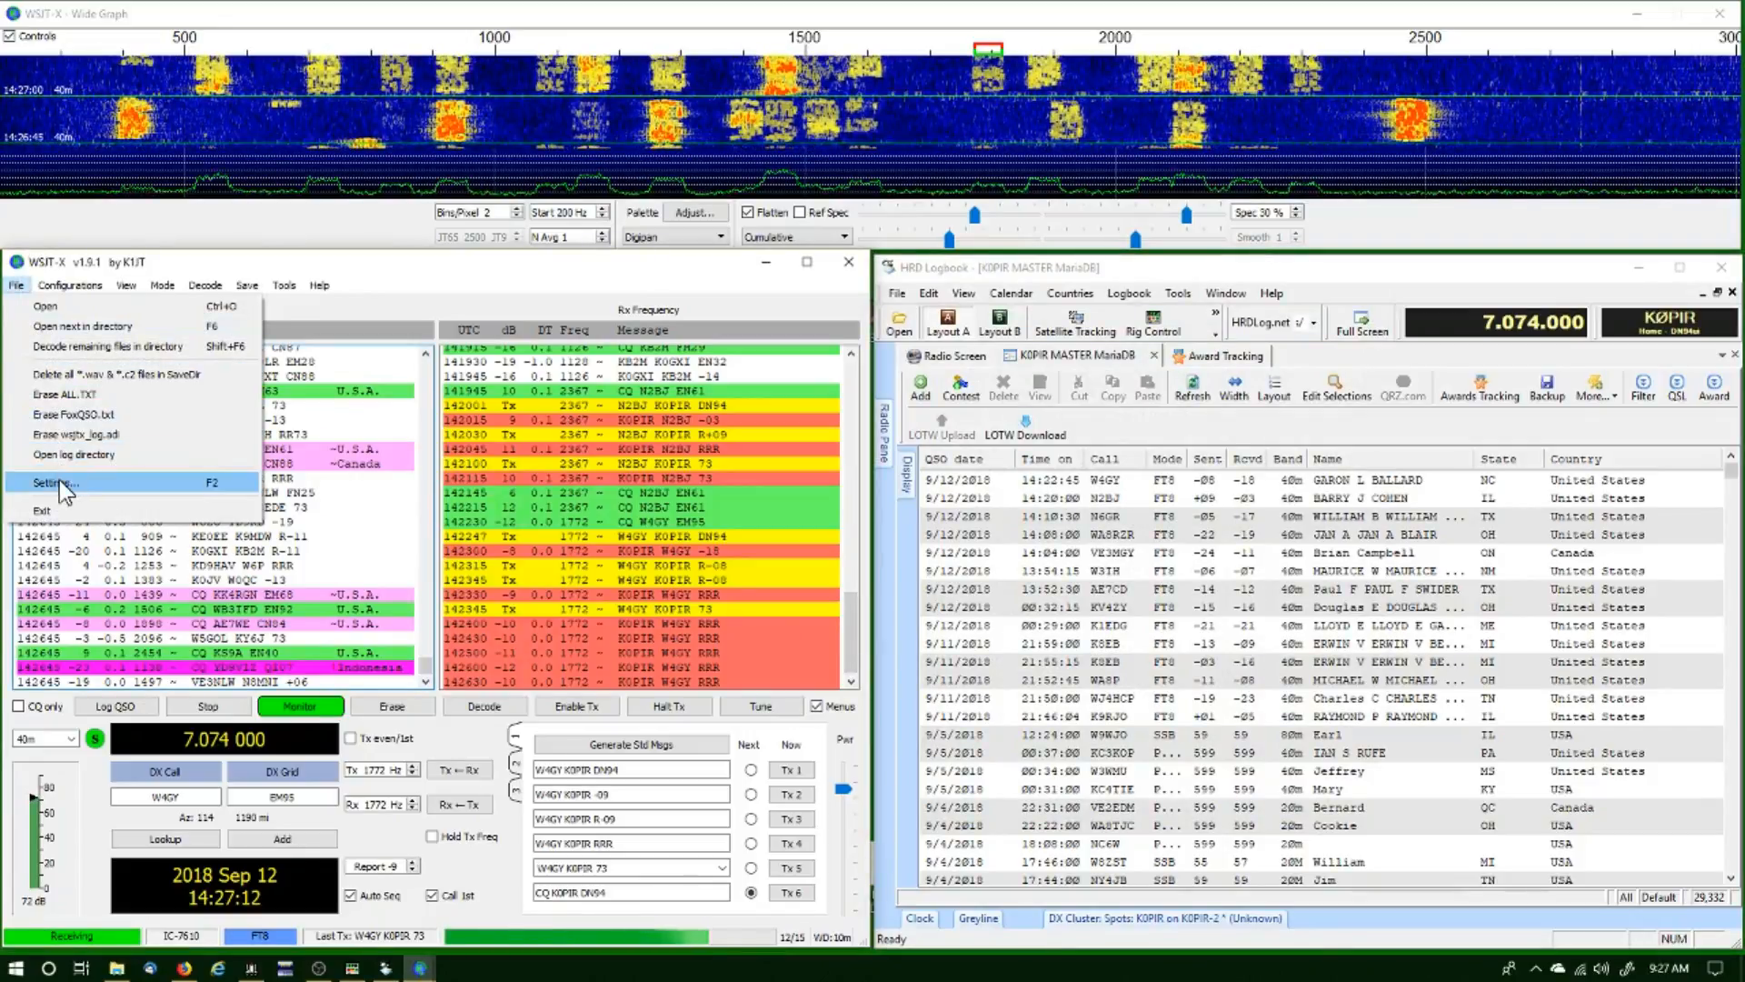
{"action": "left_click", "coordinate": [58, 481]}
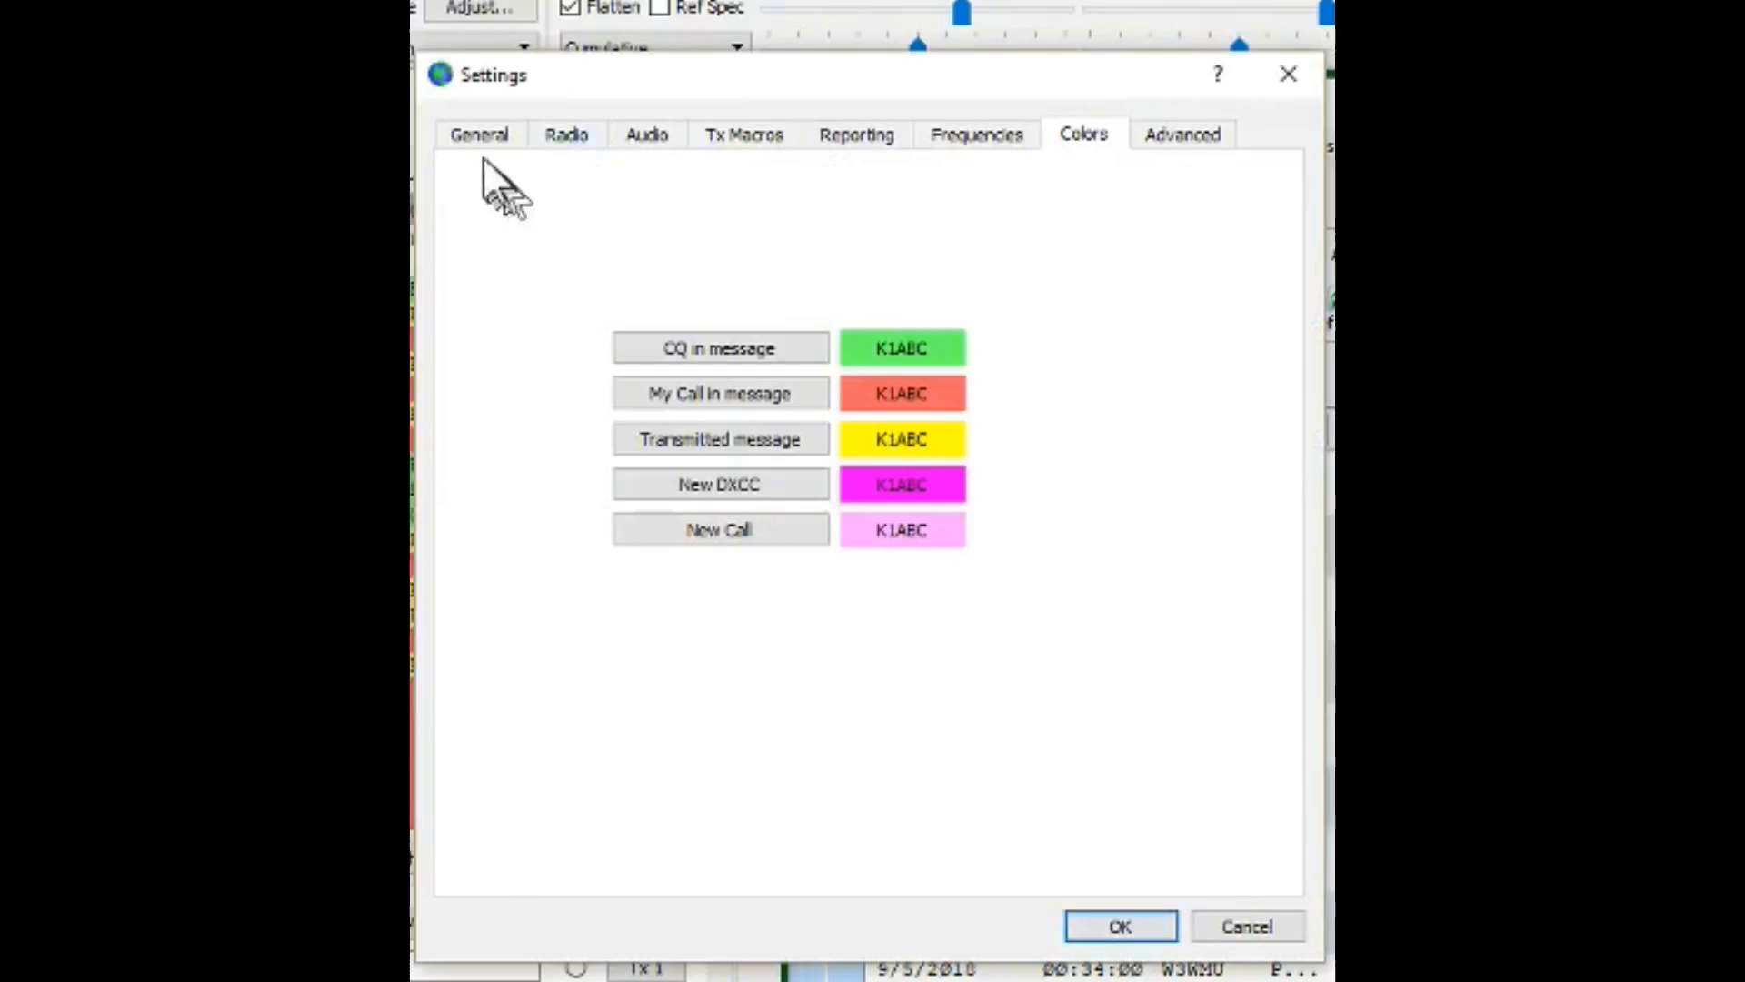
Show the General settings with callsign K0PIR and grid DN94ui
{"action": "left_click", "coordinate": [479, 133]}
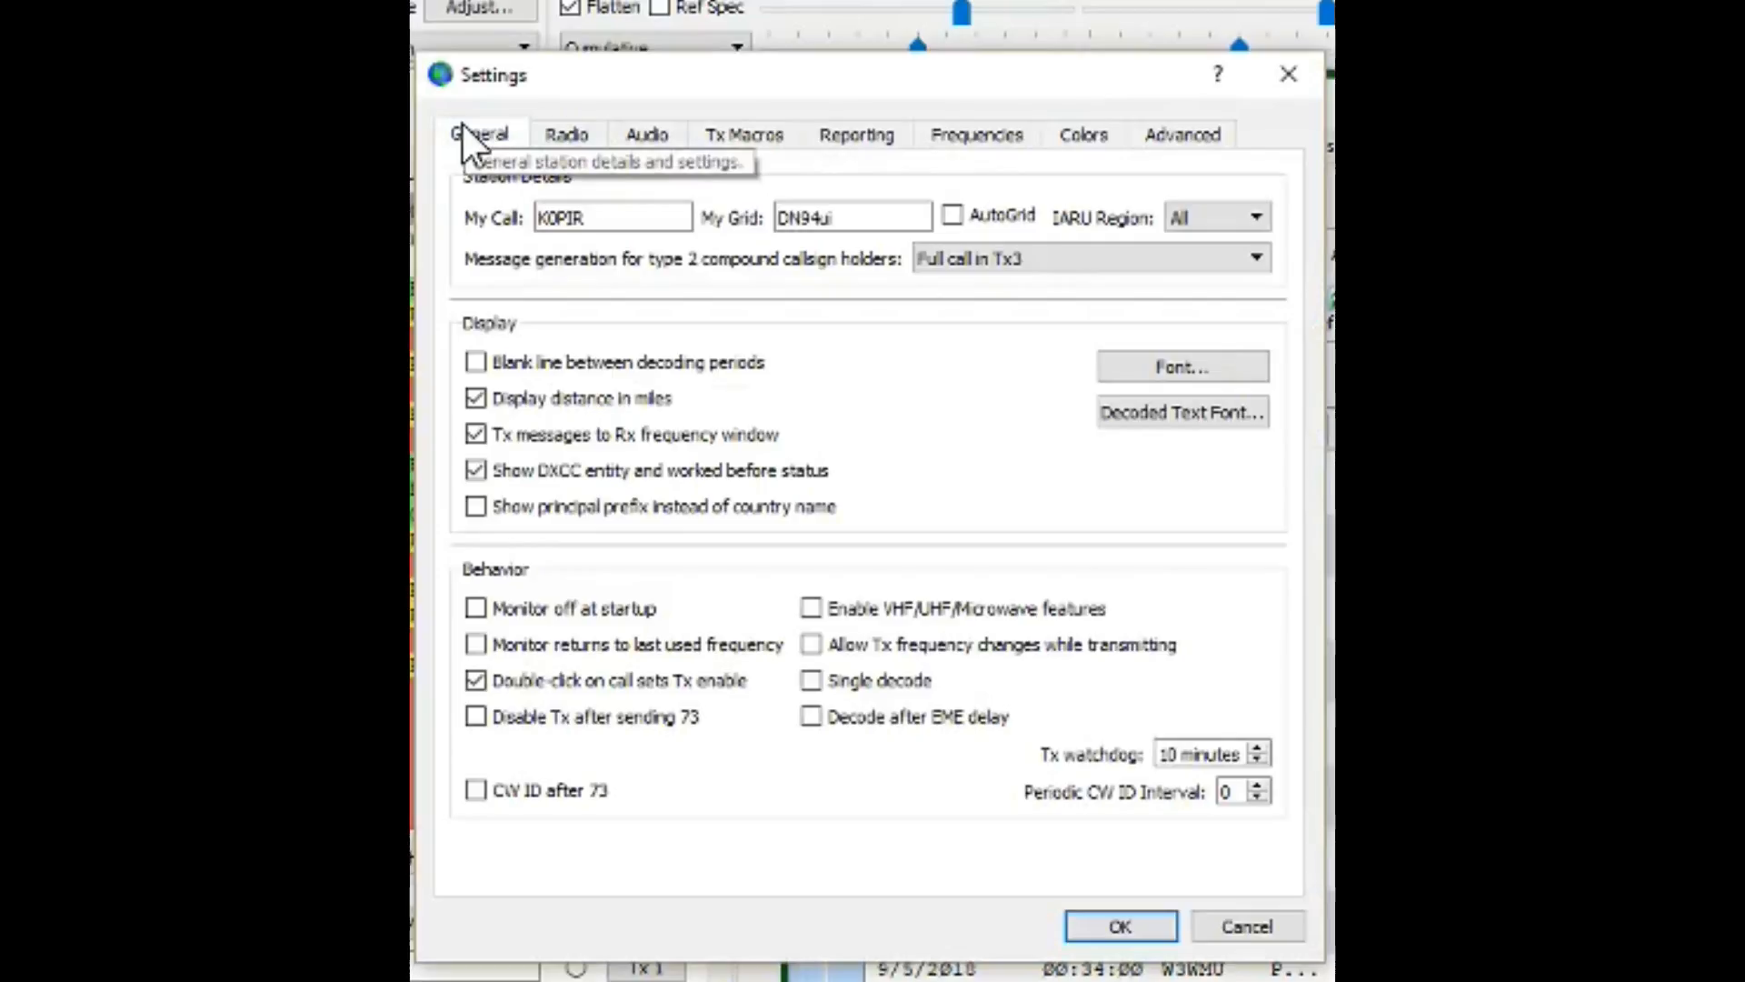
{"action": "mouse_move", "coordinate": [678, 117]}
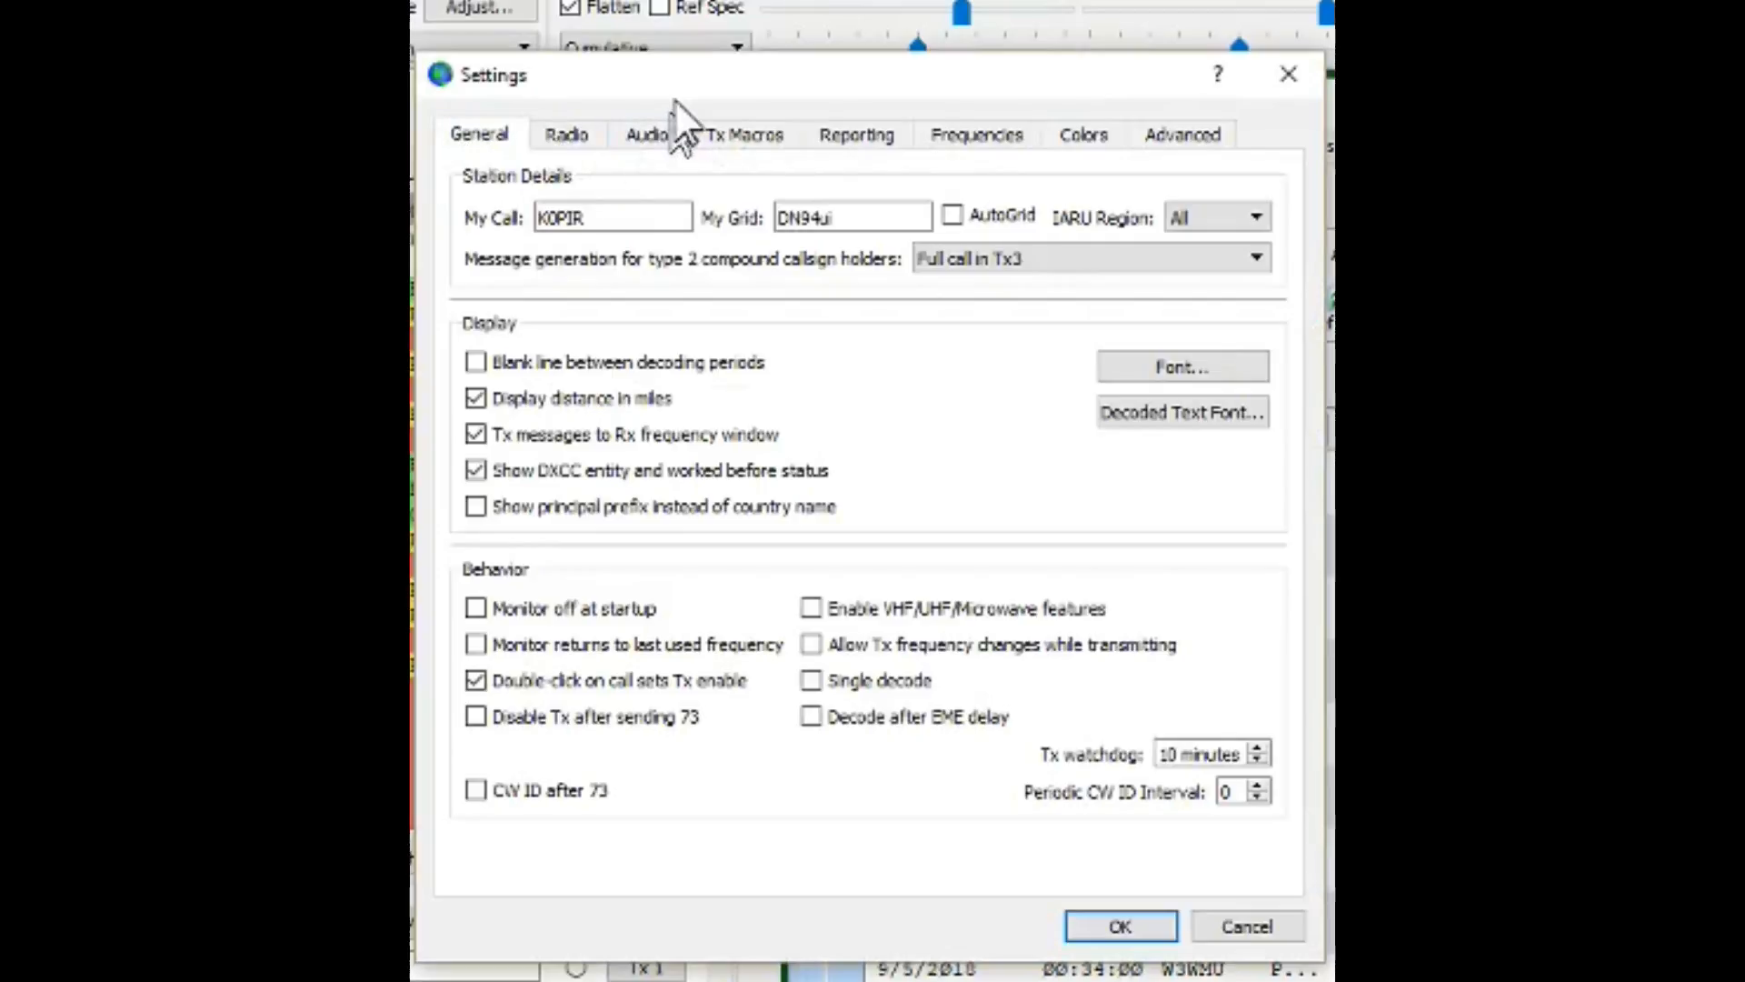
{"action": "mouse_move", "coordinate": [685, 100]}
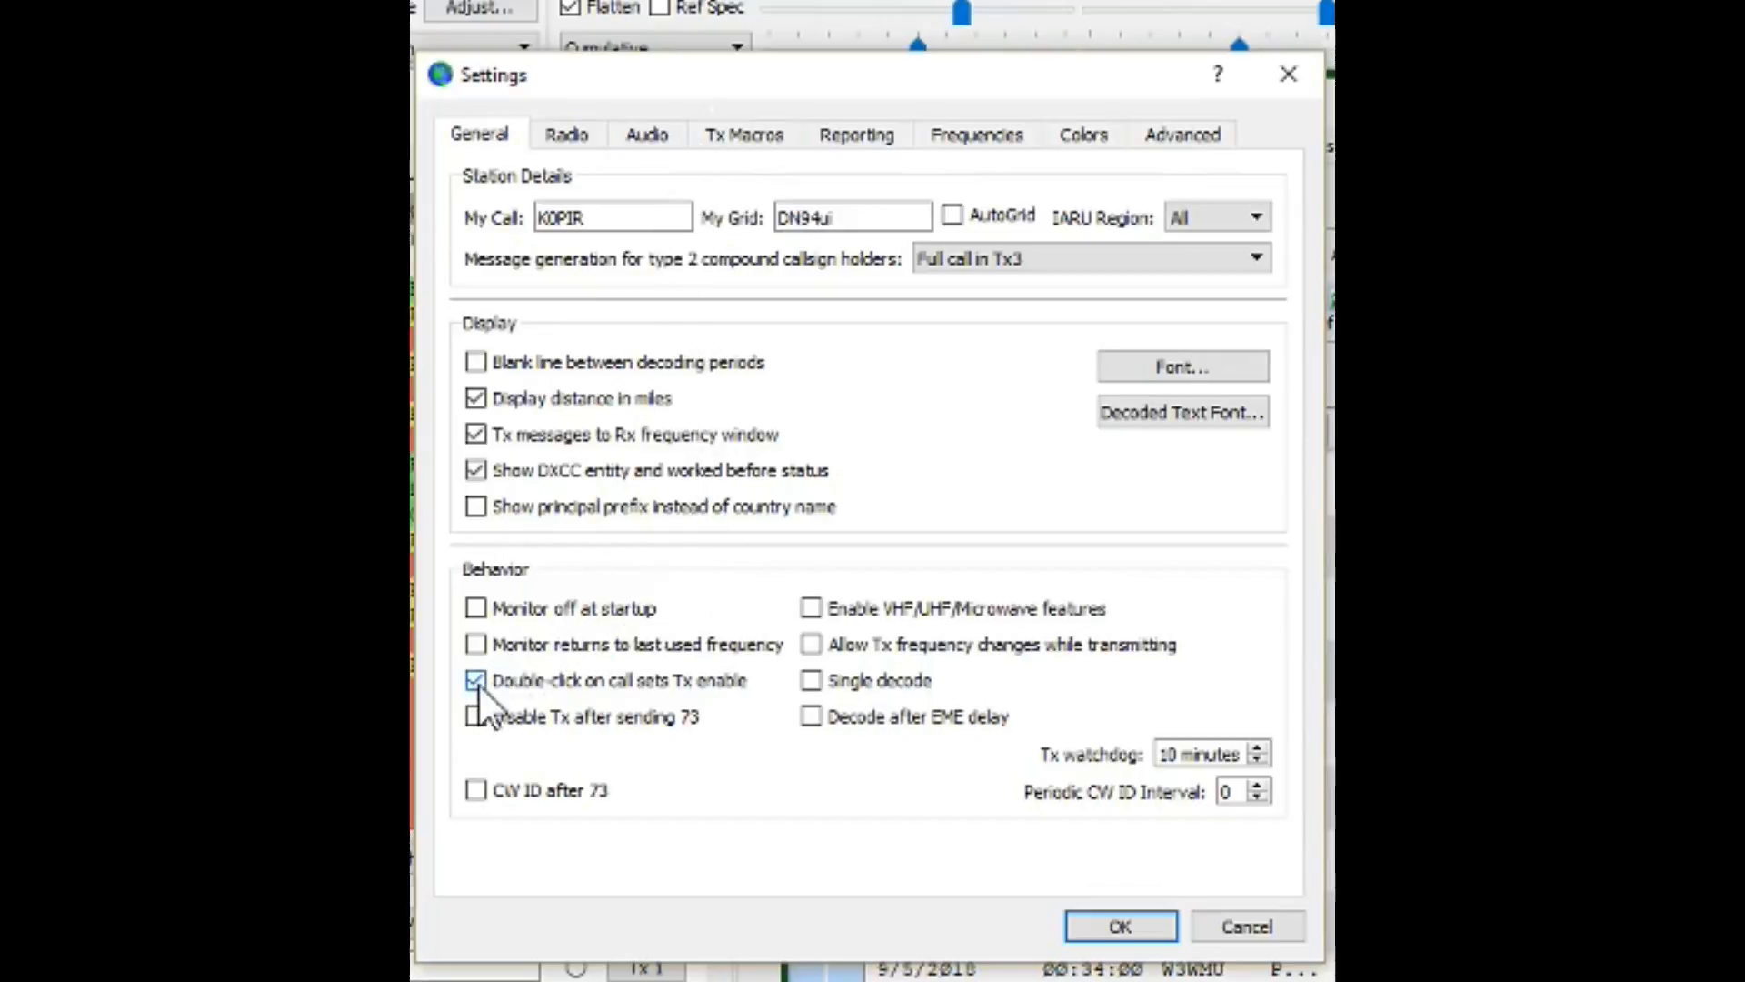
{"action": "mouse_move", "coordinate": [479, 717]}
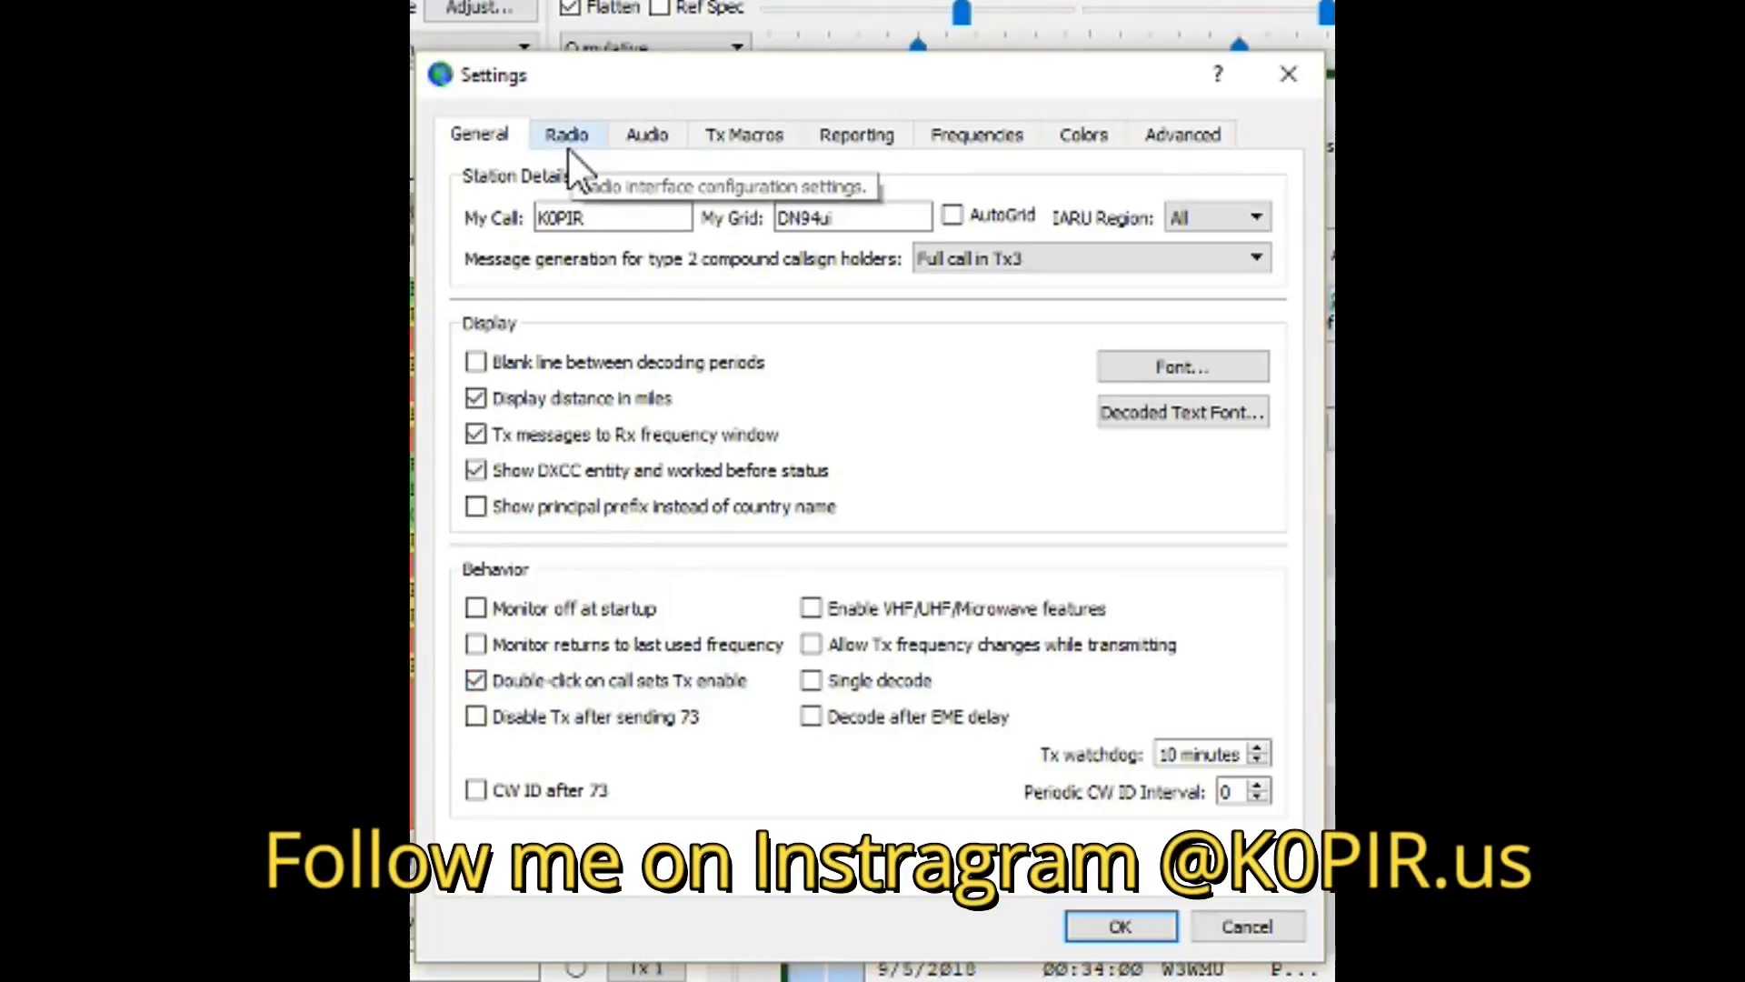
Review the Radio tab: Ham Radio Deluxe rig, CAT PTT, Data/Pkt mode, Fake It split
{"action": "left_click", "coordinate": [566, 133]}
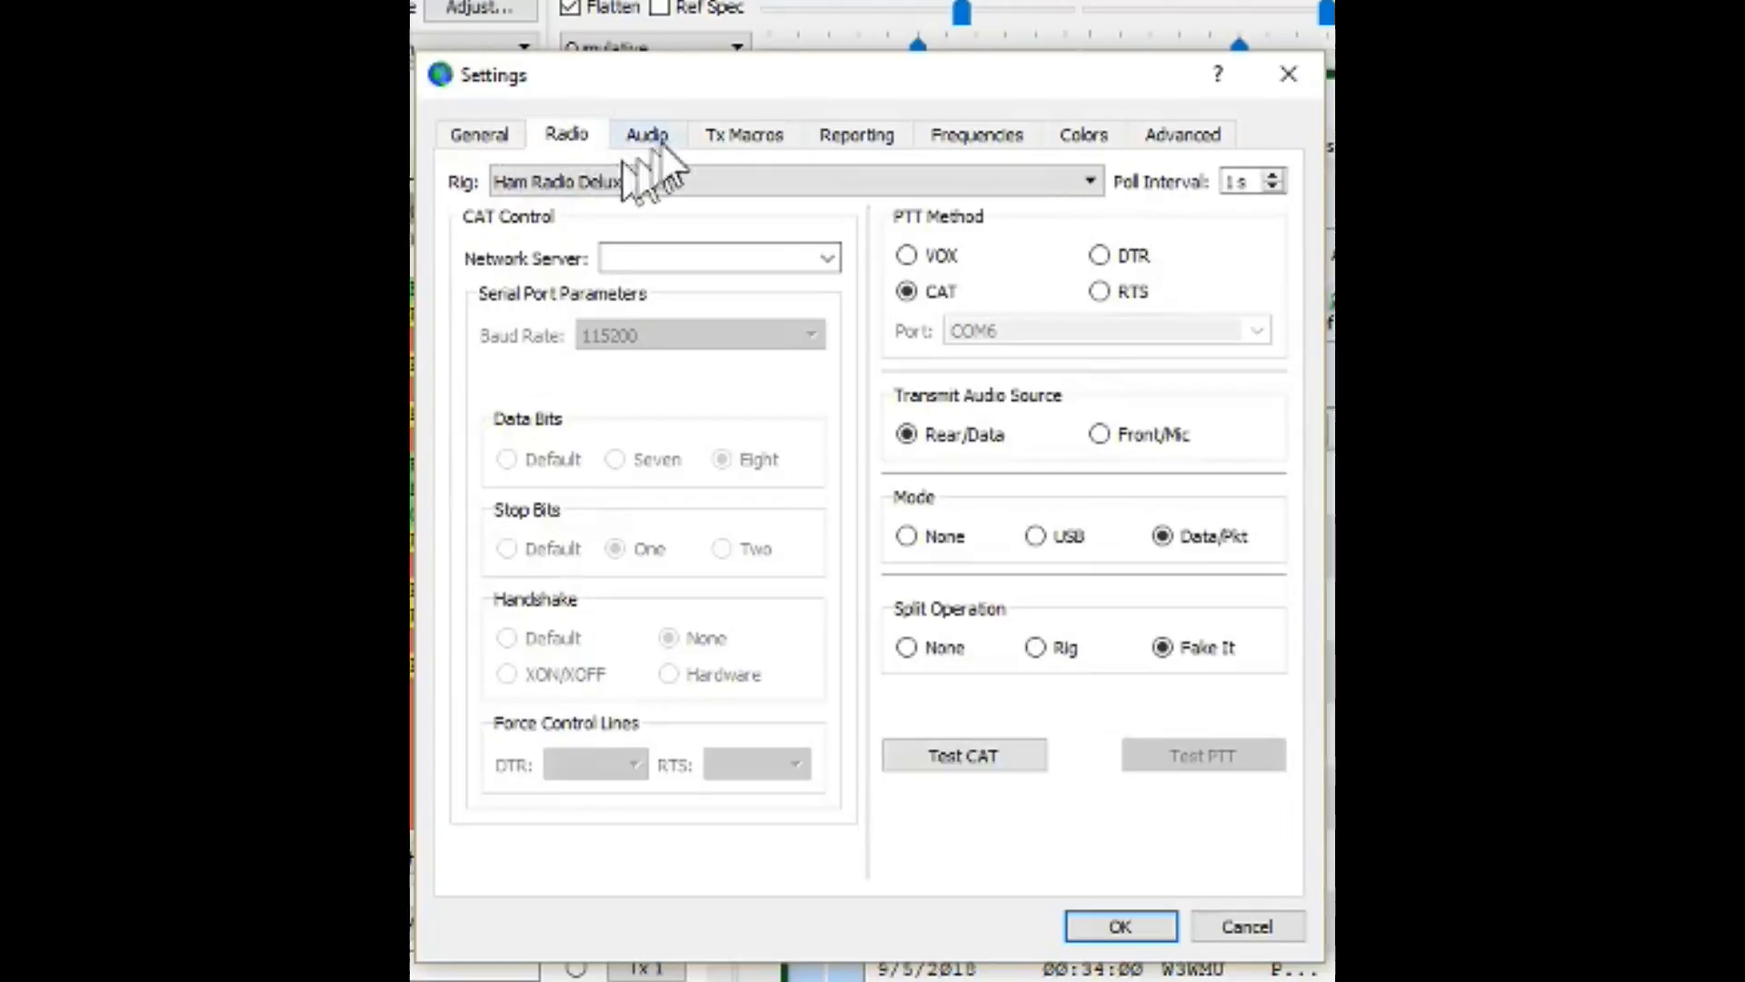
{"action": "mouse_move", "coordinate": [646, 134]}
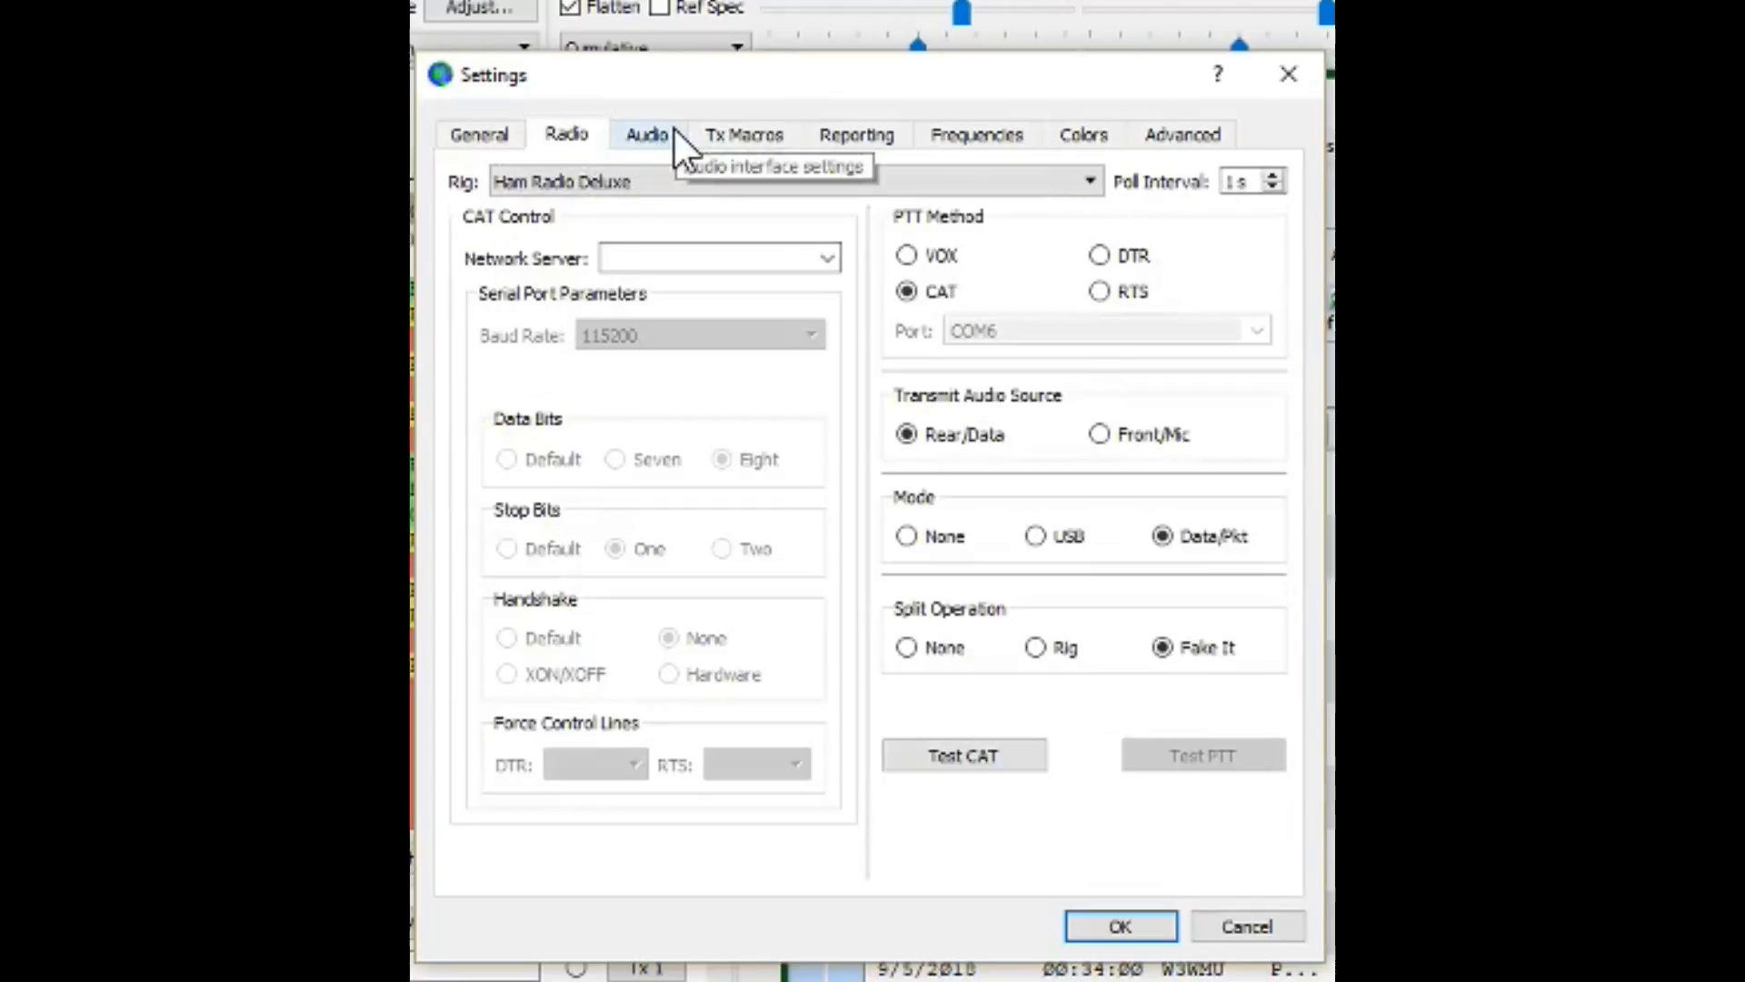
{"action": "mouse_move", "coordinate": [668, 234]}
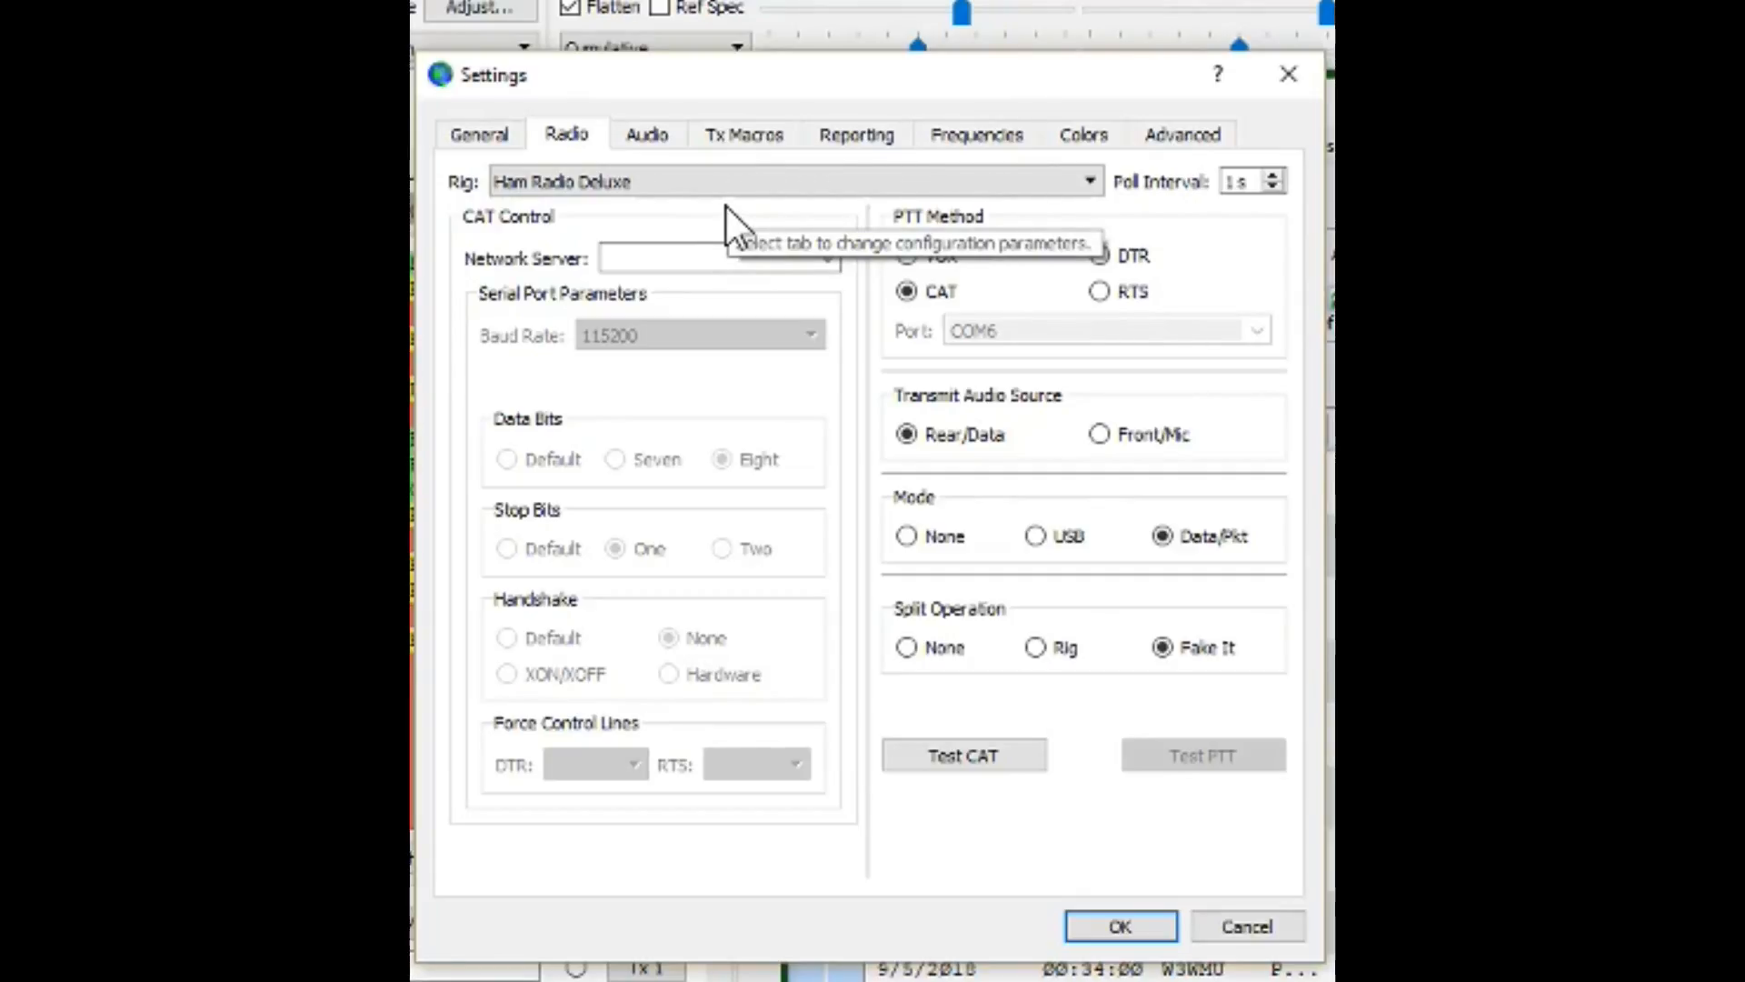
{"action": "mouse_move", "coordinate": [735, 229]}
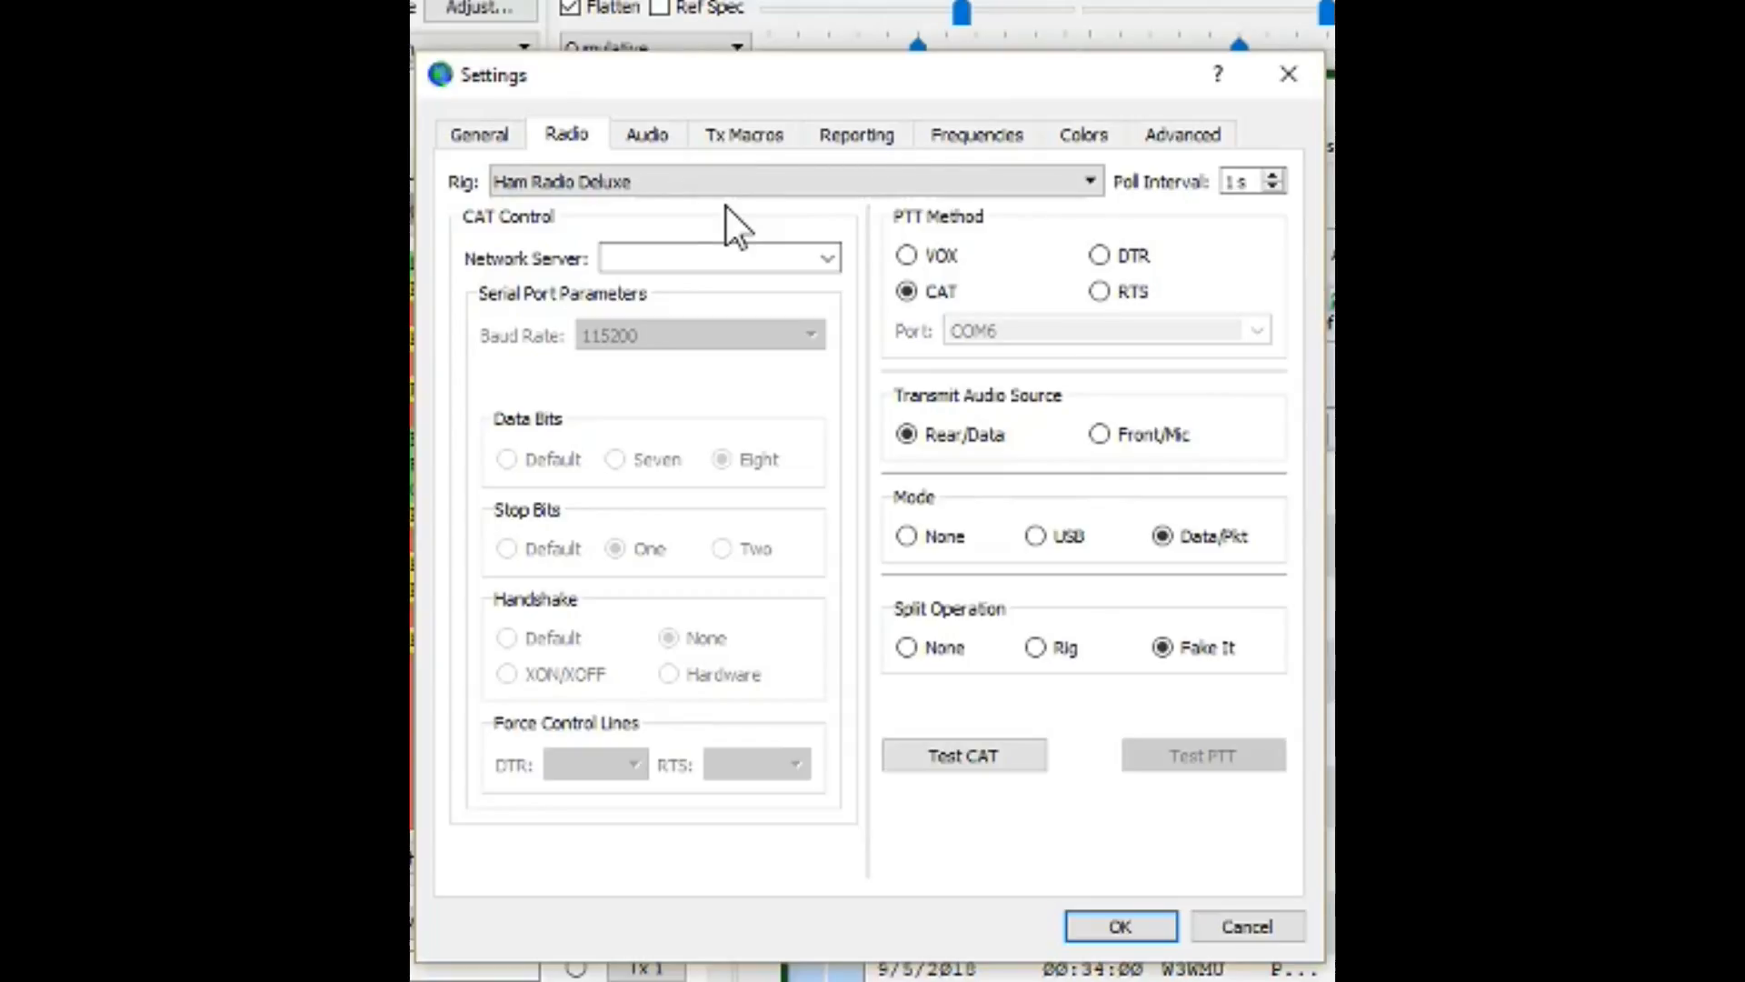
{"action": "mouse_move", "coordinate": [1063, 588]}
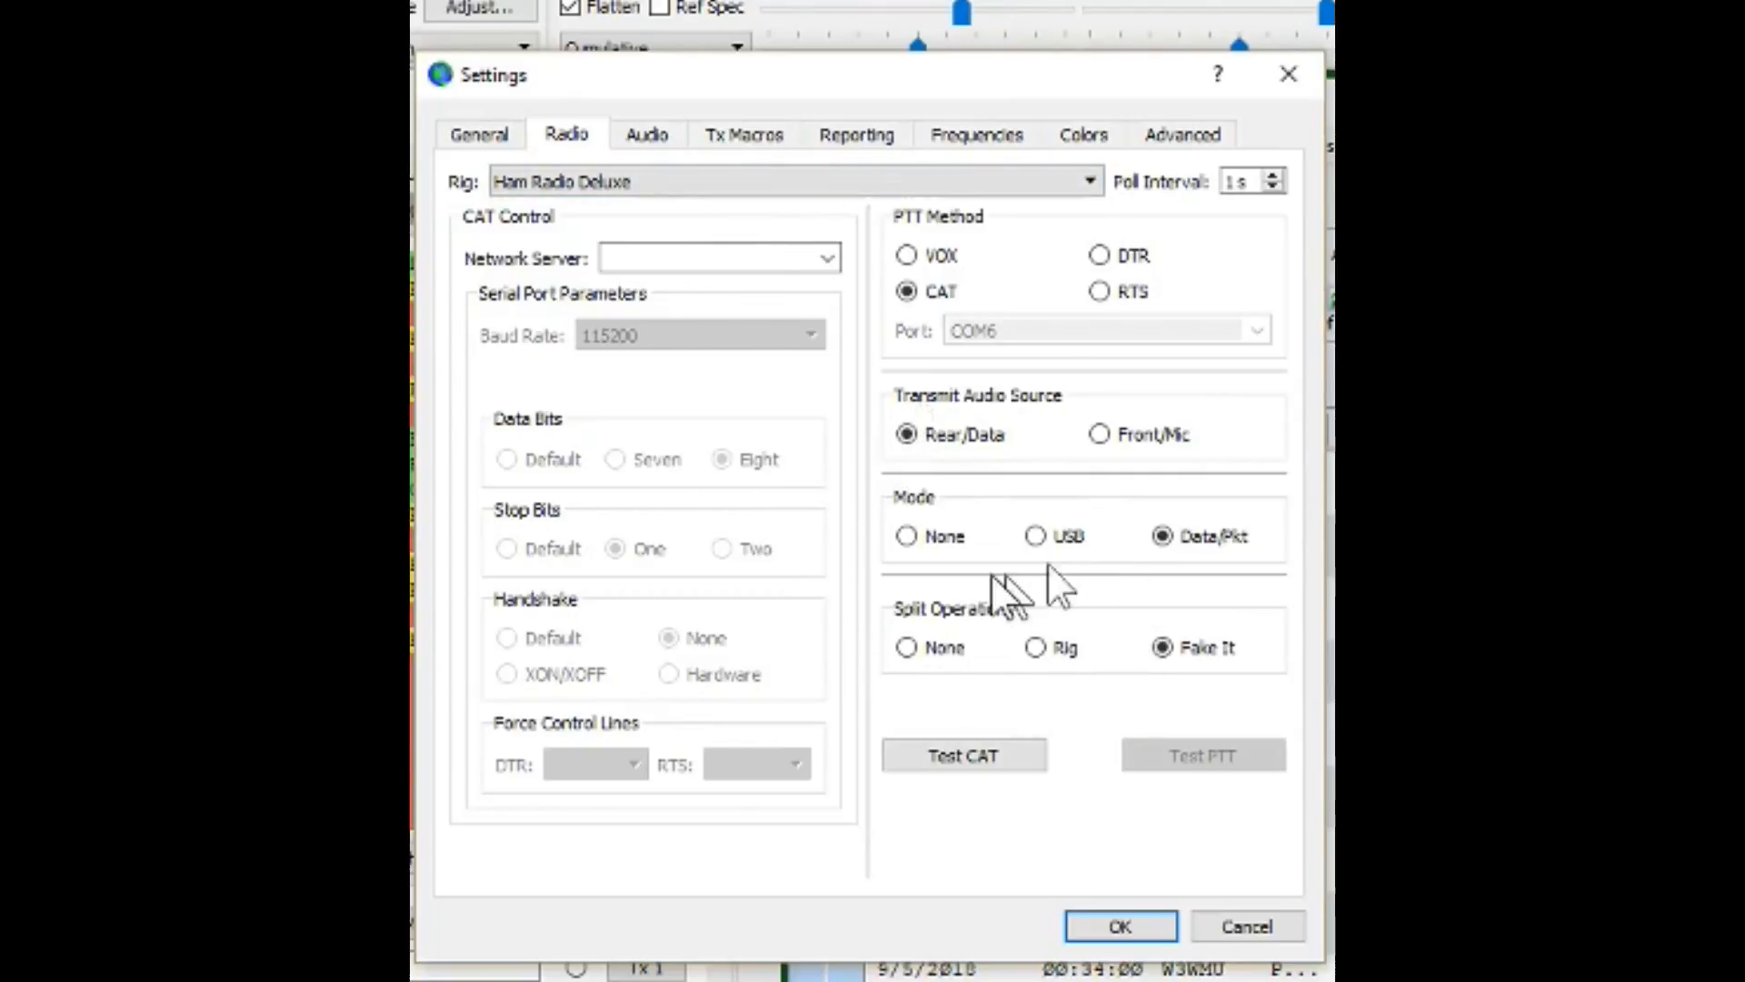
{"action": "mouse_move", "coordinate": [1002, 584]}
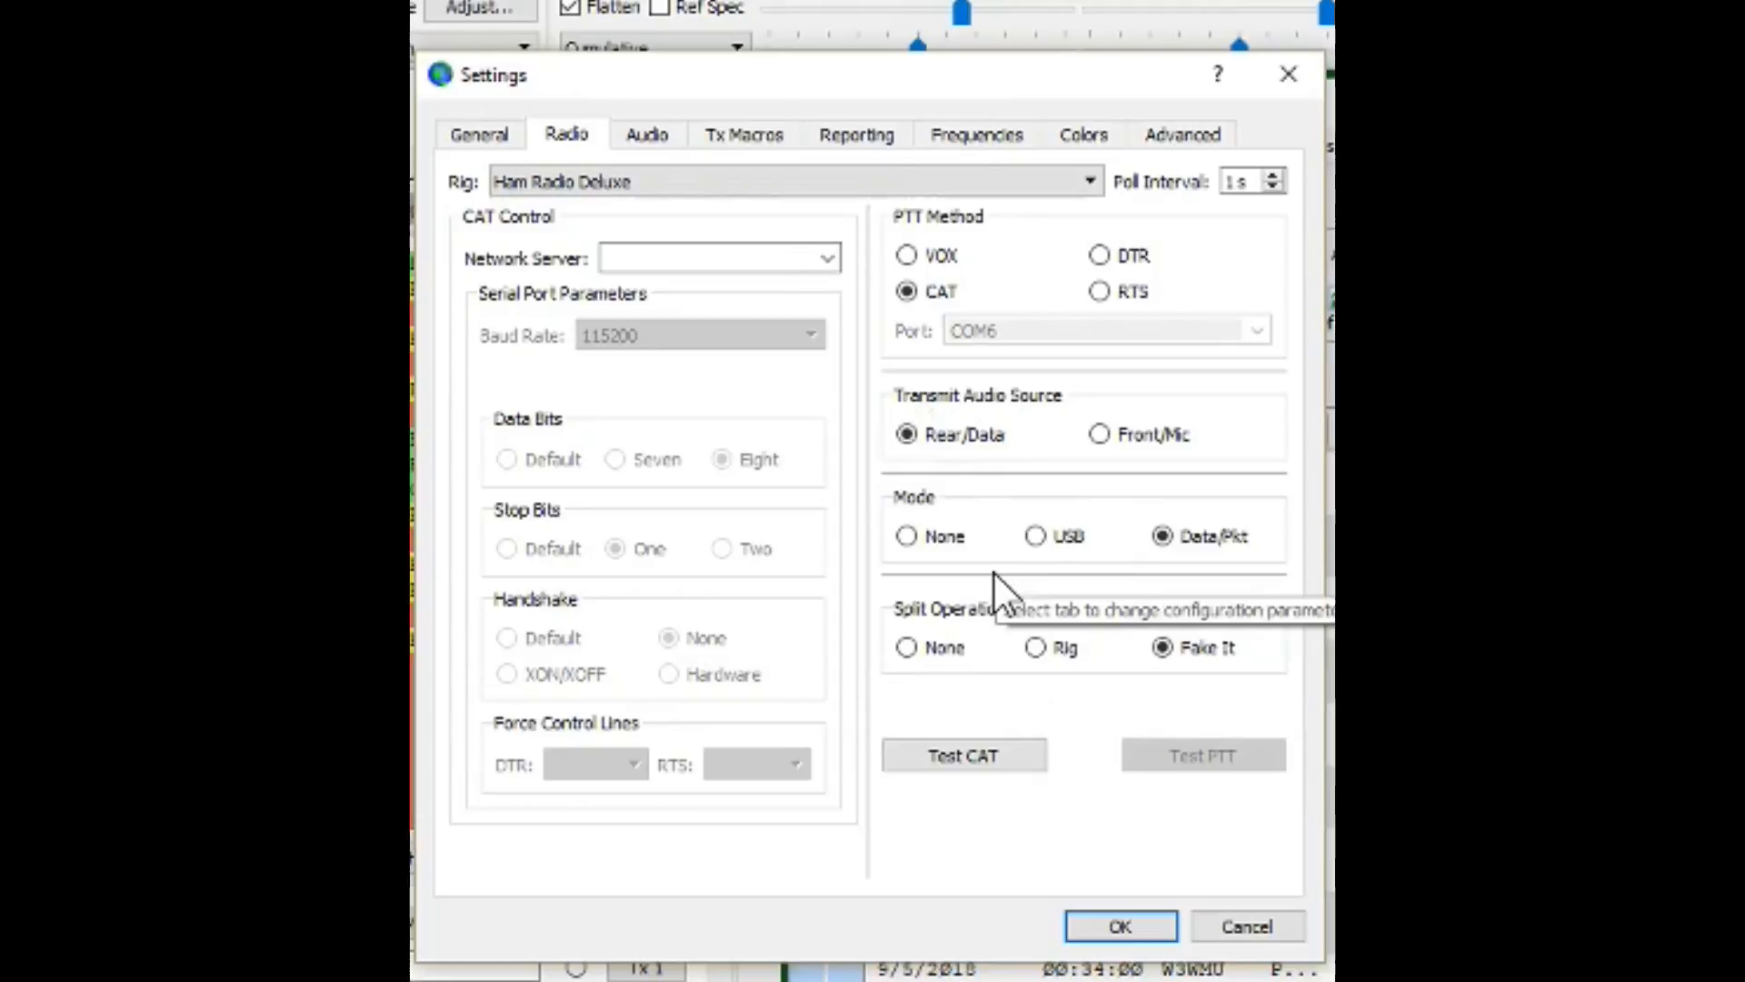
{"action": "mouse_move", "coordinate": [1180, 724]}
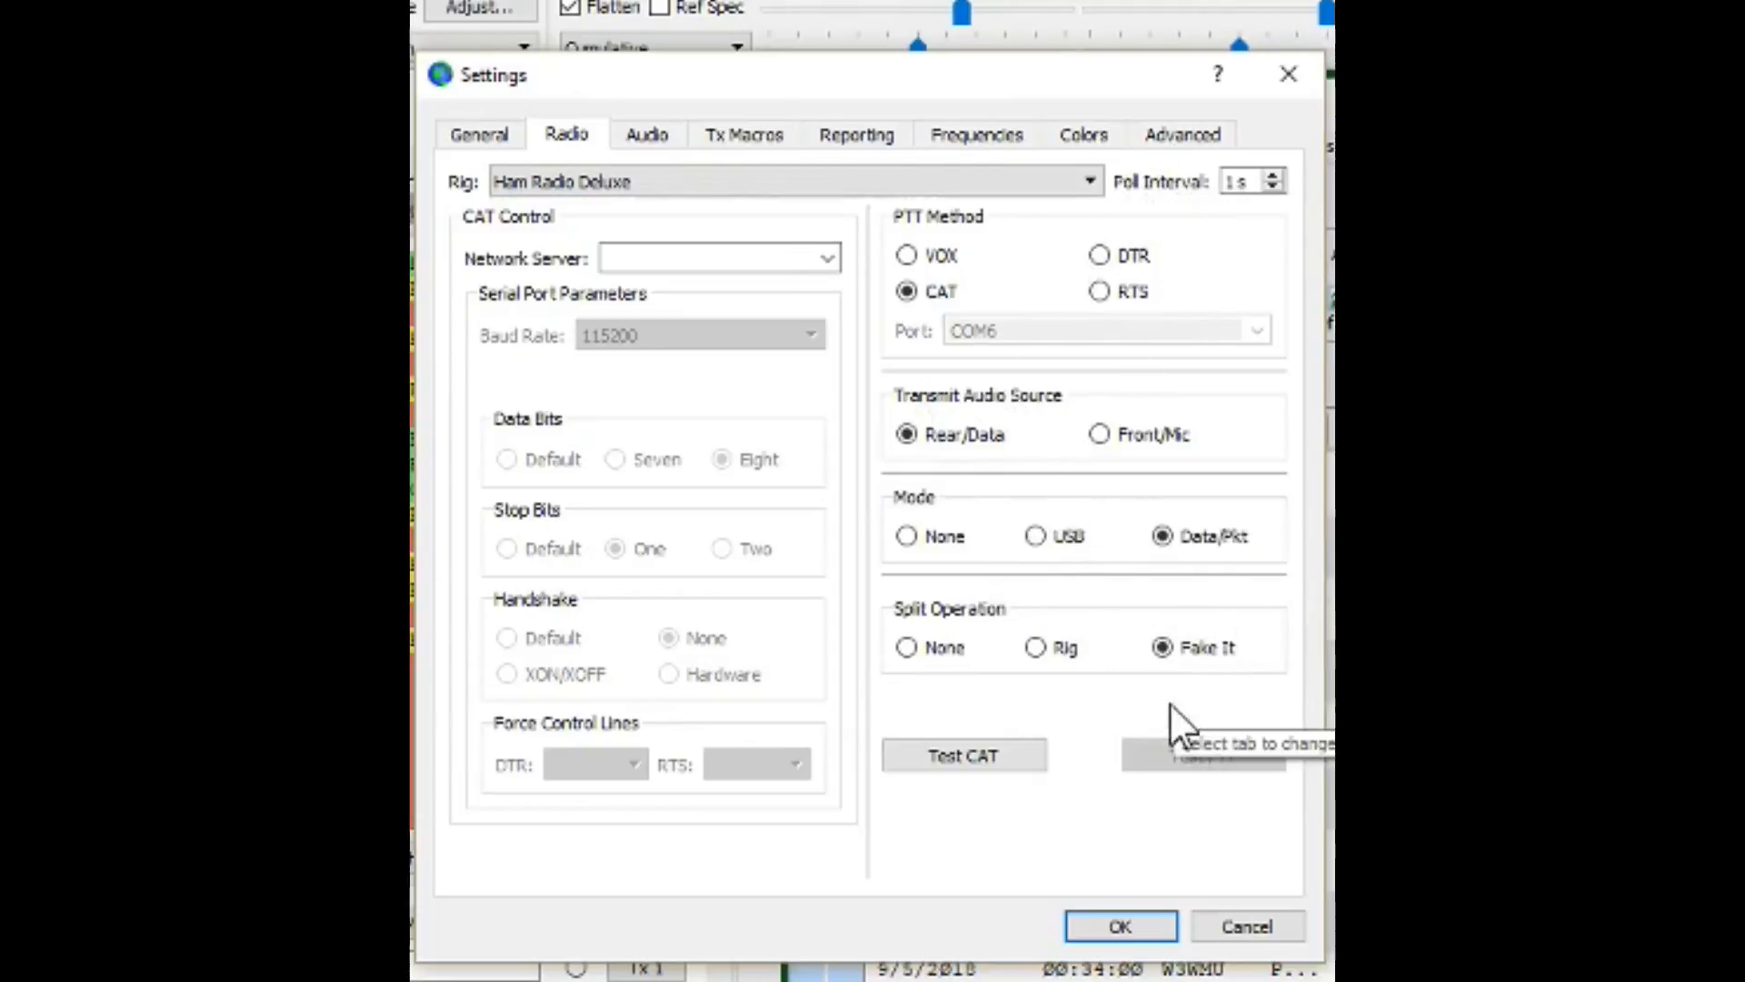
{"action": "mouse_move", "coordinate": [1185, 695]}
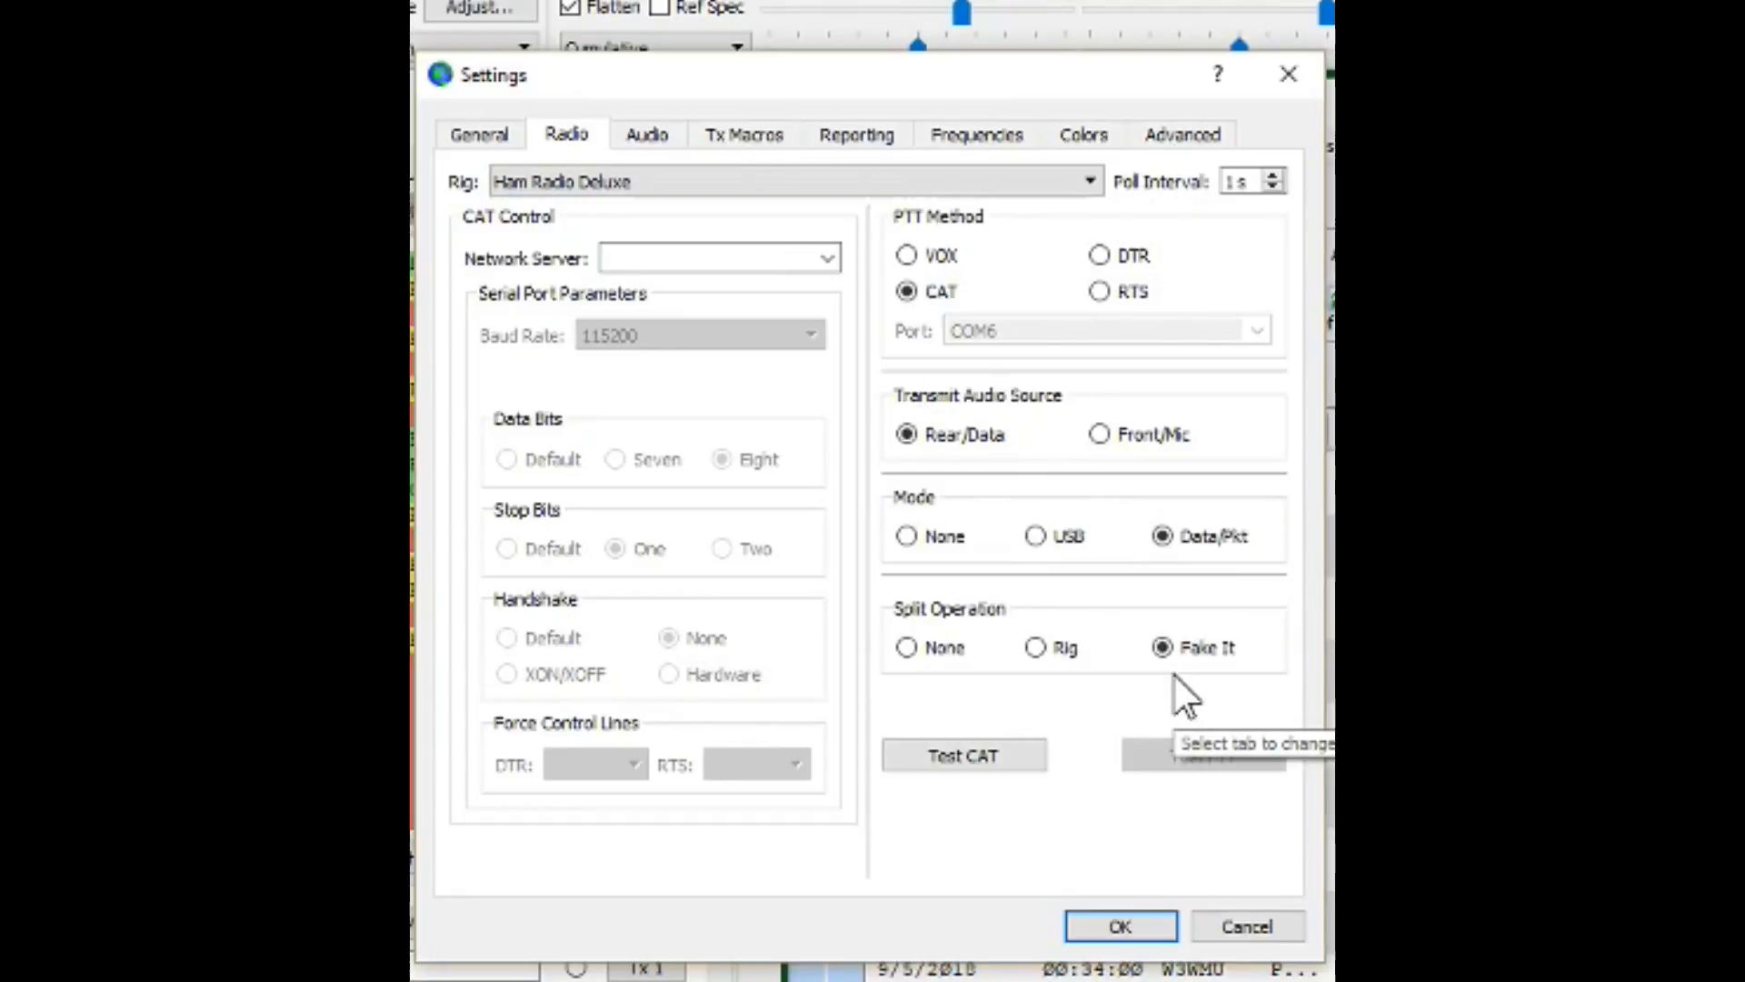
{"action": "mouse_move", "coordinate": [1135, 656]}
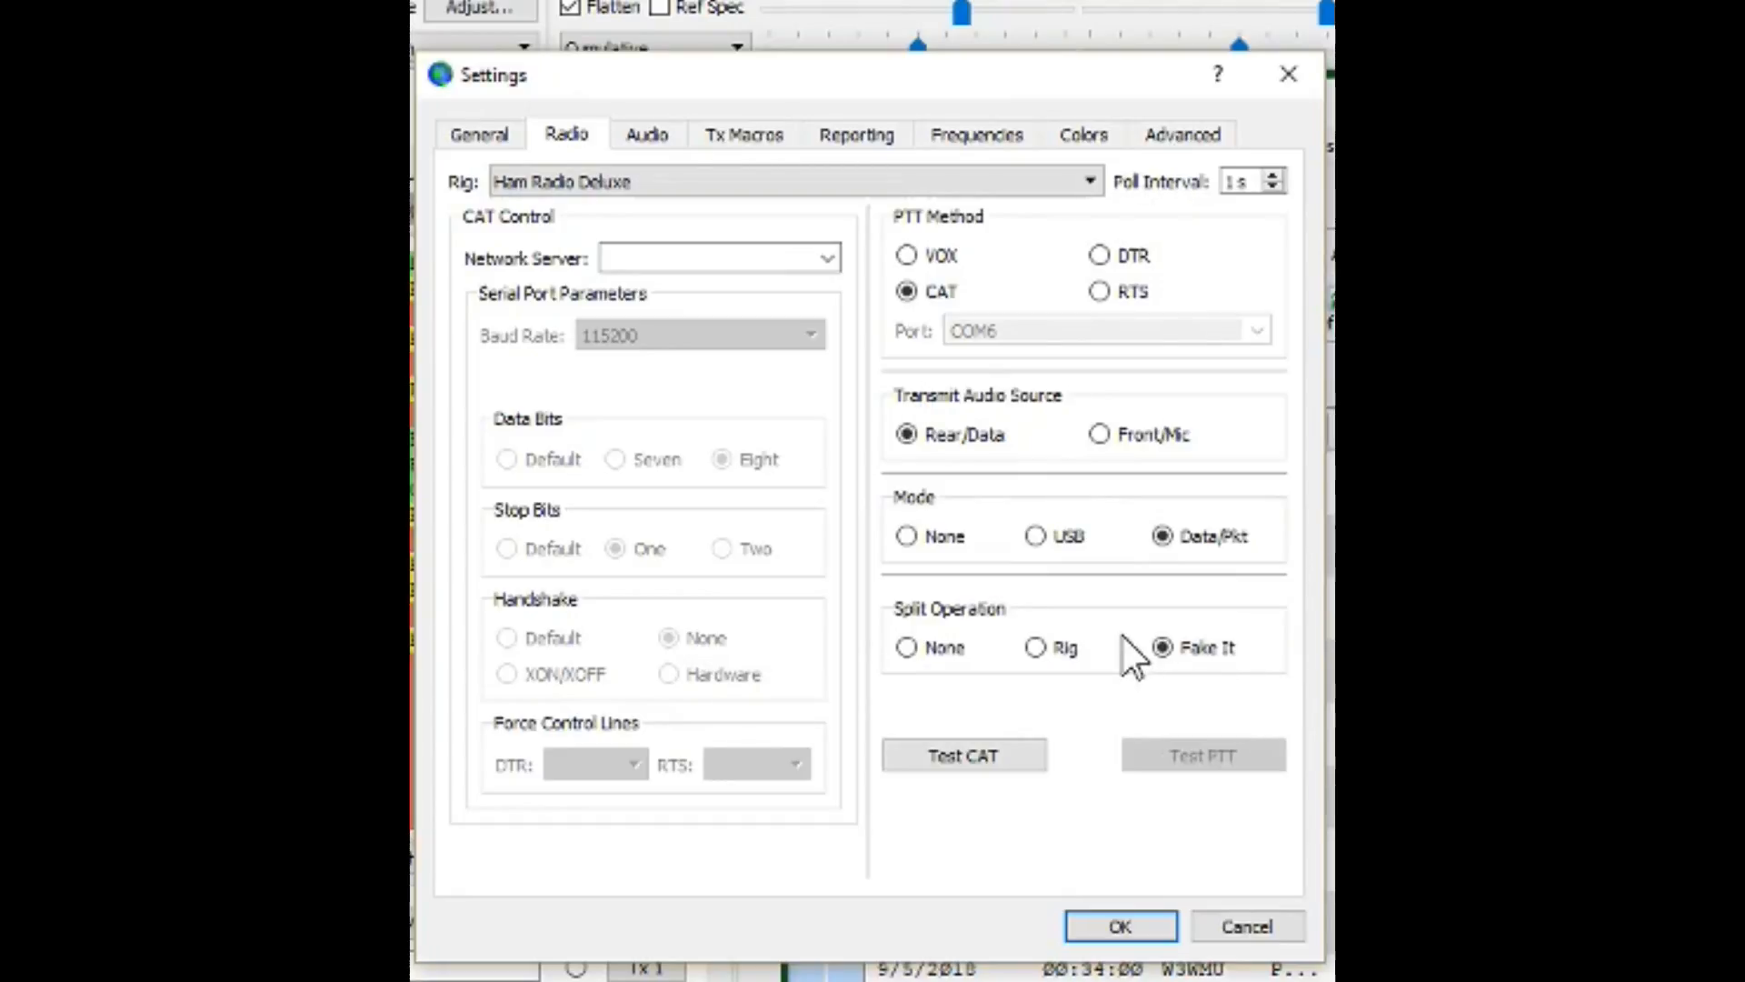
{"action": "mouse_move", "coordinate": [1135, 656]}
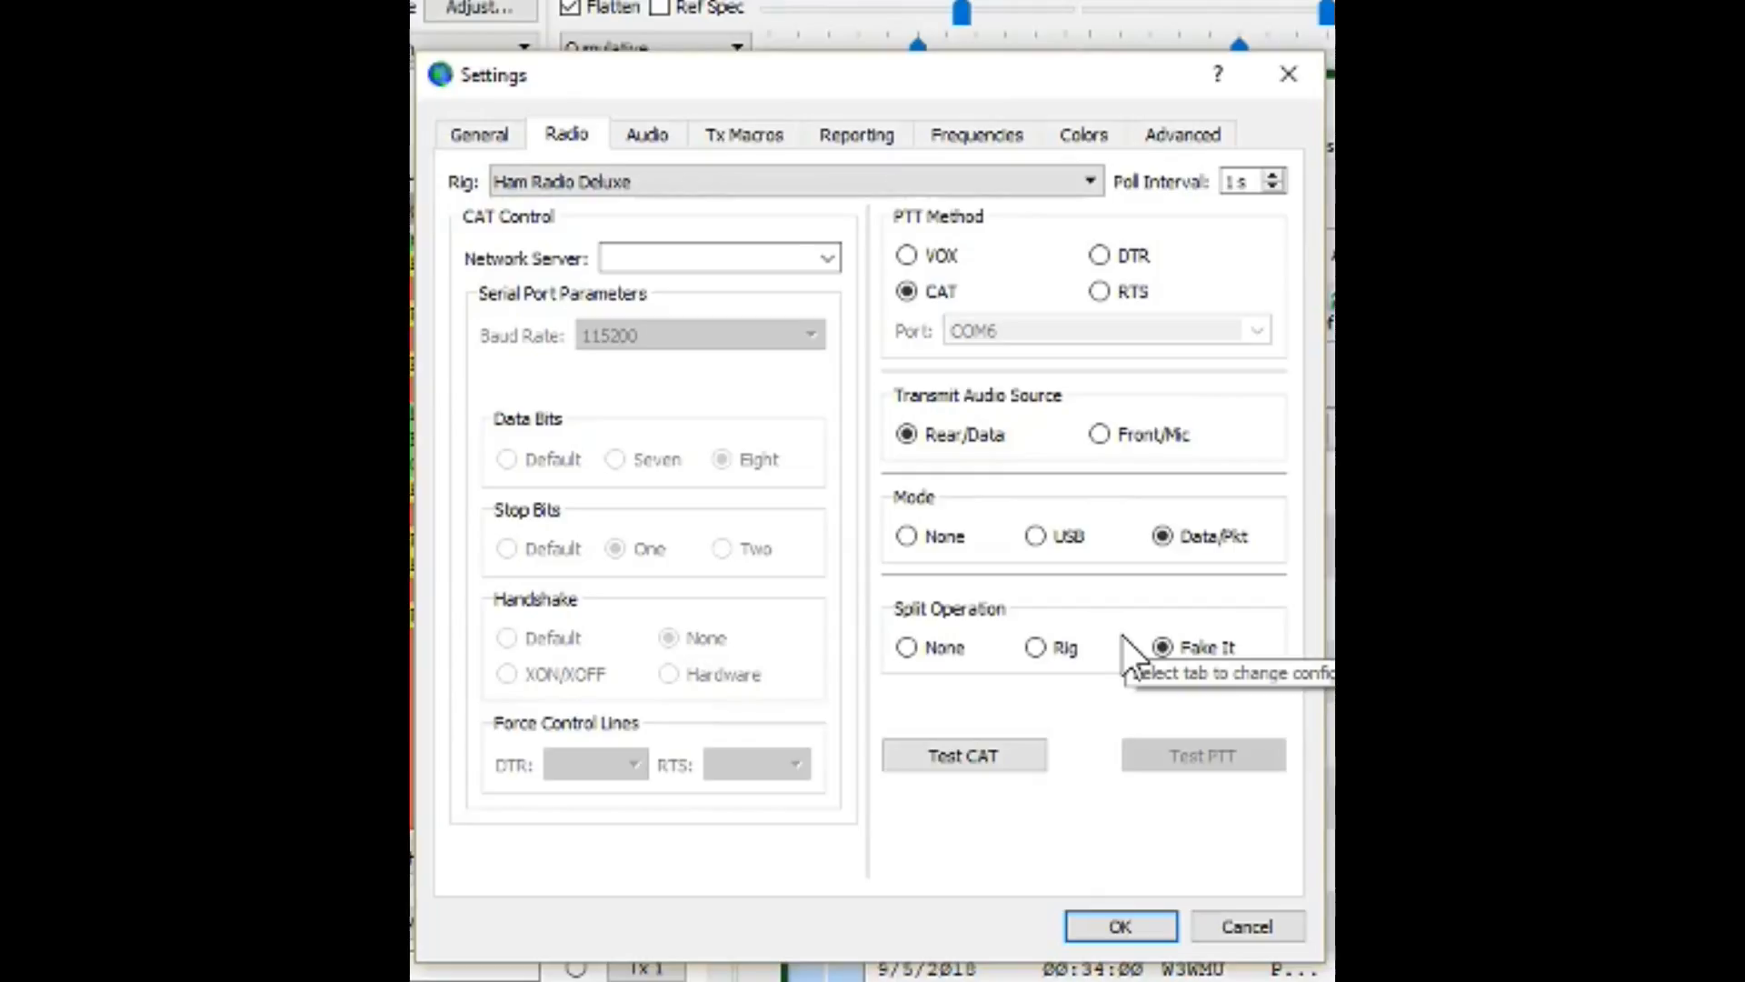
{"action": "mouse_move", "coordinate": [745, 247]}
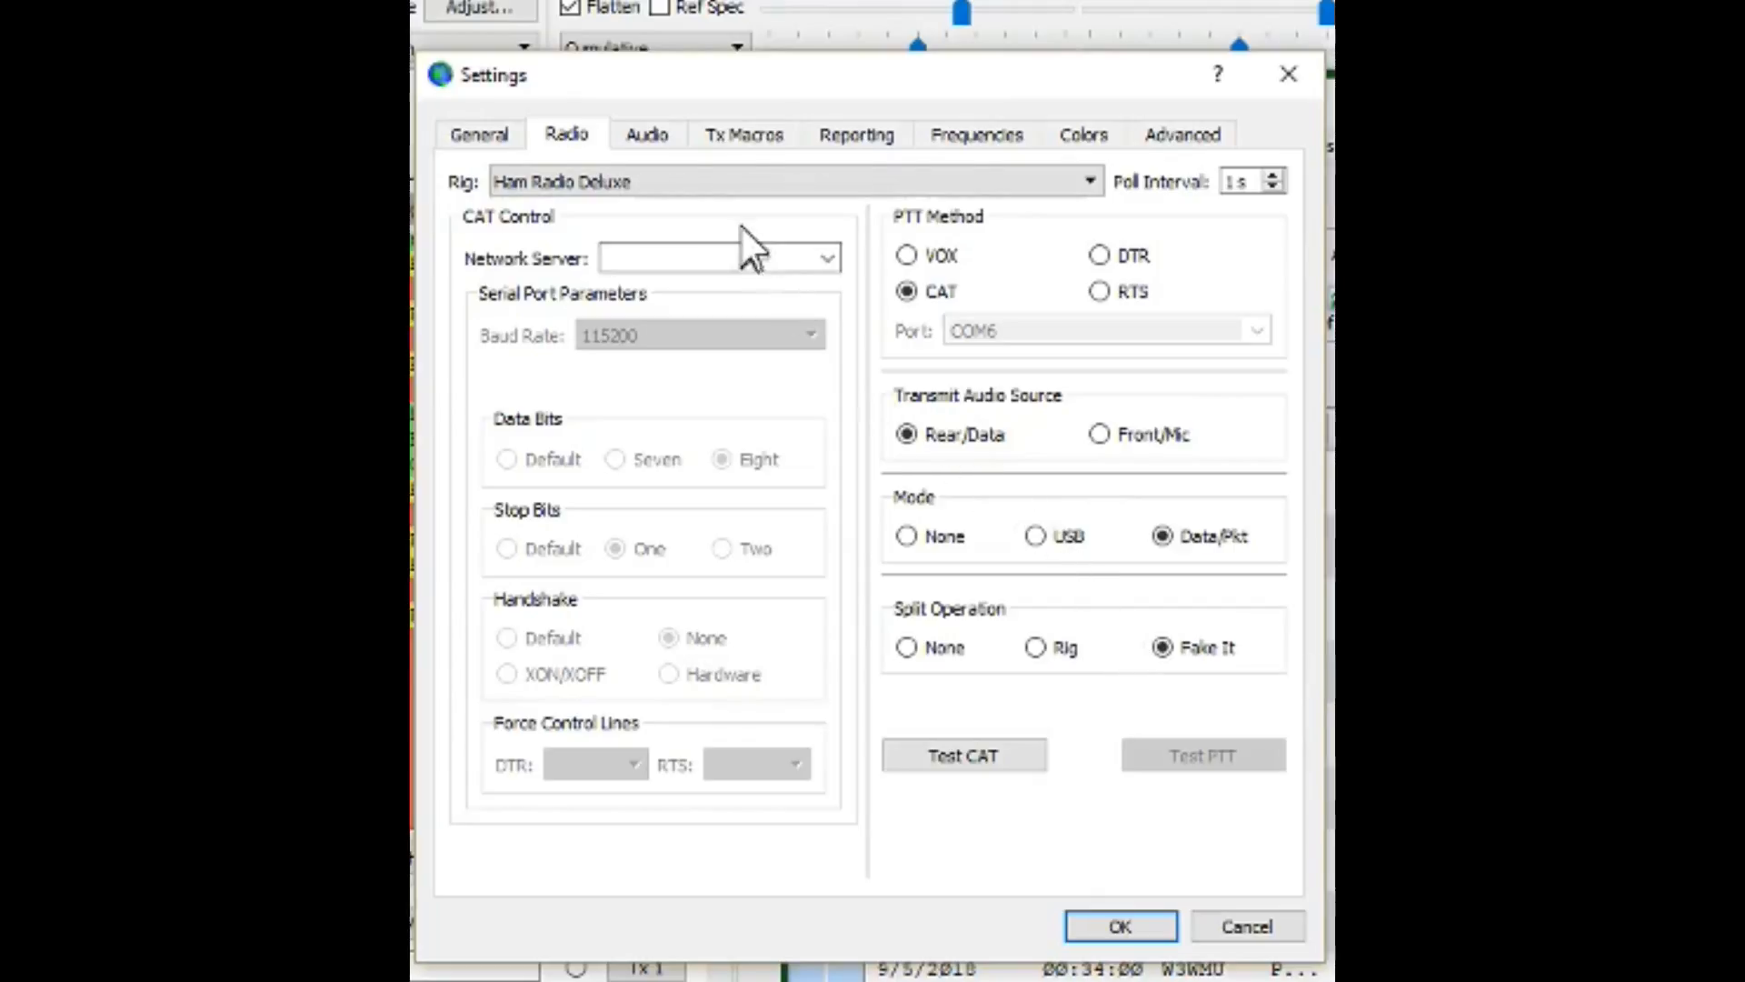
Review the Audio tab using the Icom 7610 USB Audio CODEC for input and output
{"action": "left_click", "coordinate": [646, 134]}
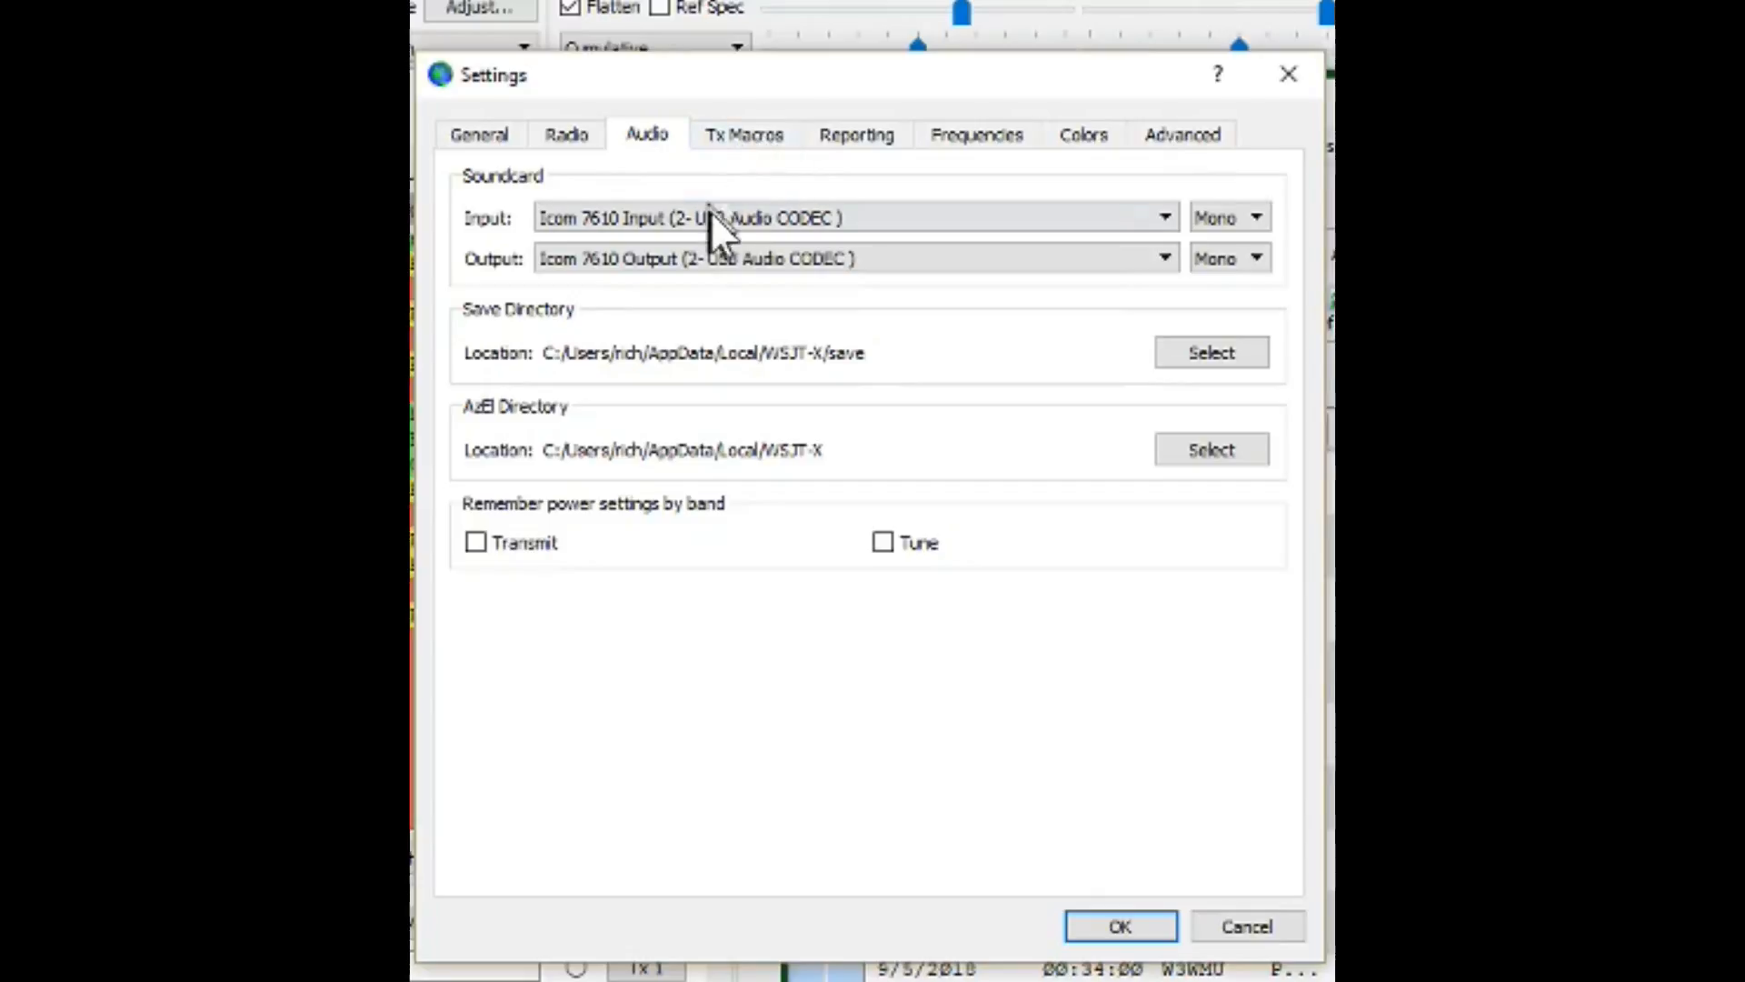
{"action": "mouse_move", "coordinate": [782, 186]}
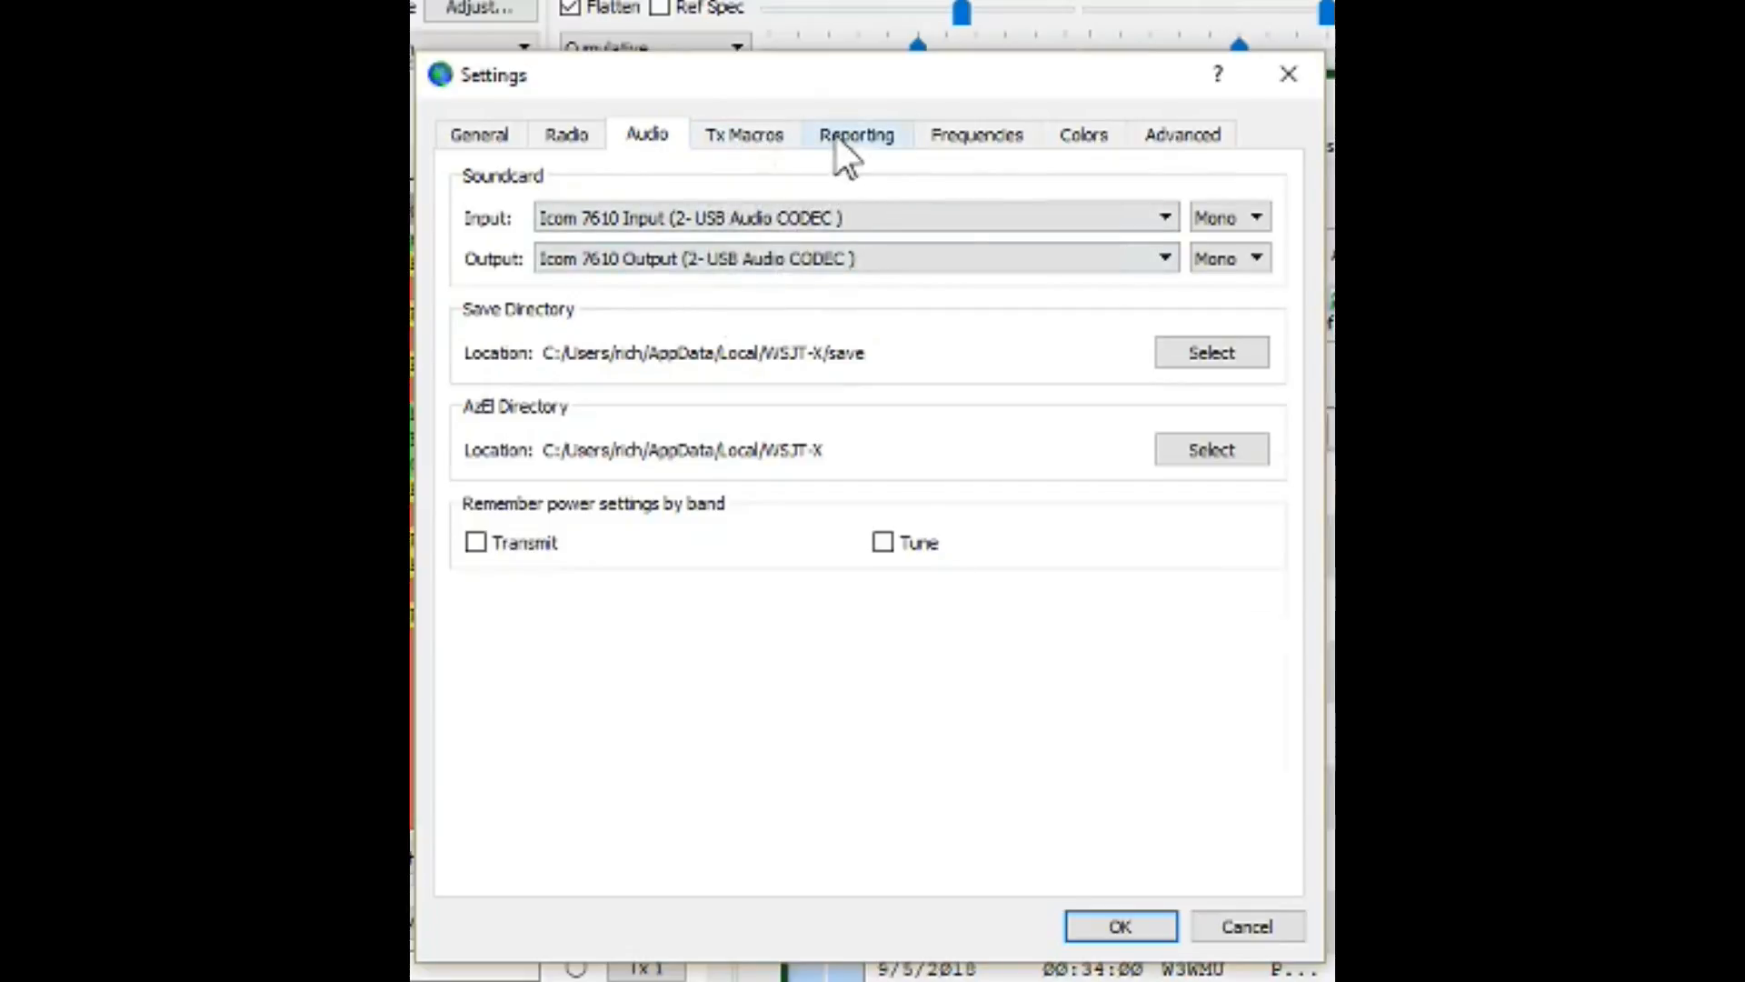
Review Reporting: log prompt, UDP server 127.0.0.1:2237, logged-contact broadcast to port 2333
{"action": "left_click", "coordinate": [856, 133]}
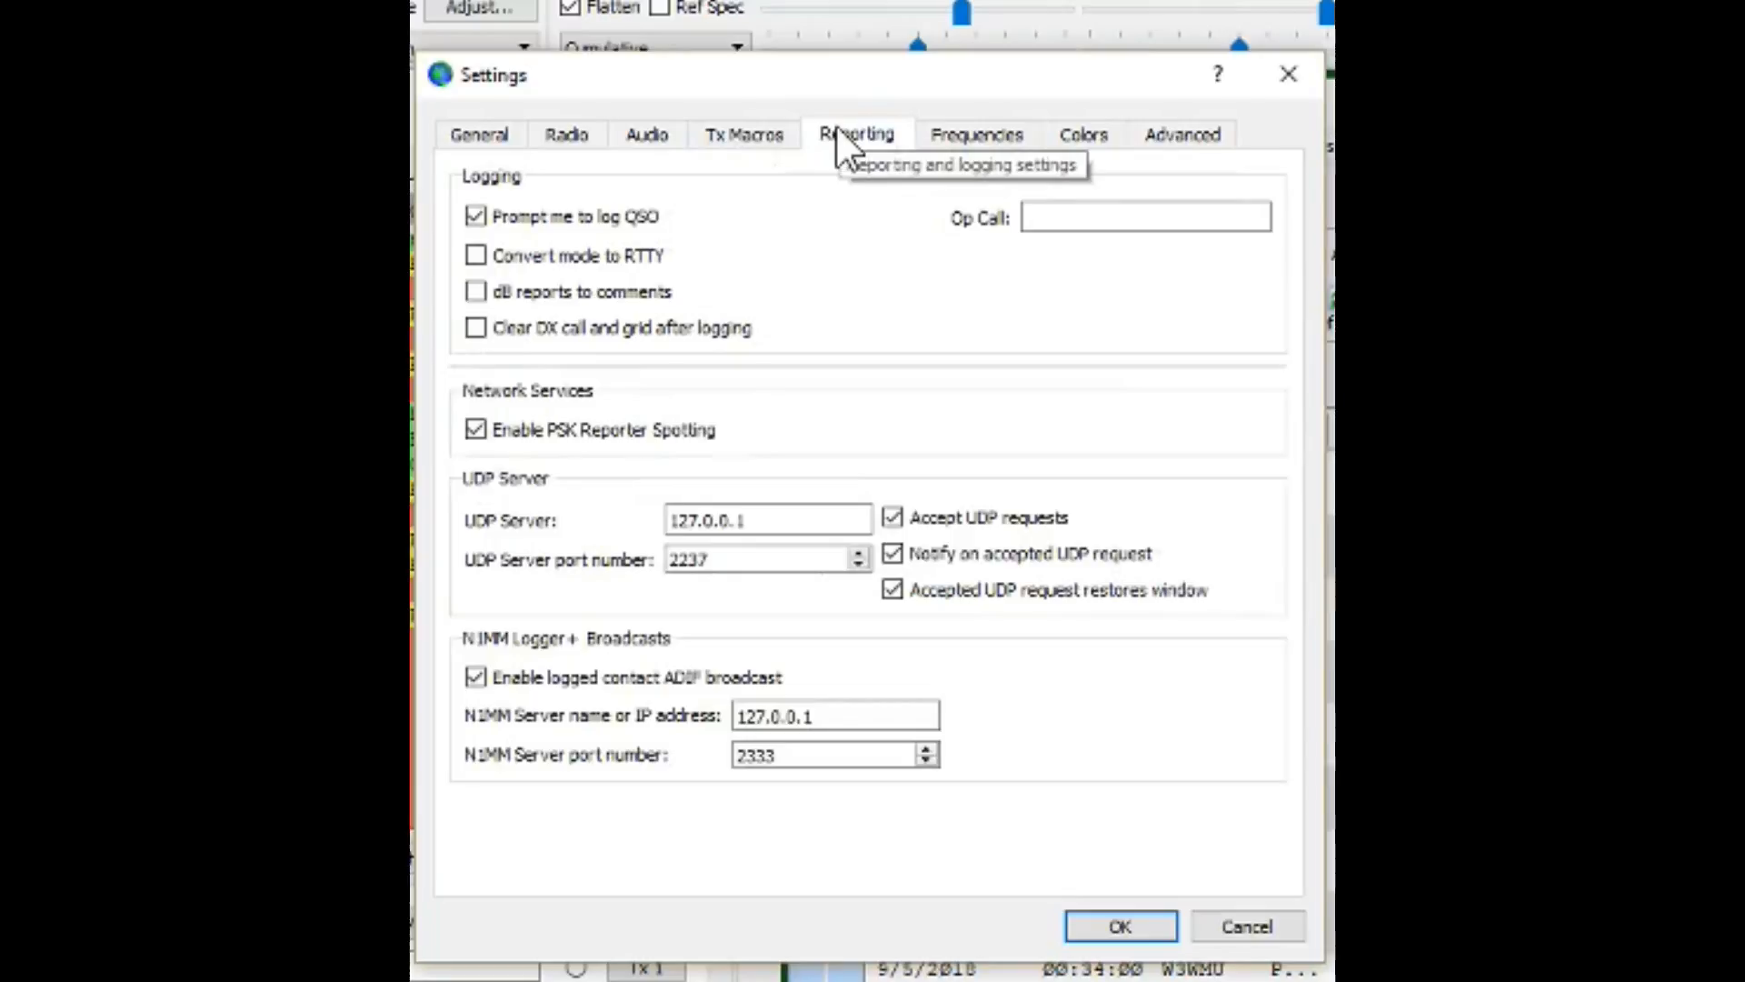
{"action": "mouse_move", "coordinate": [515, 403]}
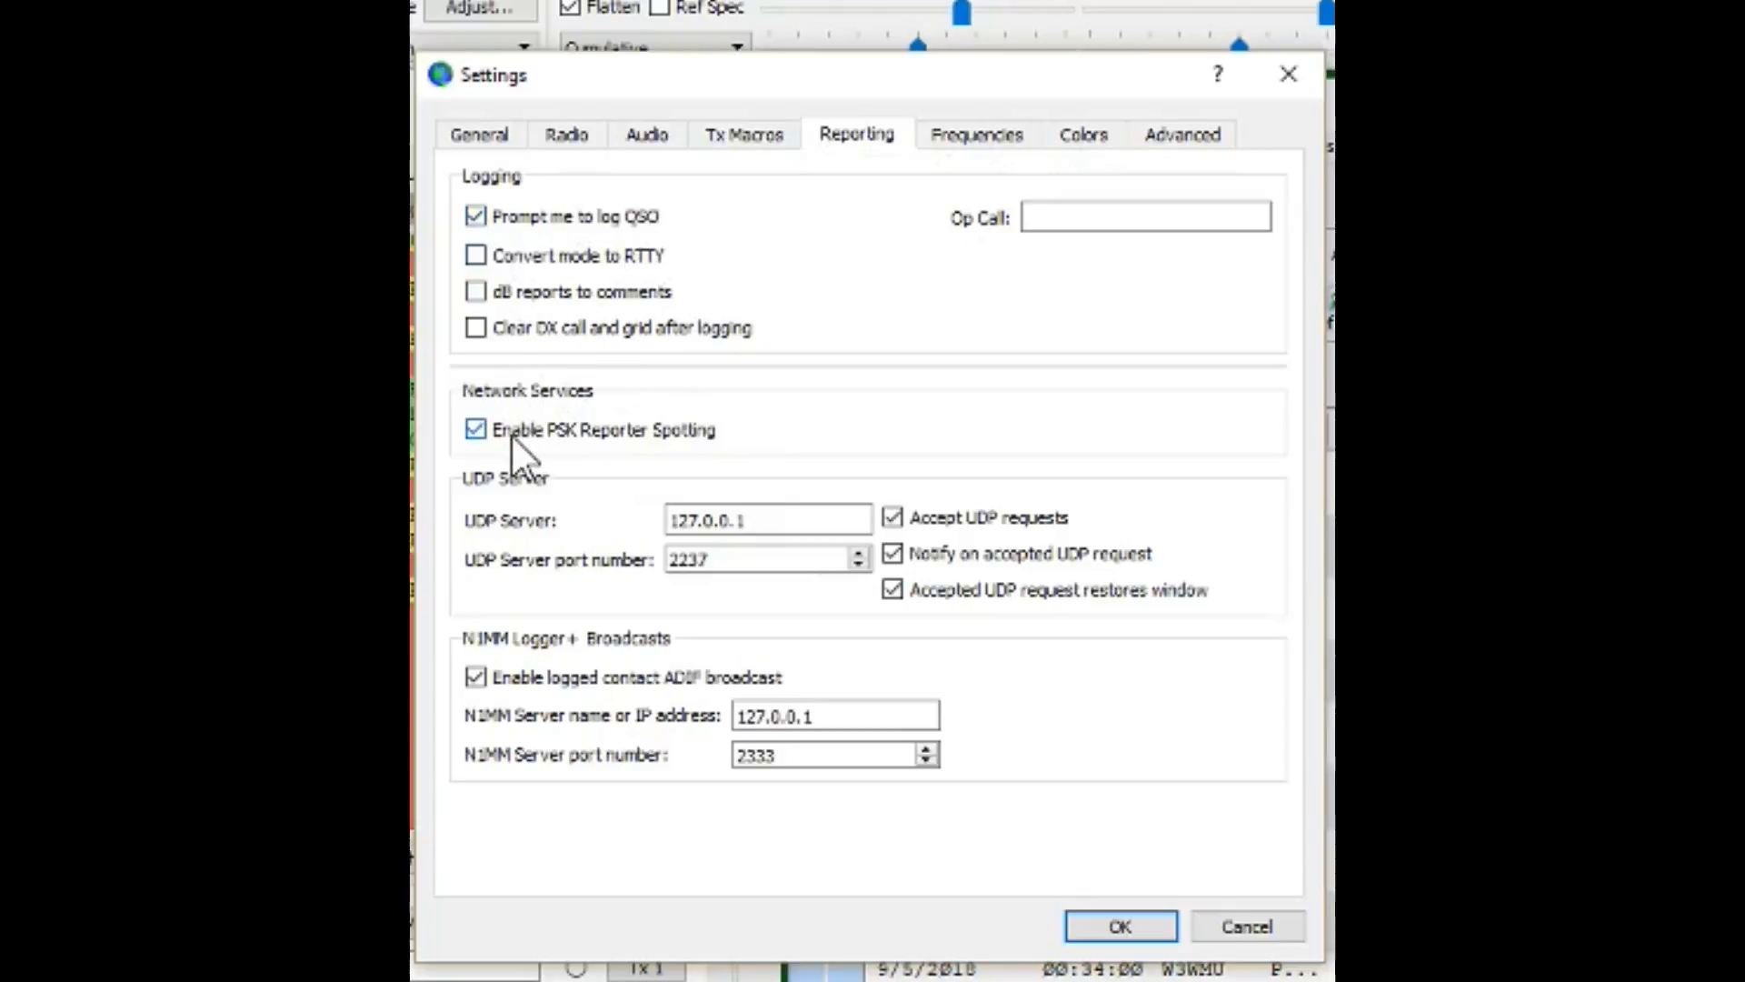
{"action": "mouse_move", "coordinate": [524, 434]}
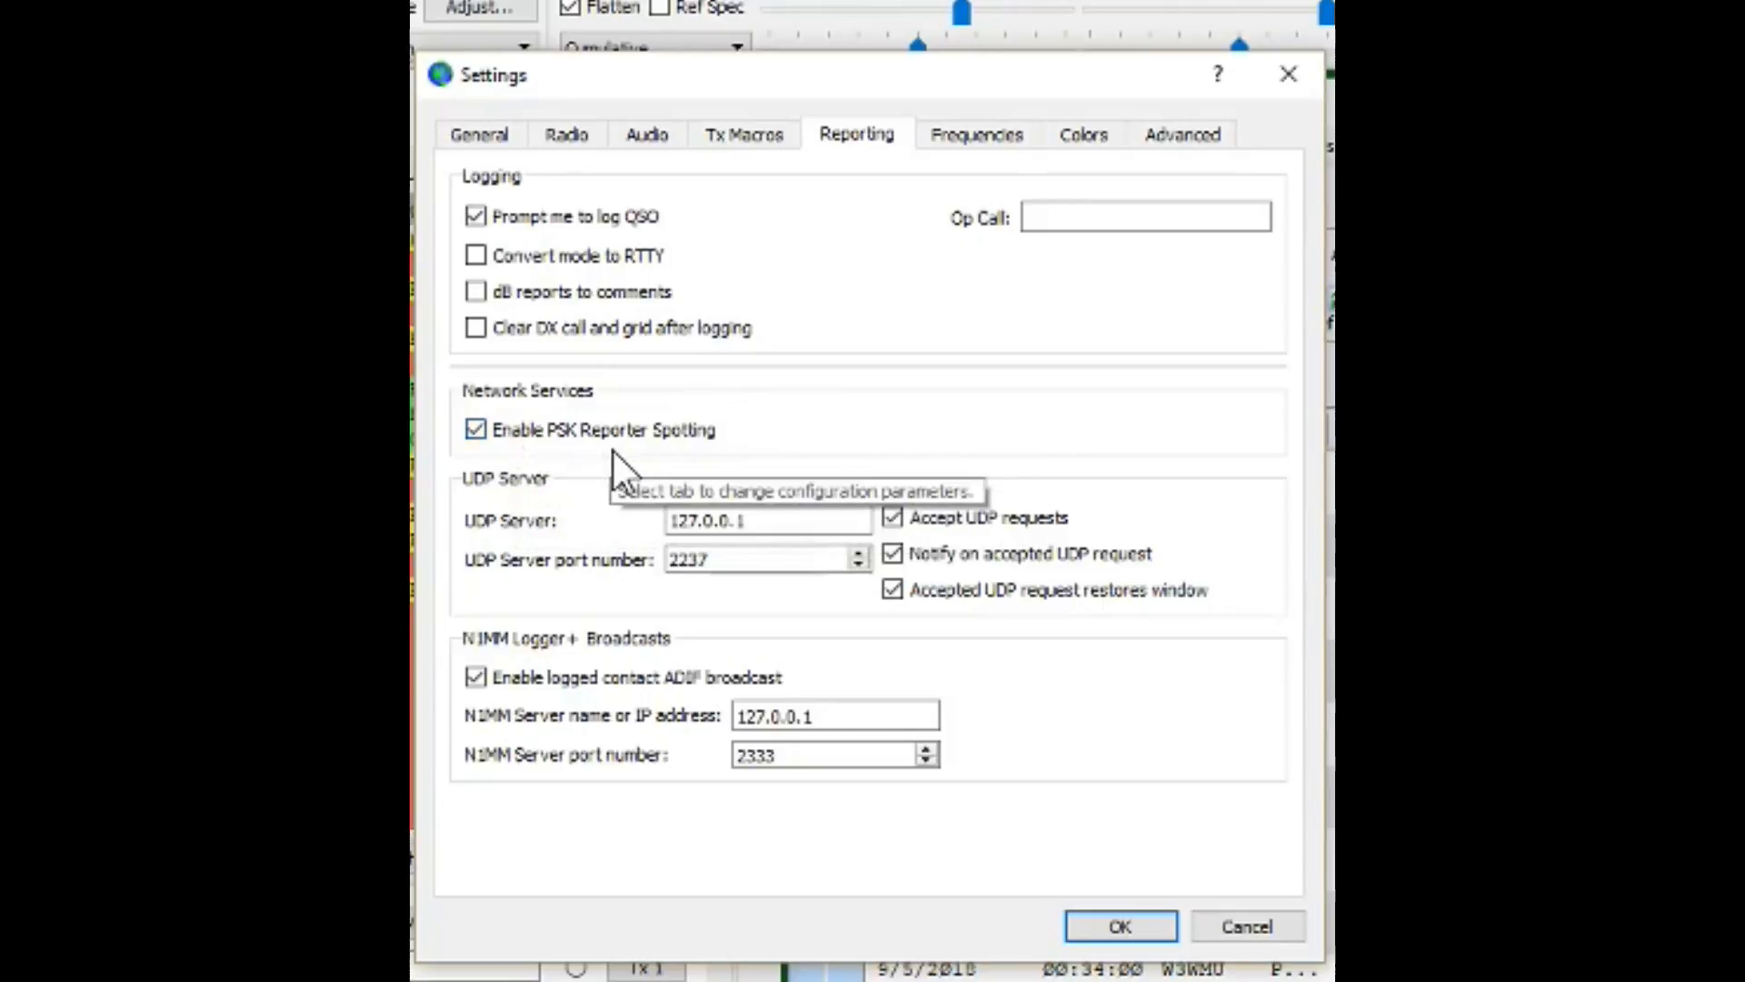
{"action": "mouse_move", "coordinate": [807, 435]}
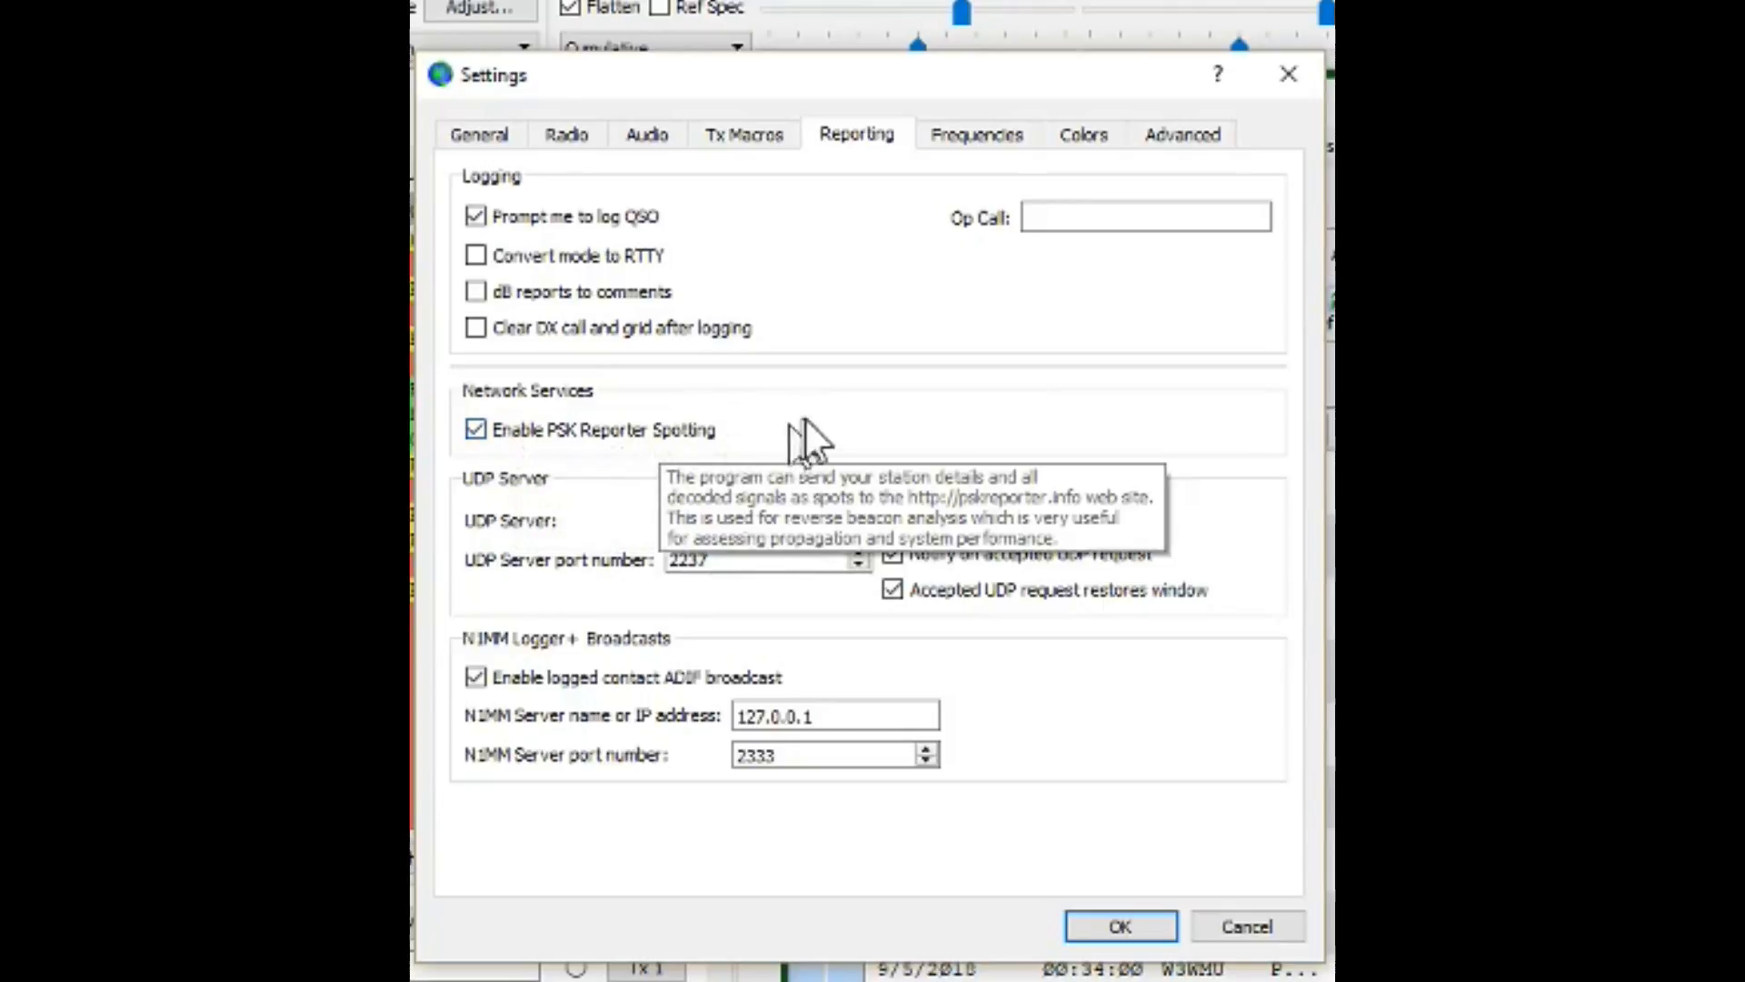
{"action": "mouse_move", "coordinate": [812, 434]}
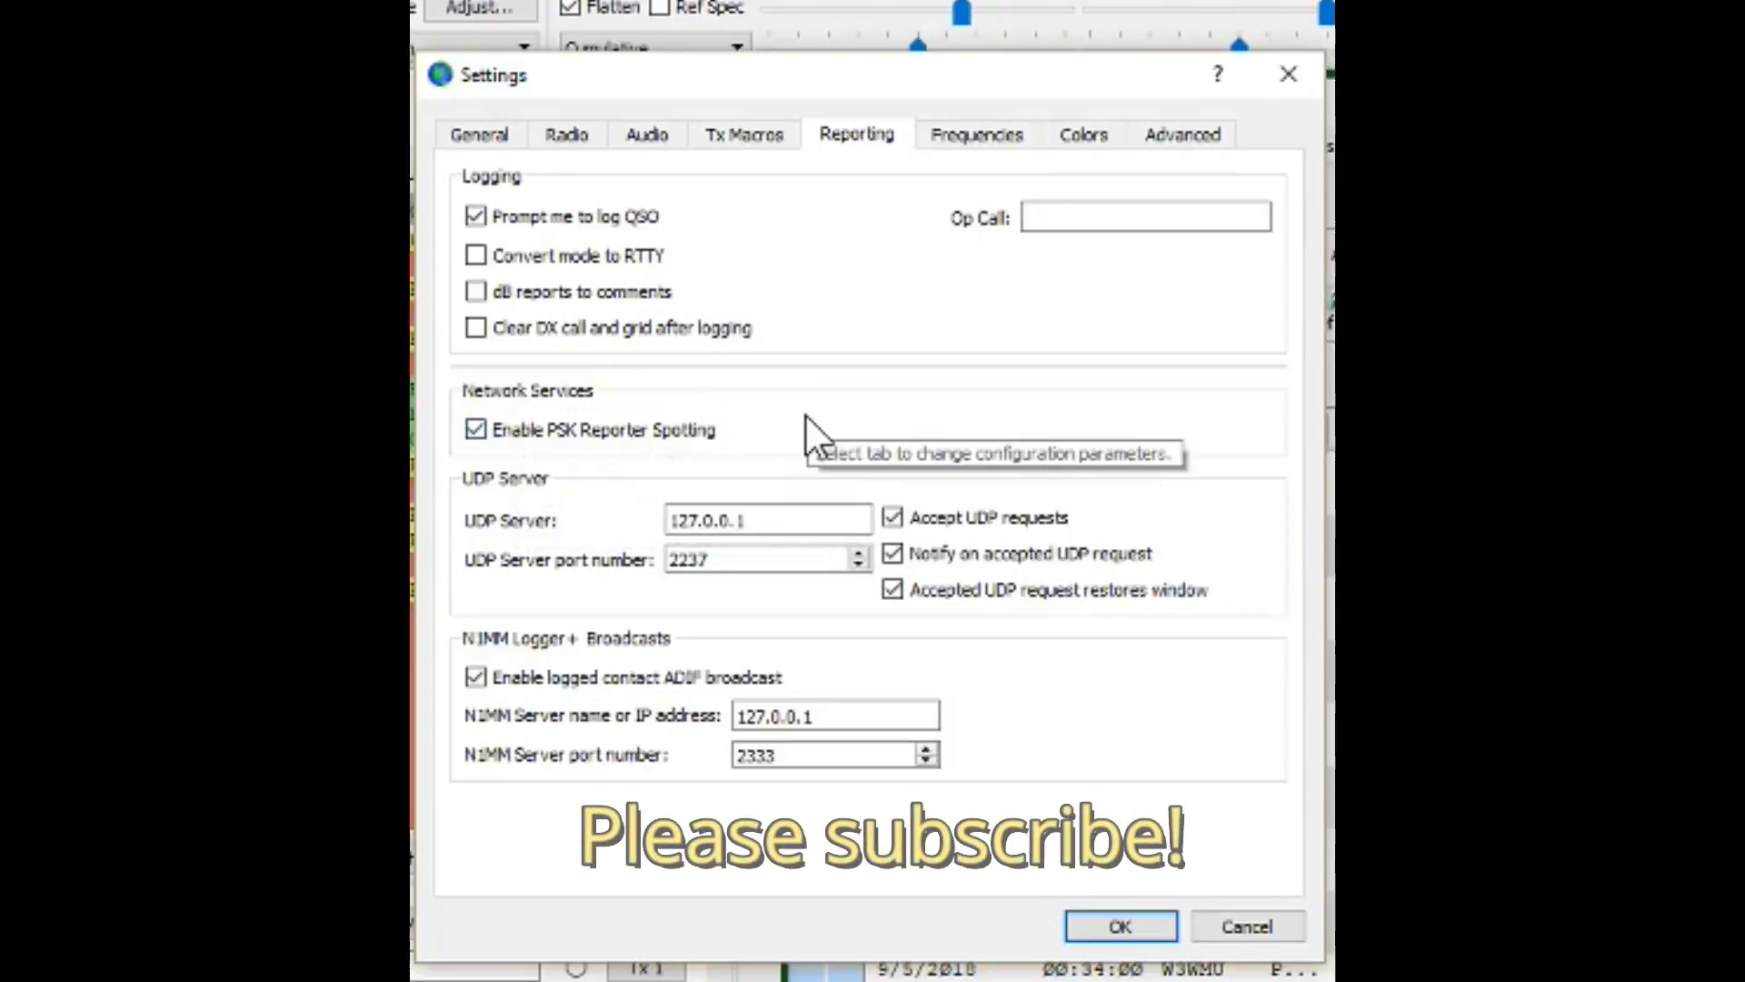
{"action": "mouse_move", "coordinate": [772, 457]}
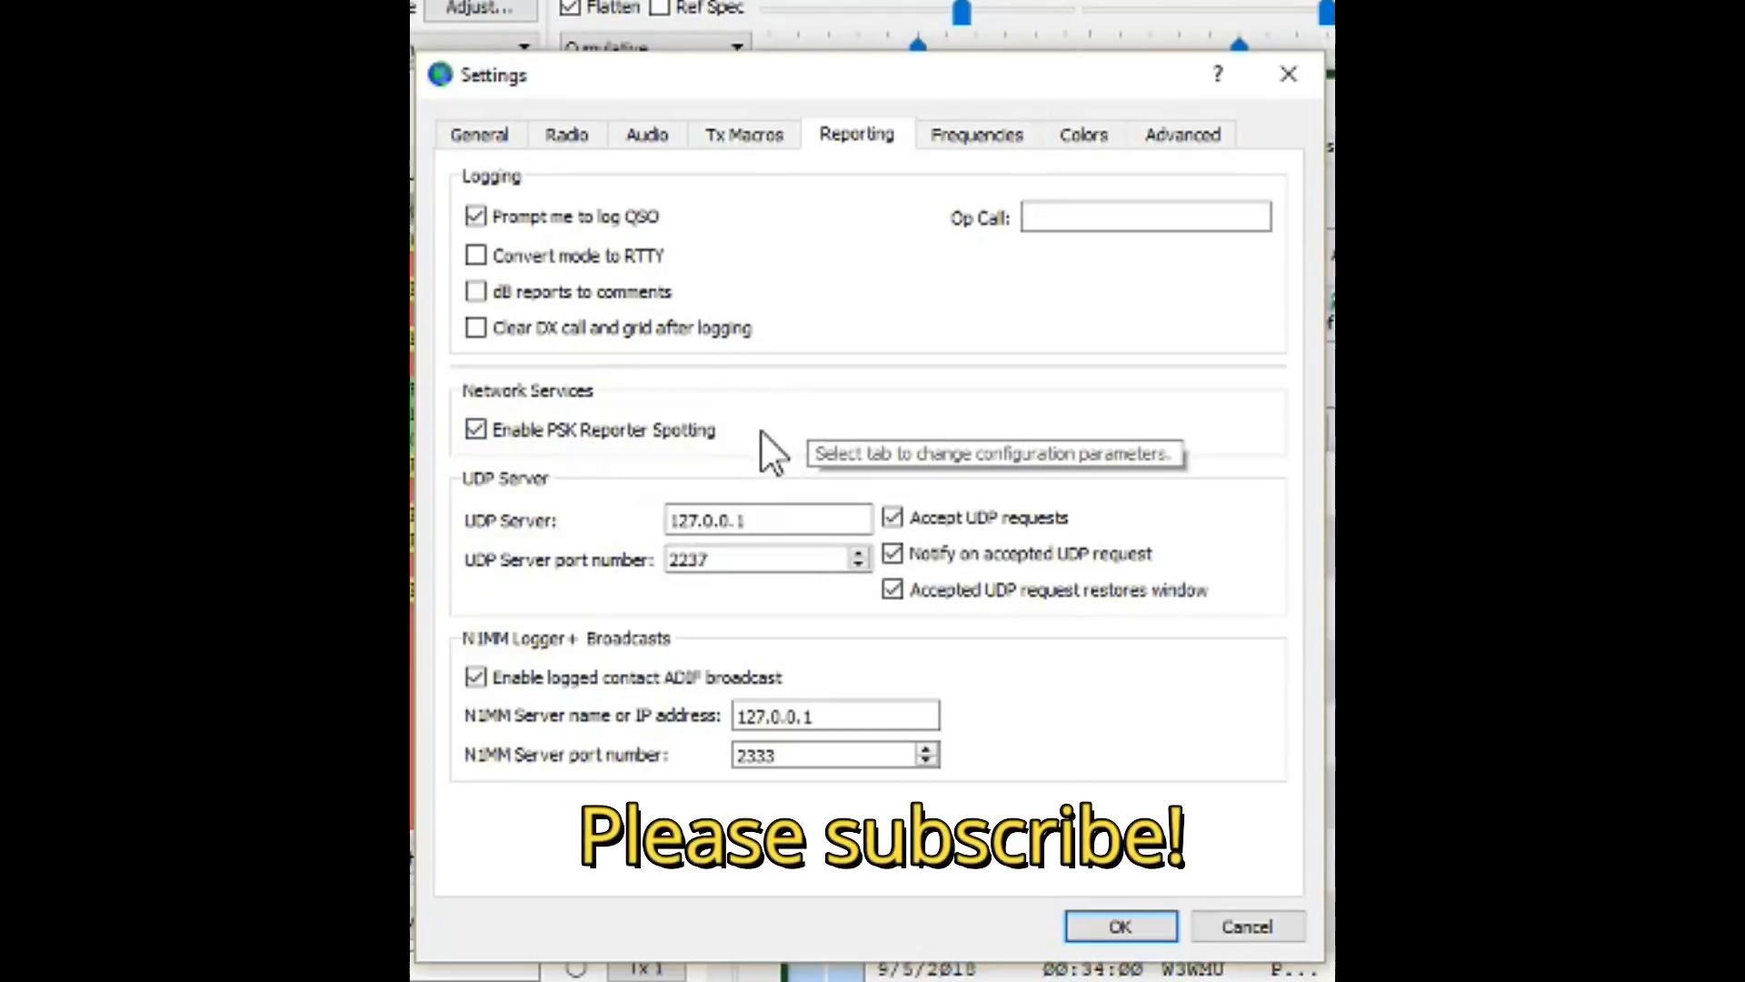
{"action": "mouse_move", "coordinate": [507, 534]}
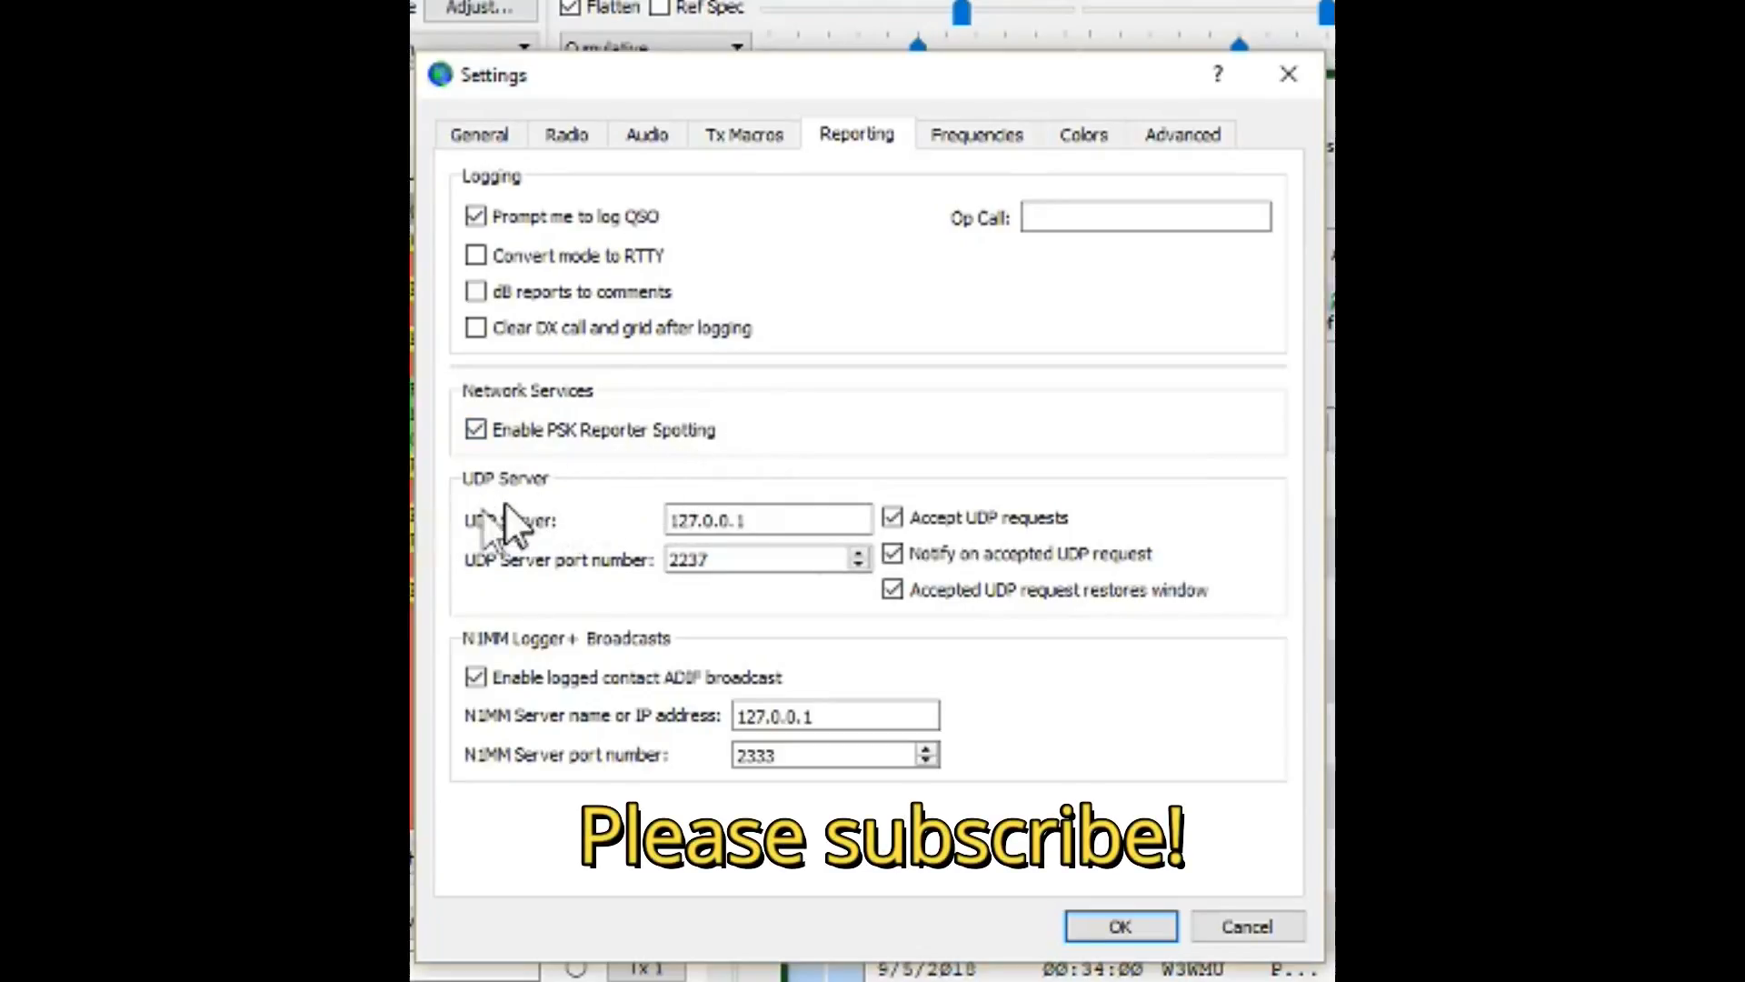
{"action": "mouse_move", "coordinate": [918, 585]}
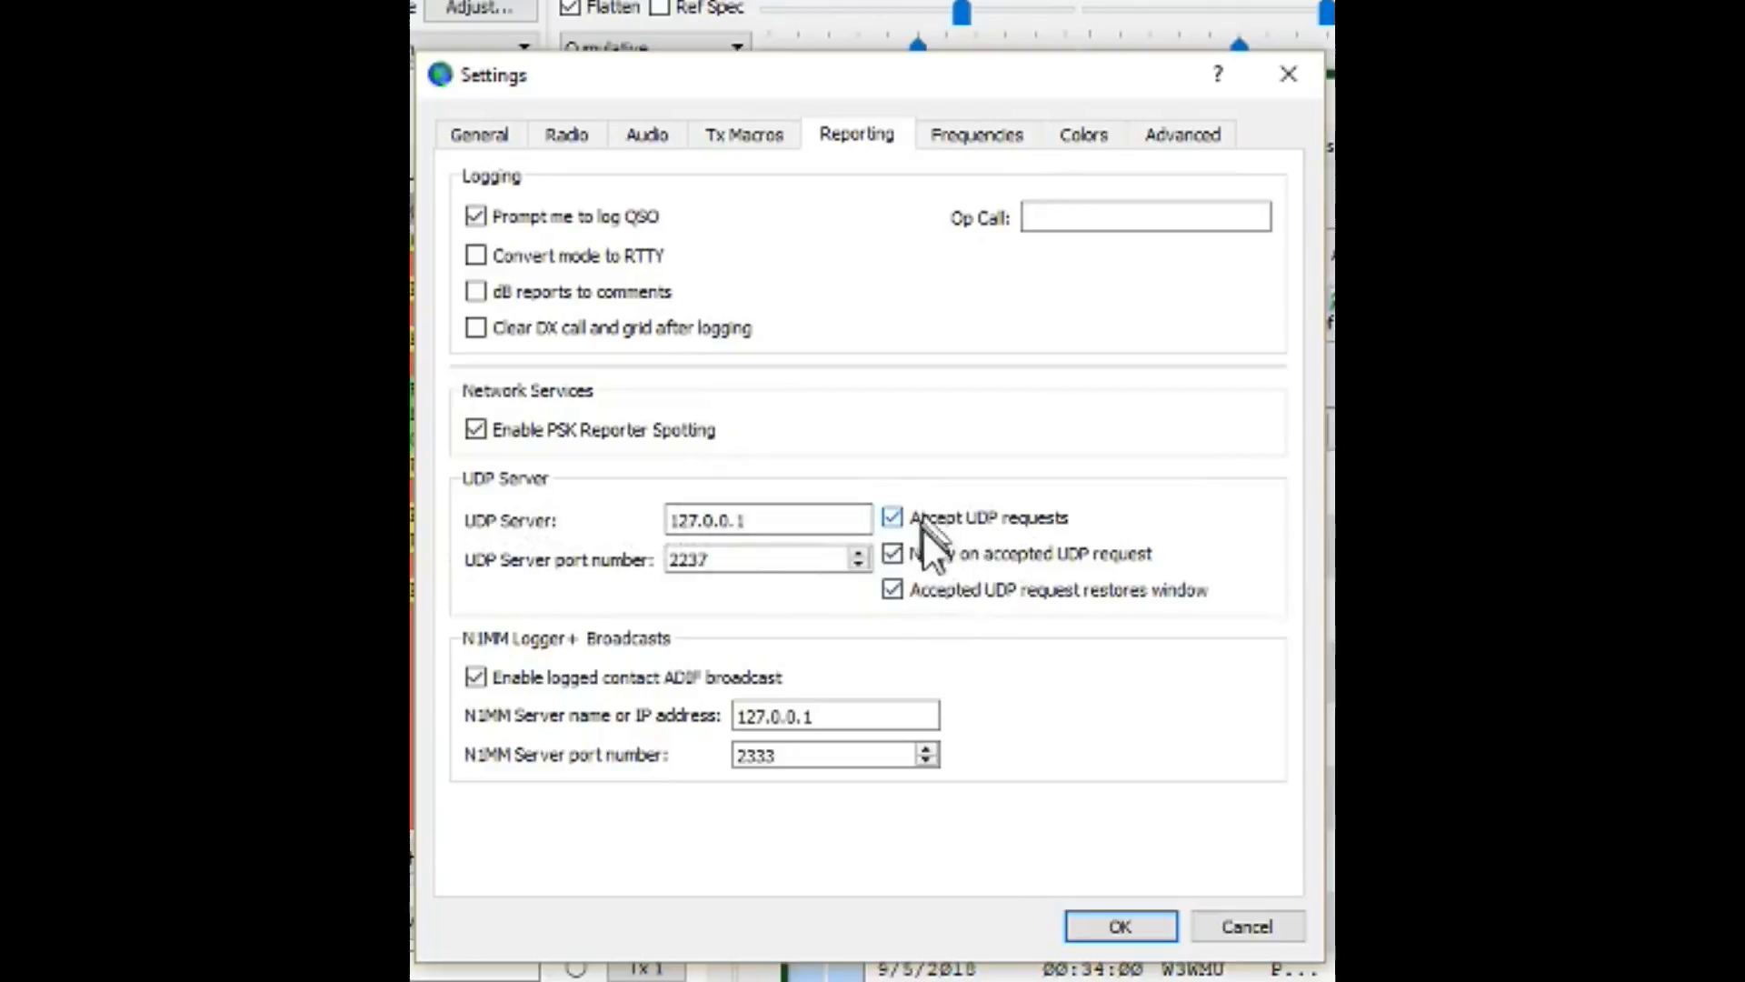
{"action": "mouse_move", "coordinate": [962, 623]}
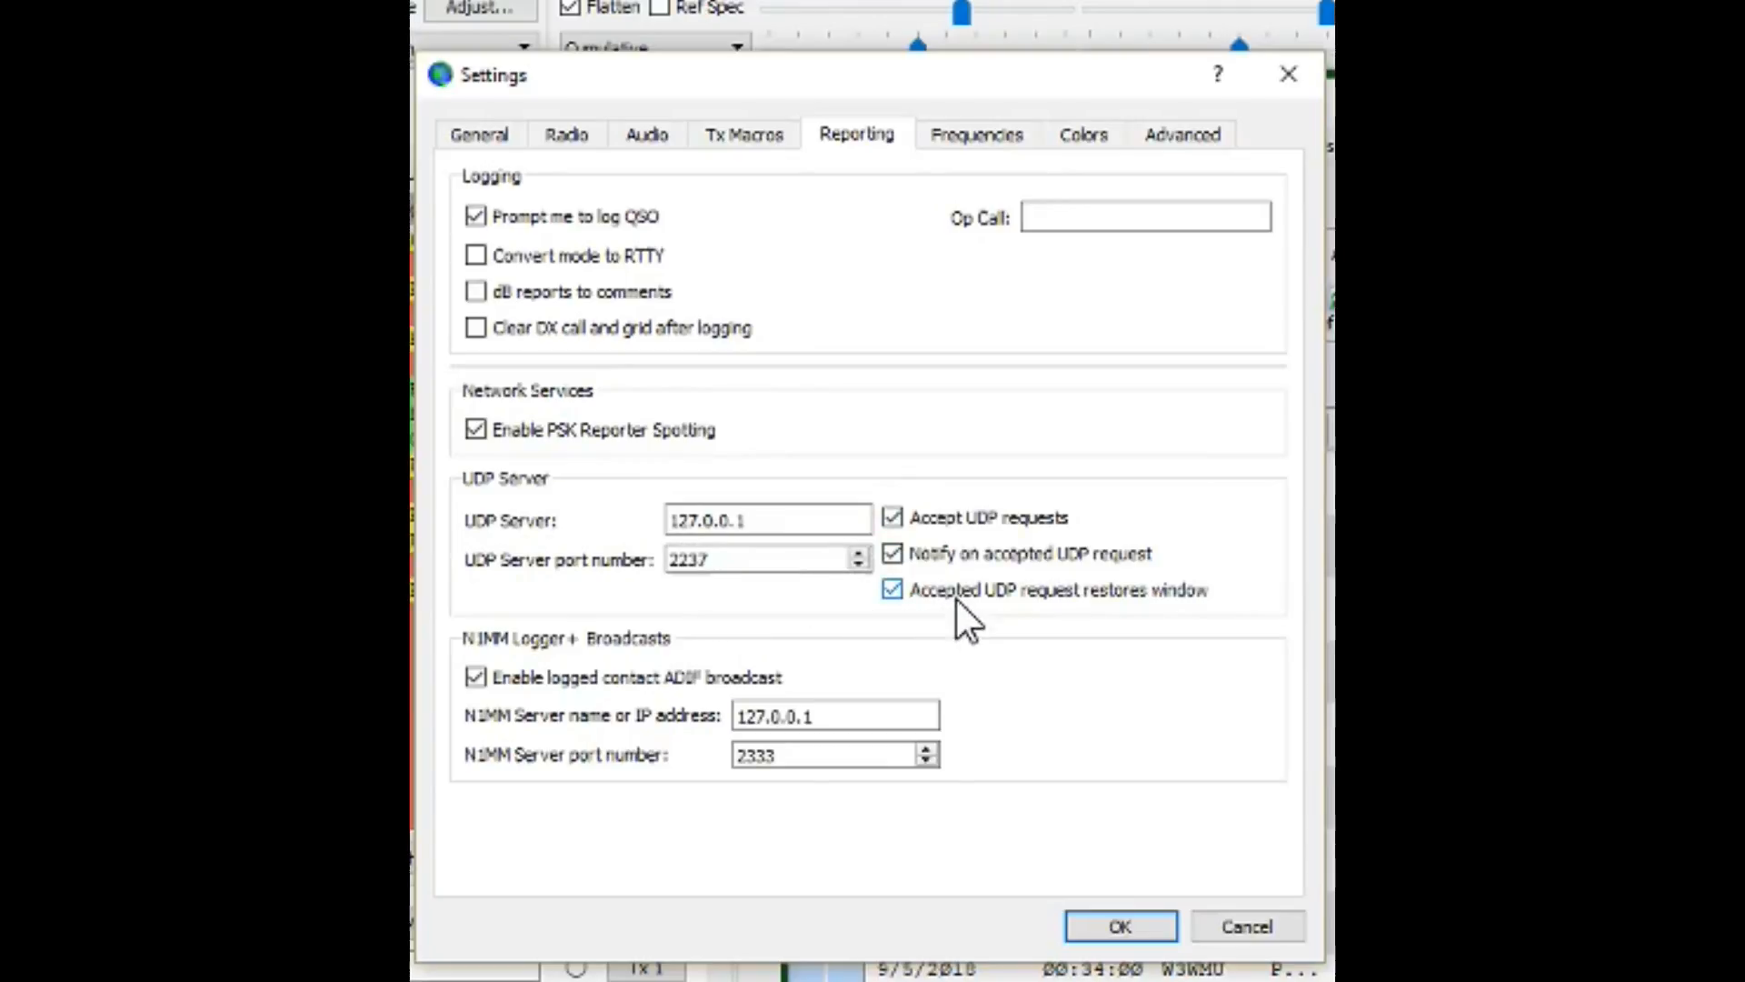
{"action": "mouse_move", "coordinate": [535, 676]}
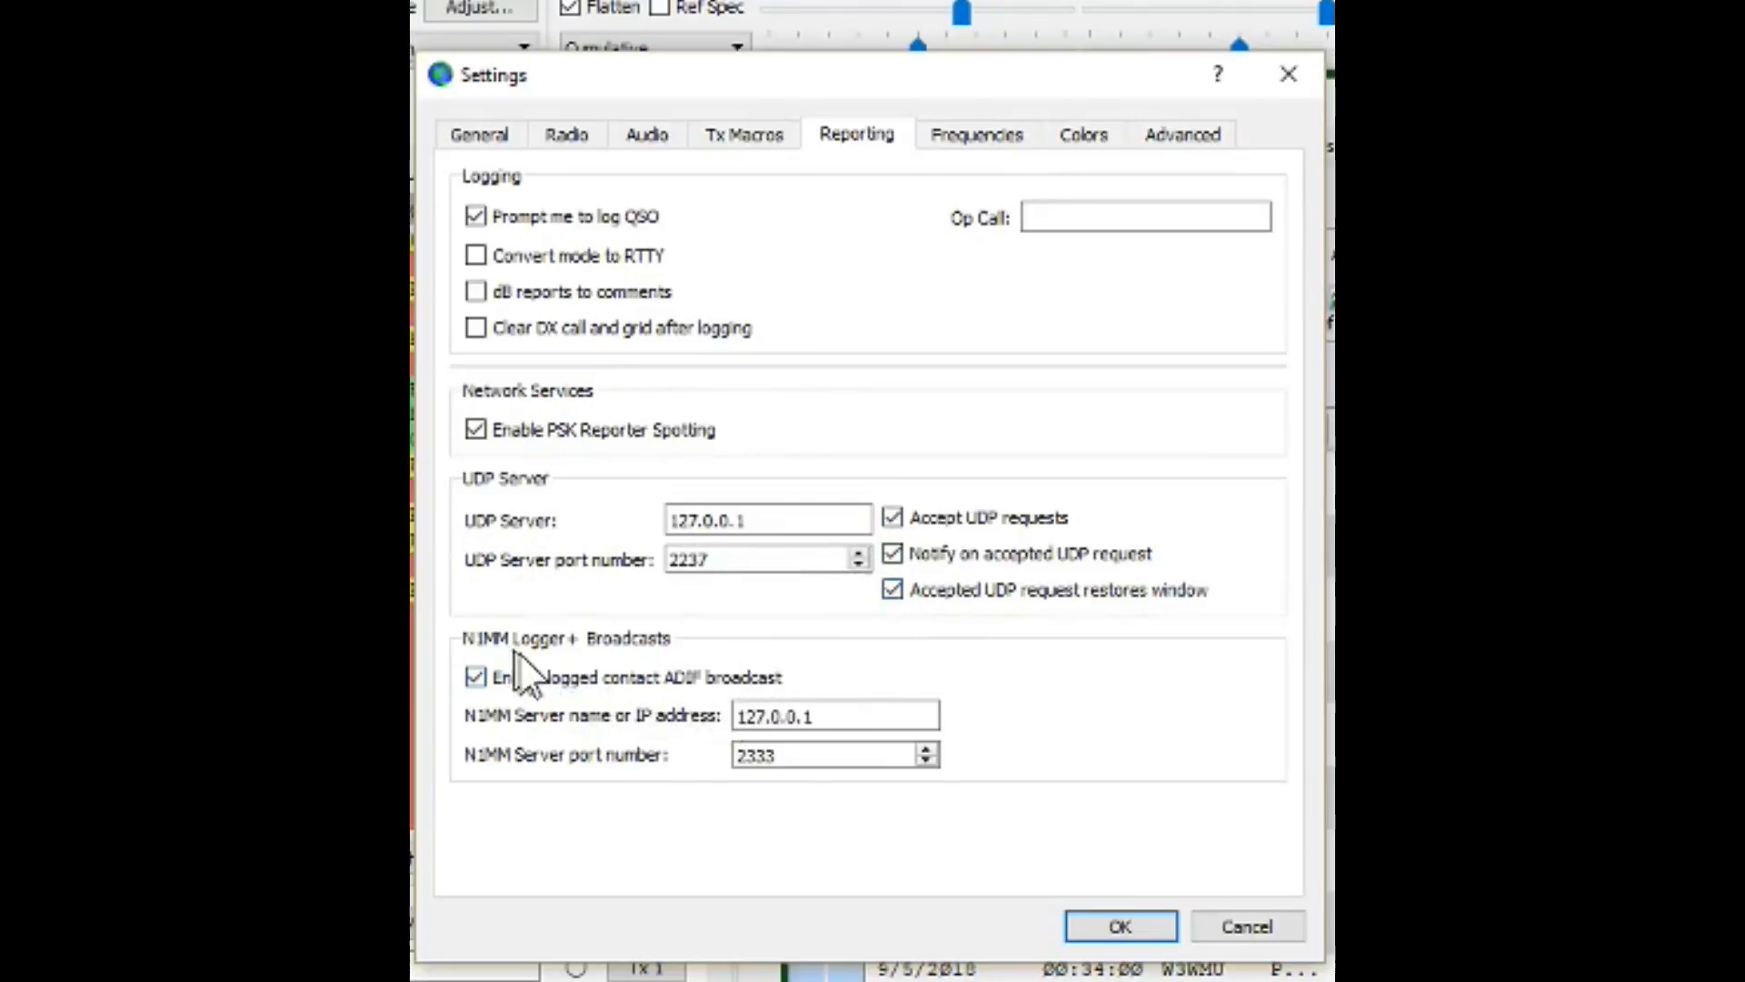
{"action": "mouse_move", "coordinate": [653, 668]}
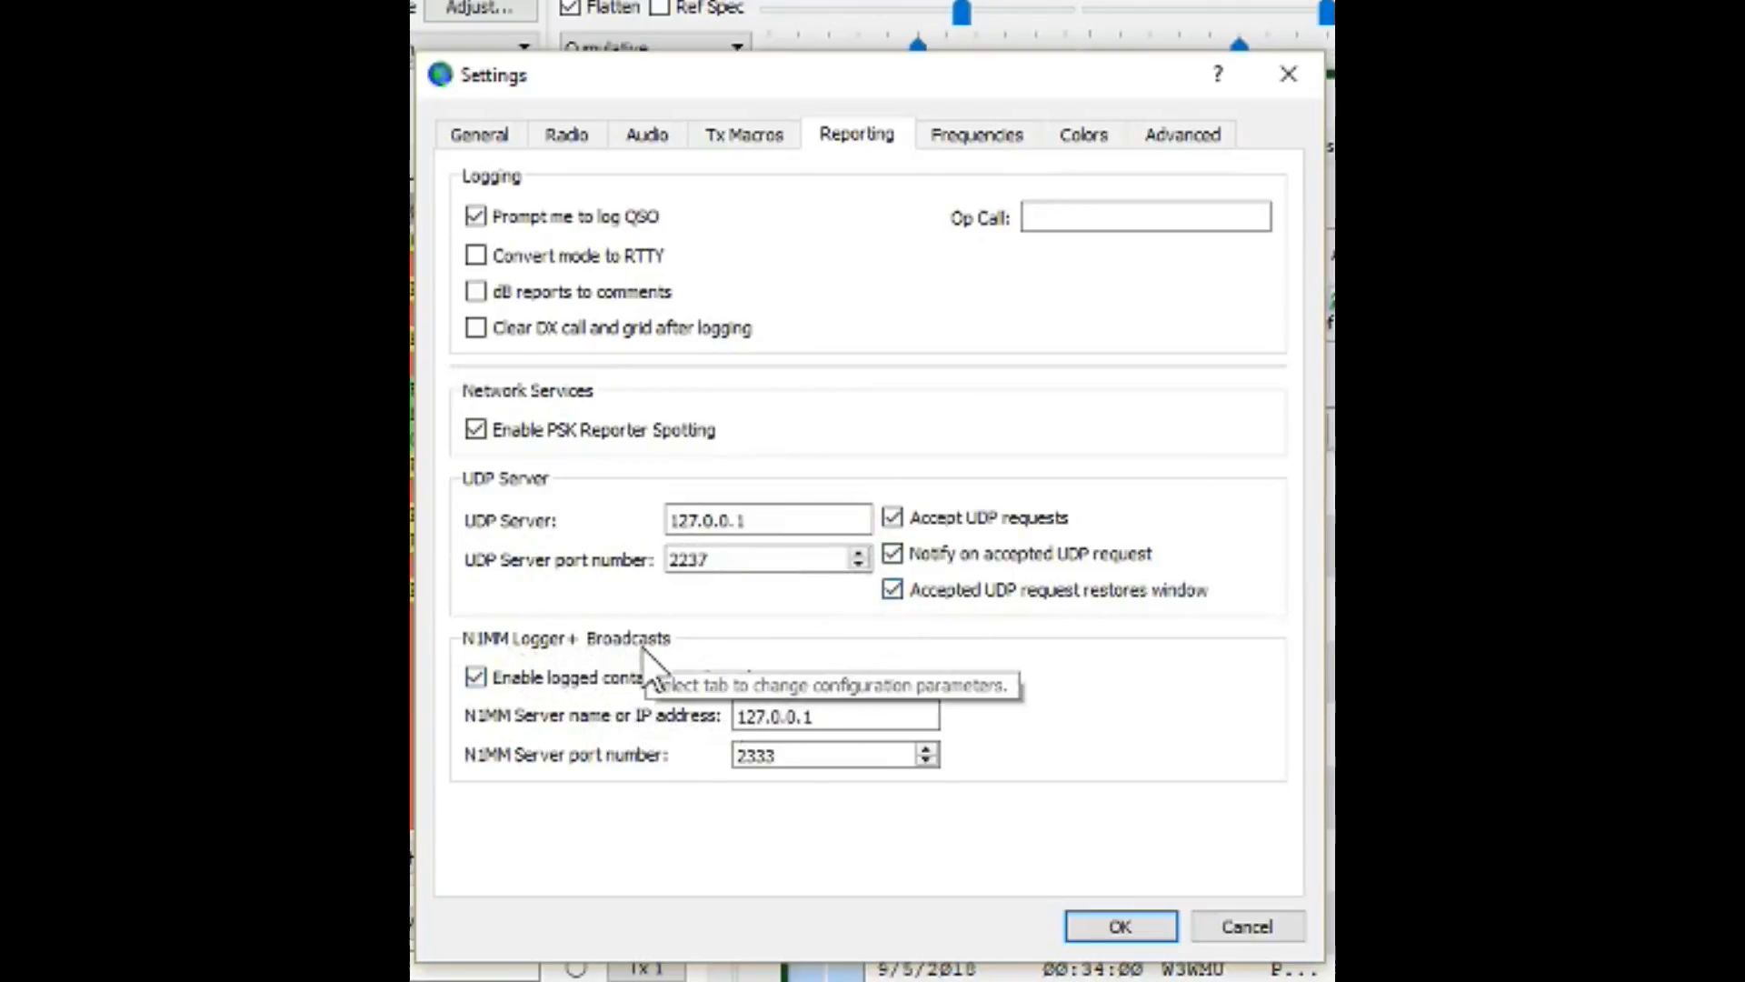
{"action": "mouse_move", "coordinate": [713, 779]}
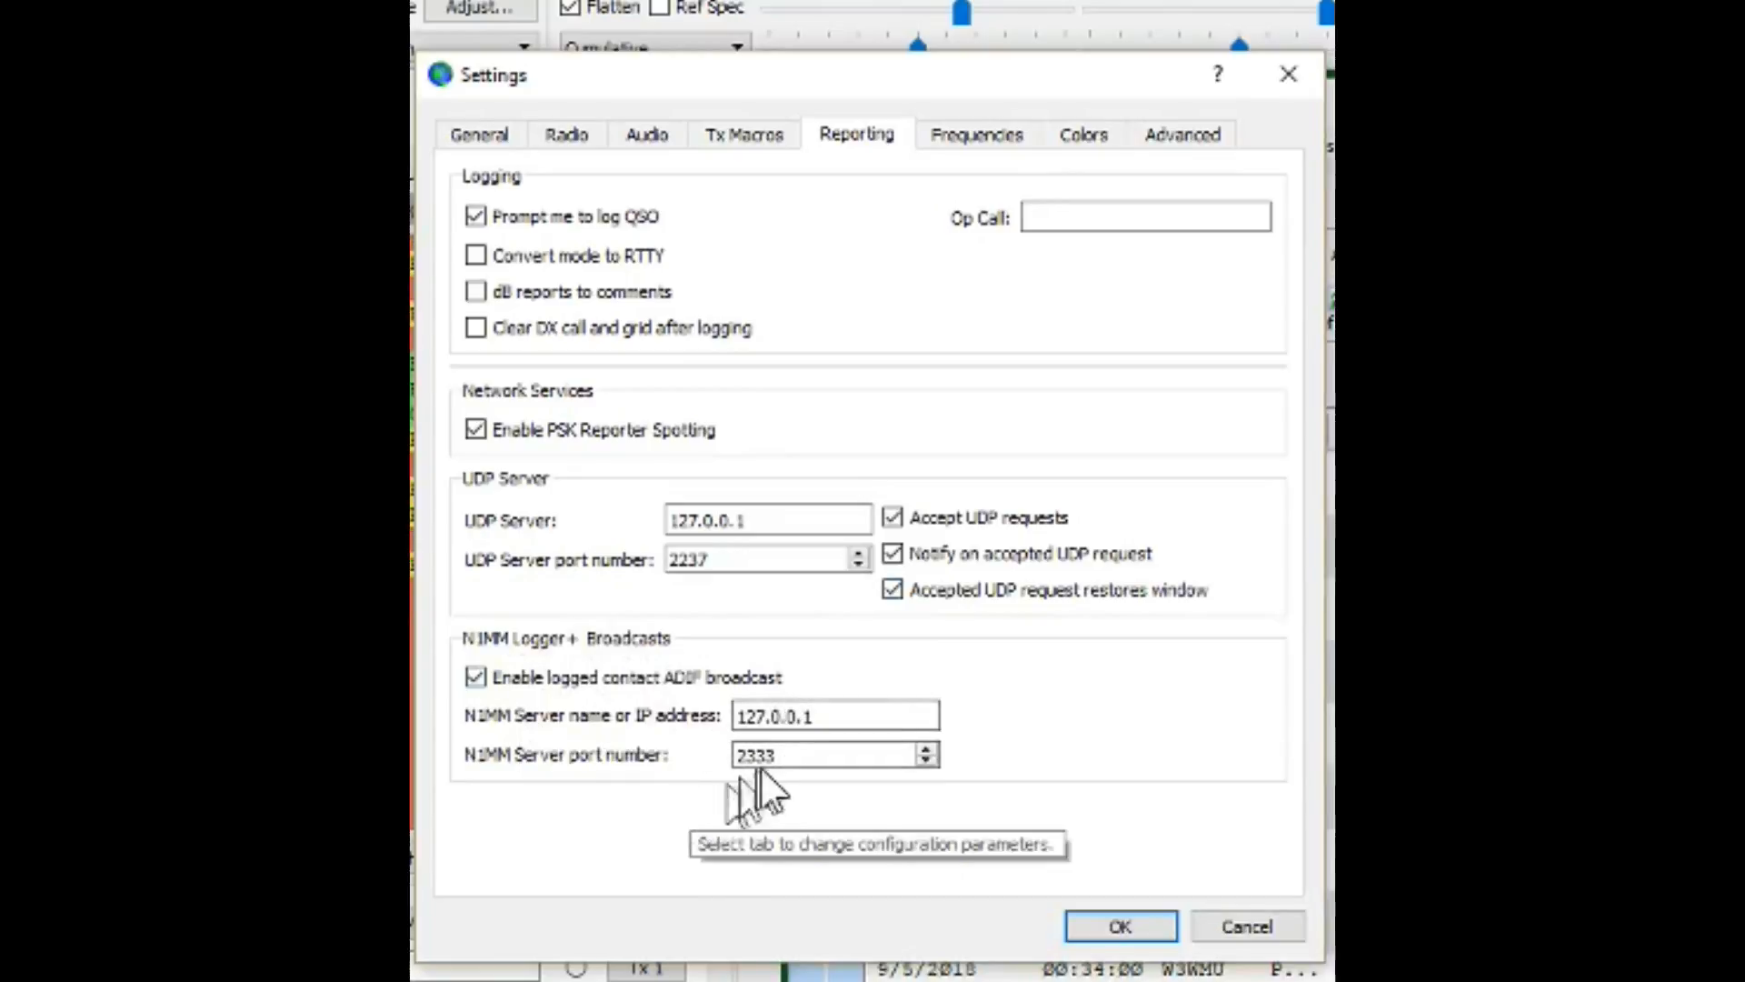
{"action": "mouse_move", "coordinate": [768, 796]}
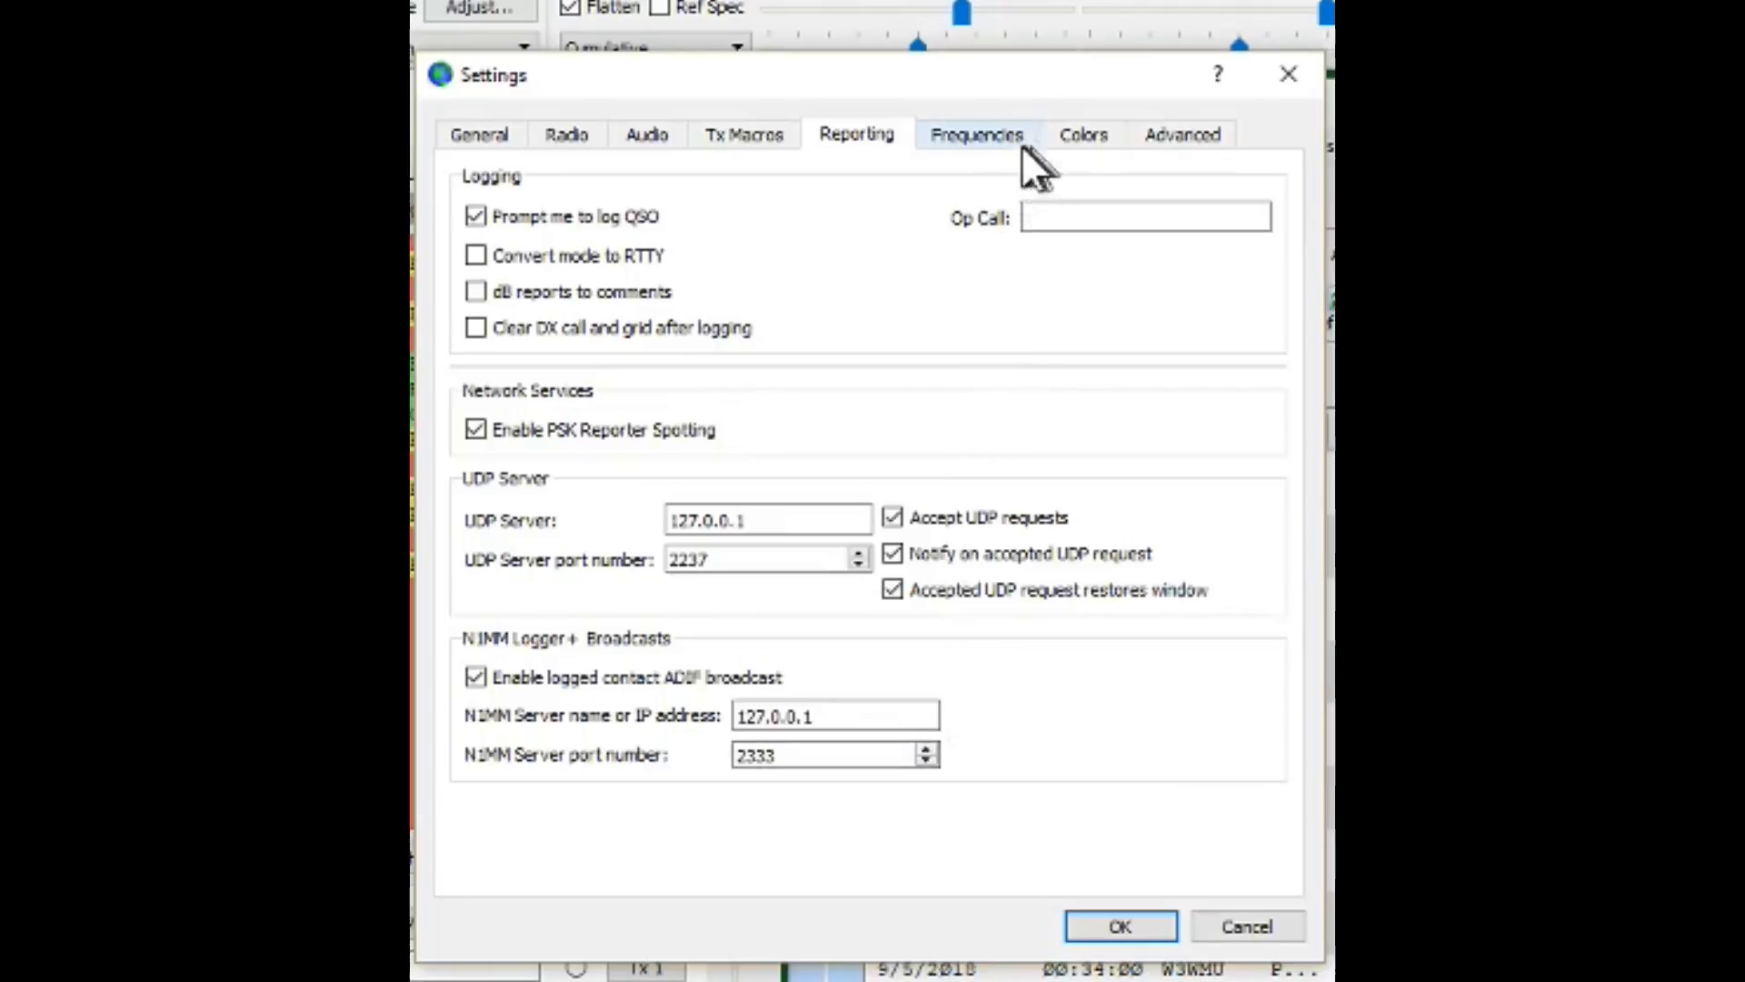
Review the Frequencies, Colors and Advanced settings, showing two-pass decoding, 2500 Hz bandwidth, 0.2 s Tx delay
{"action": "left_click", "coordinate": [976, 134]}
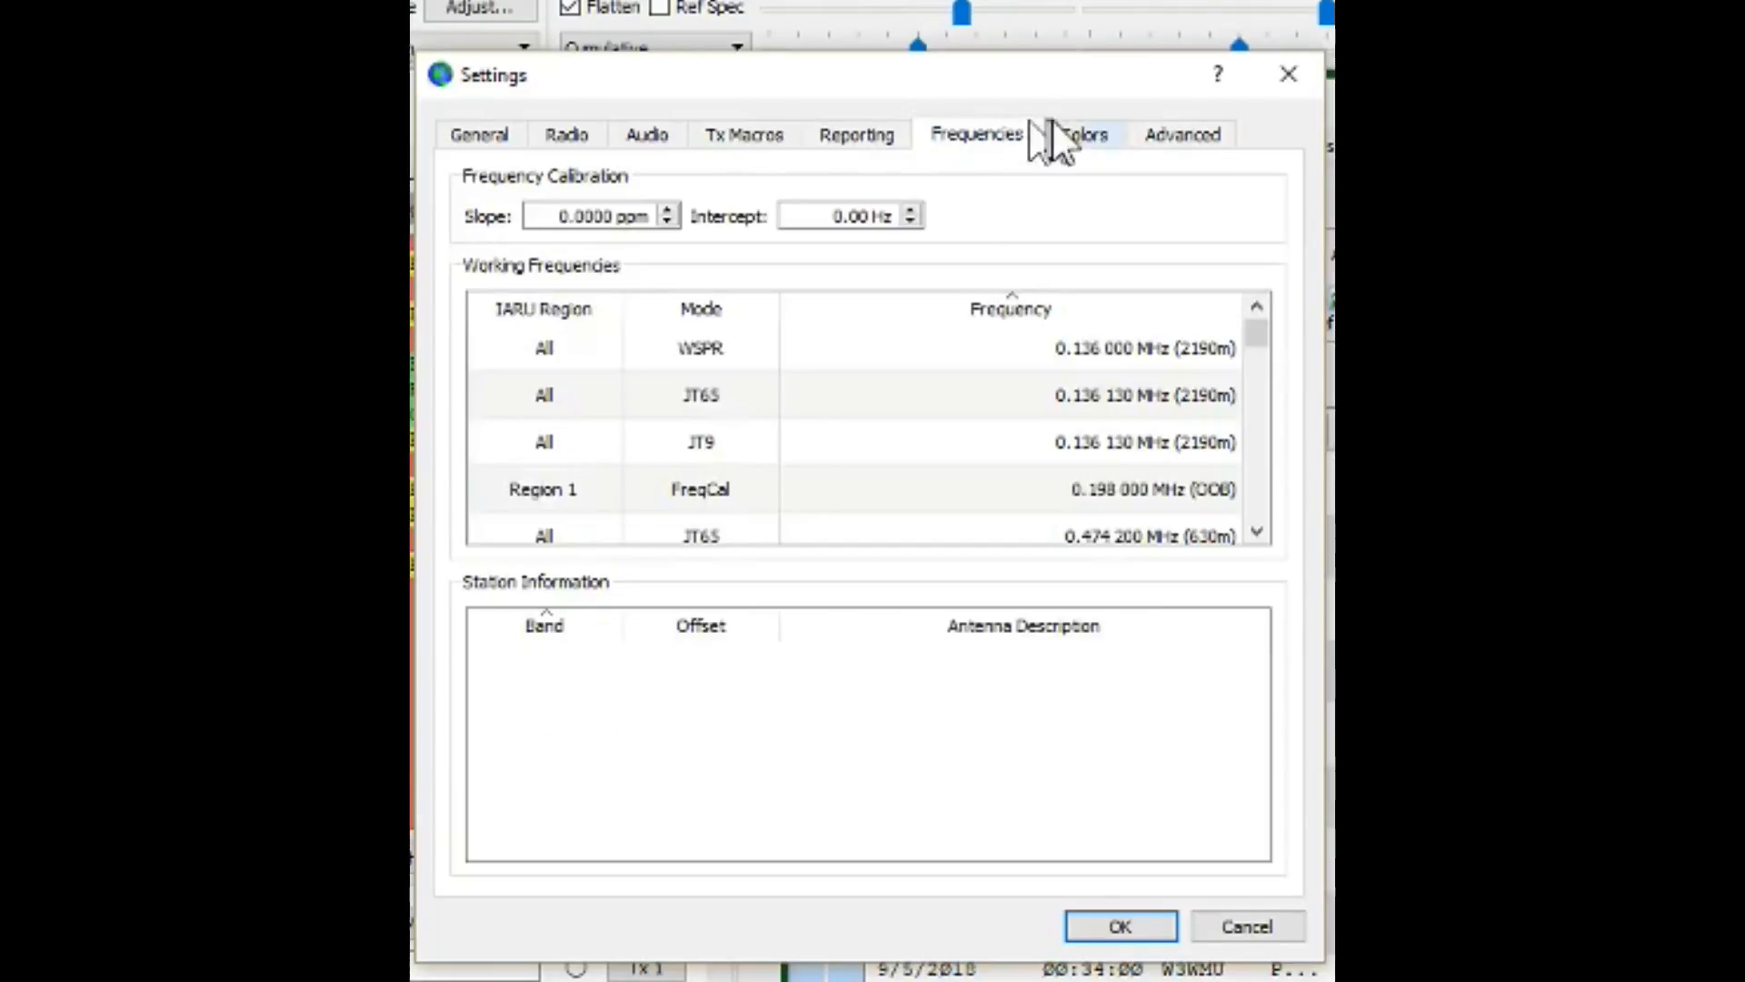
{"action": "left_click", "coordinate": [1082, 134]}
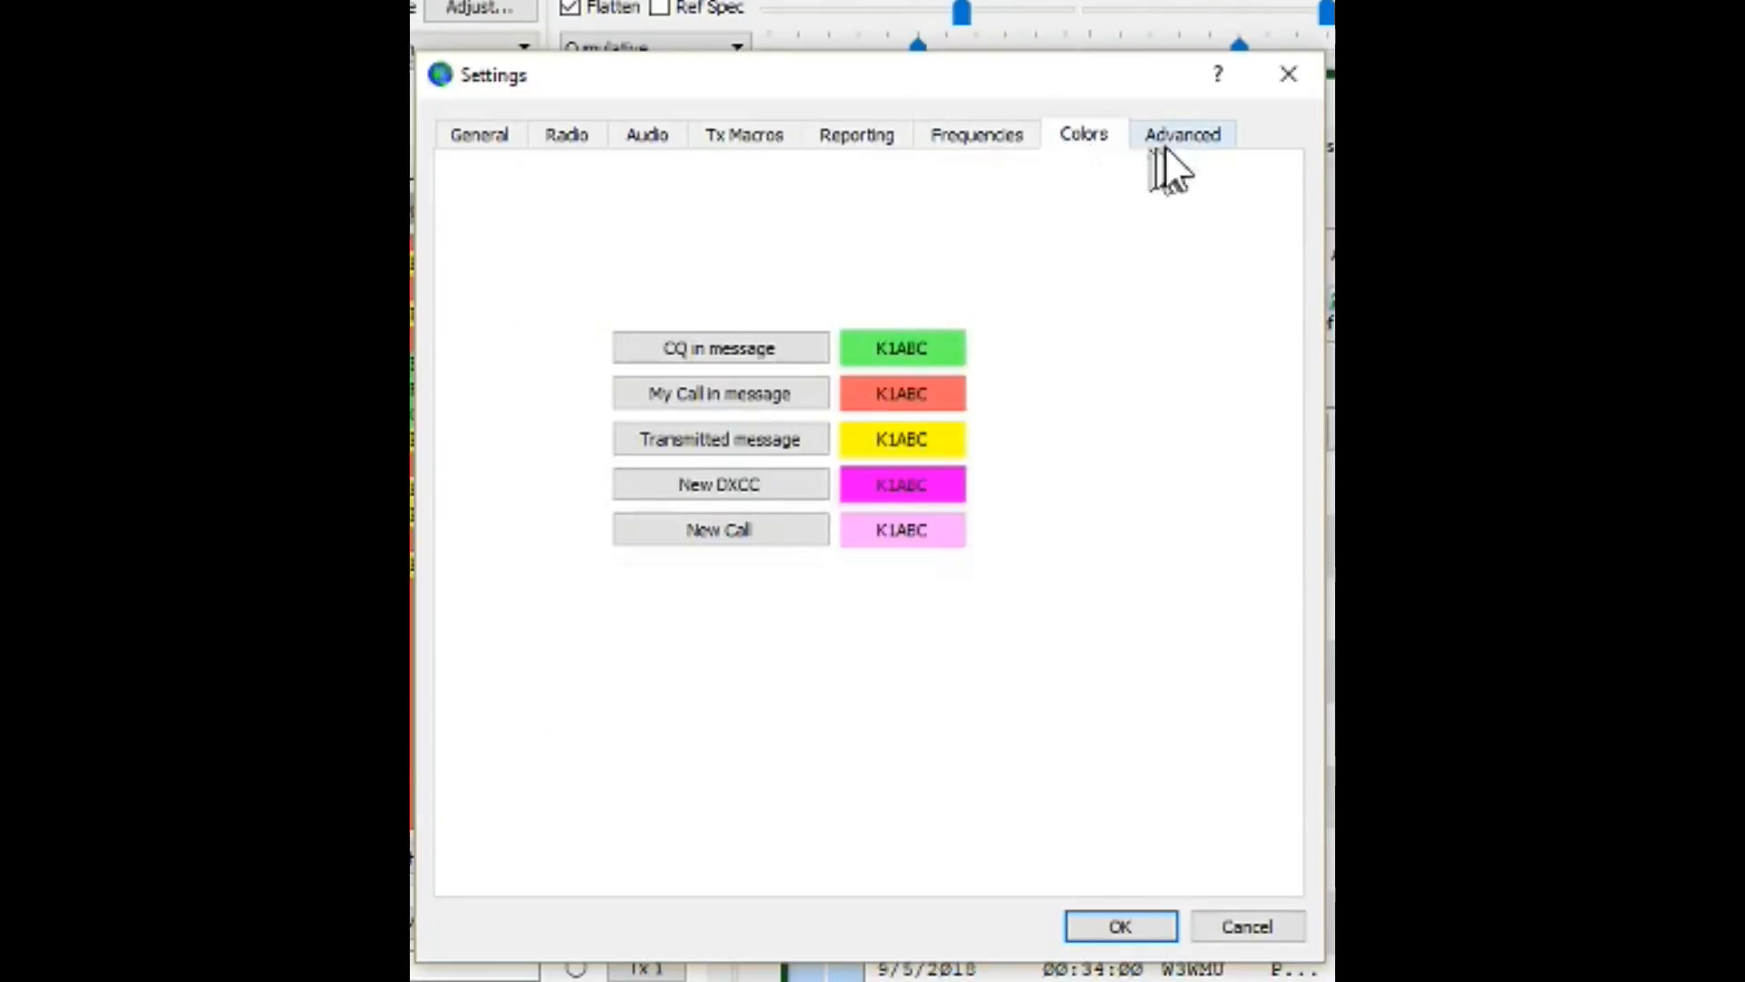
{"action": "left_click", "coordinate": [1182, 134]}
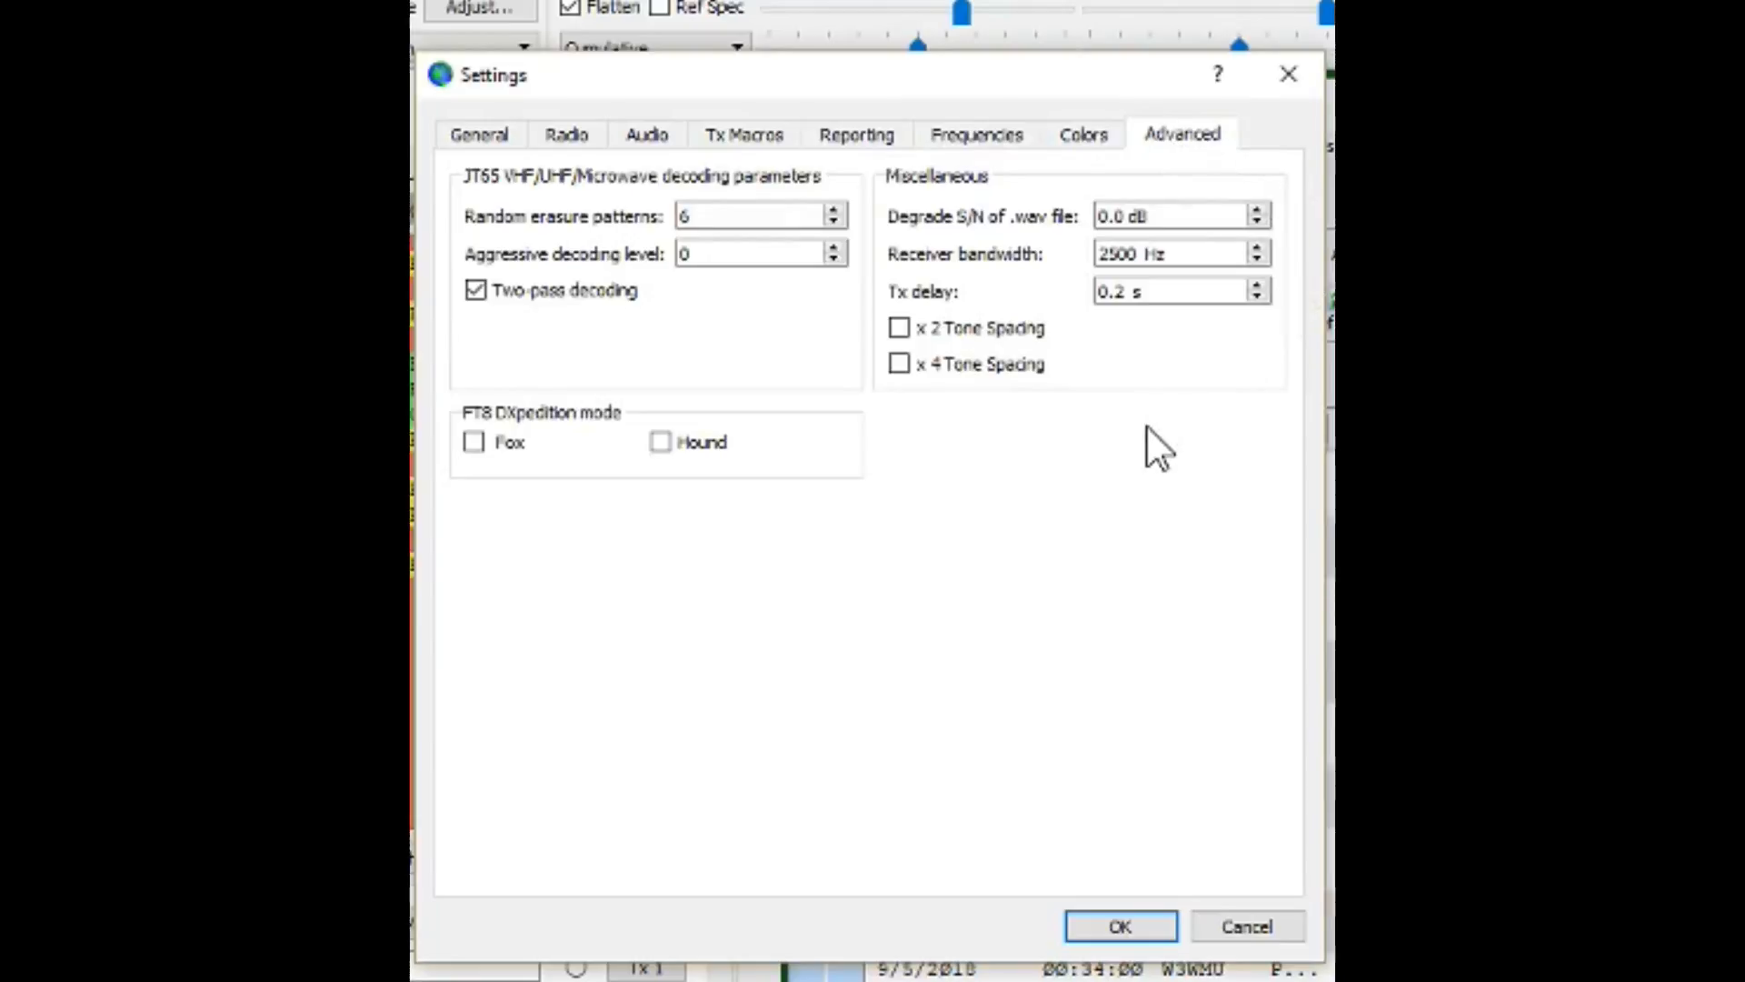
{"action": "mouse_move", "coordinate": [1096, 701]}
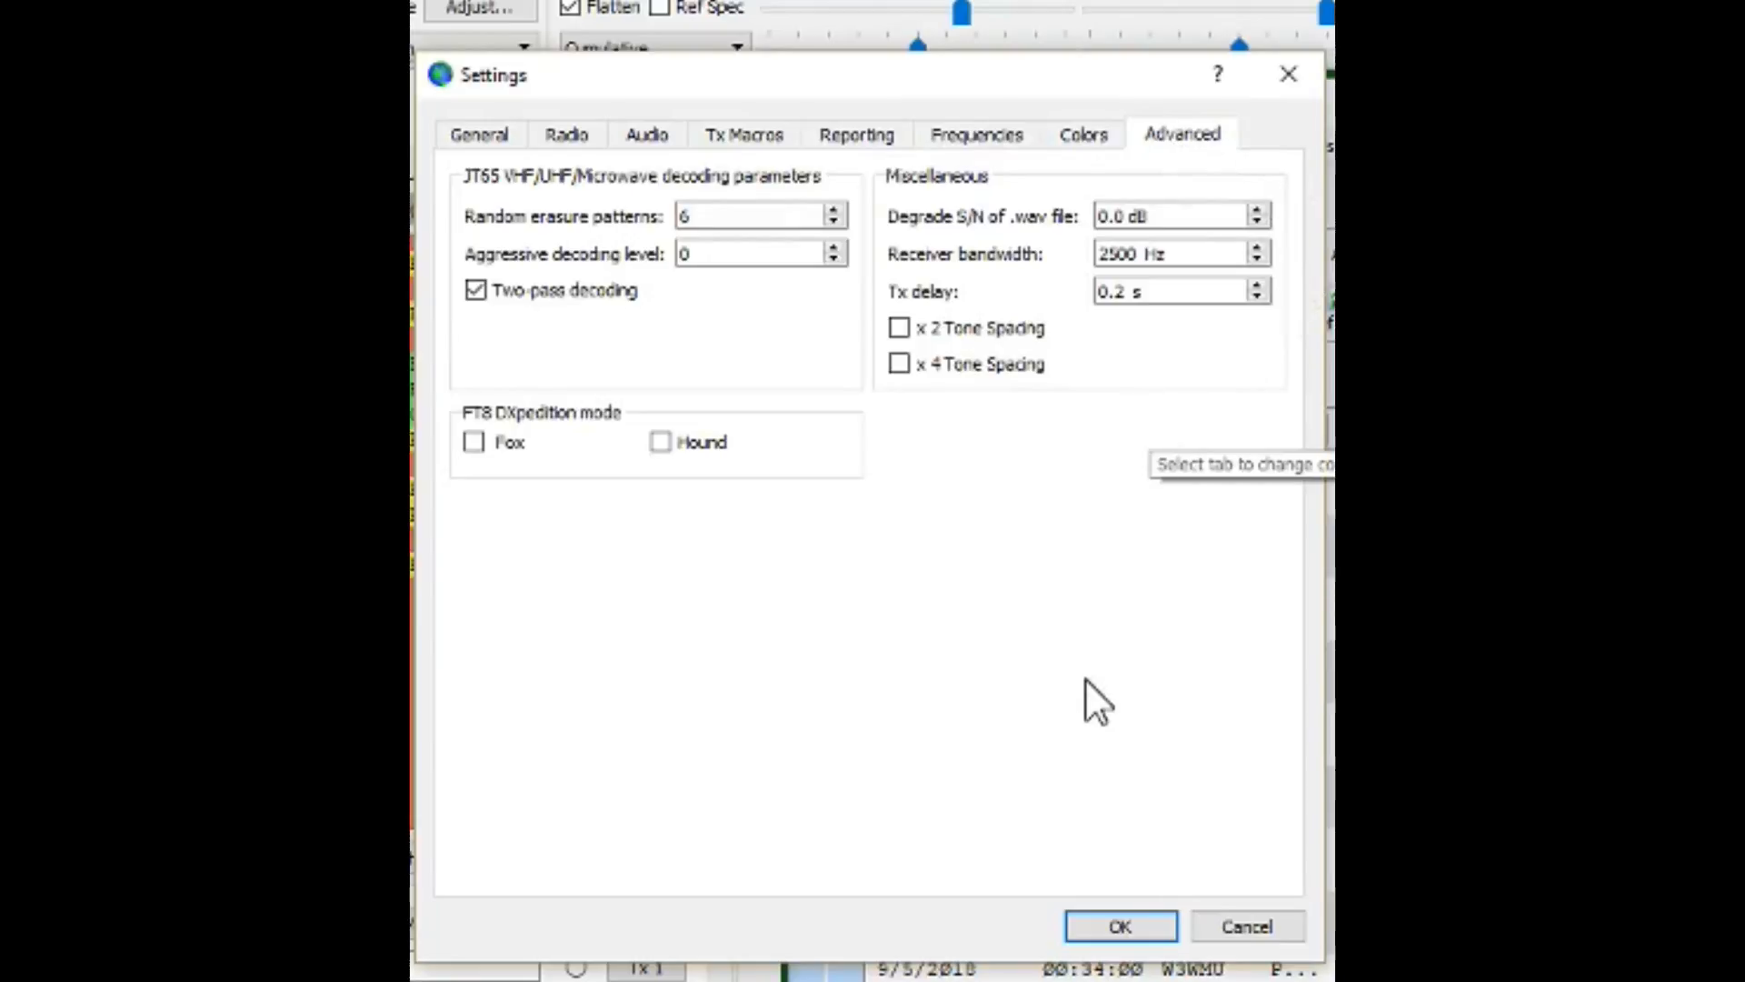
{"action": "mouse_move", "coordinate": [1119, 925]}
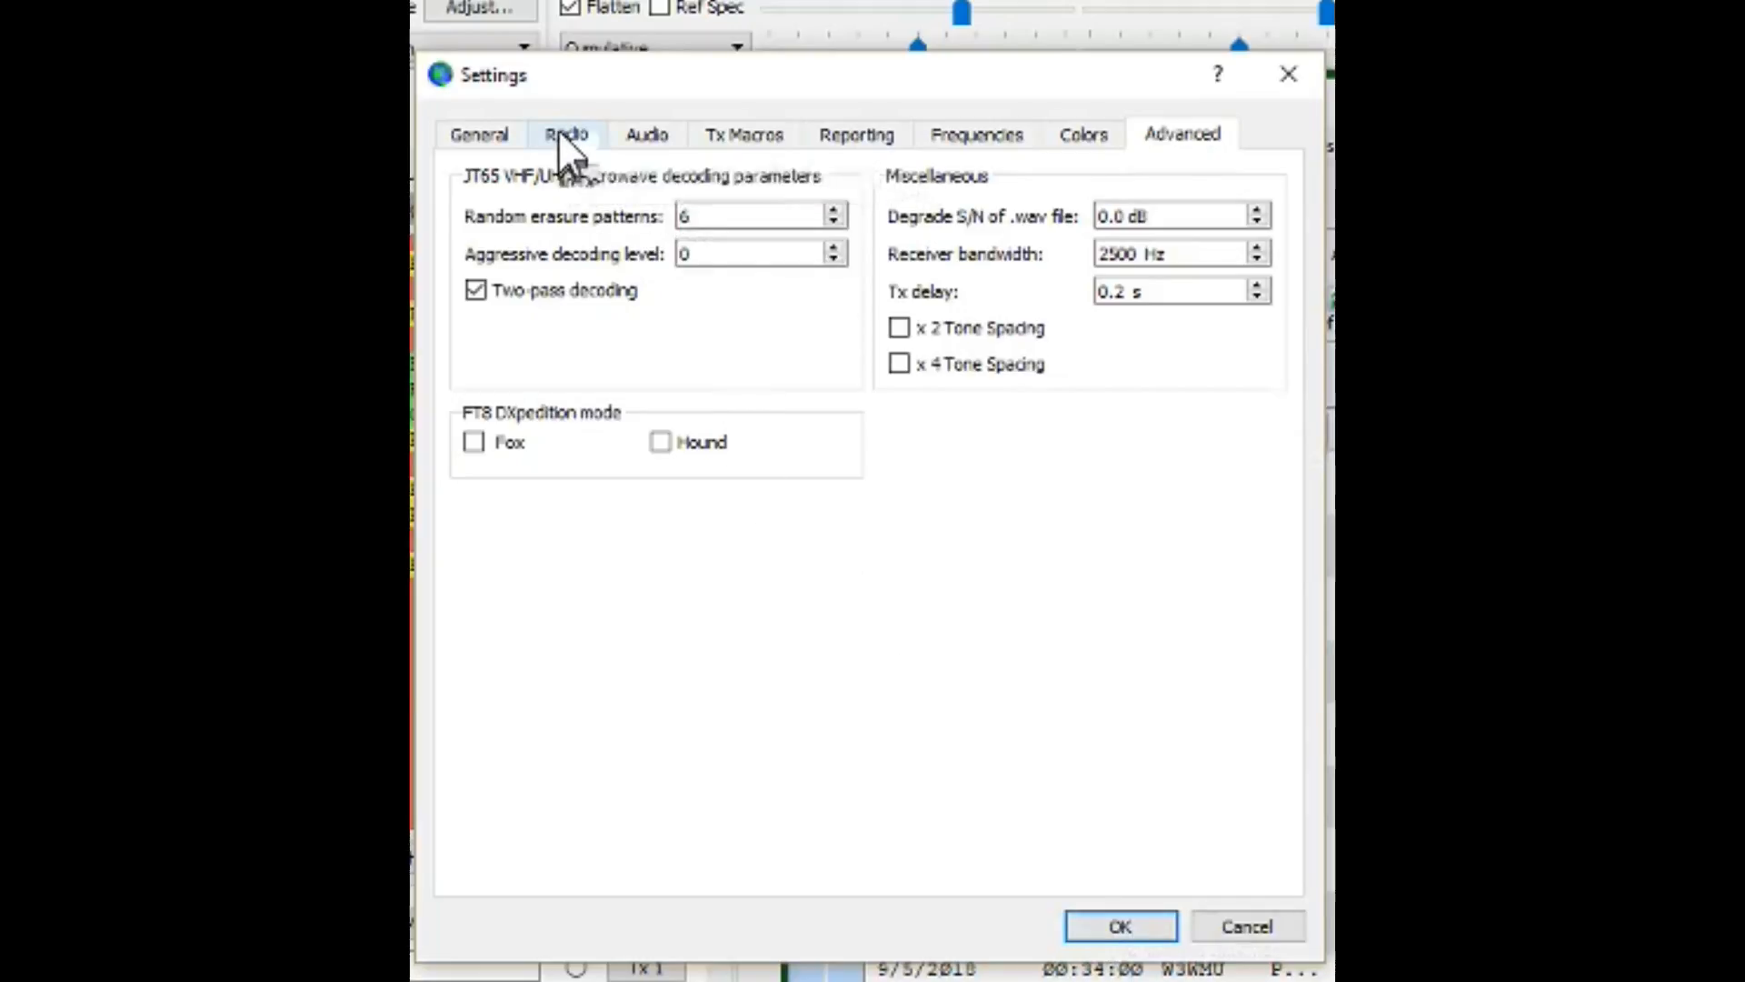
Test the Ham Radio Deluxe CAT connection successfully, try PTT, and close Settings
{"action": "left_click", "coordinate": [565, 133]}
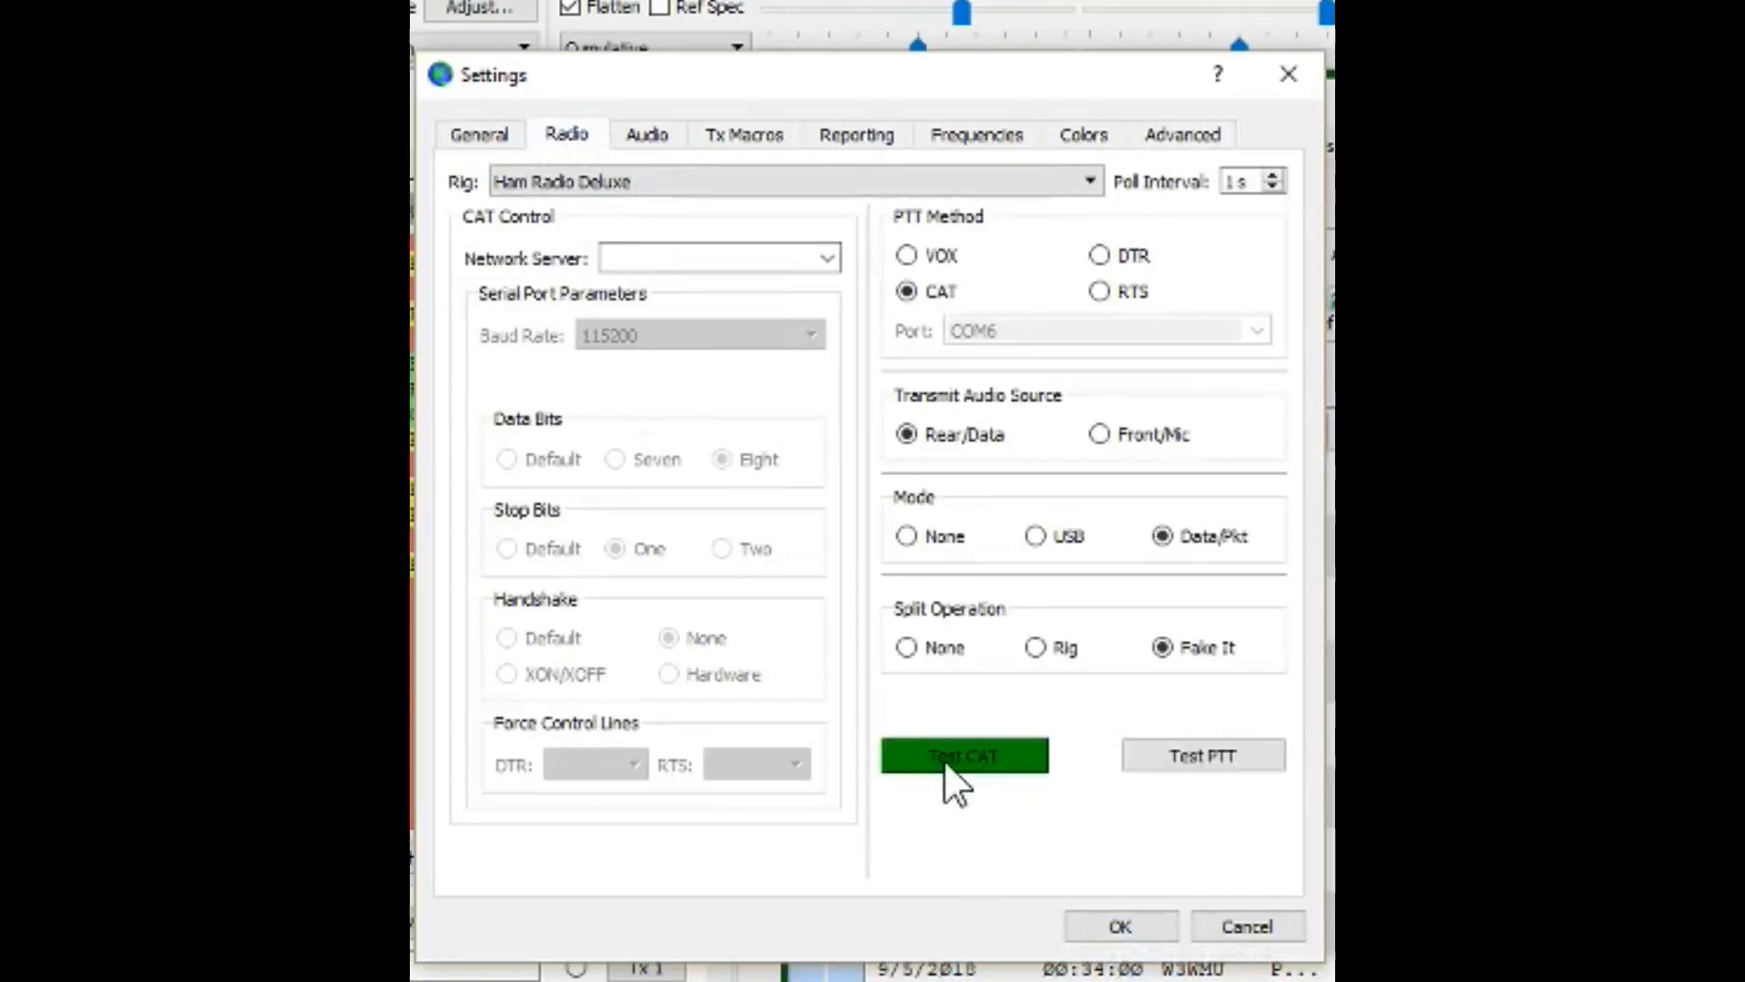
{"action": "mouse_move", "coordinate": [962, 757]}
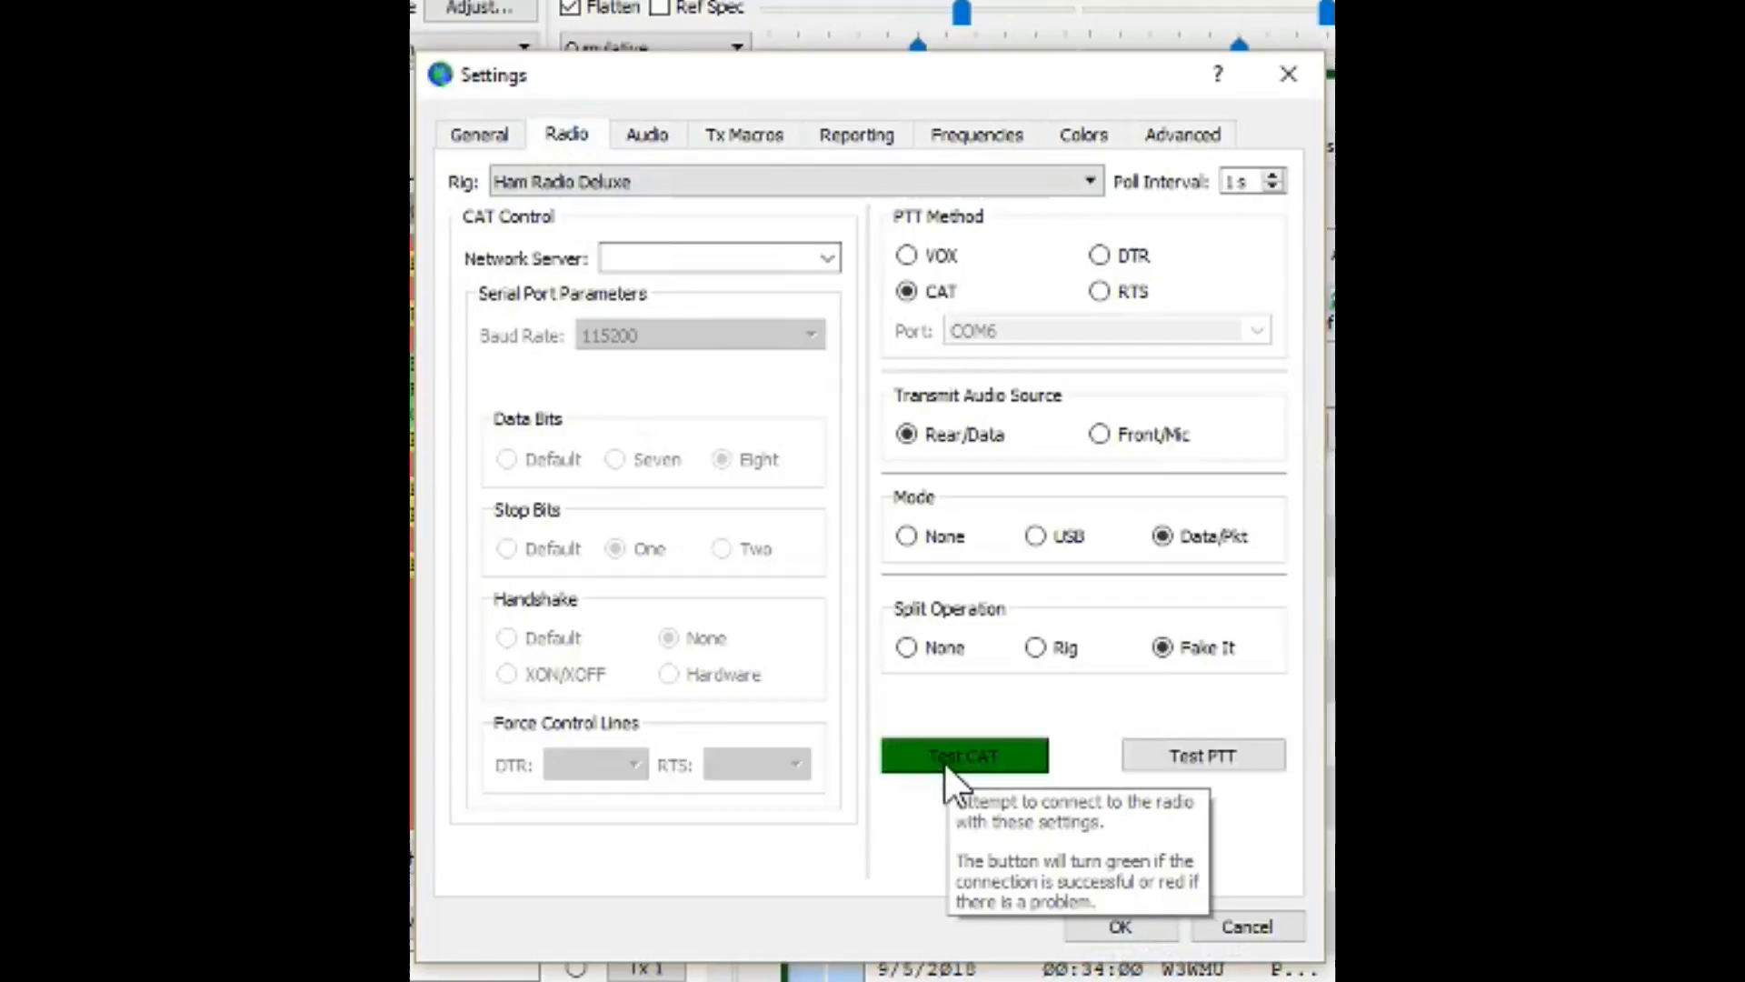
{"action": "mouse_move", "coordinate": [1007, 651]}
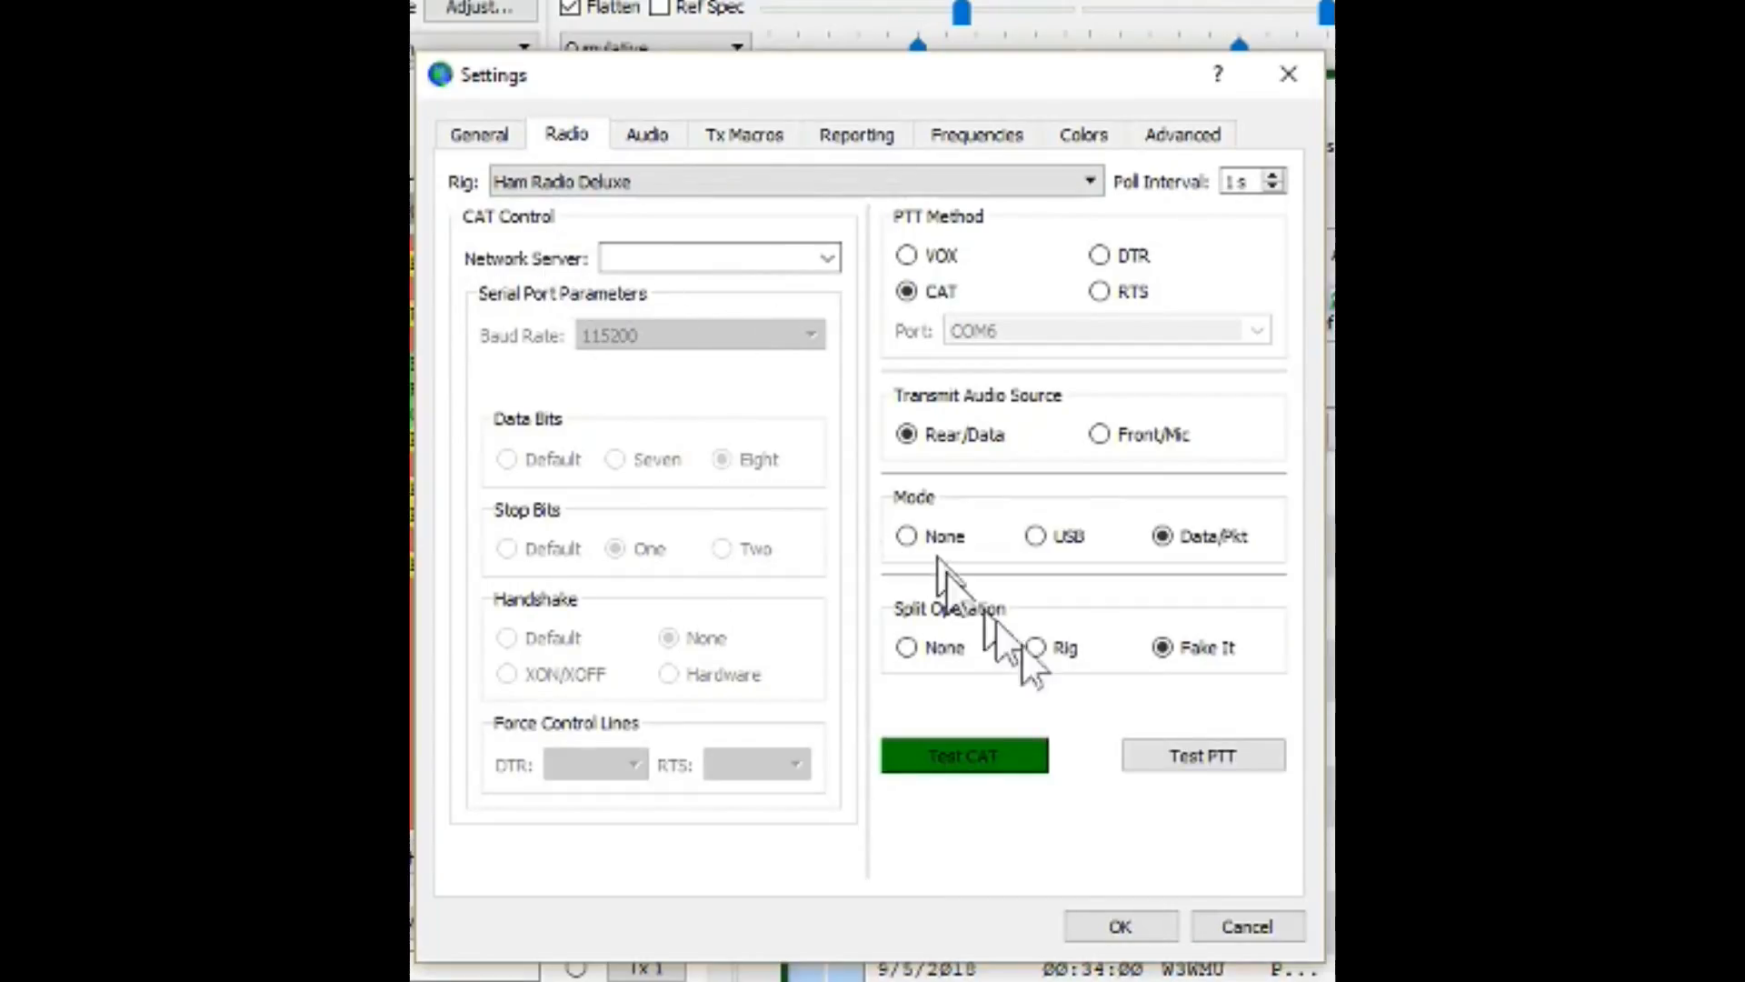
{"action": "left_click", "coordinate": [1202, 755]}
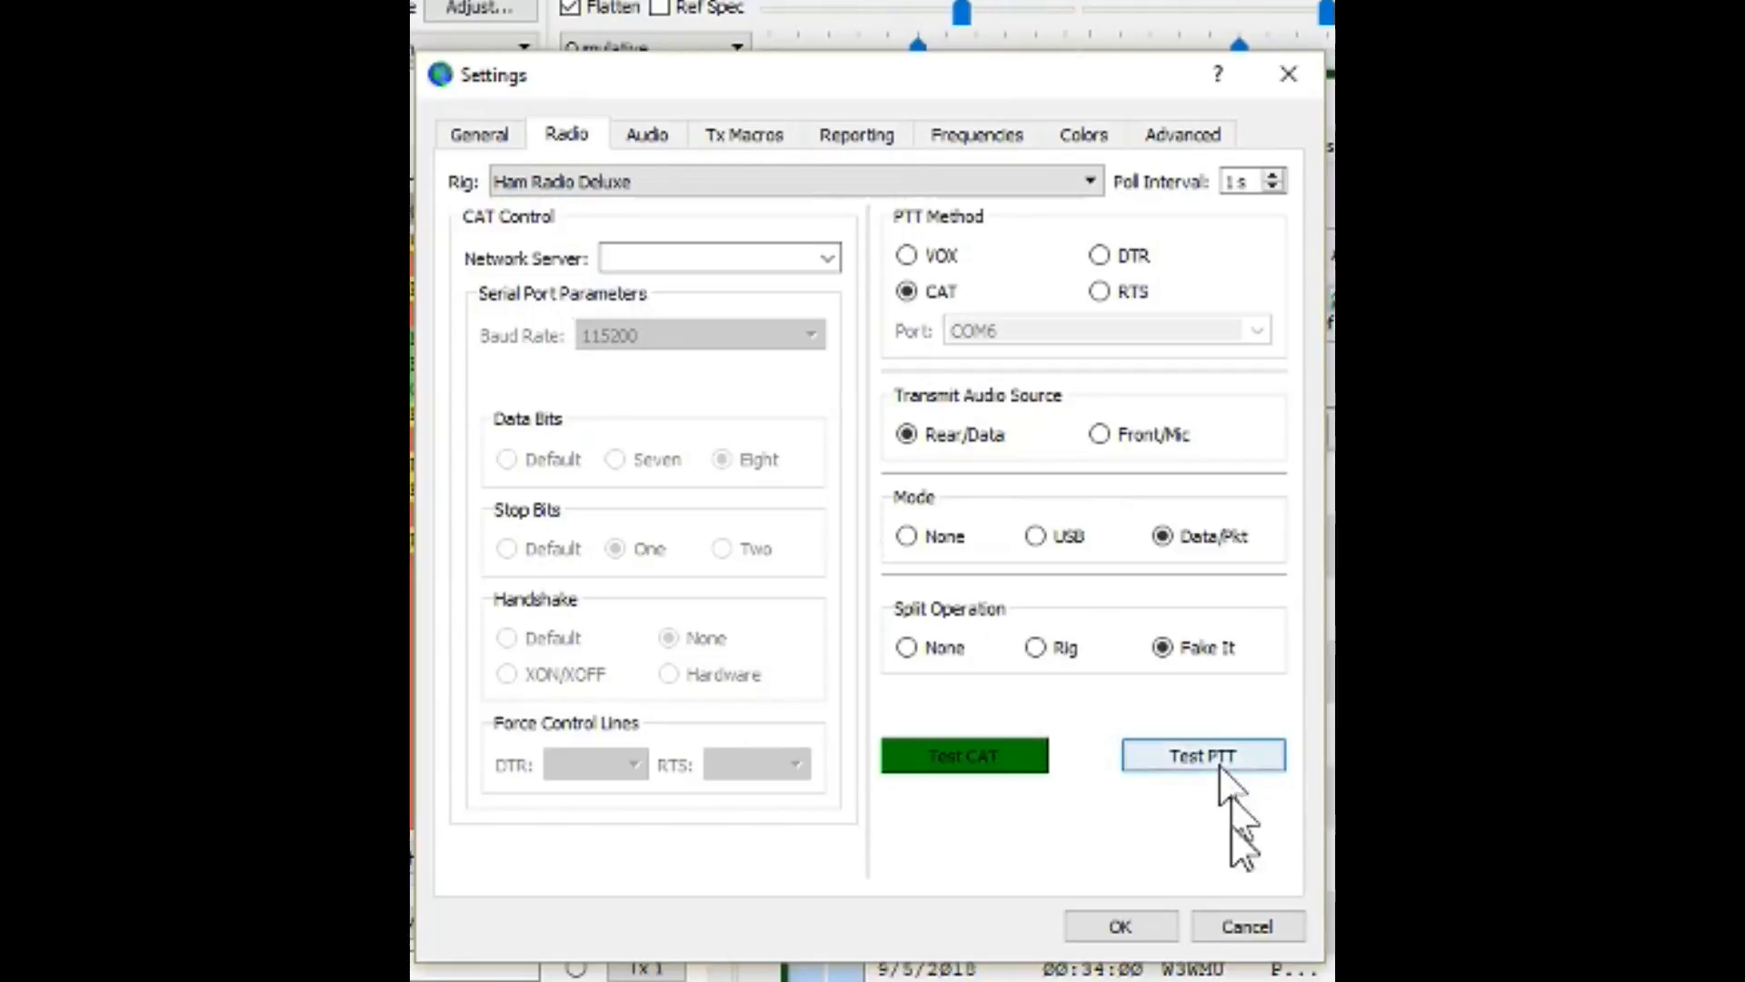
{"action": "left_click", "coordinate": [1117, 925]}
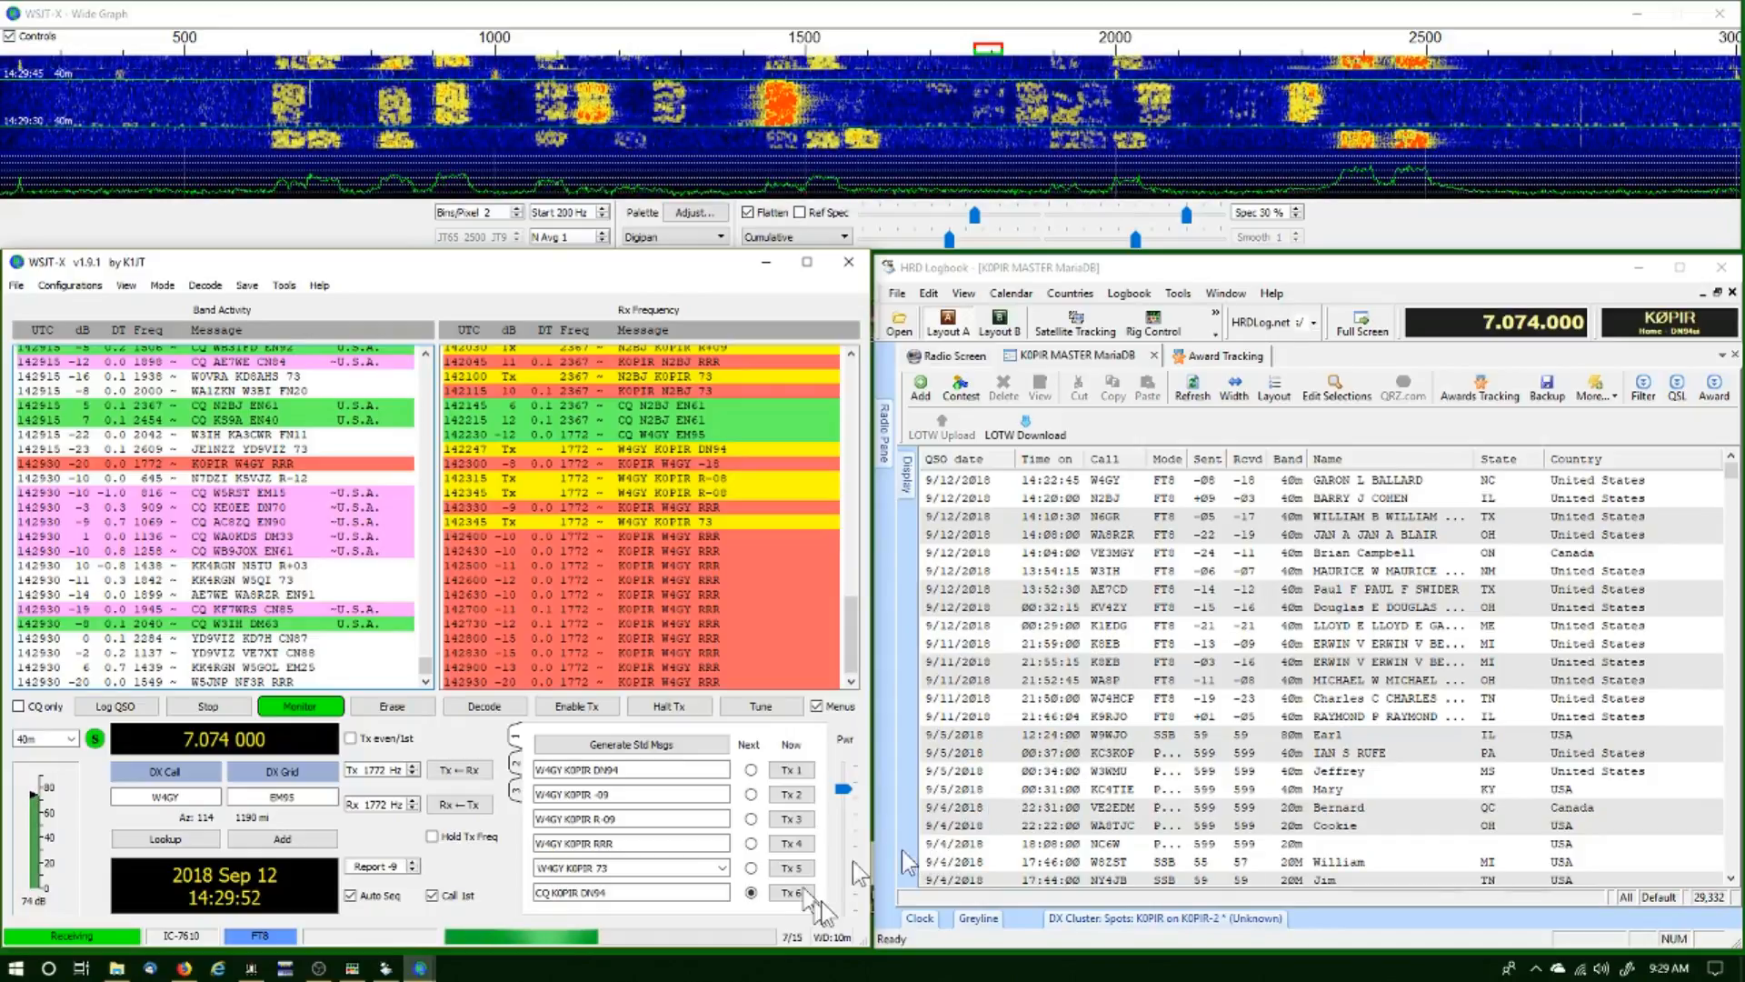
Bring HRD Rig Control for the IC-7610 at 7.074.000 USB to the front
{"action": "left_click", "coordinate": [1153, 326]}
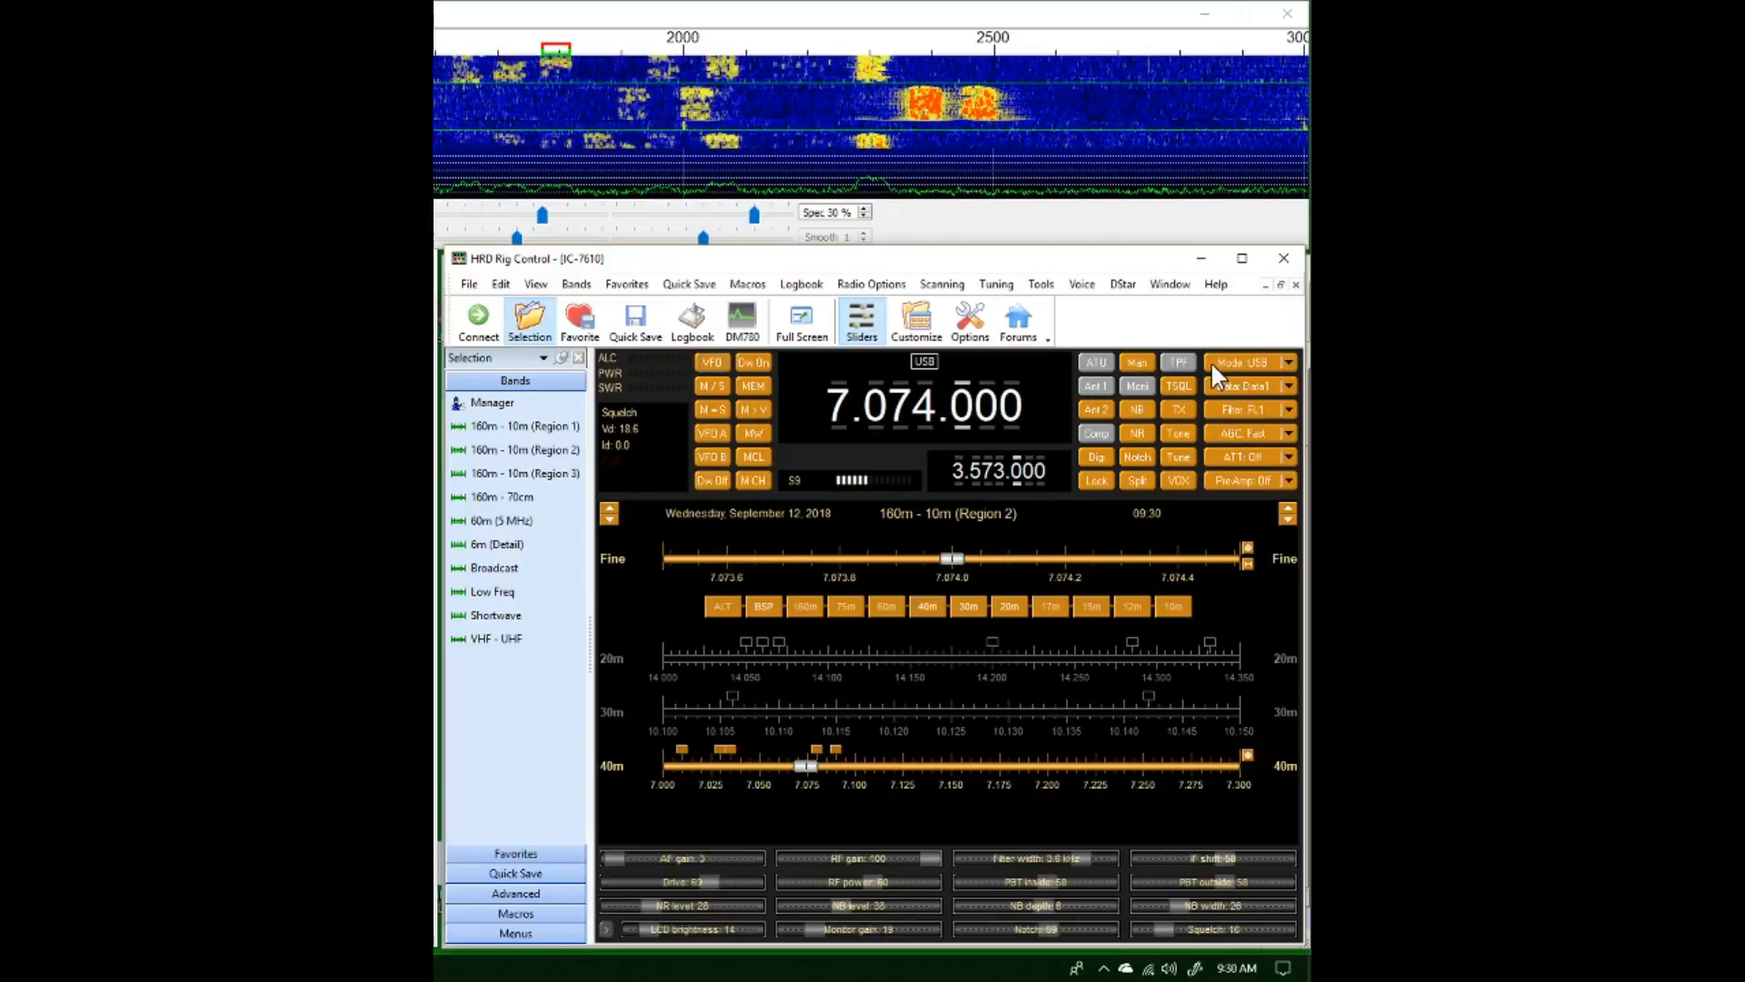
Check the Mode and Data dropdowns, then bring HRD Logbook's 40m FT8 contact list forward
{"action": "left_click", "coordinate": [1287, 362]}
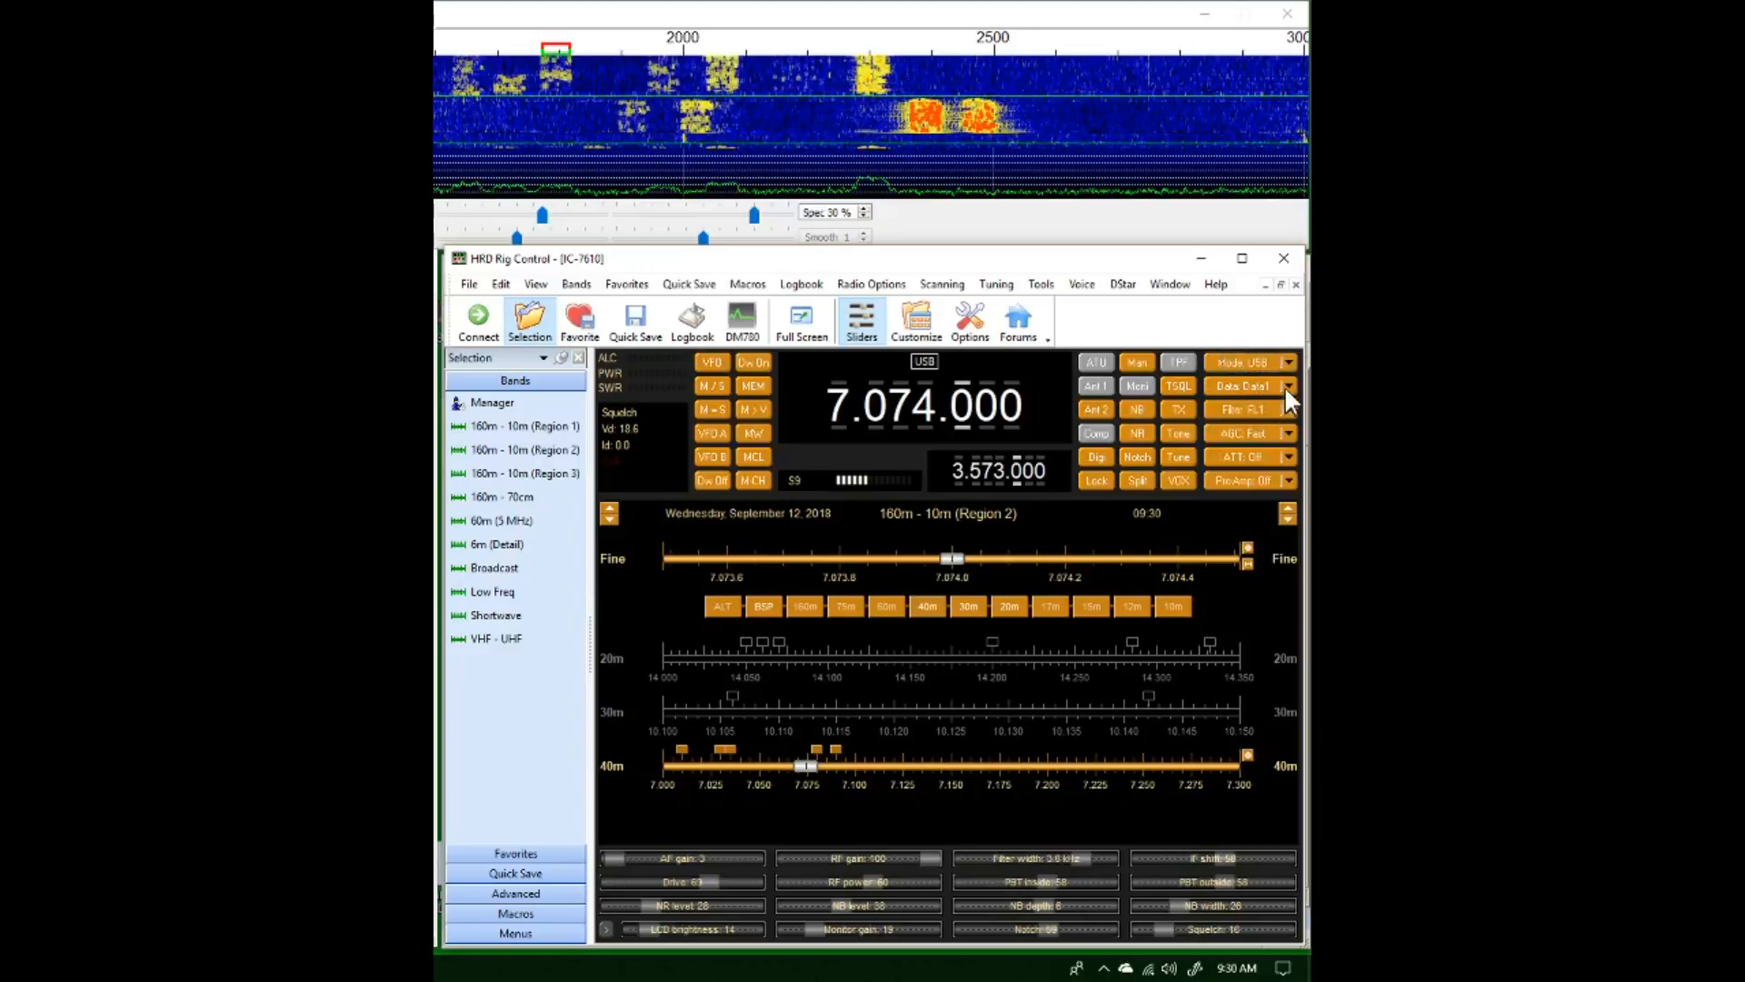
{"action": "left_click", "coordinate": [1288, 385]}
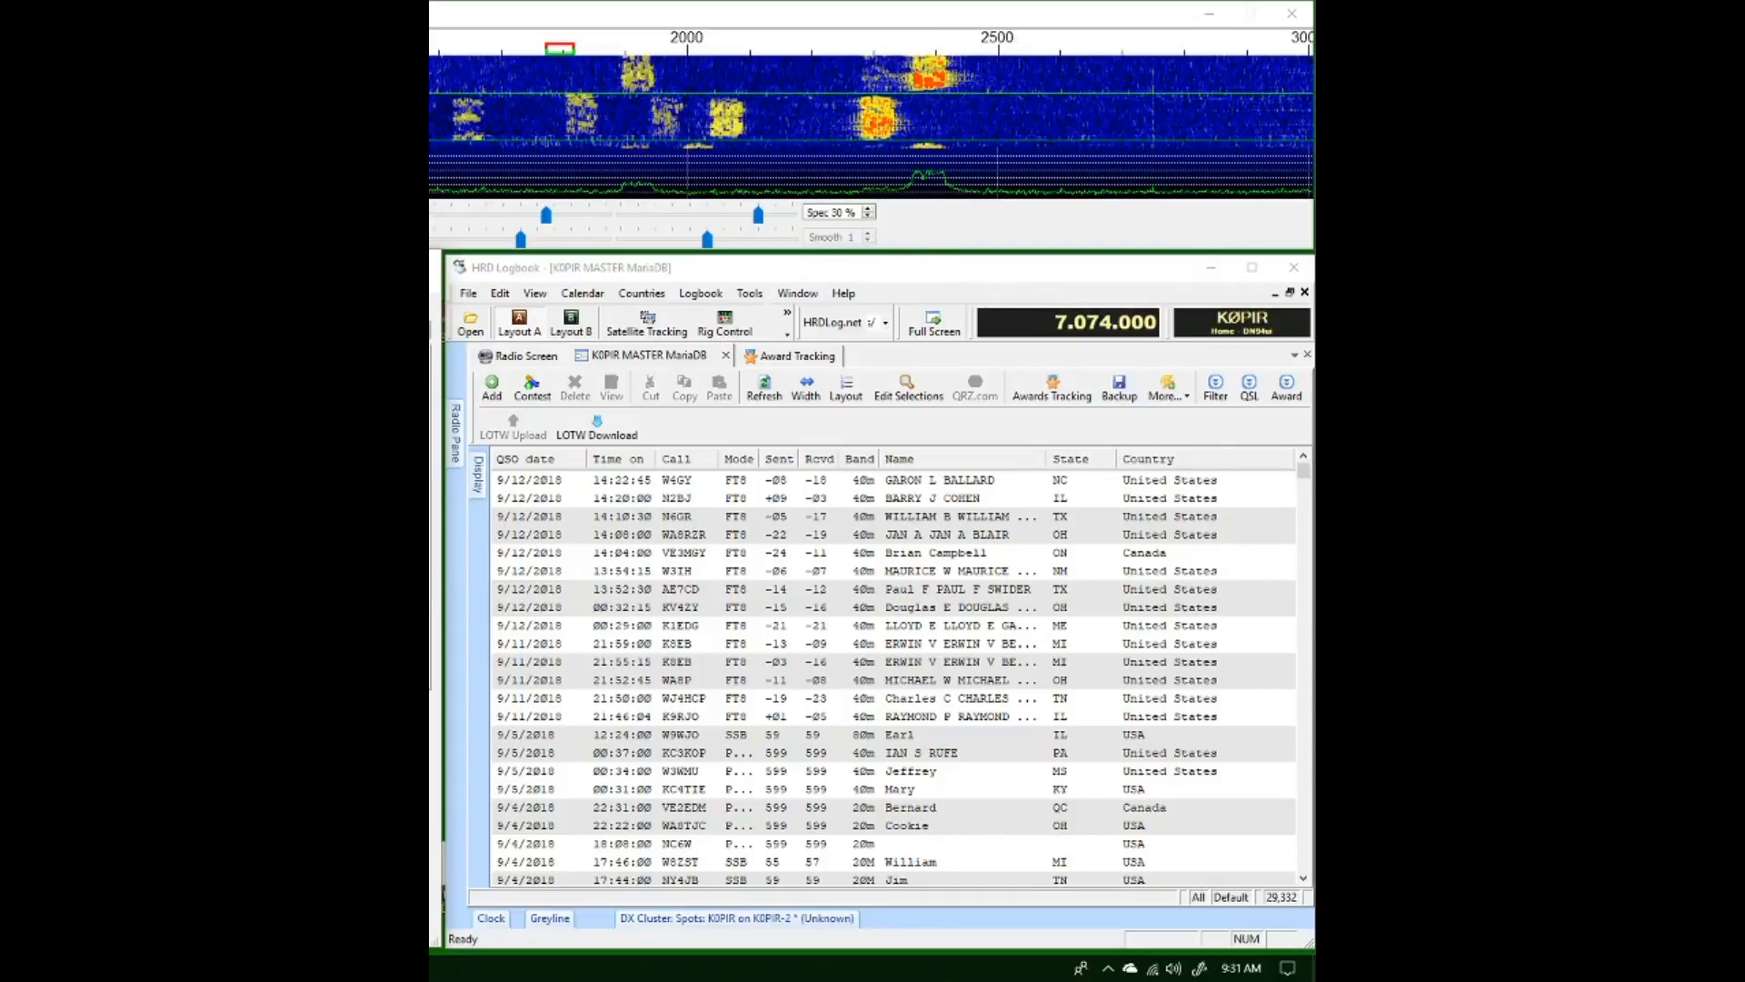
Return to HRD Rig Control, still on 7.074.000 USB Data1 on 40m
{"action": "left_click", "coordinate": [723, 323]}
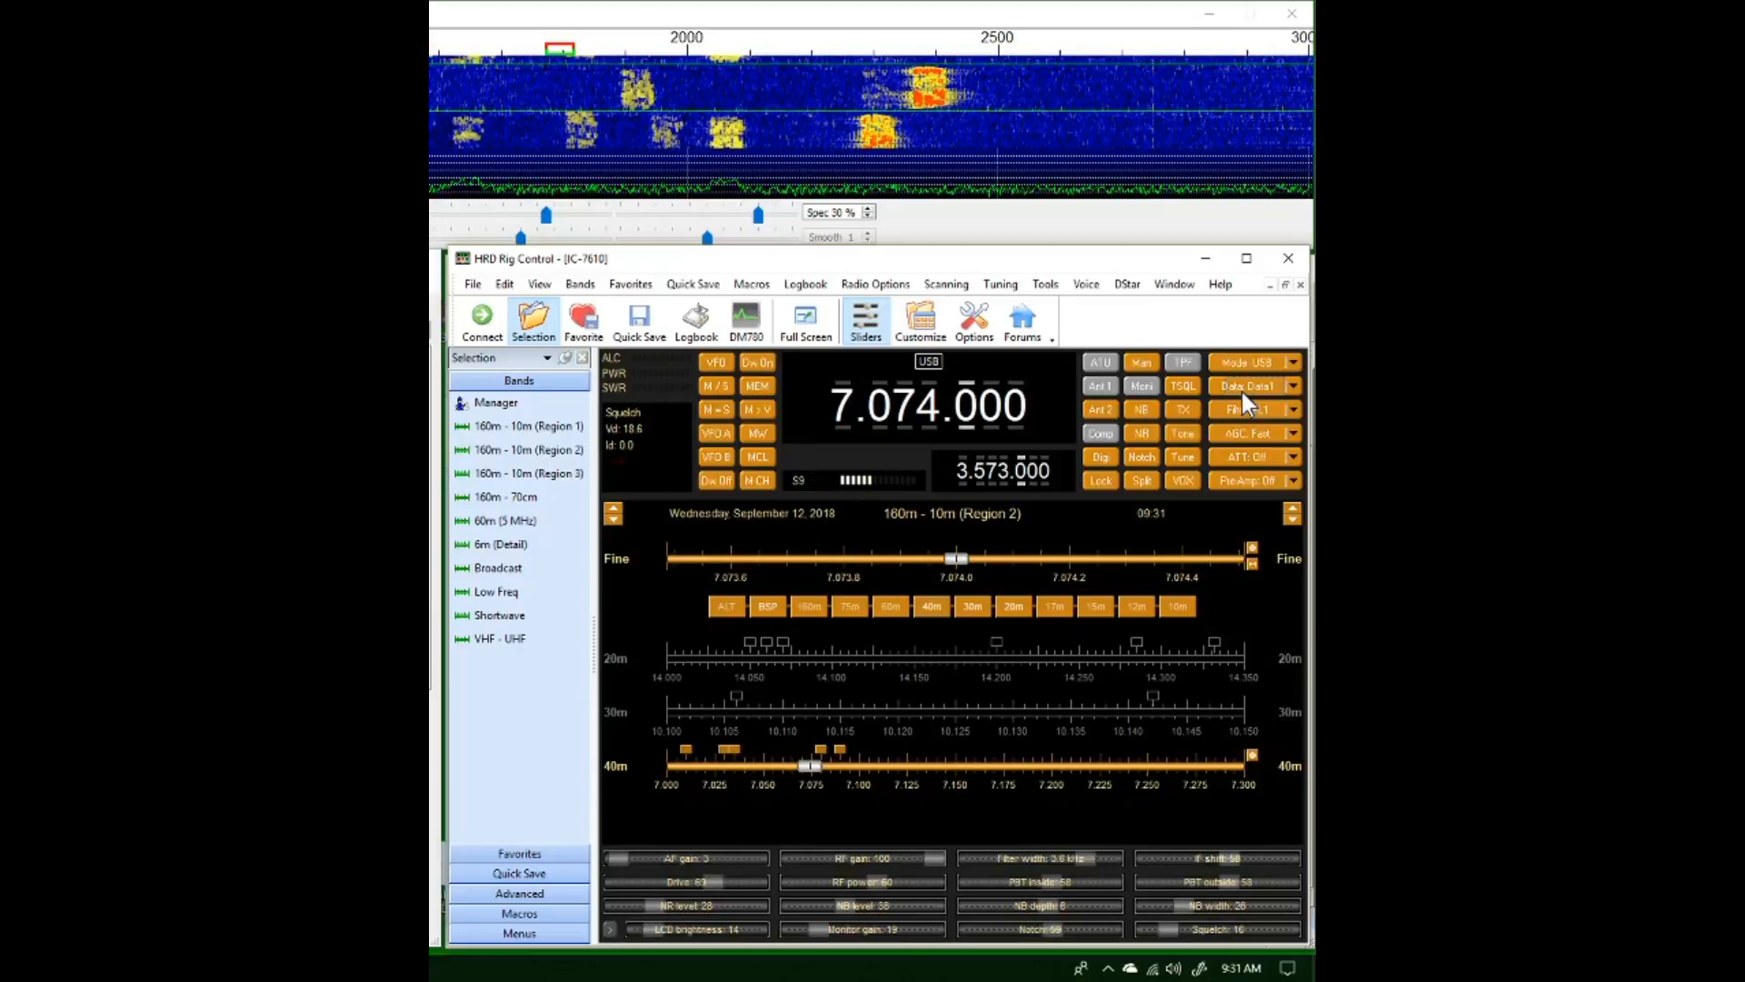
{"action": "mouse_move", "coordinate": [1278, 454]}
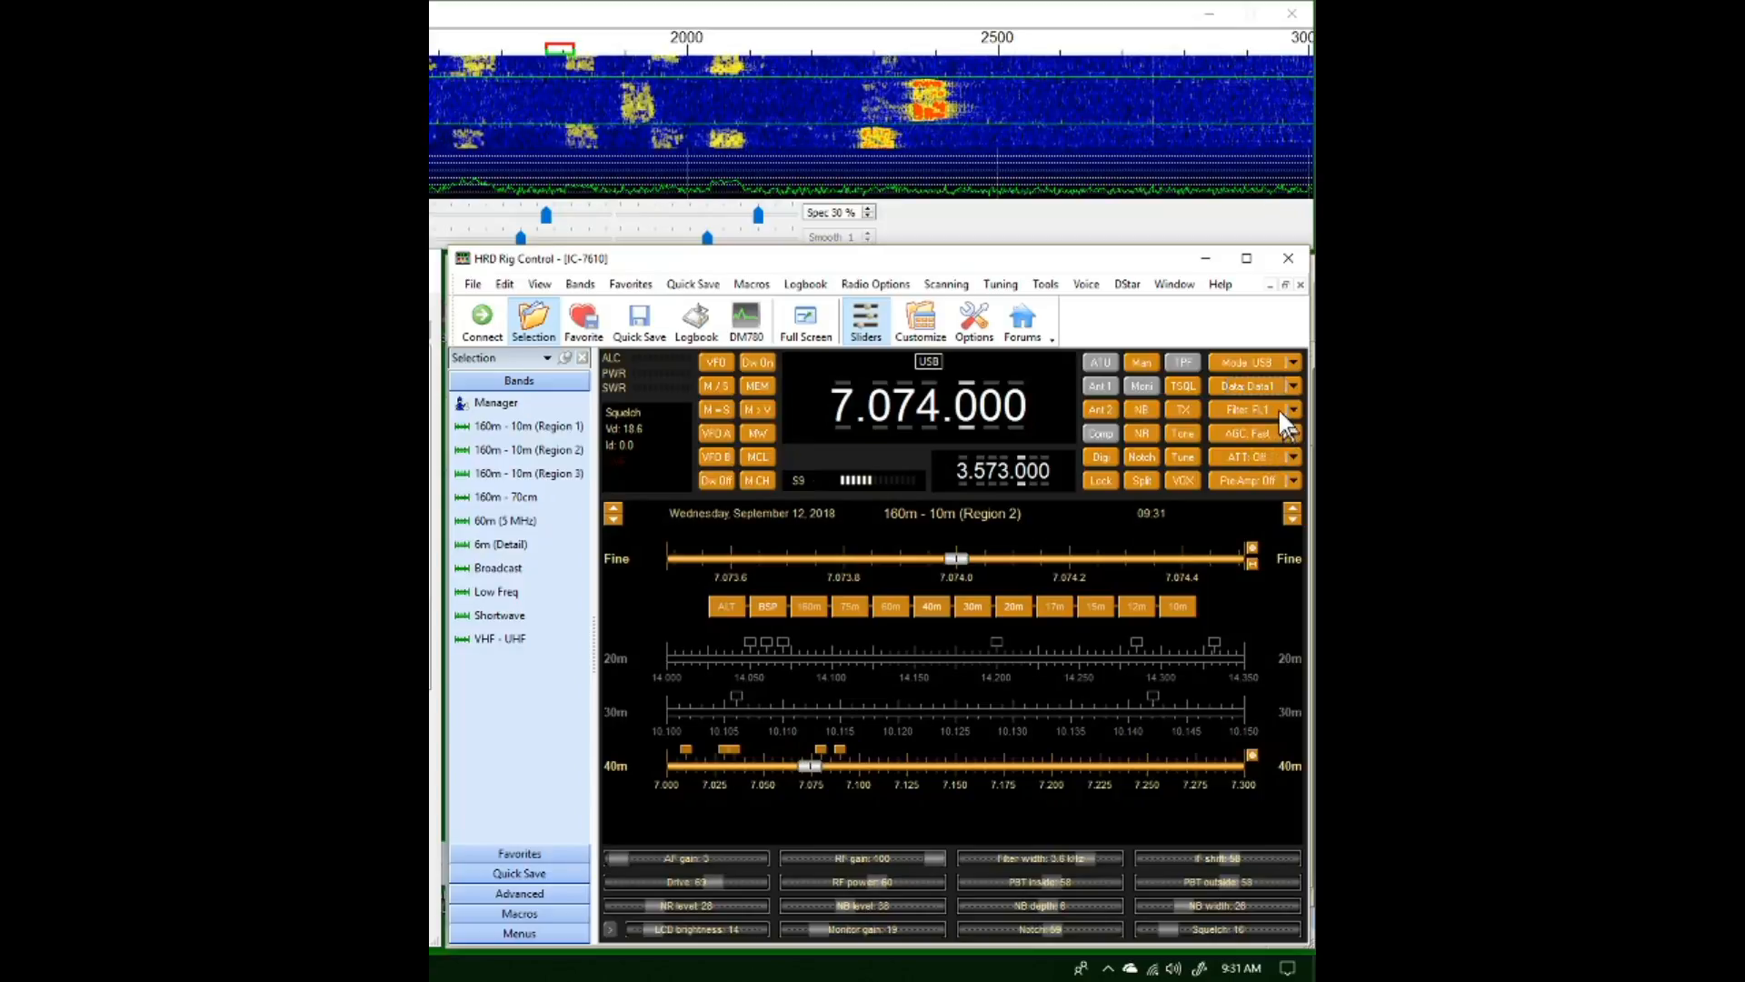
{"action": "mouse_move", "coordinate": [1246, 386]}
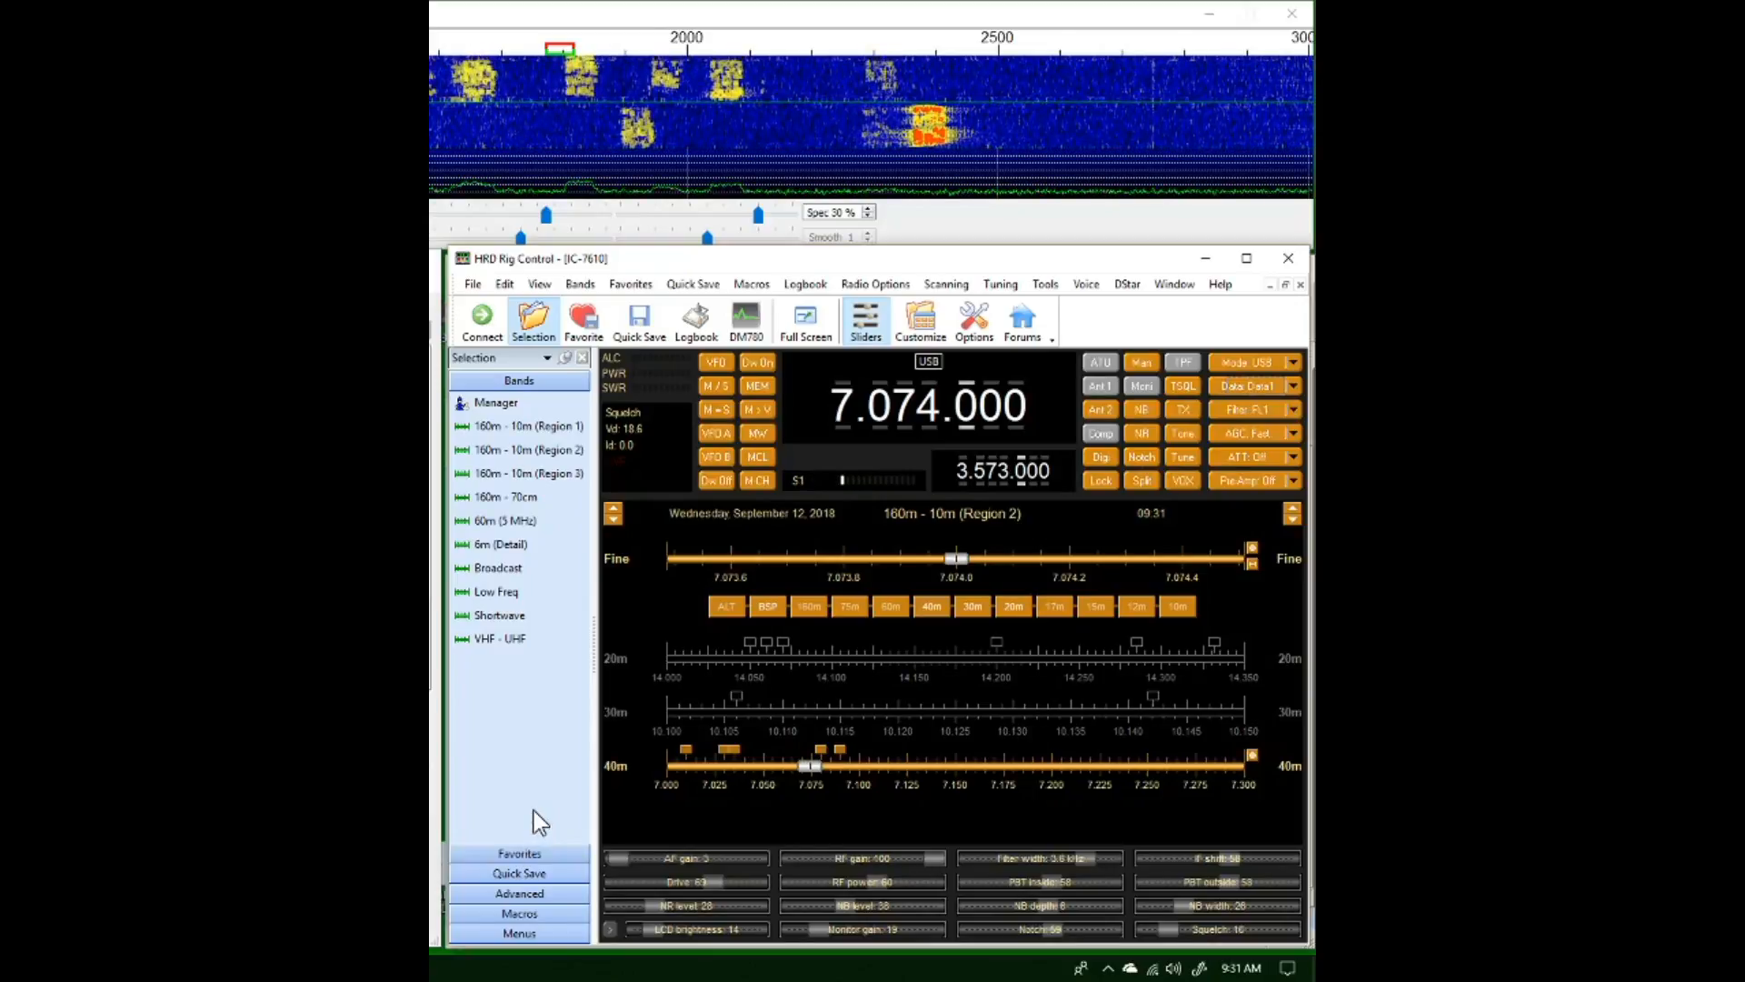
{"action": "mouse_move", "coordinate": [1200, 297]}
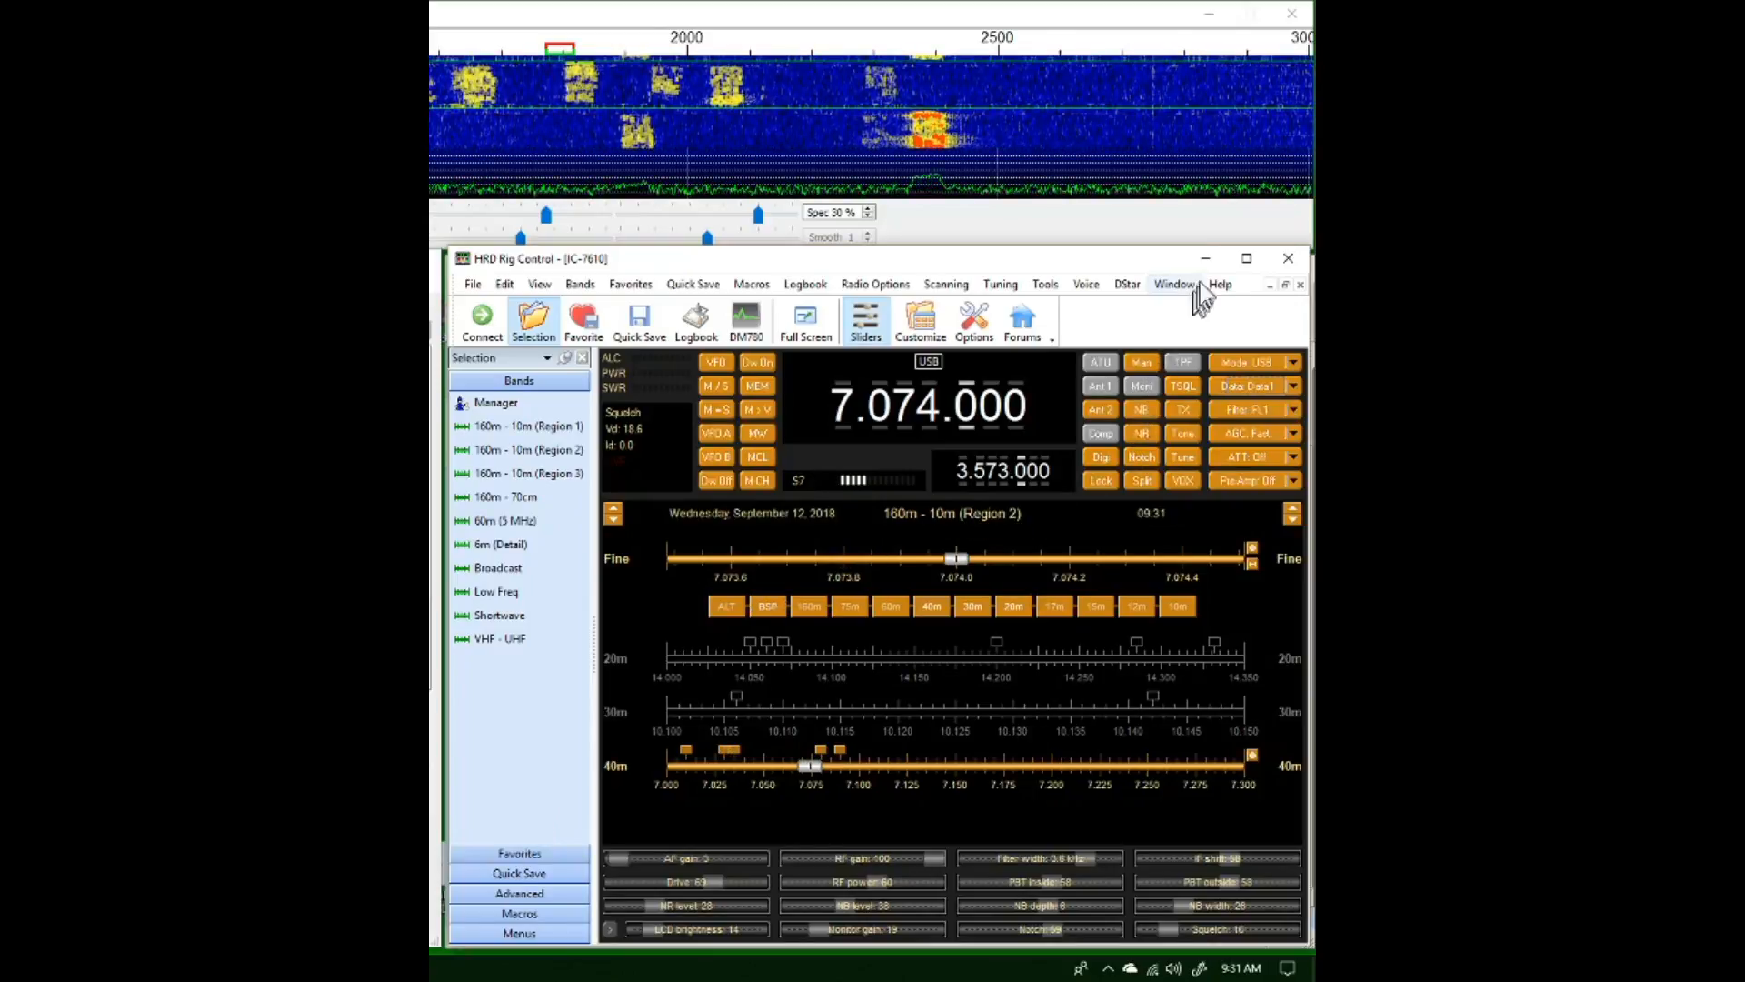
Open and review the W4GY FT8 record: reports -08/-10, grid EM95jn
{"action": "left_click", "coordinate": [694, 319]}
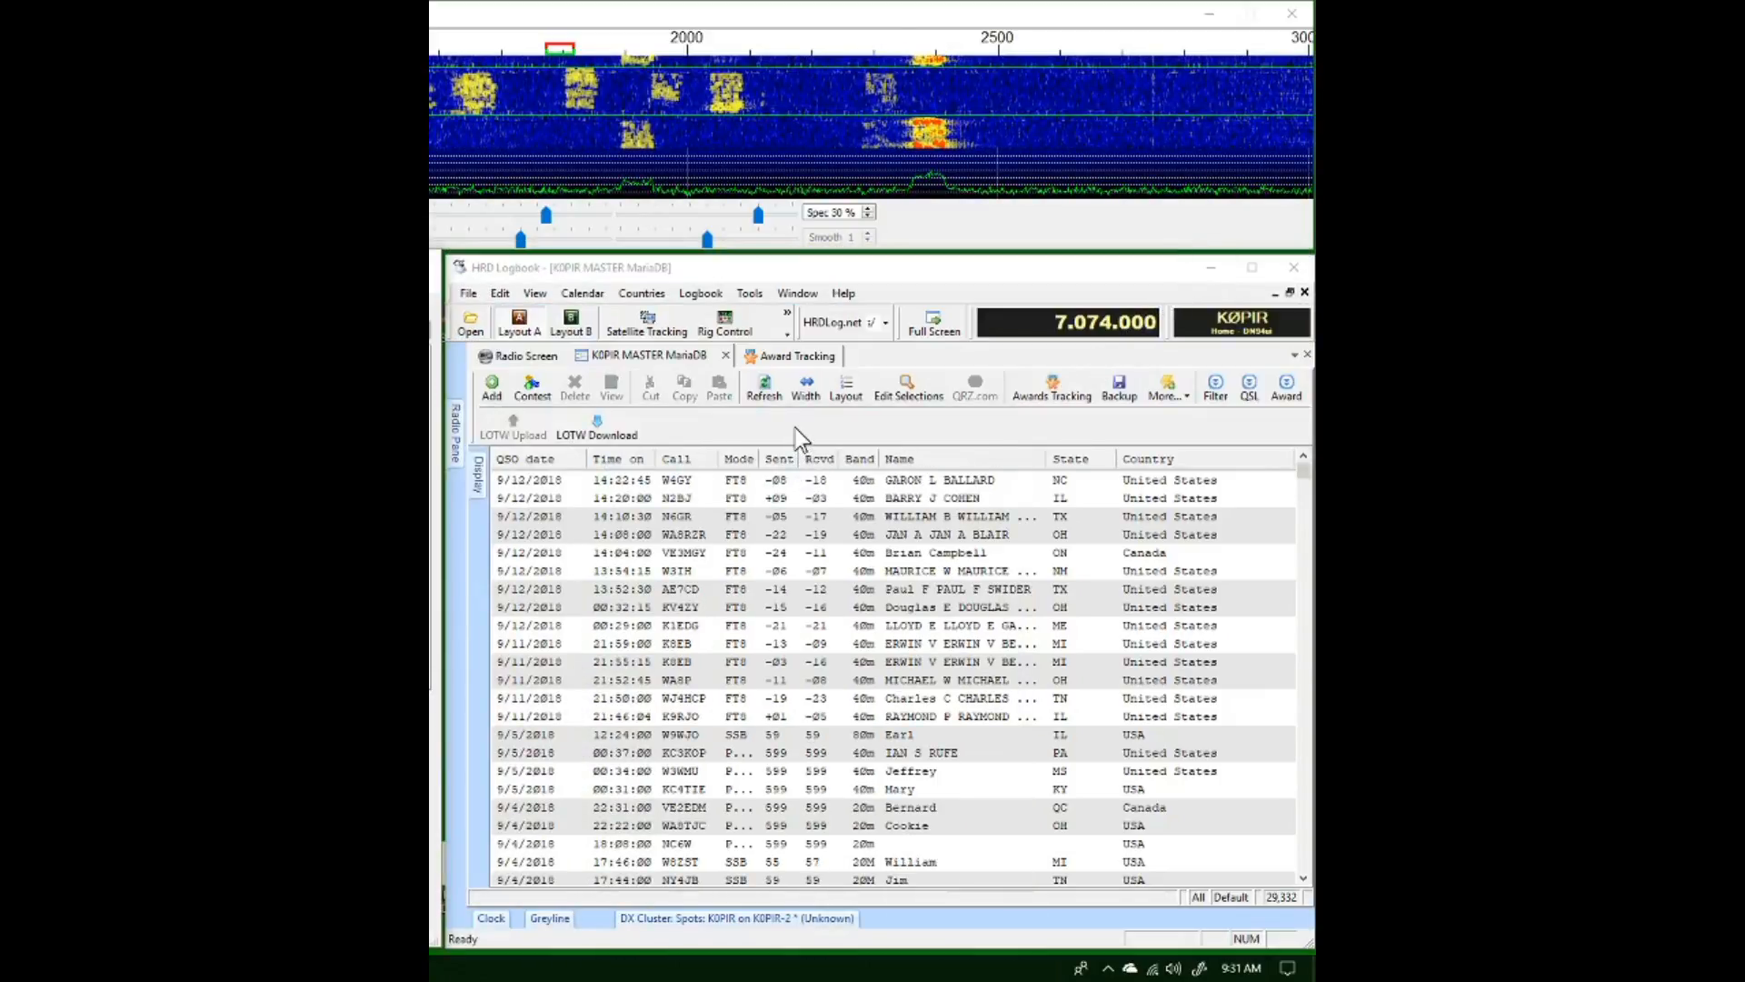
{"action": "mouse_move", "coordinate": [823, 512]}
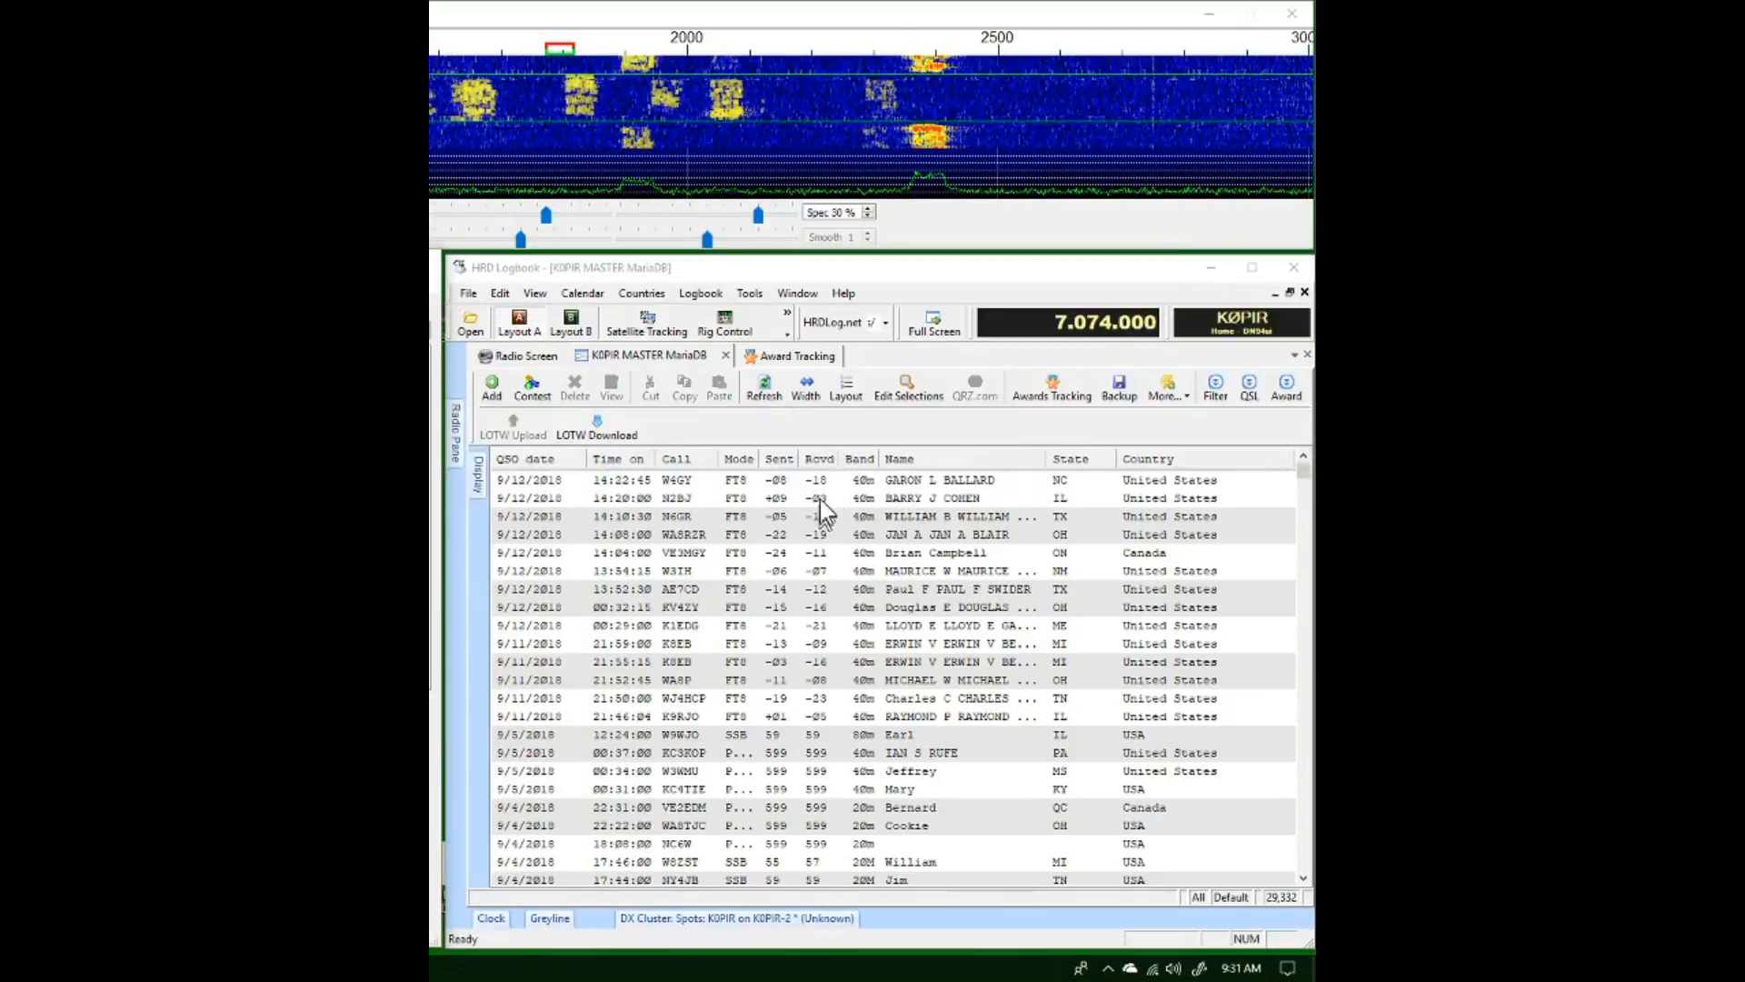
{"action": "mouse_move", "coordinate": [918, 486]}
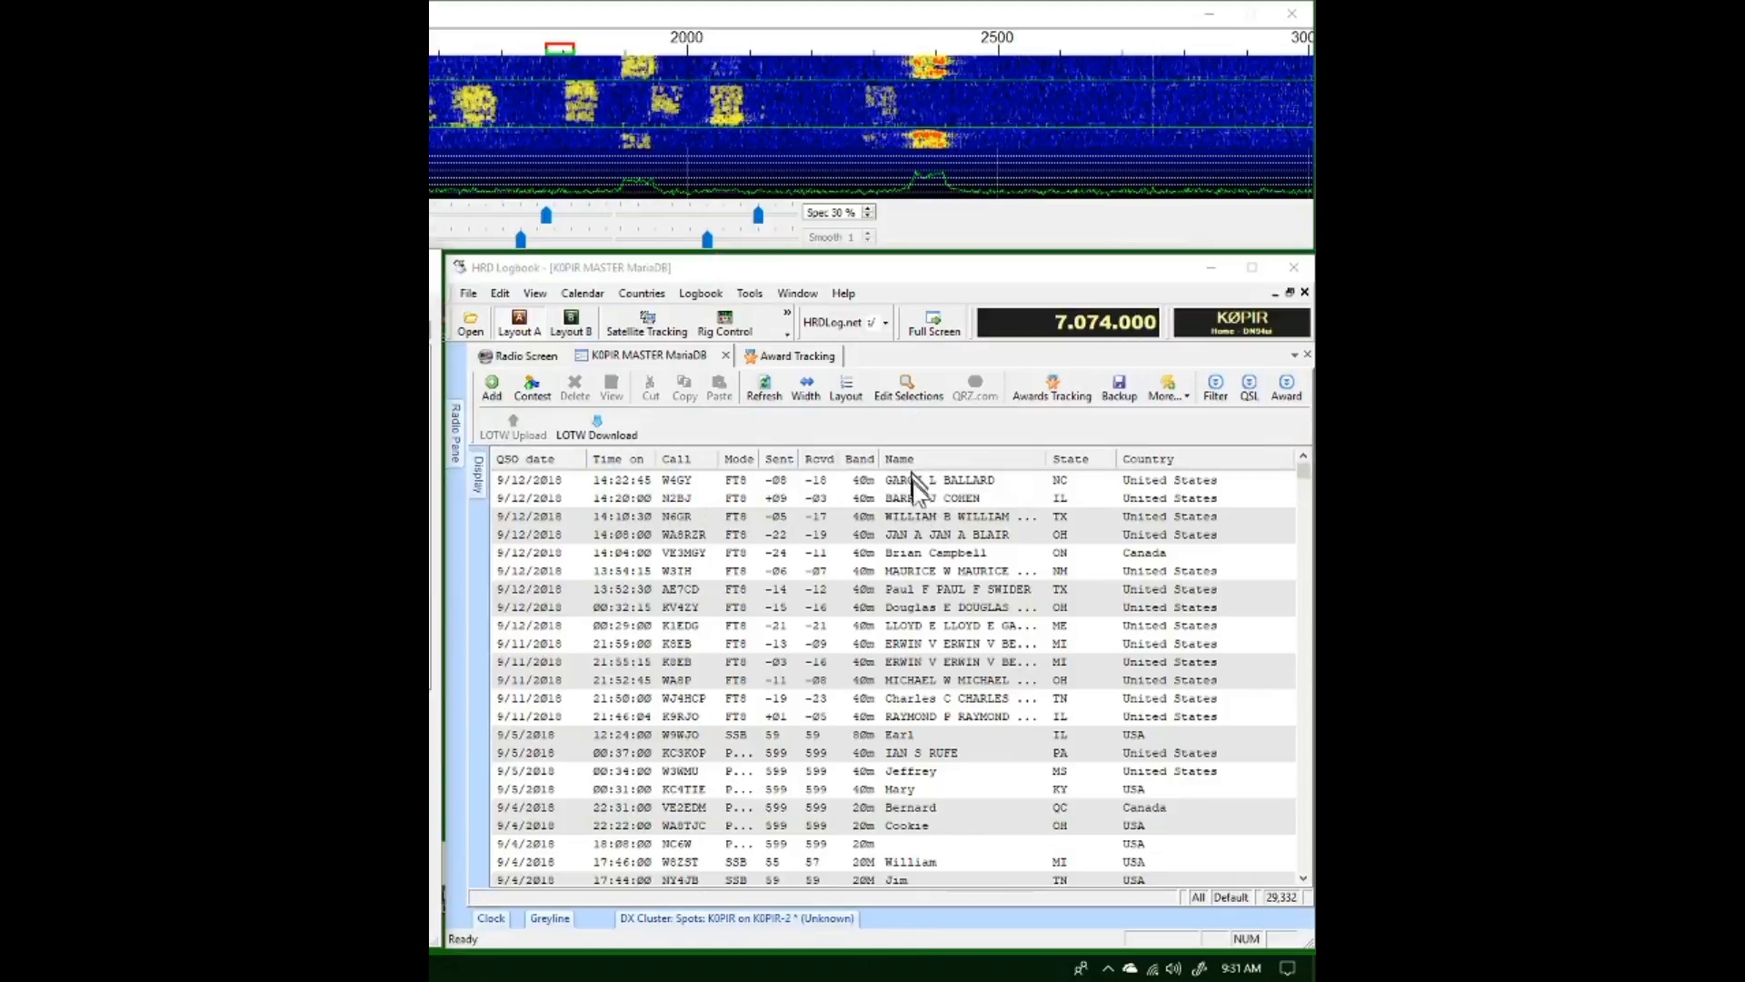
{"action": "mouse_move", "coordinate": [918, 495]}
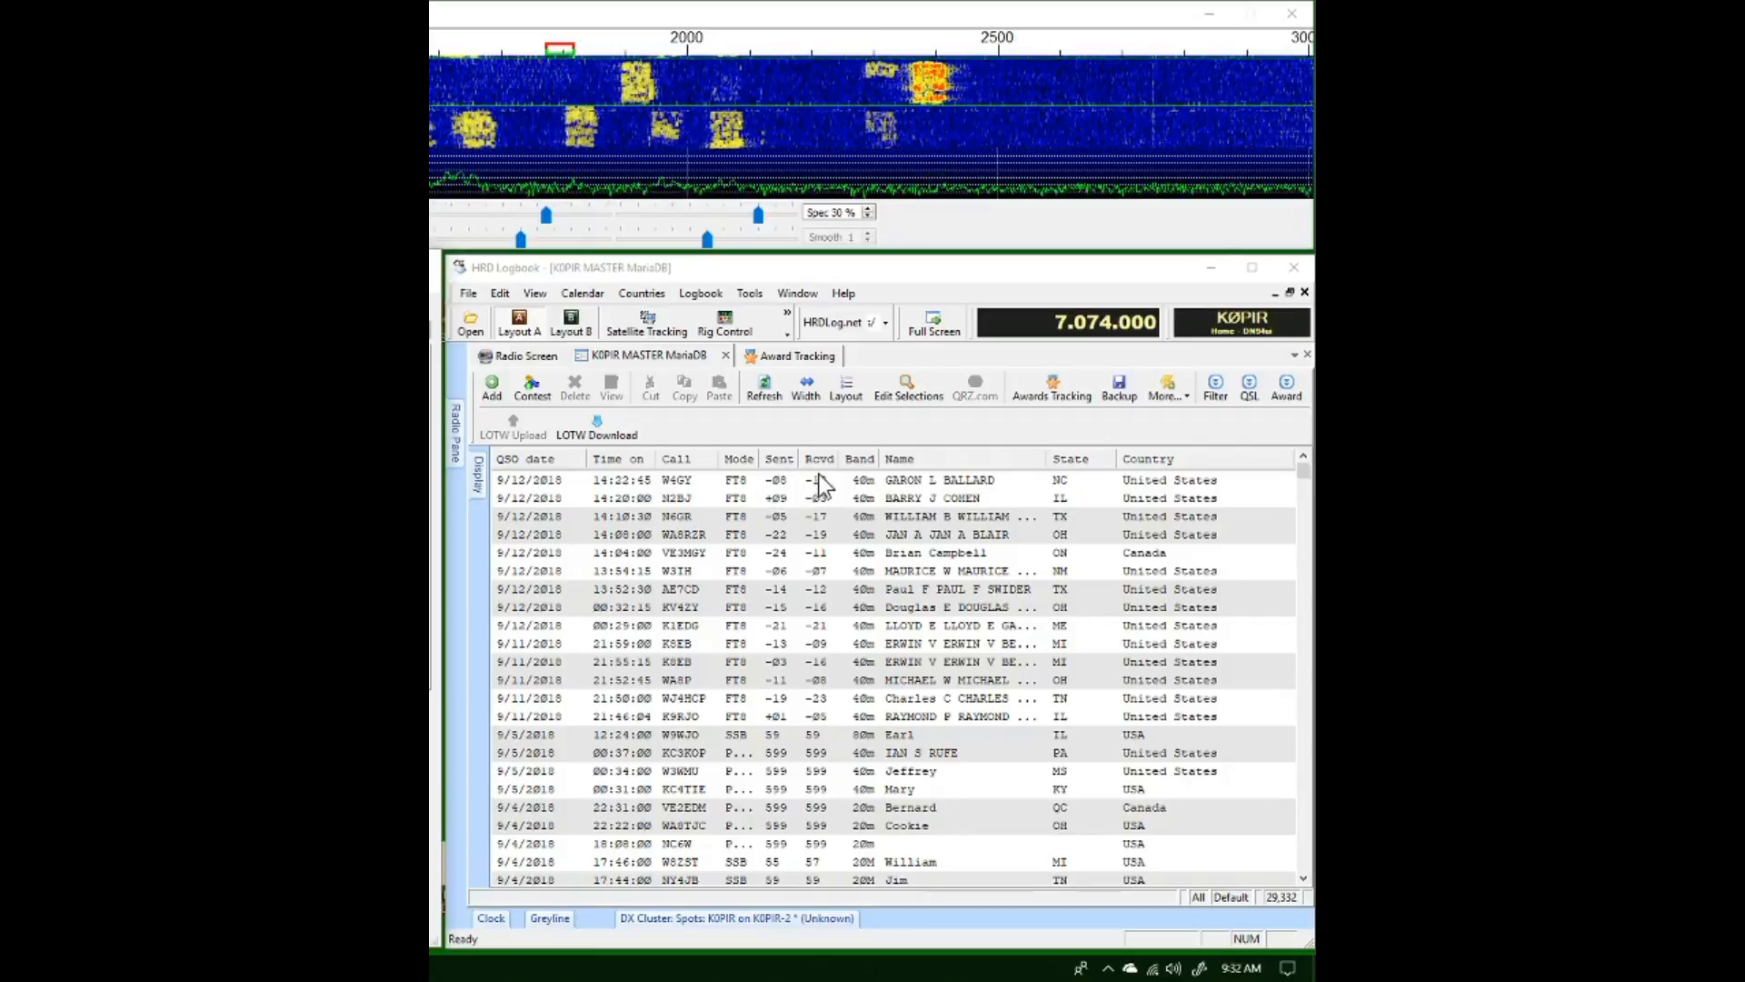
{"action": "left_click", "coordinate": [812, 480]}
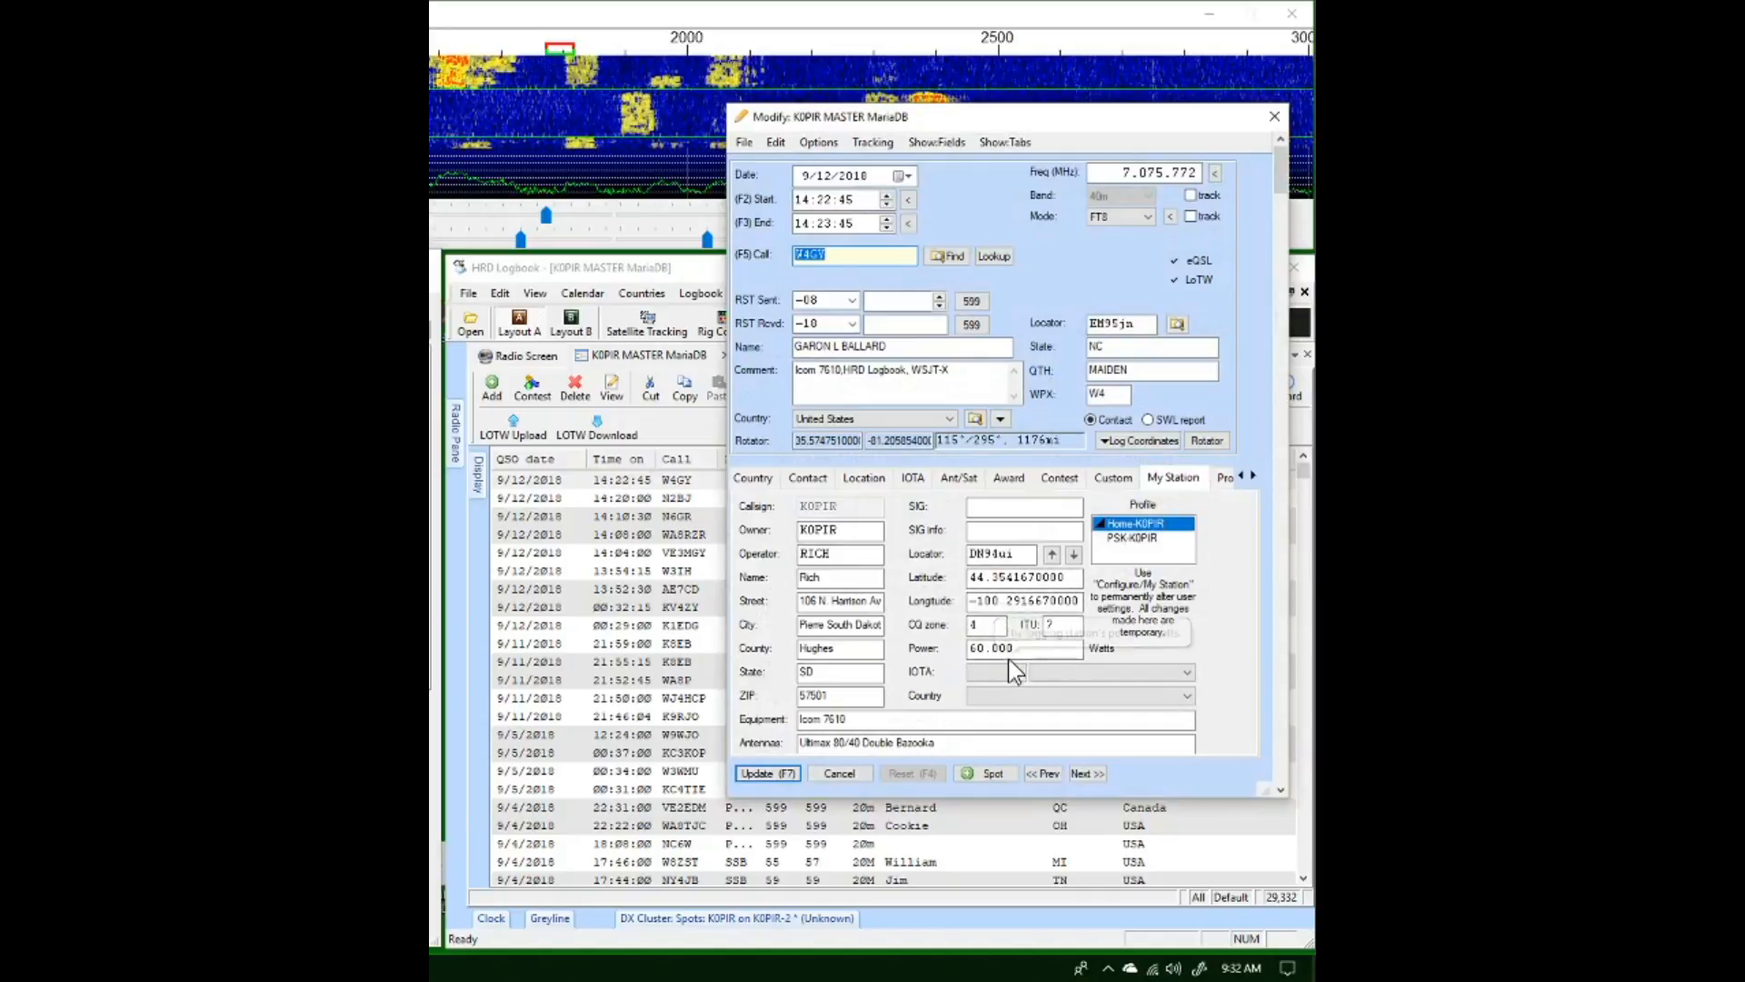
{"action": "mouse_move", "coordinate": [1012, 668]}
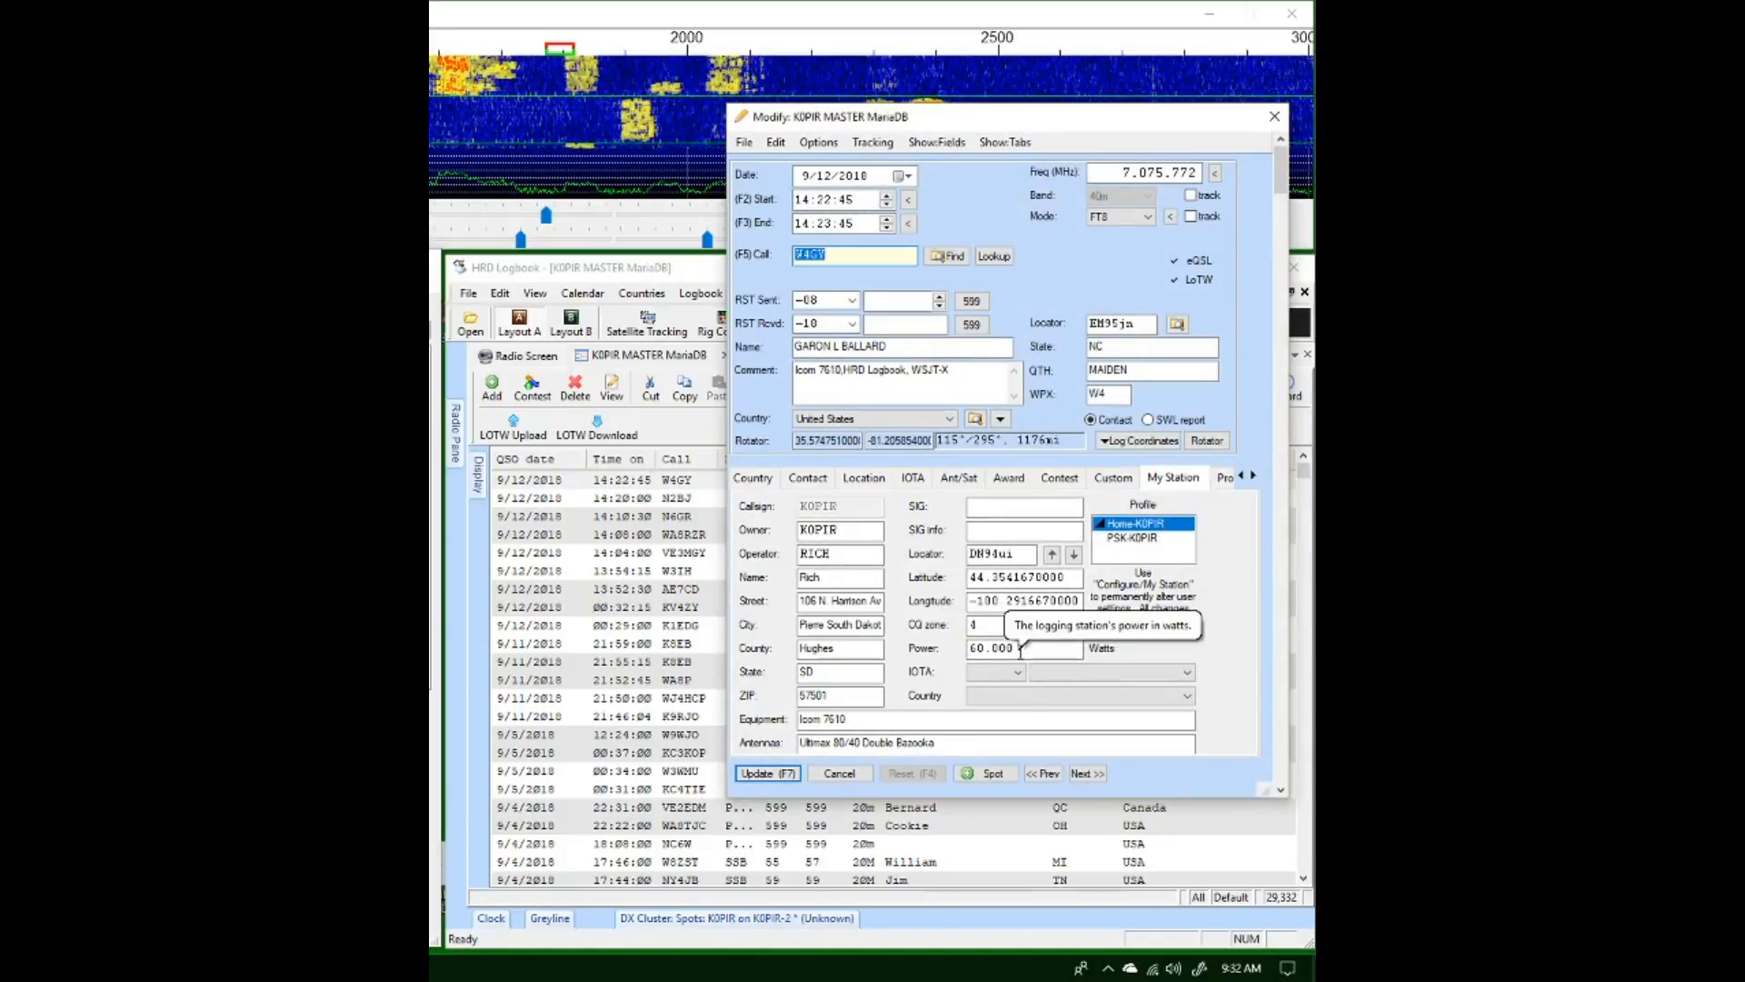
{"action": "mouse_move", "coordinate": [1228, 390]}
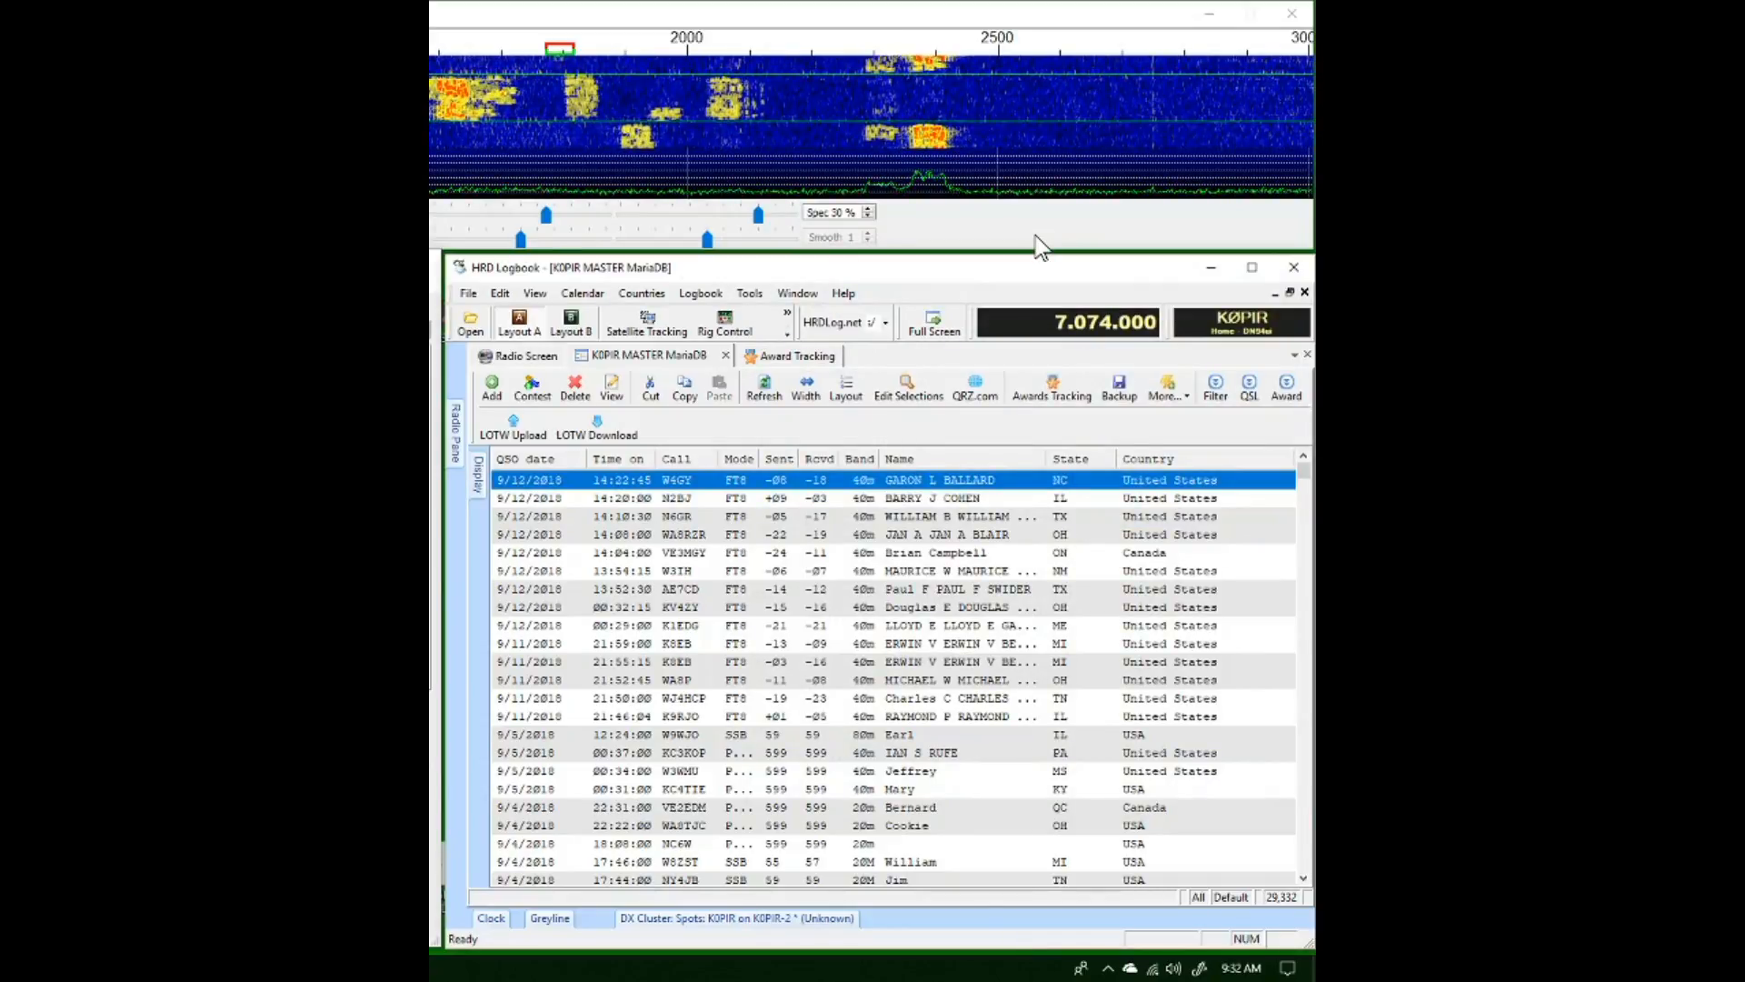
{"action": "mouse_move", "coordinate": [821, 554]}
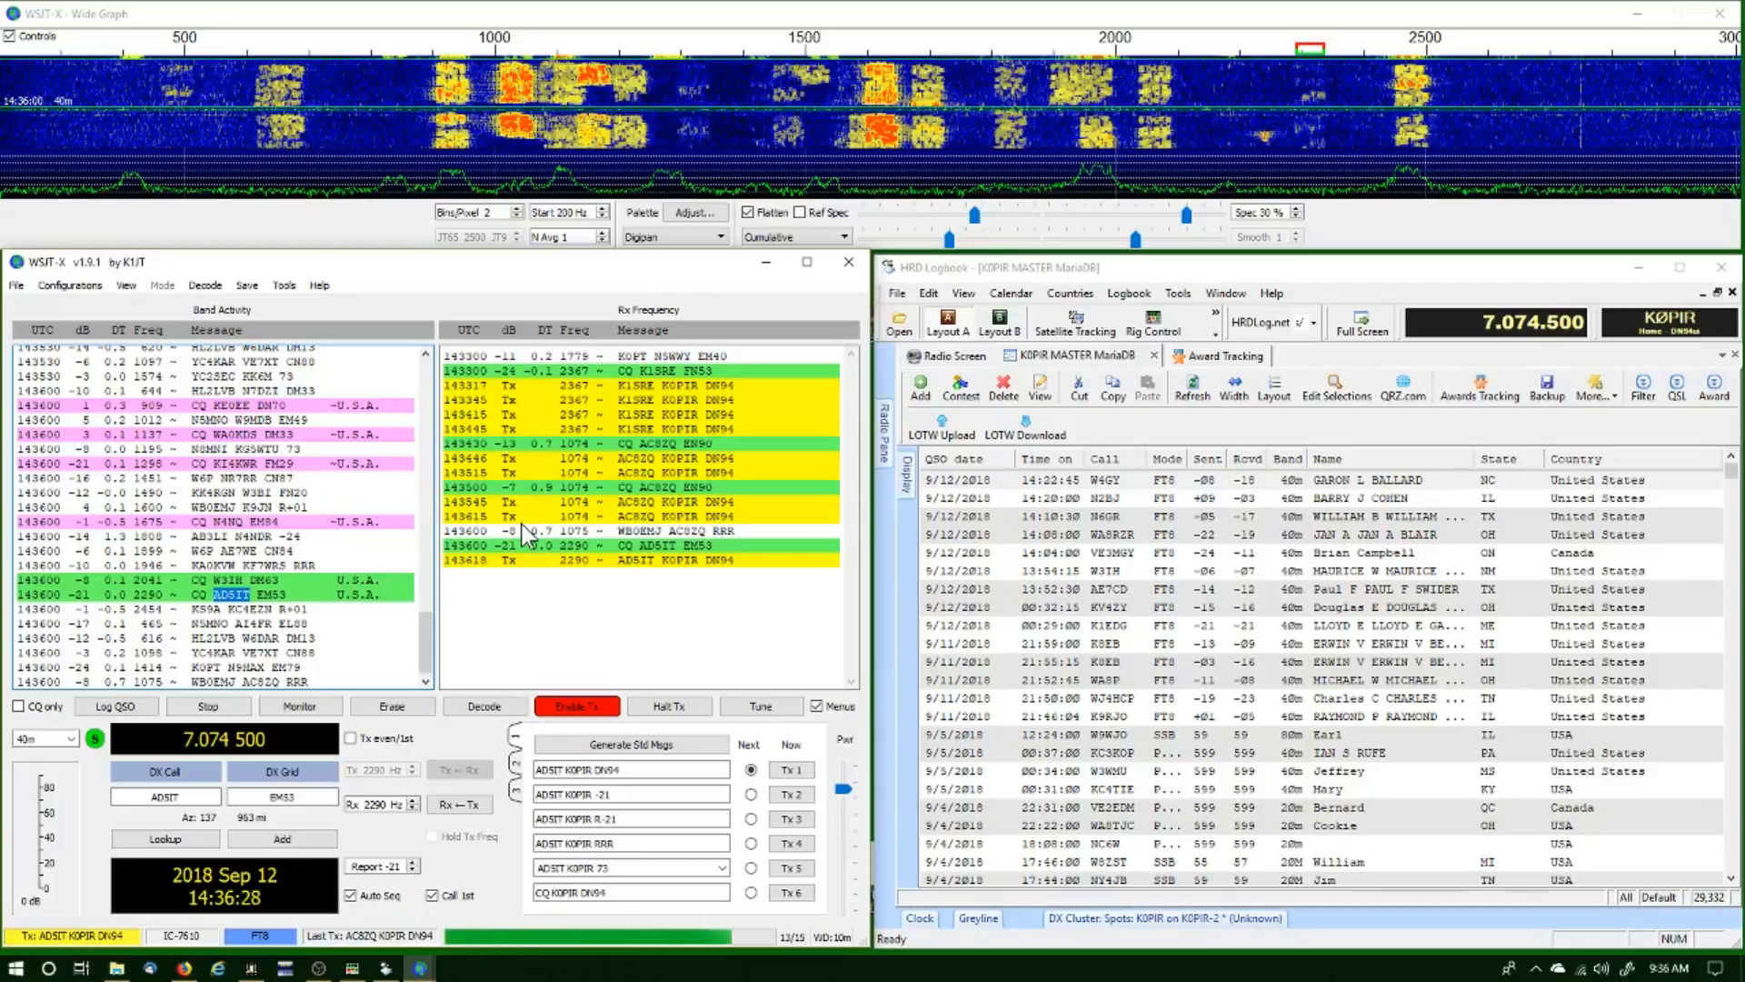
Work AD5IT on 40m FT8, receiving -13 and sending the R-20 report
{"action": "left_click", "coordinate": [299, 705]}
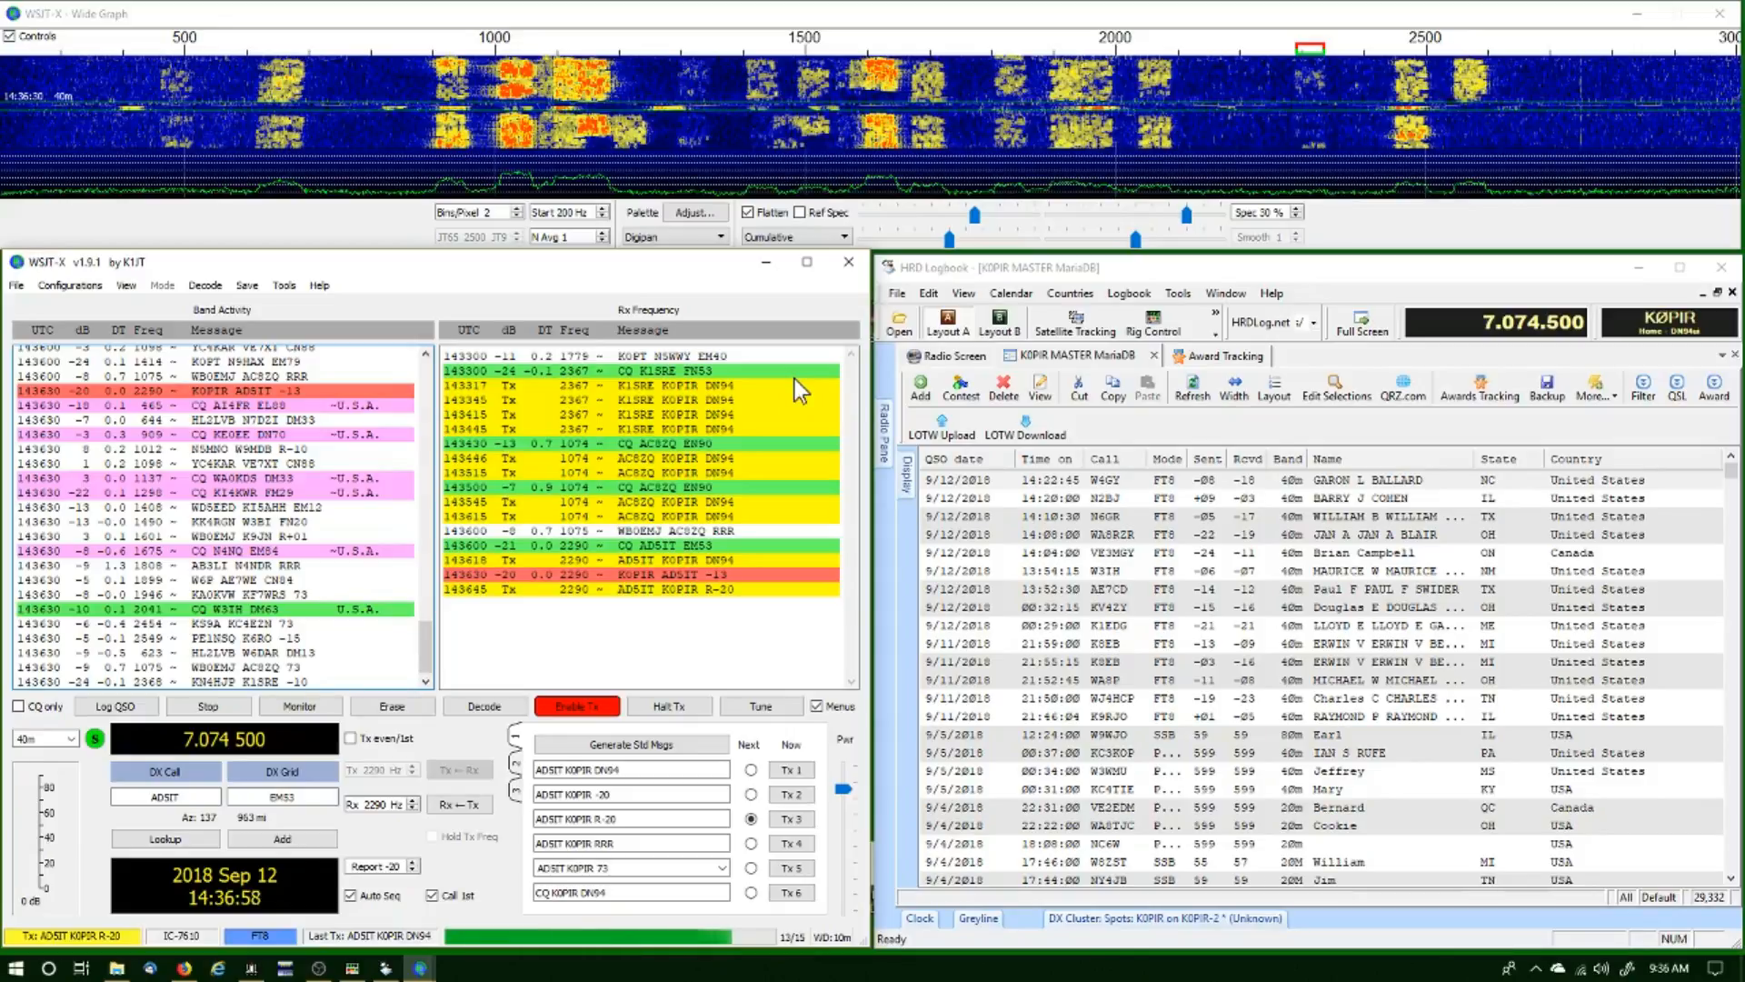
{"action": "left_click", "coordinate": [301, 705]}
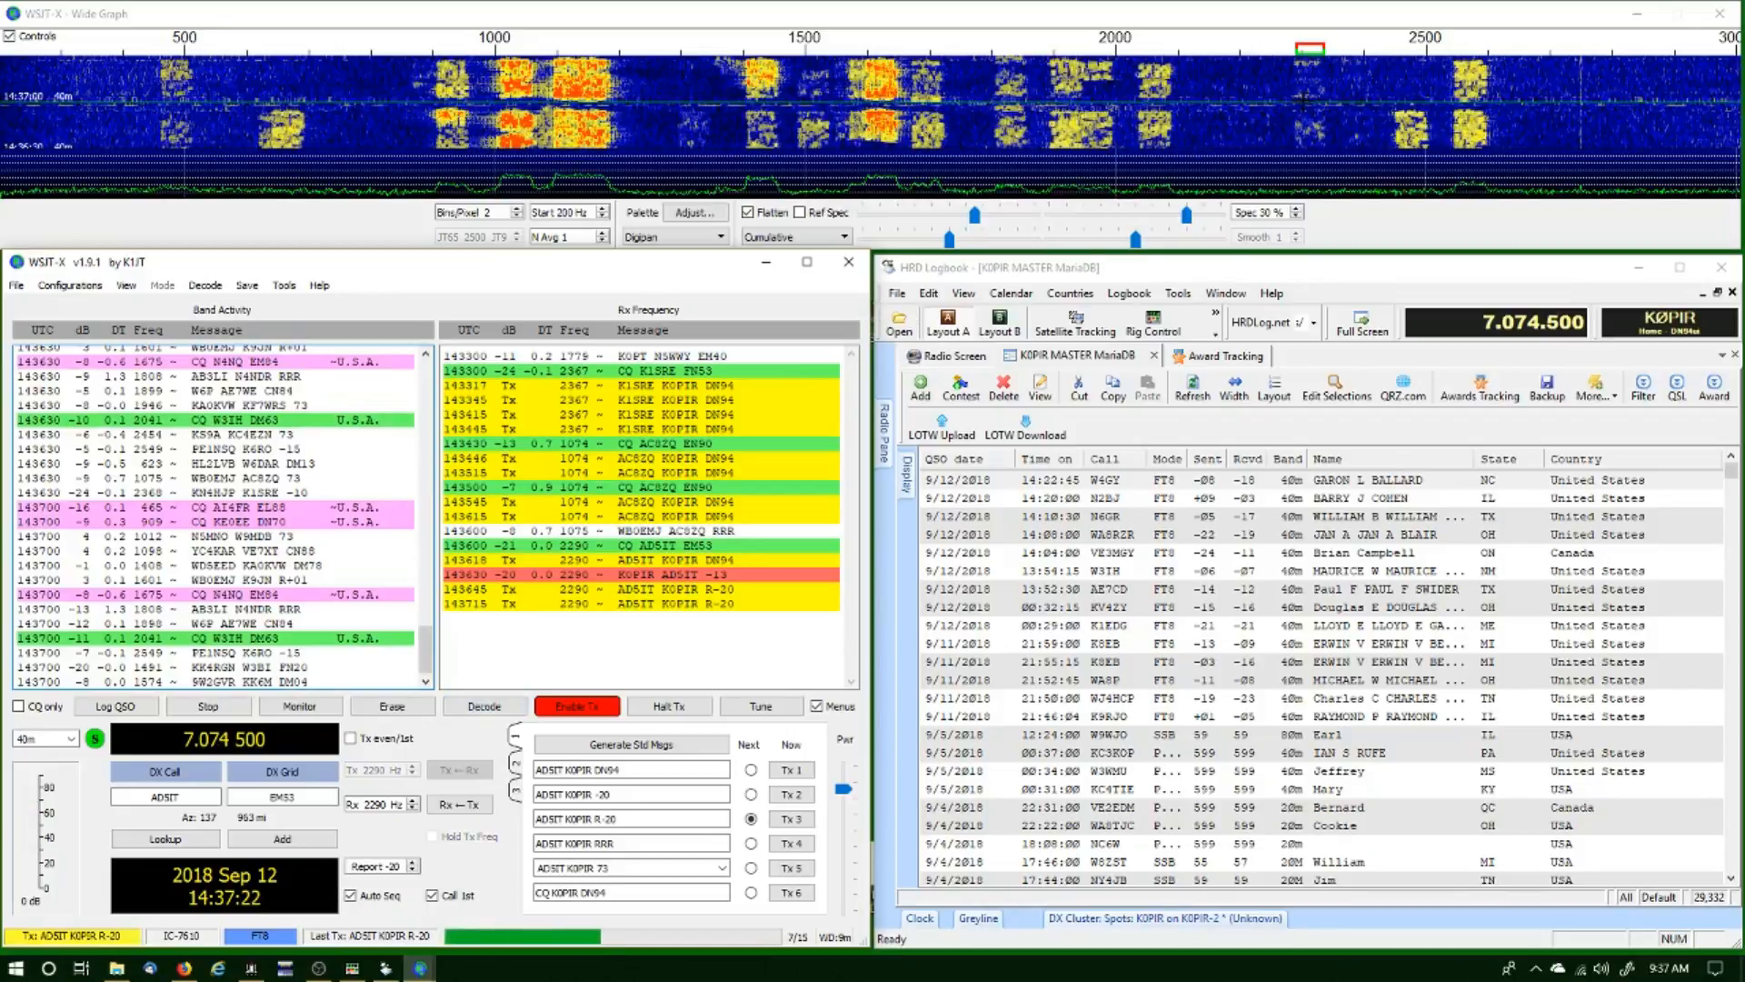
{"action": "mouse_move", "coordinate": [757, 618]}
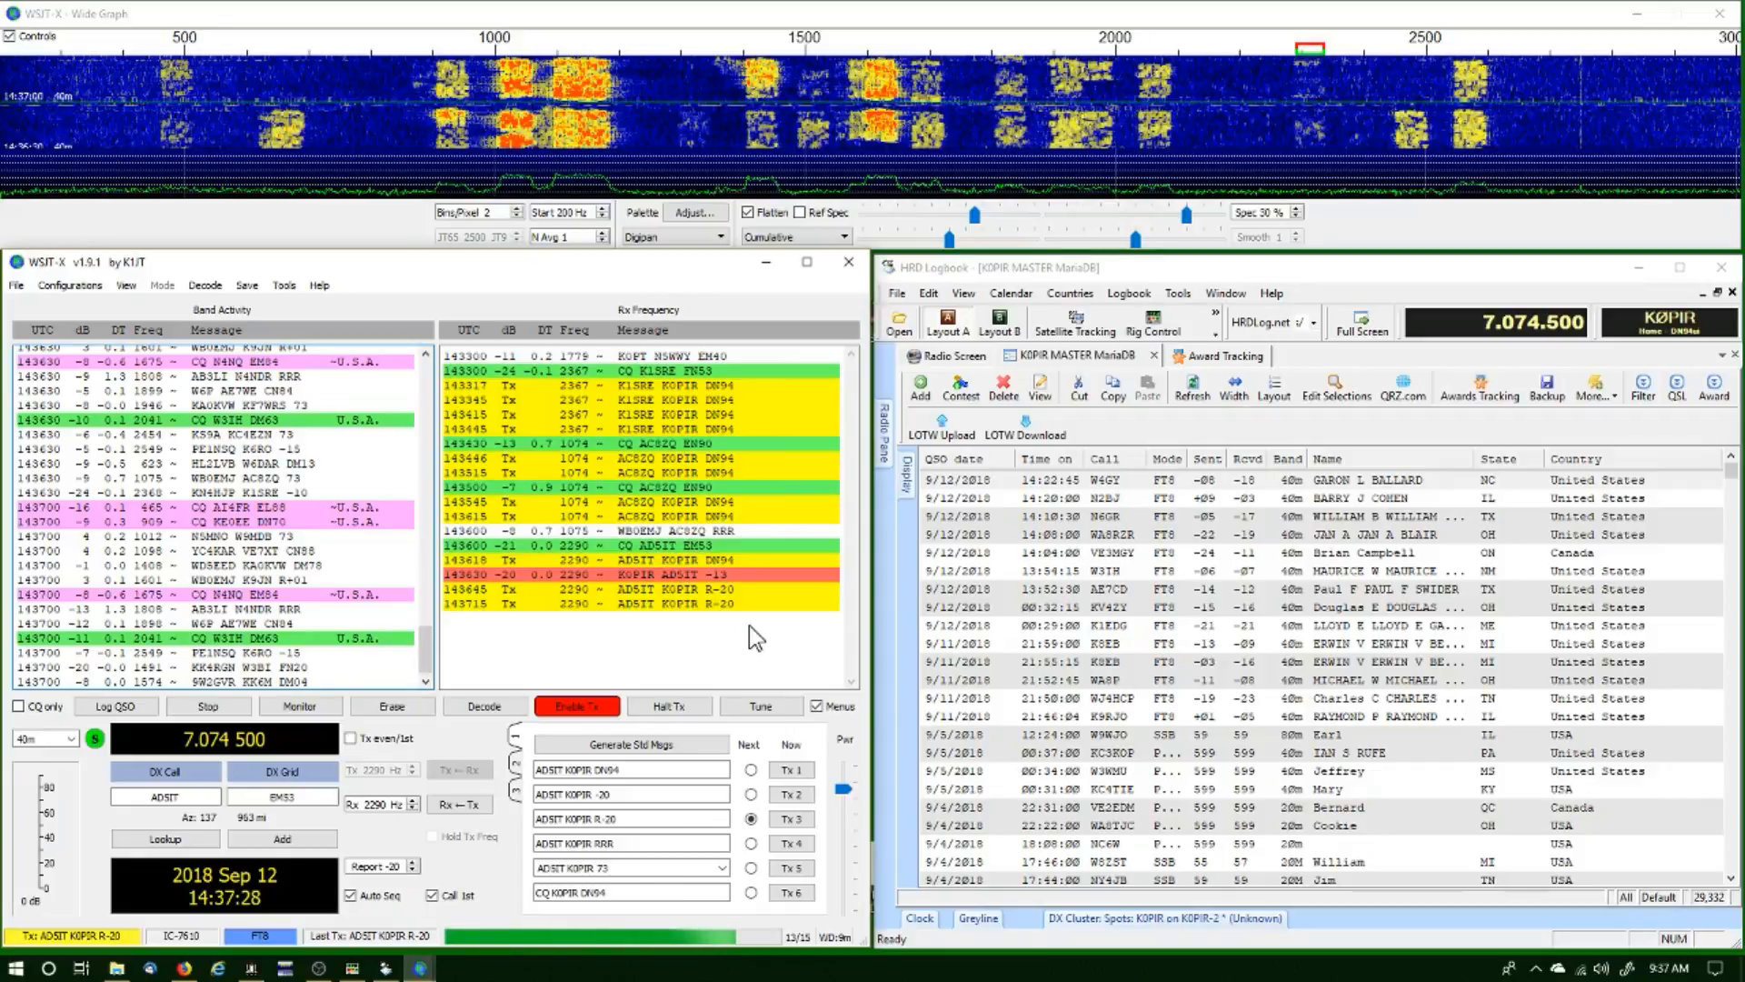
{"action": "left_click", "coordinate": [298, 705]}
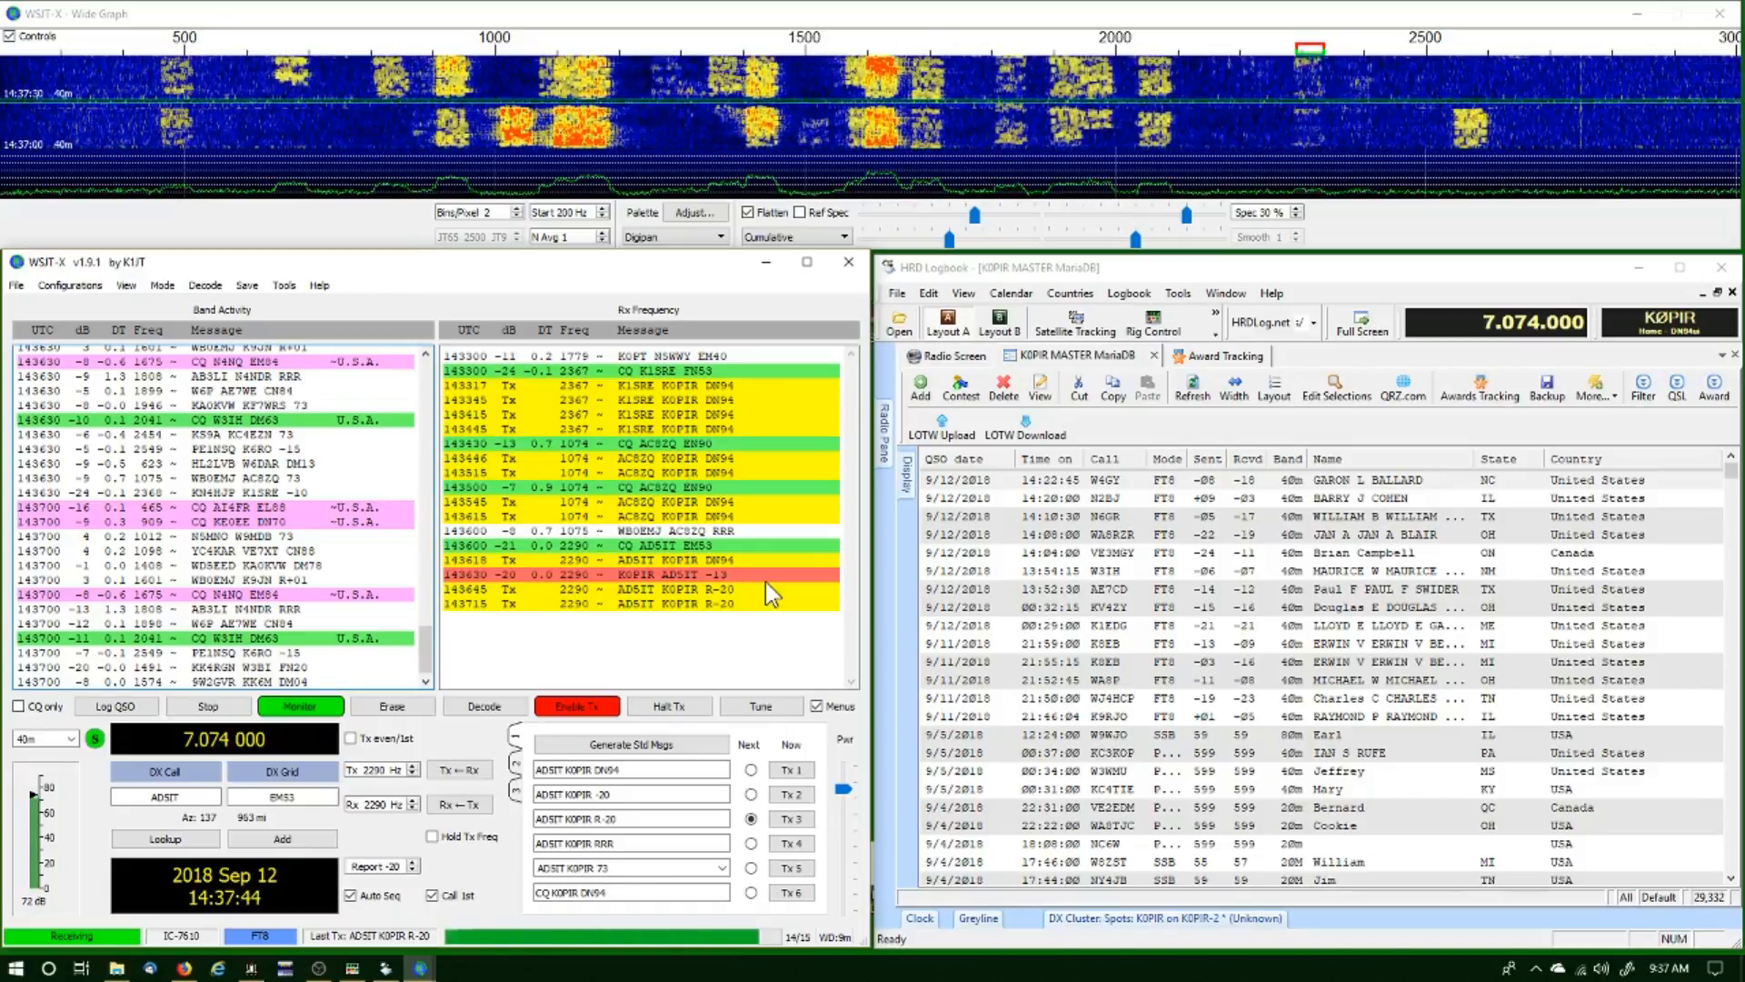
{"action": "left_click", "coordinate": [115, 705]}
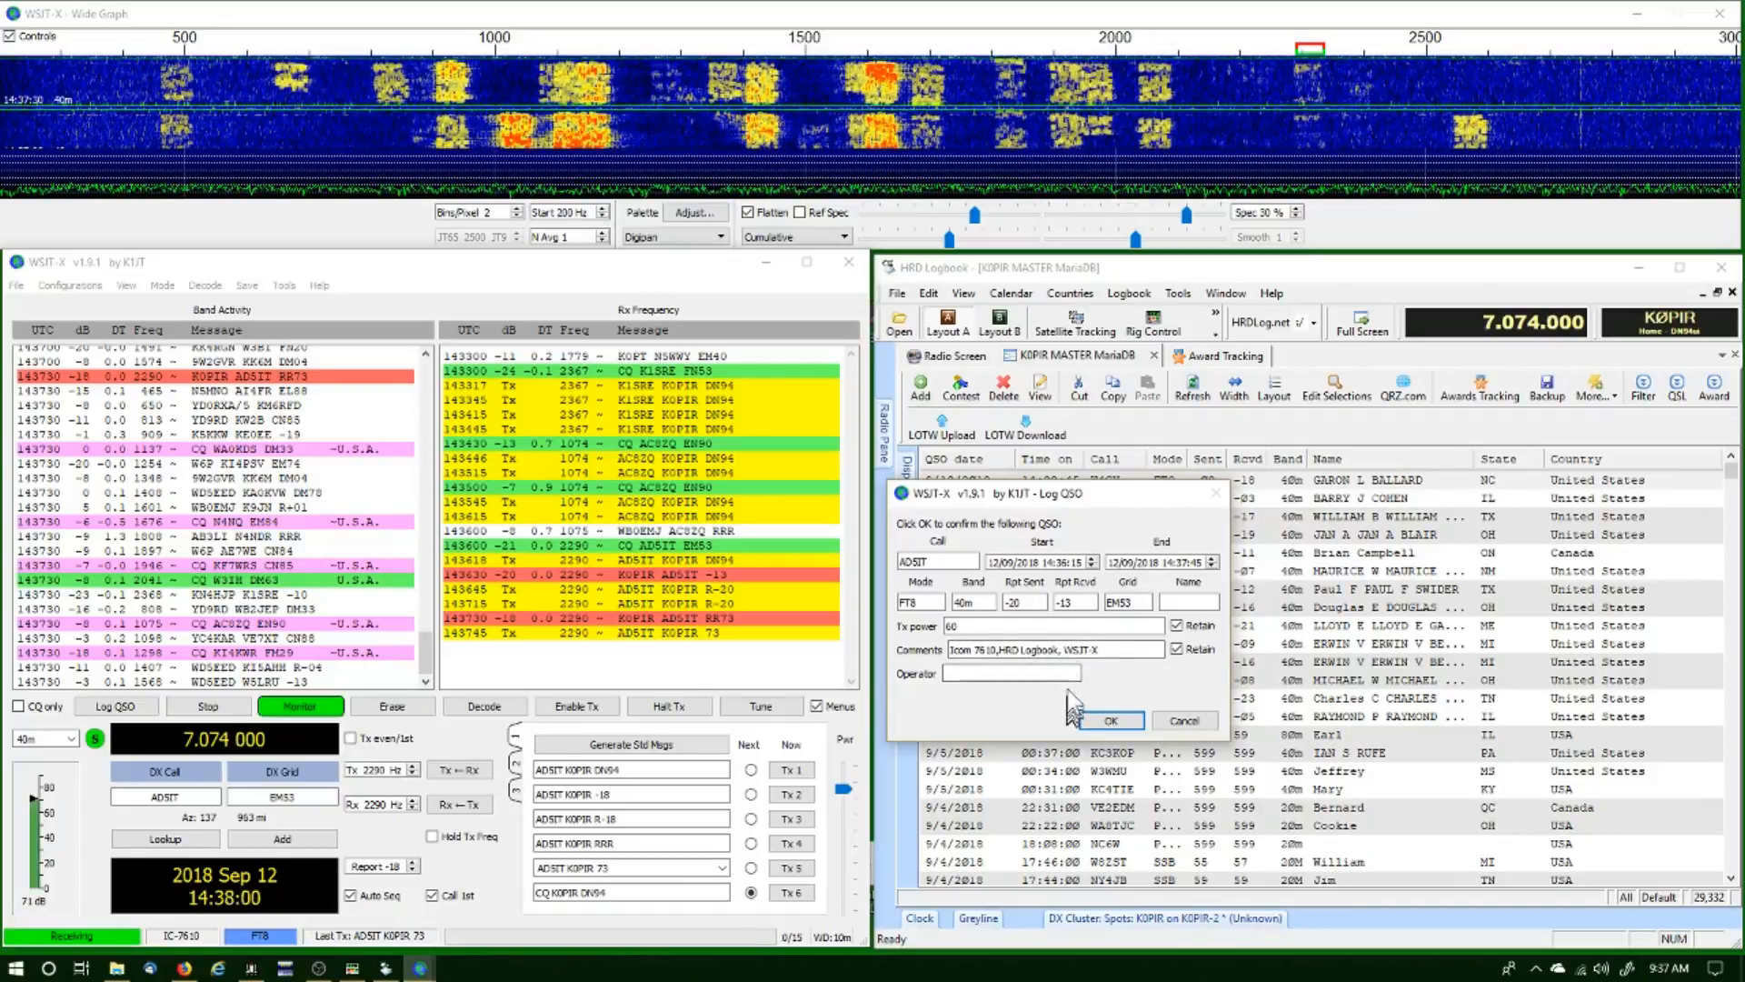
{"action": "left_click", "coordinate": [1108, 719]}
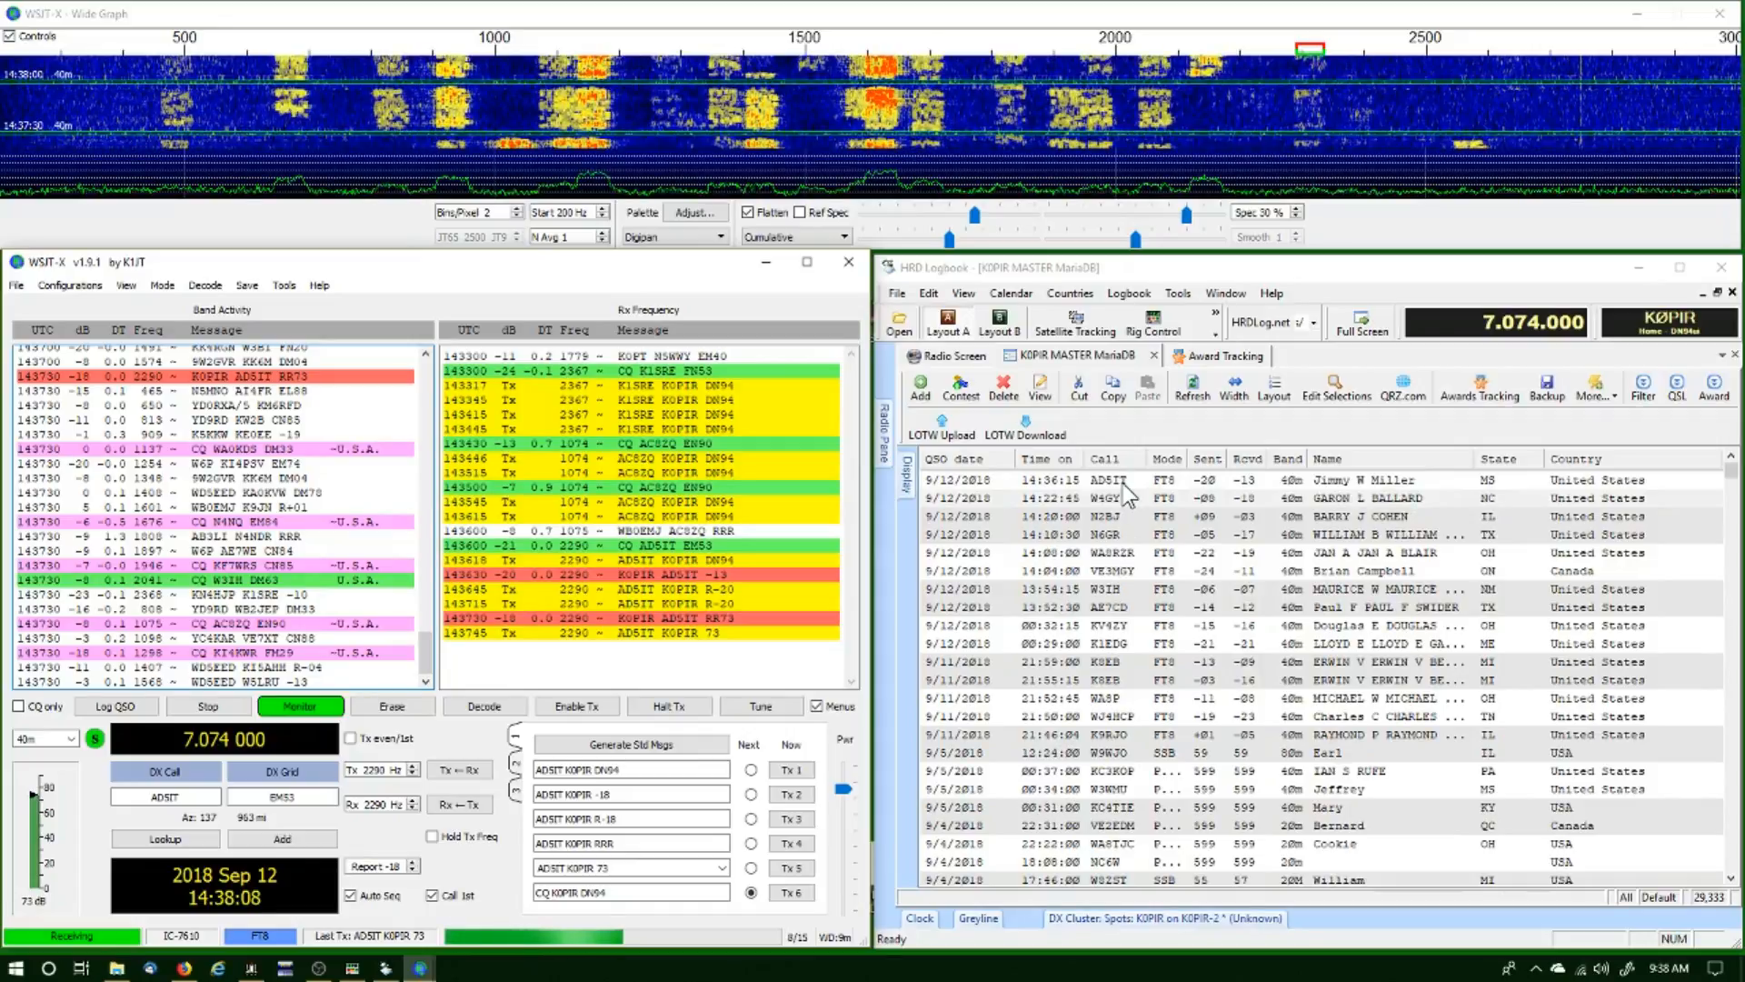
{"action": "left_click", "coordinate": [1124, 480]}
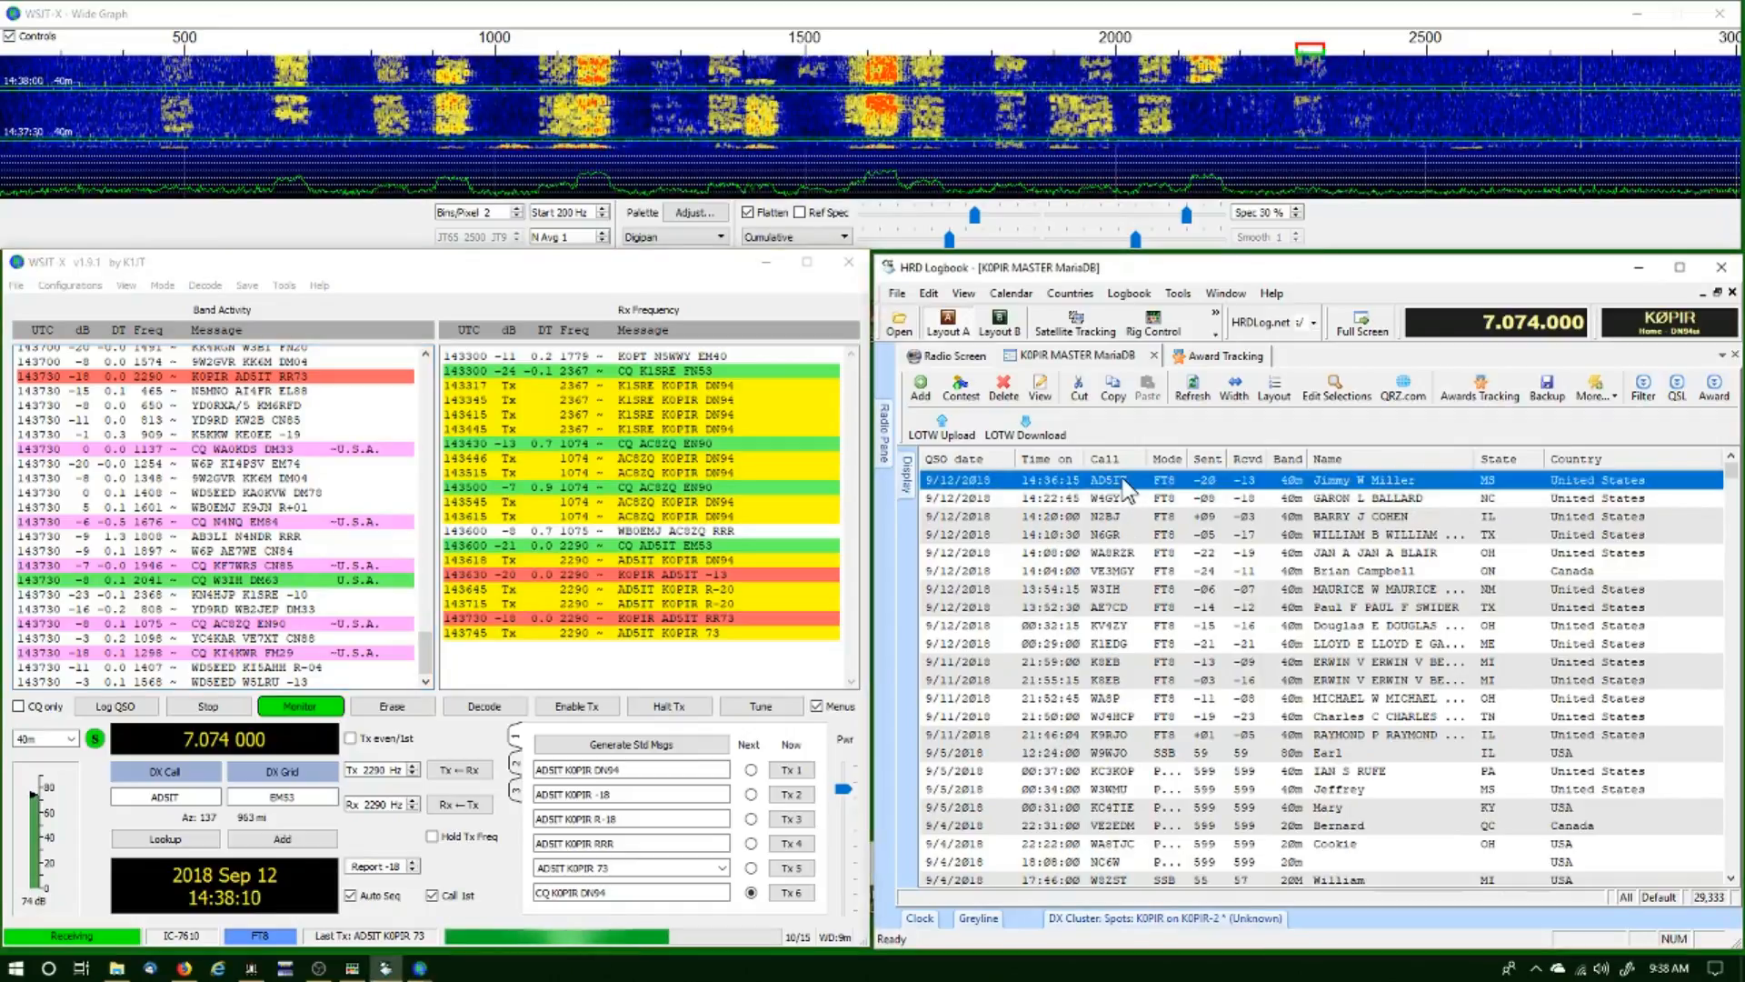
{"action": "double_click", "coordinate": [1112, 480]}
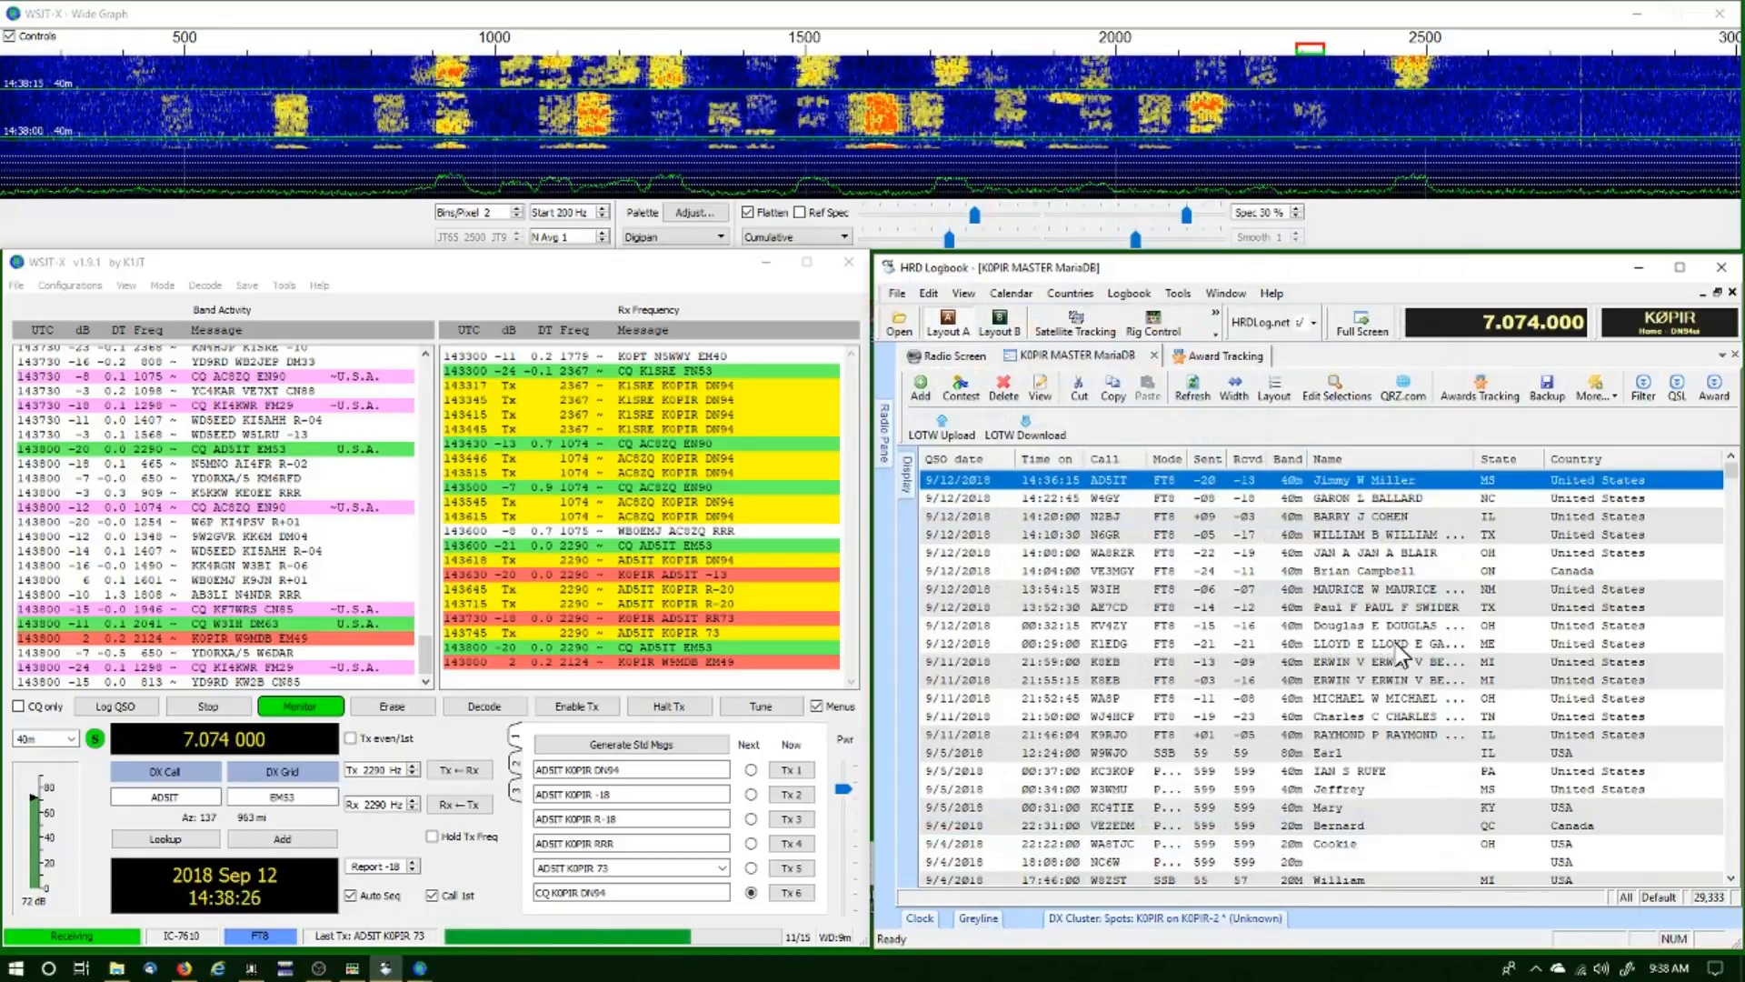
{"action": "mouse_move", "coordinate": [1178, 301]}
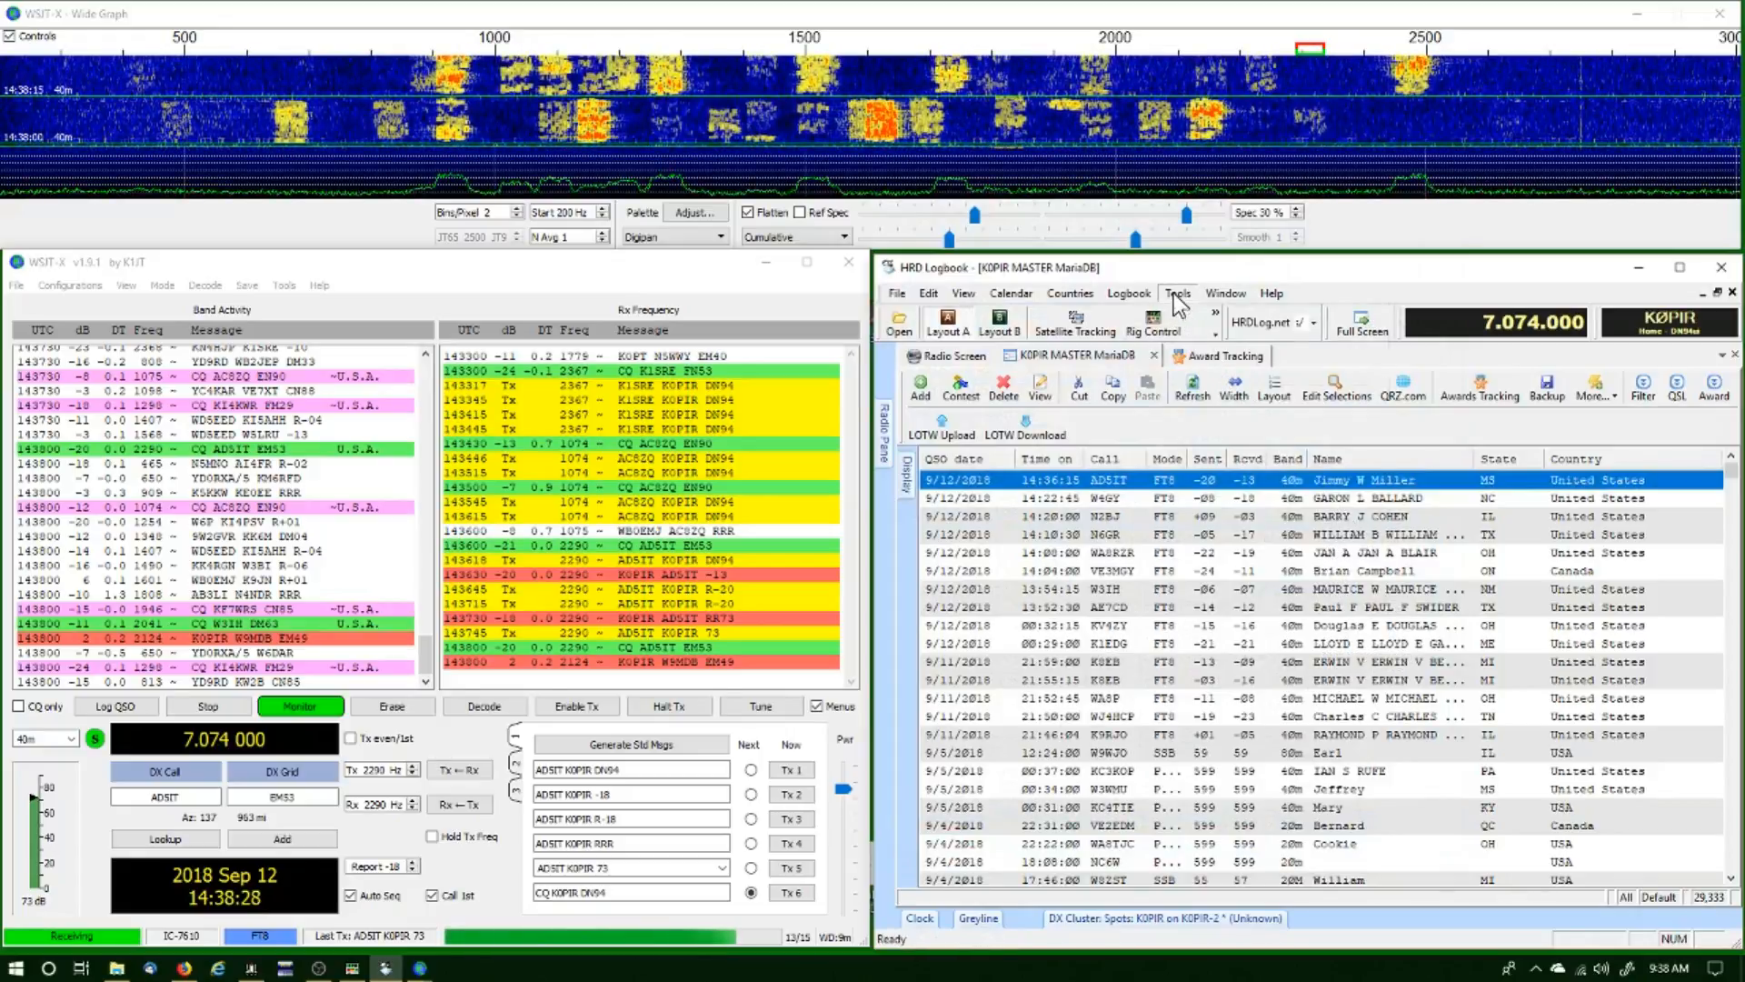
{"action": "left_click", "coordinate": [1176, 293]}
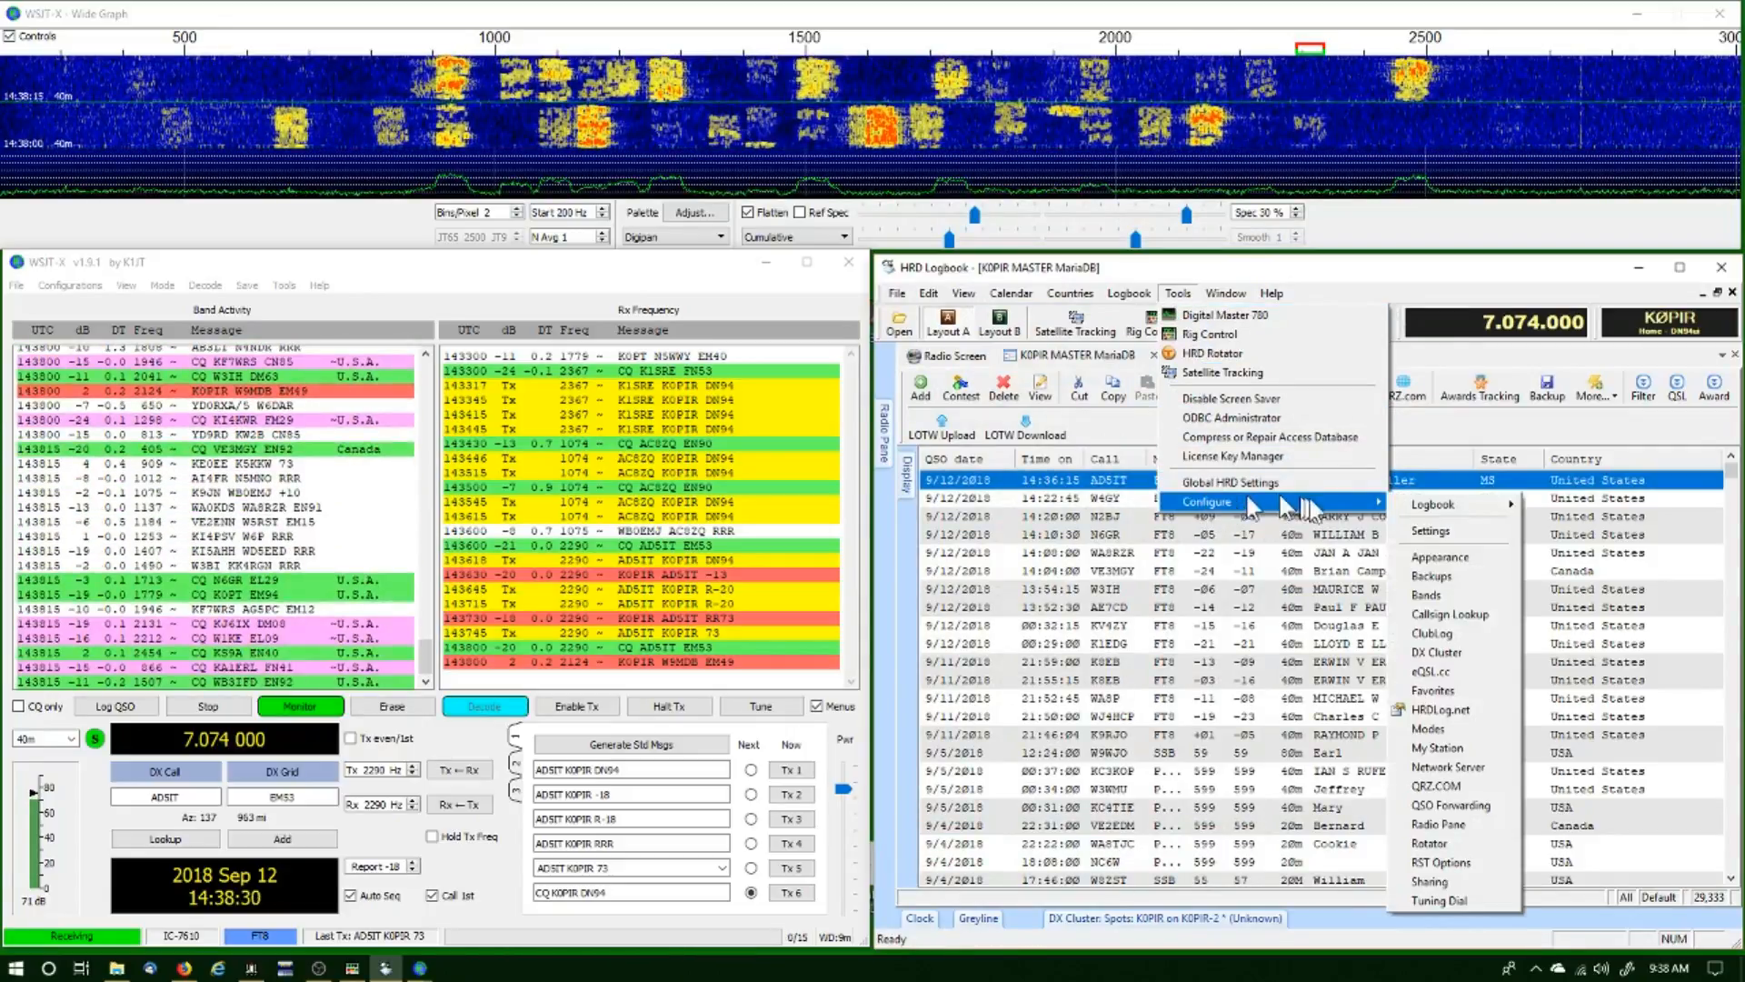
{"action": "mouse_move", "coordinate": [1455, 613]}
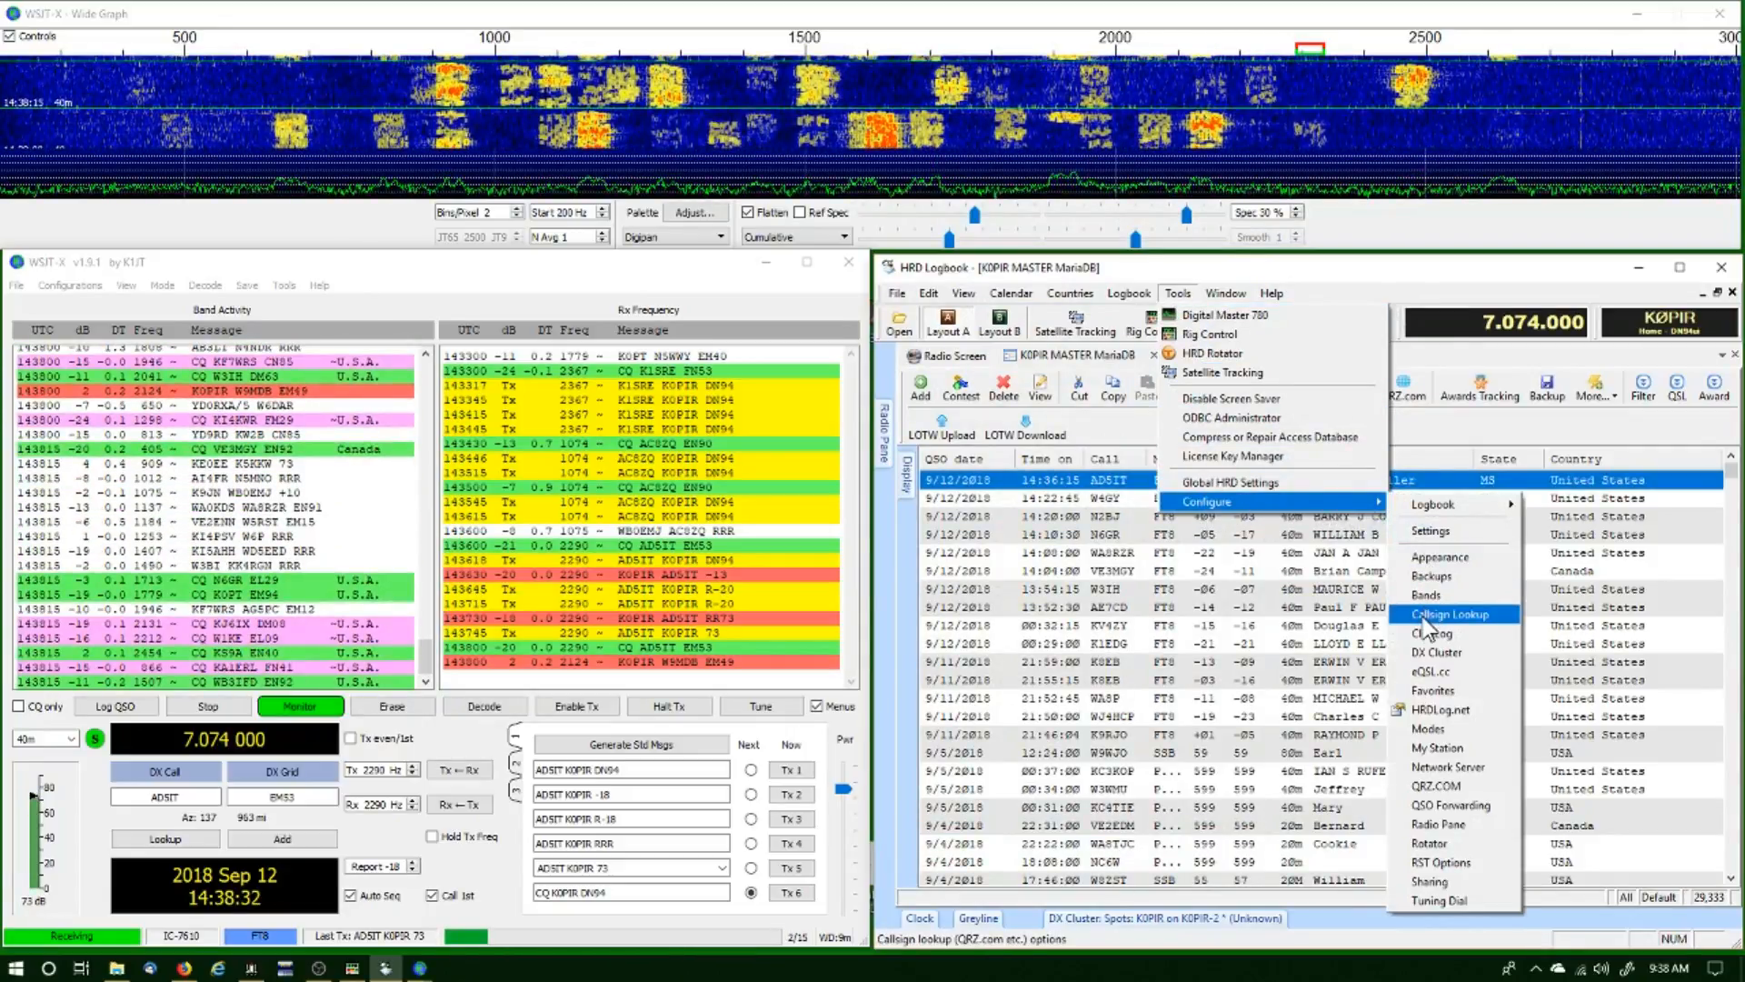
{"action": "left_click", "coordinate": [1434, 613]}
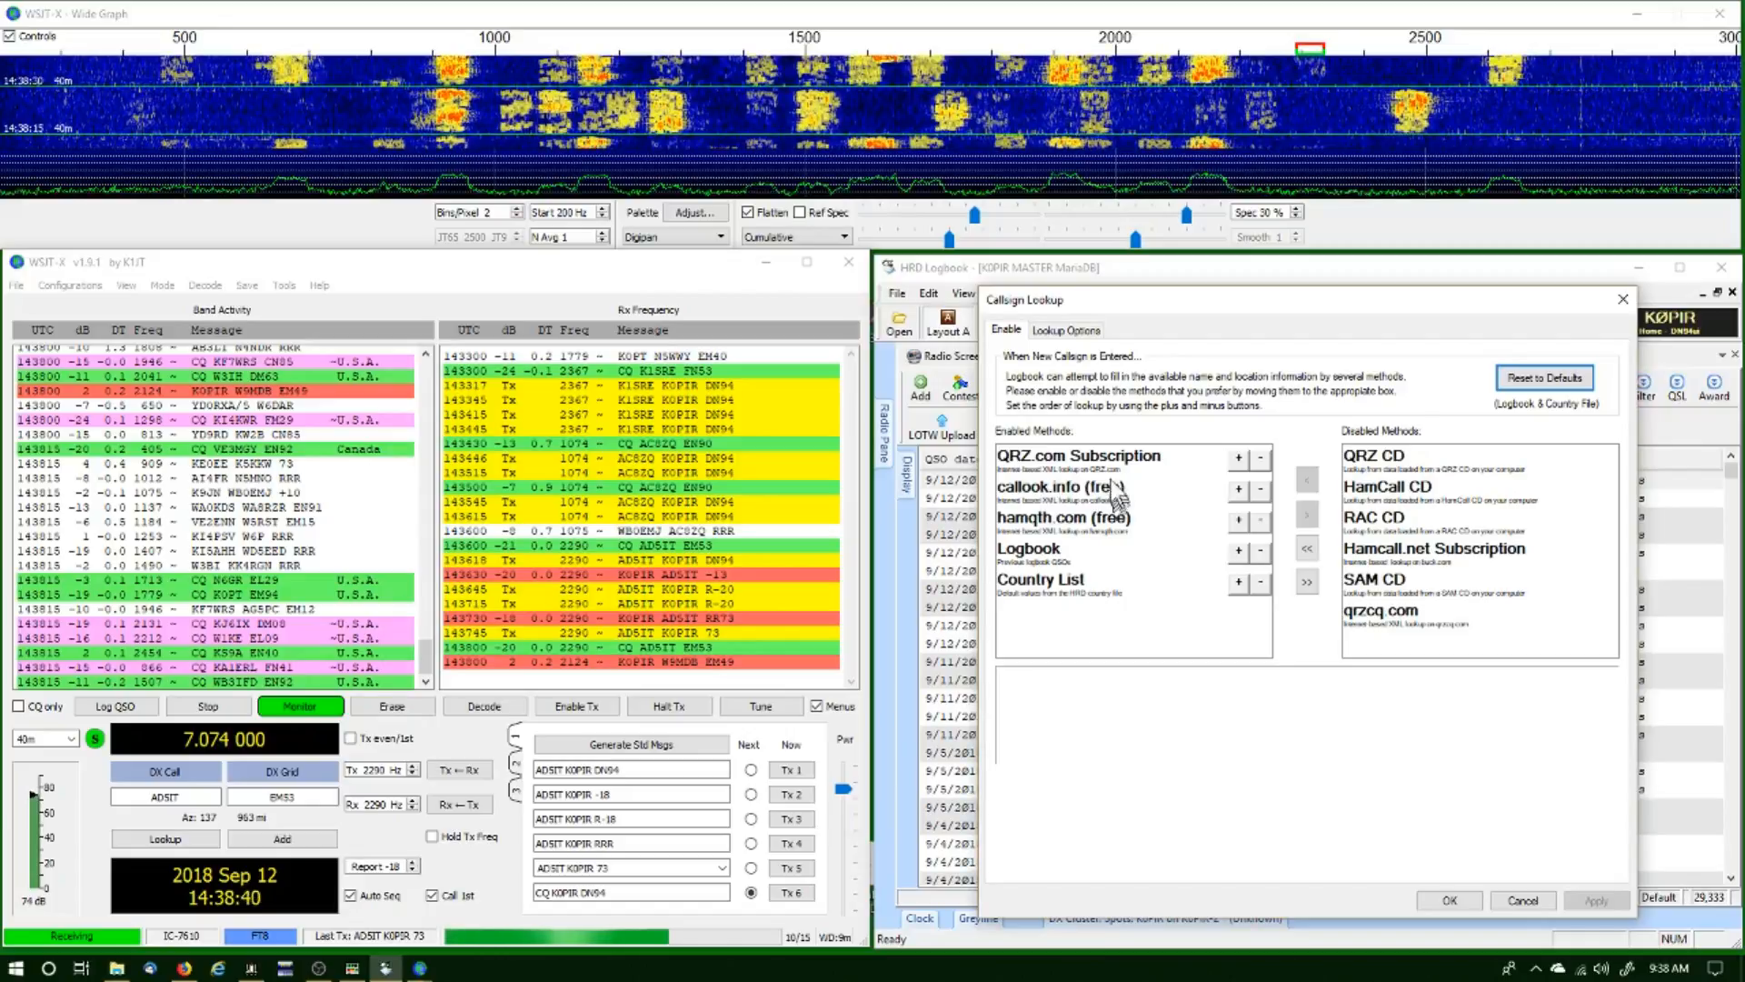
{"action": "mouse_move", "coordinate": [1041, 472]}
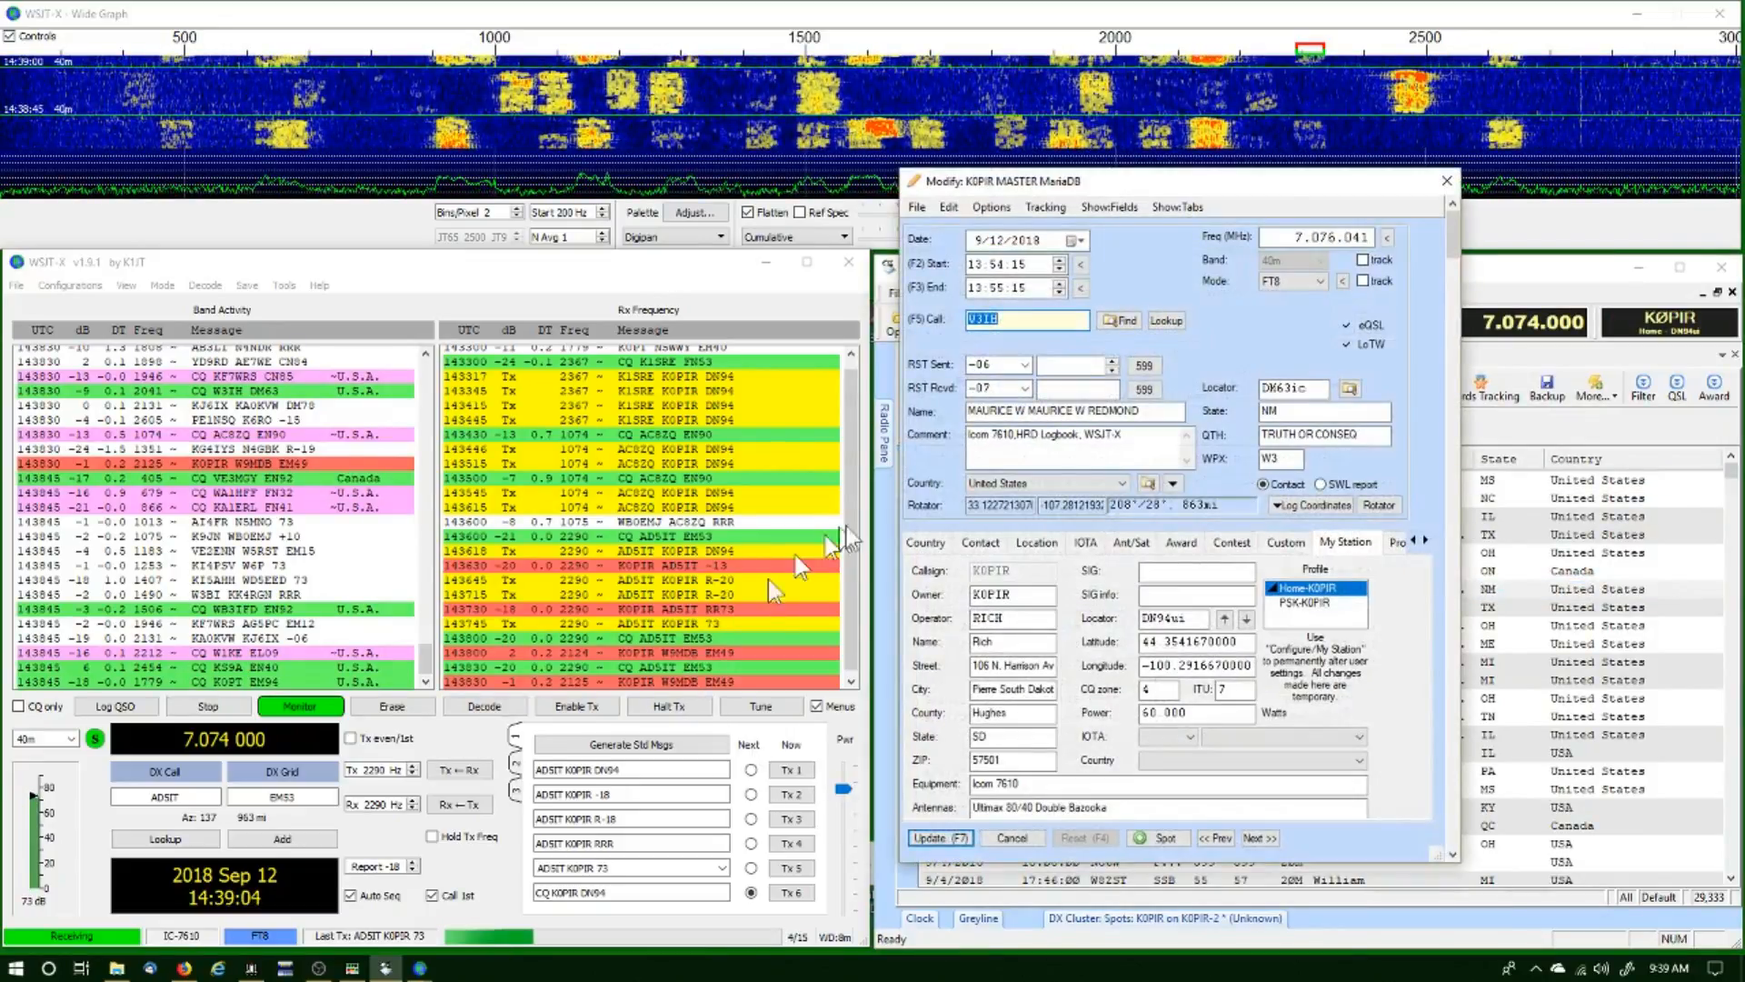
{"action": "mouse_move", "coordinate": [1069, 411]}
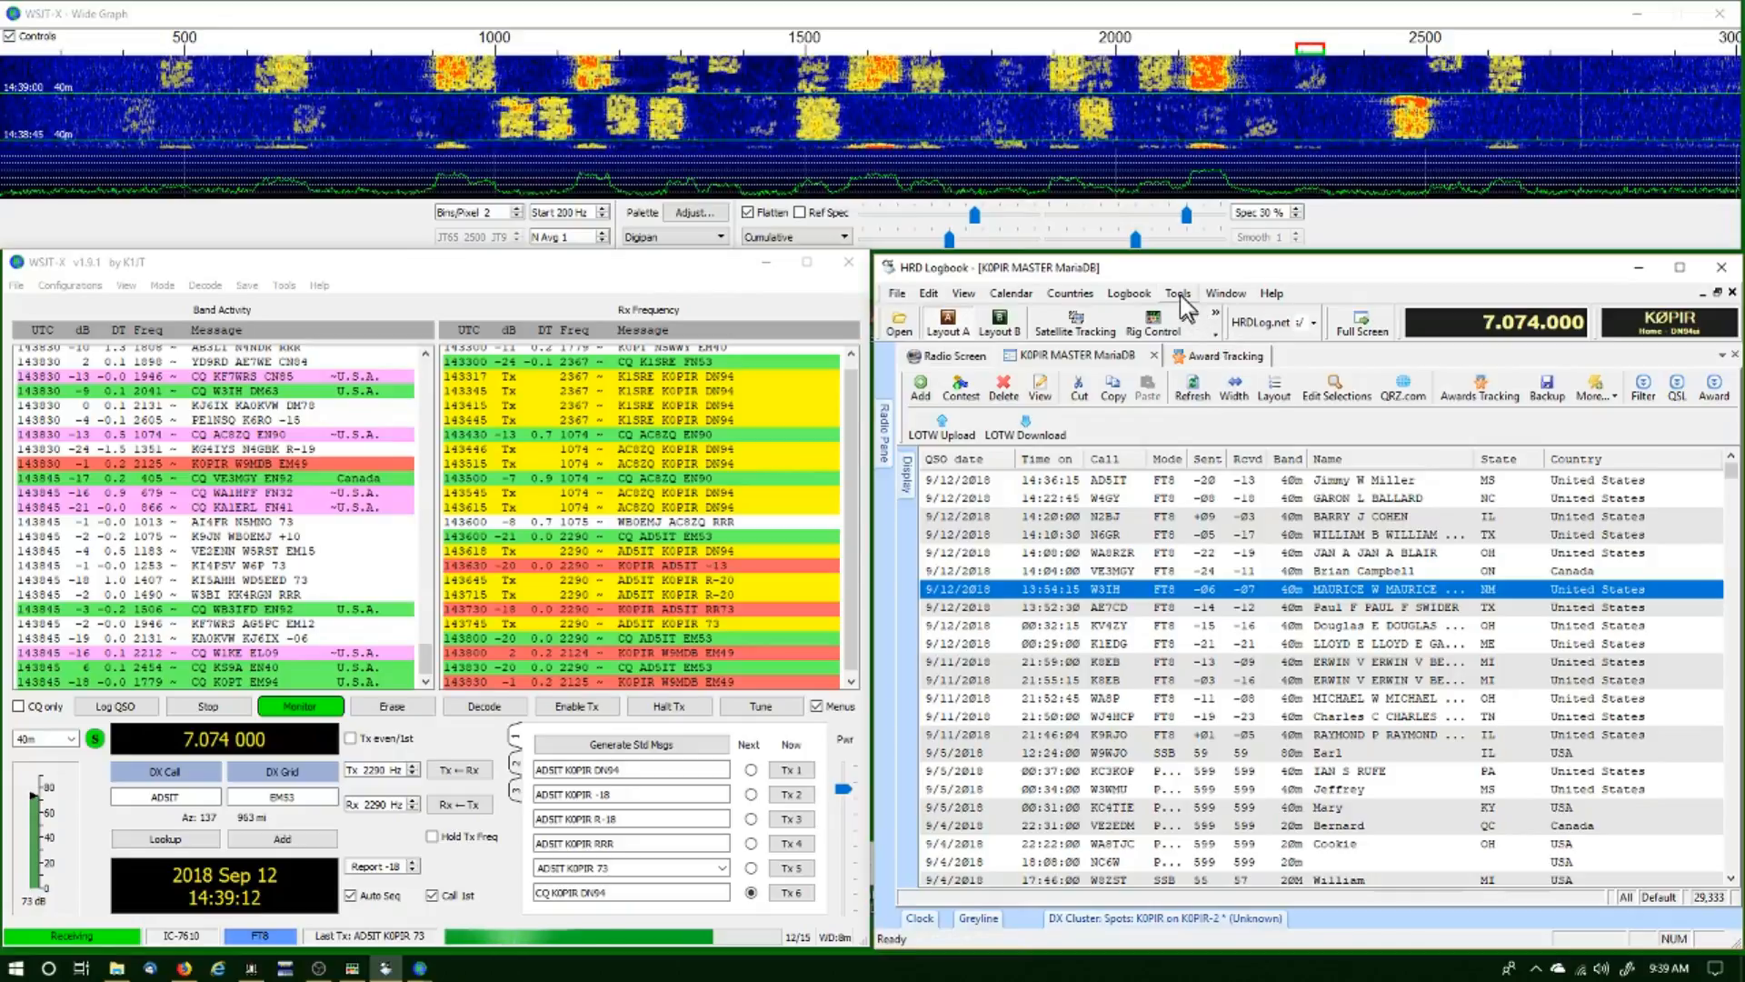
{"action": "left_click", "coordinate": [1177, 293]}
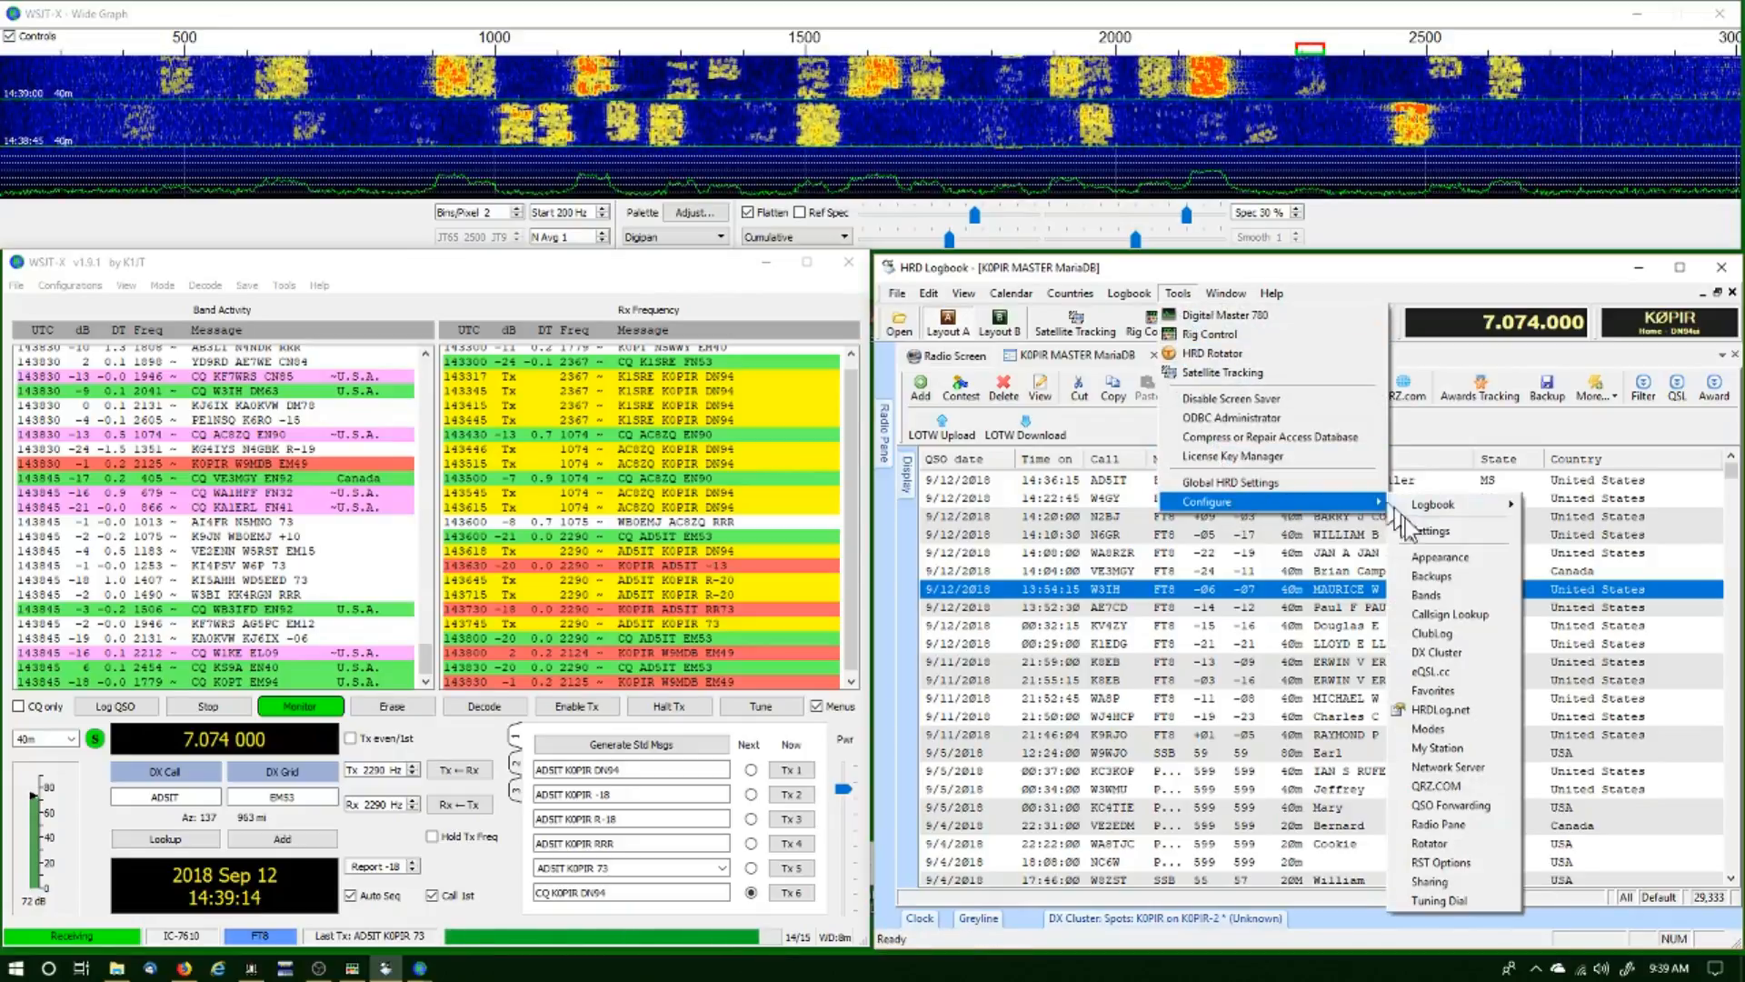
{"action": "left_click", "coordinate": [1444, 614]}
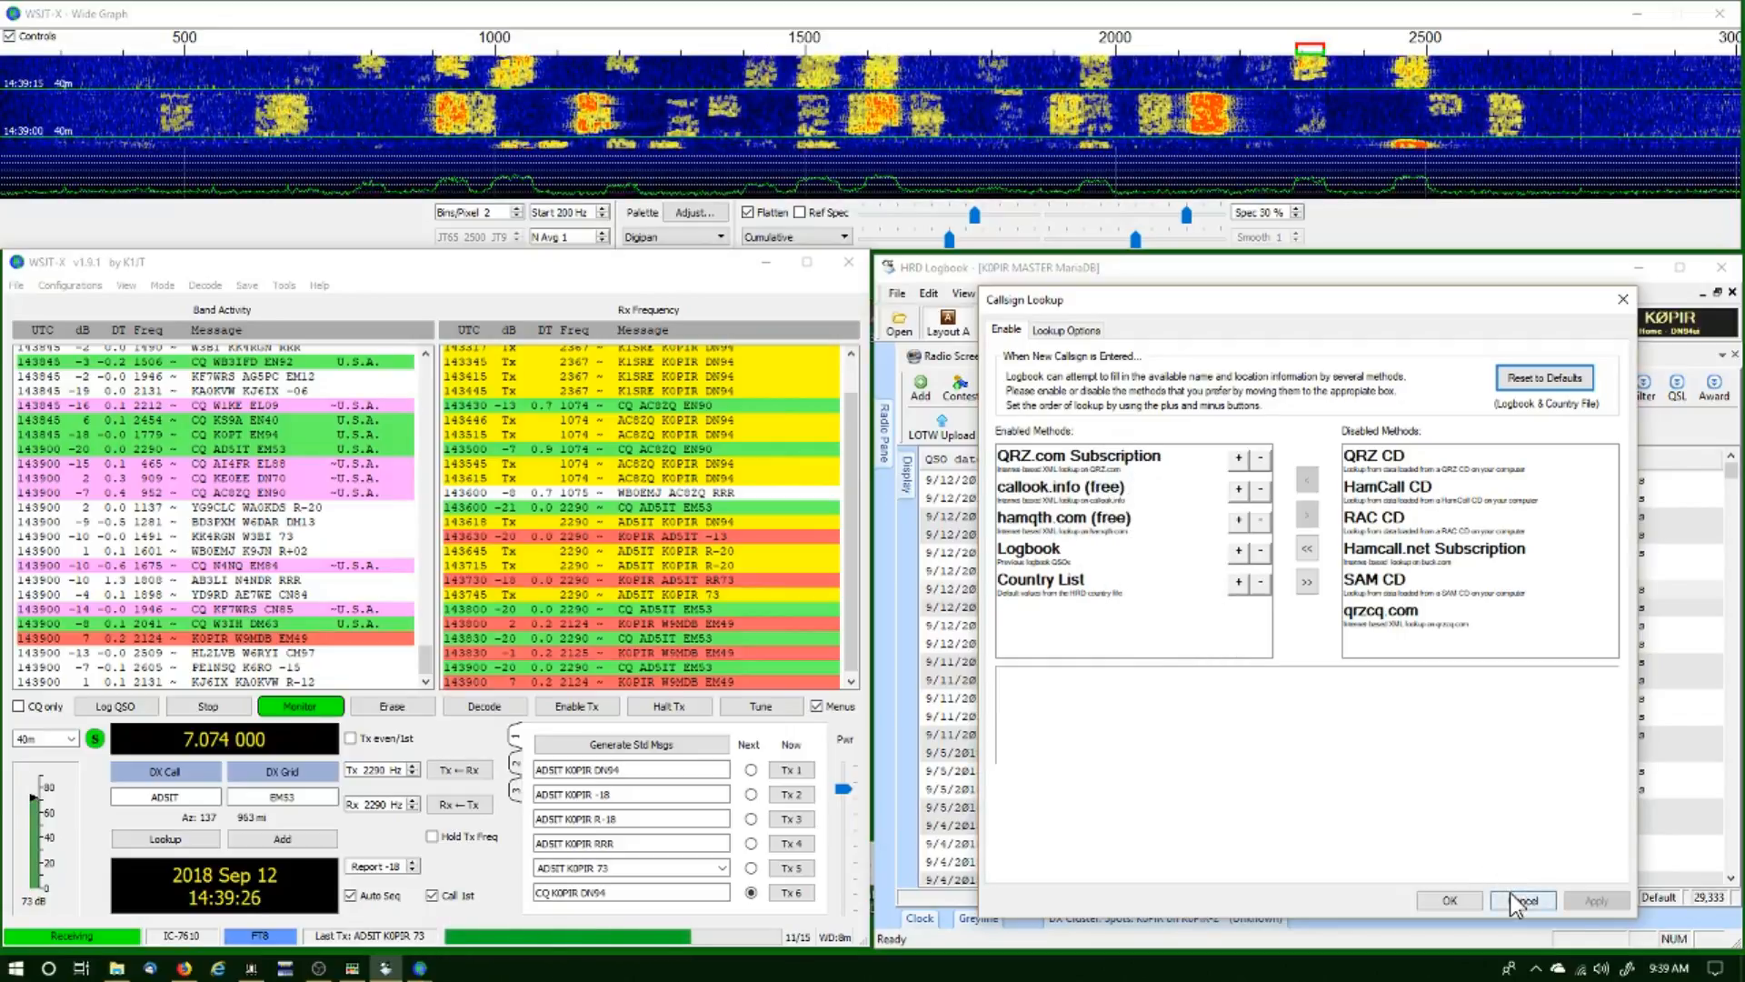
{"action": "left_click", "coordinate": [1522, 901]}
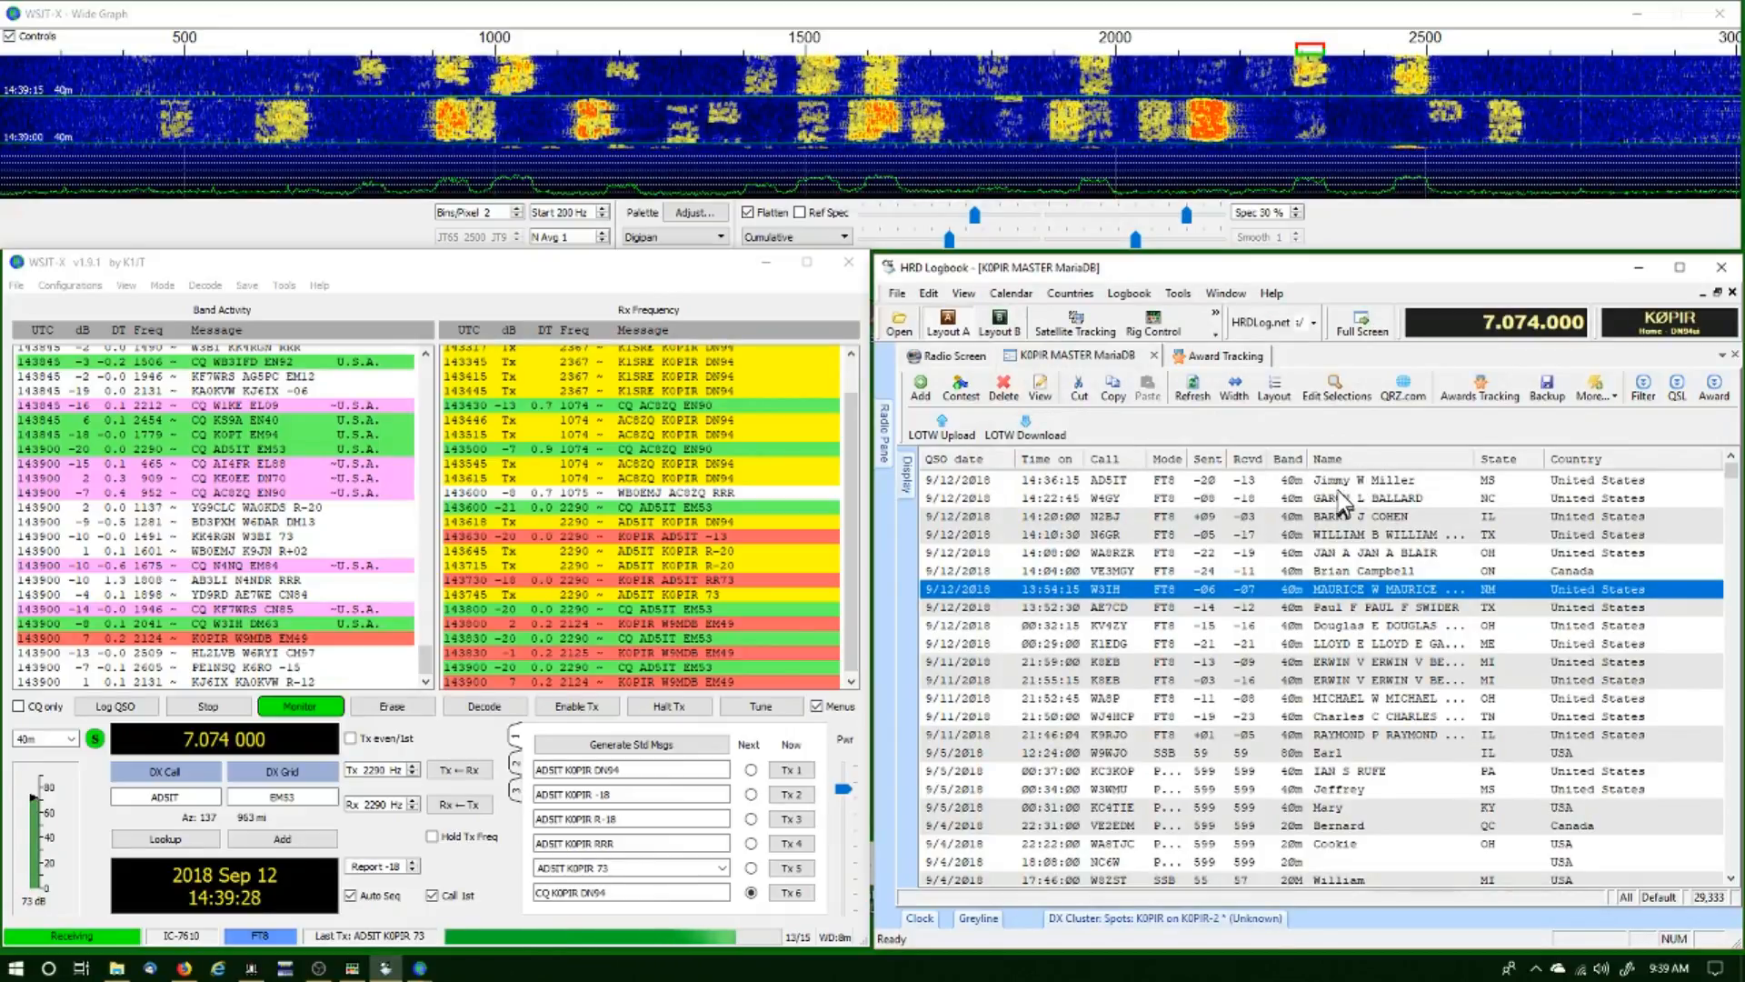
Work W9MDB through the 73 exchange, reaching the Log QSO dialog with +02/-08, grid EM49
{"action": "left_click", "coordinate": [484, 705]}
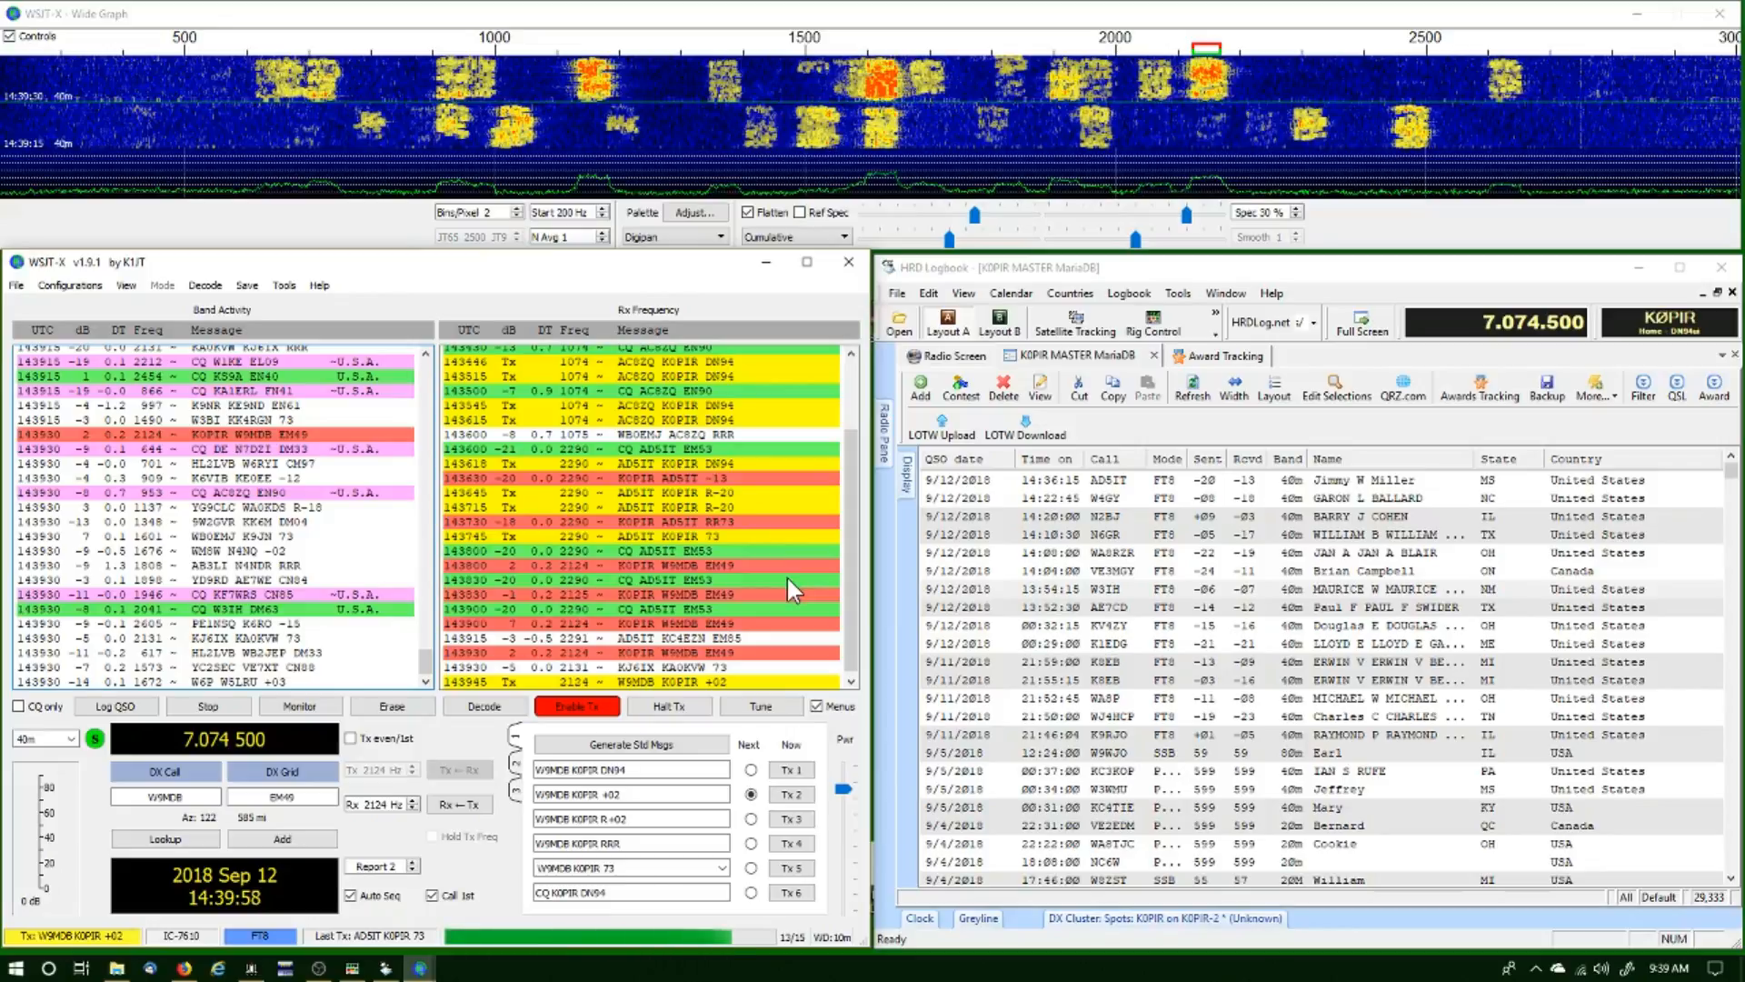
{"action": "left_click", "coordinate": [299, 705]}
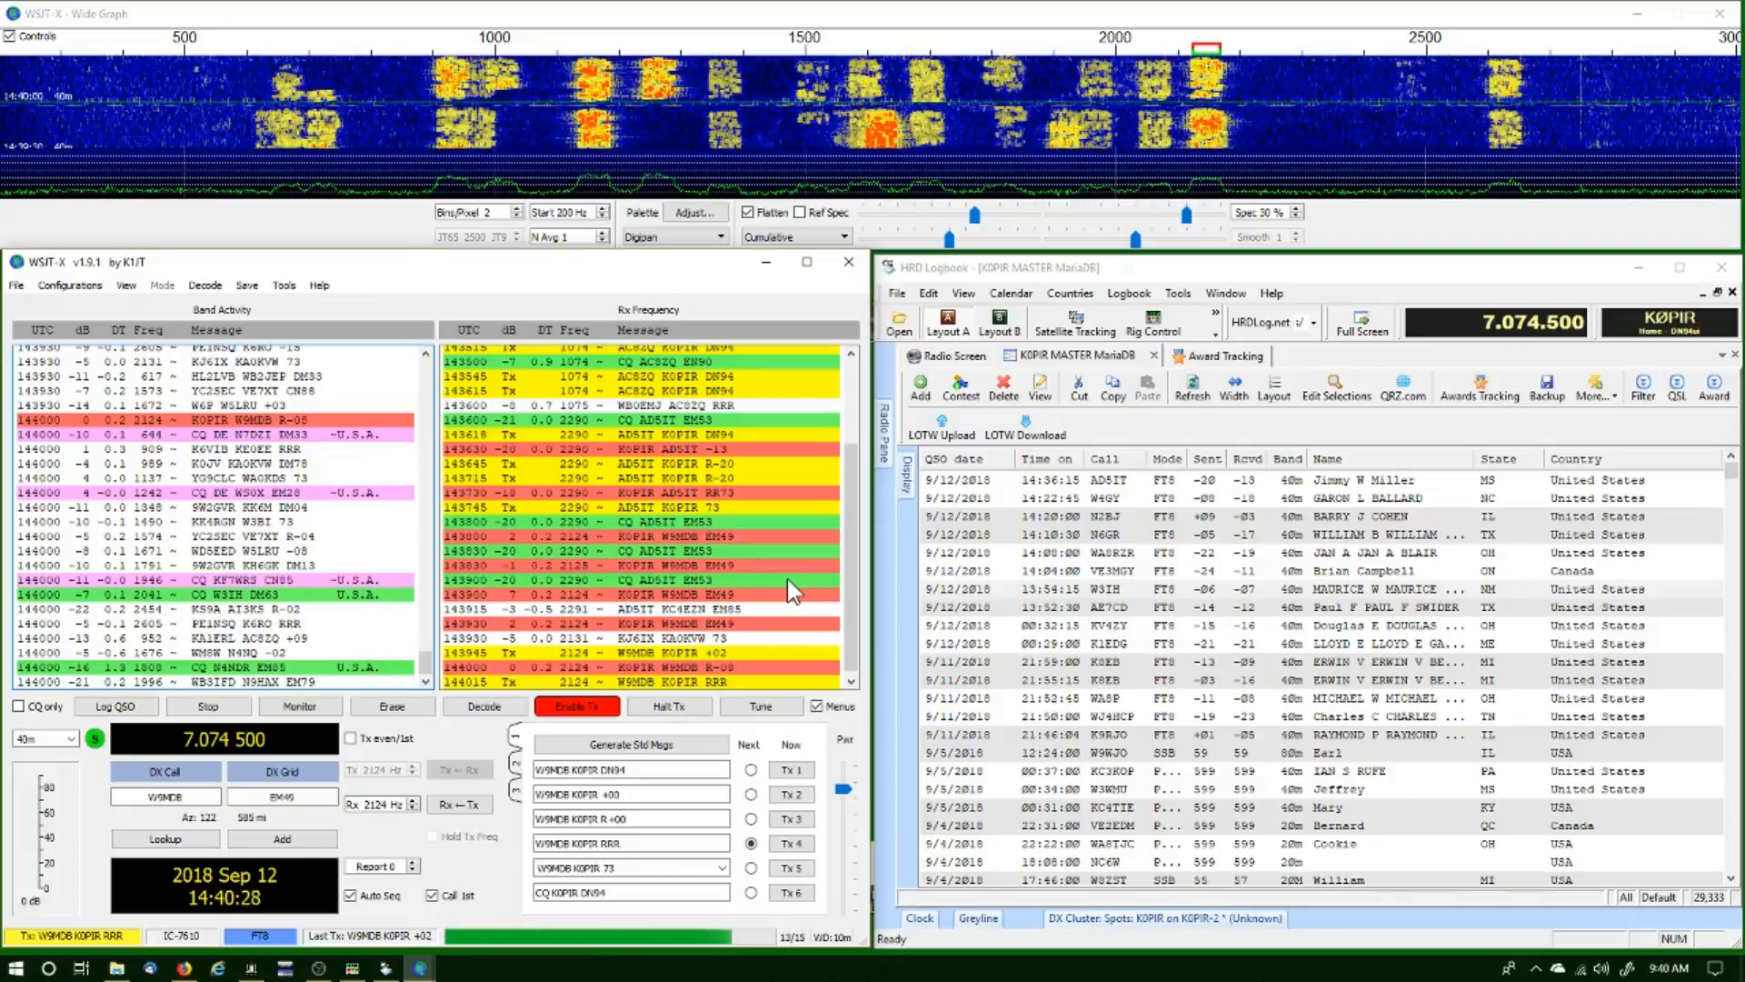
{"action": "left_click", "coordinate": [299, 705]}
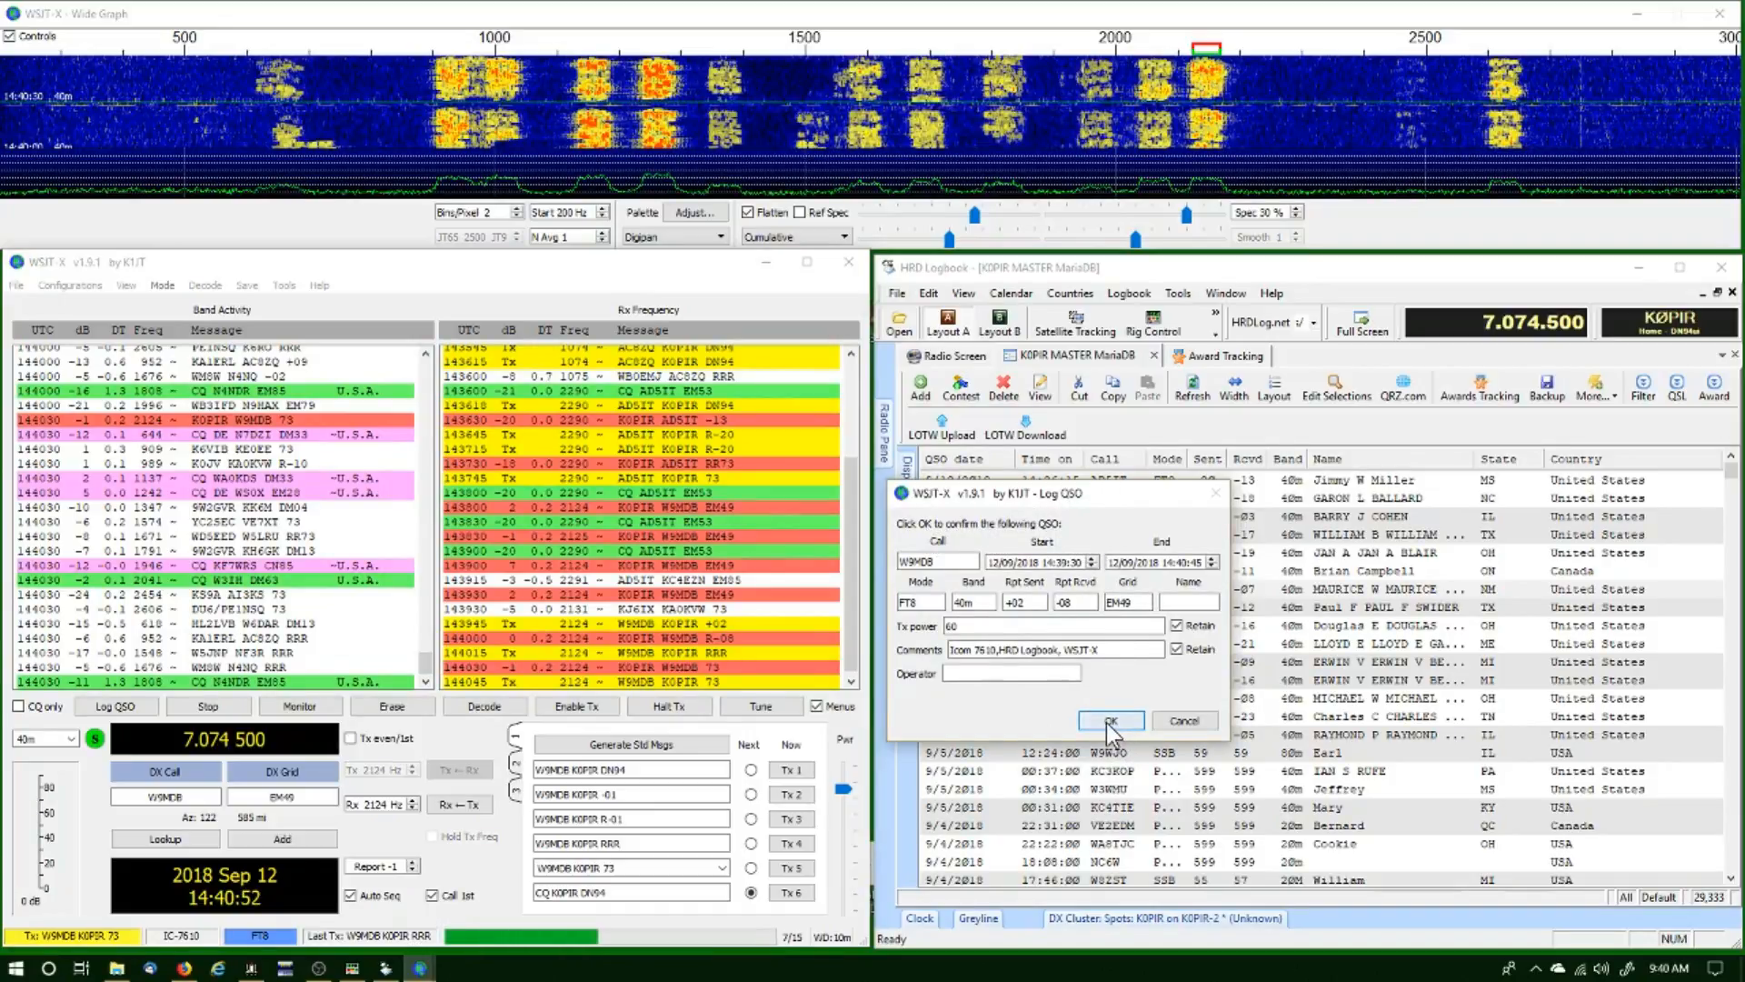
{"action": "left_click", "coordinate": [1109, 720]}
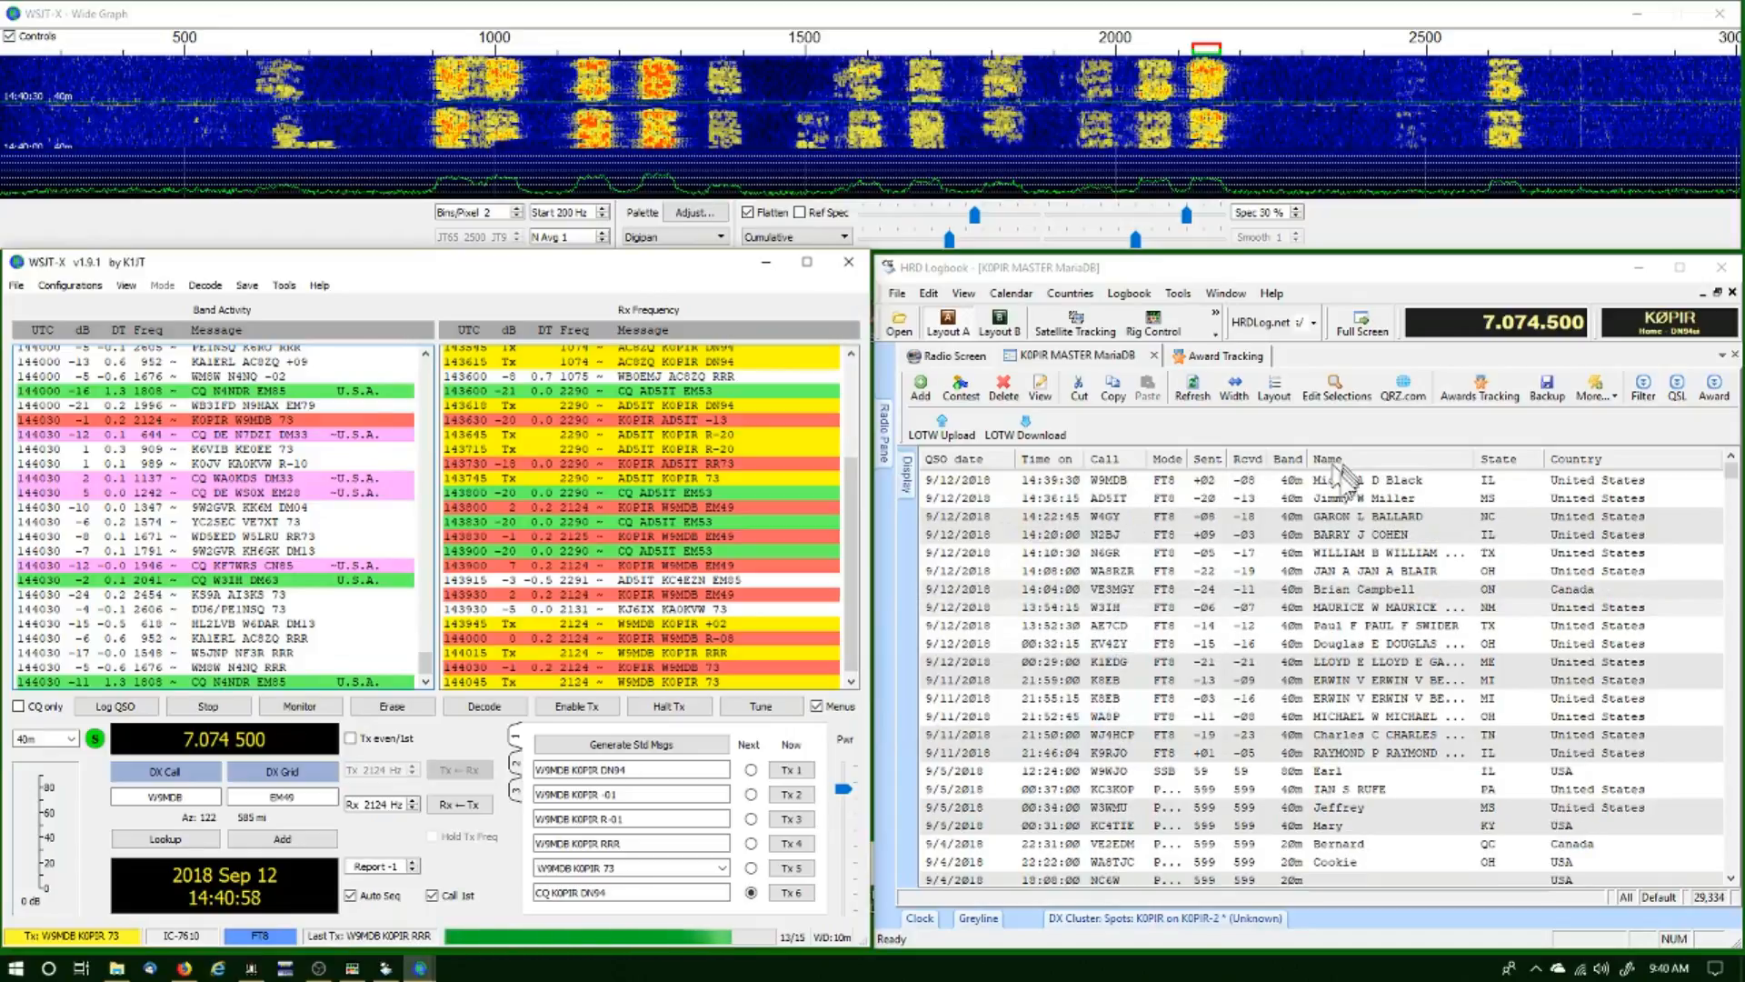
{"action": "left_click", "coordinate": [299, 704]}
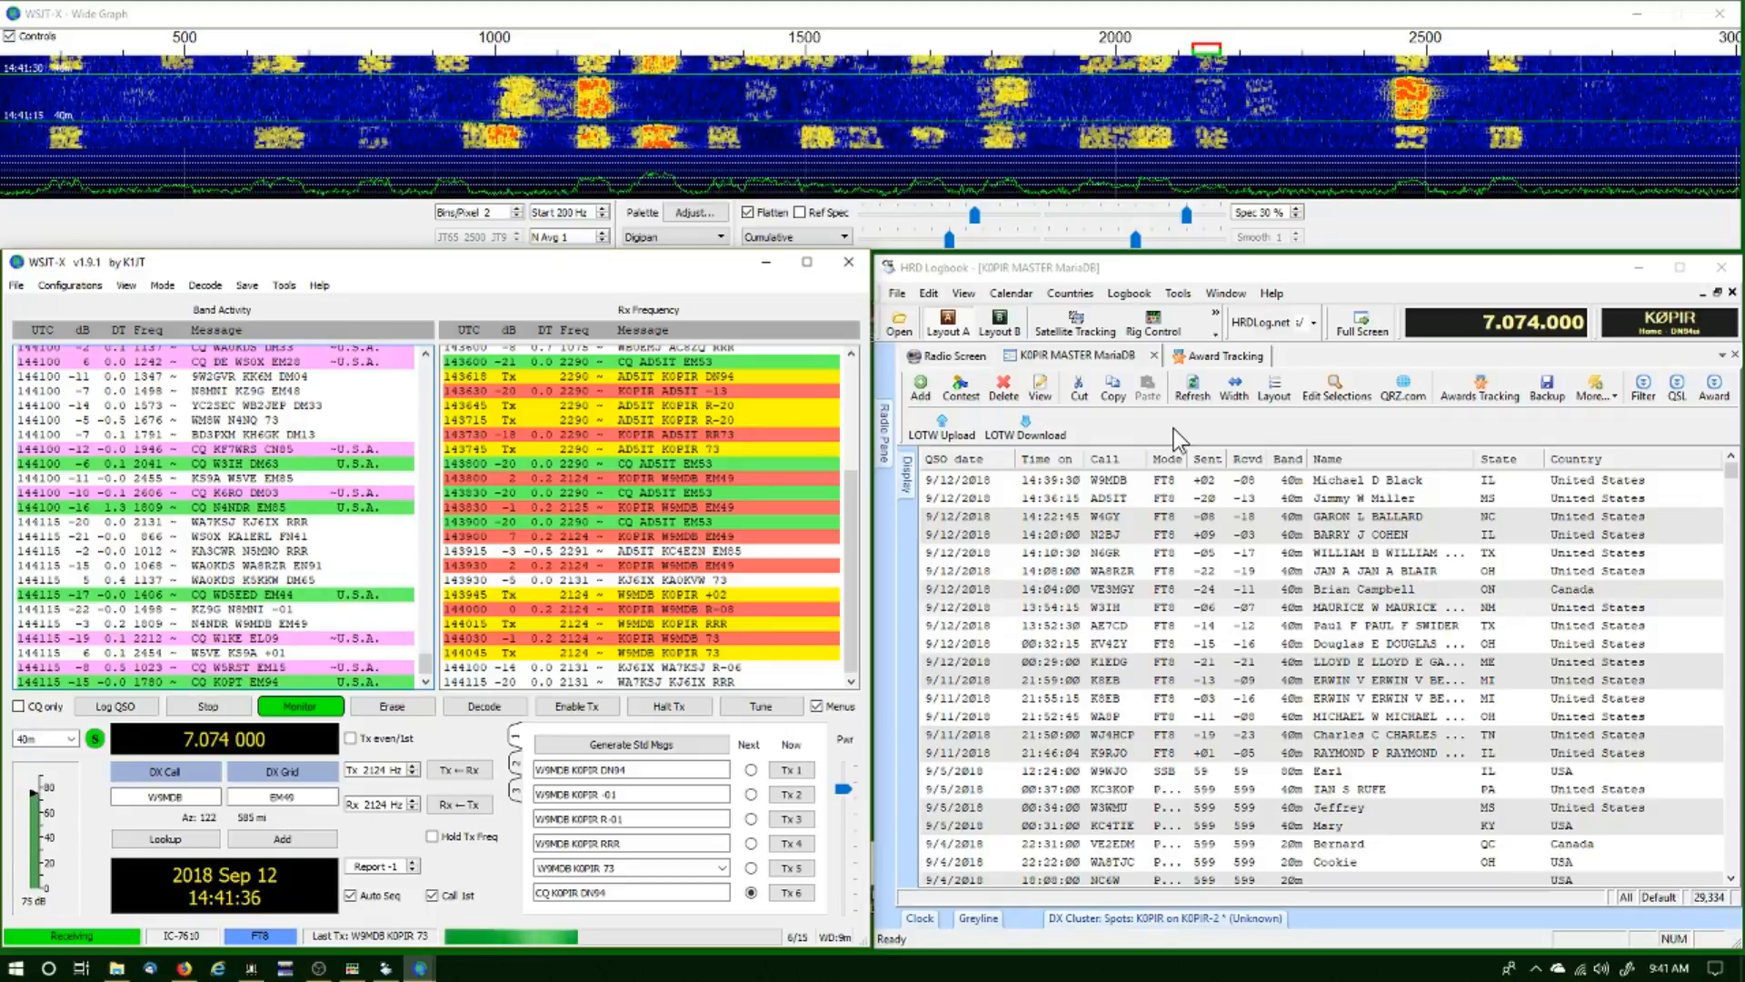
{"action": "mouse_move", "coordinate": [1140, 437]}
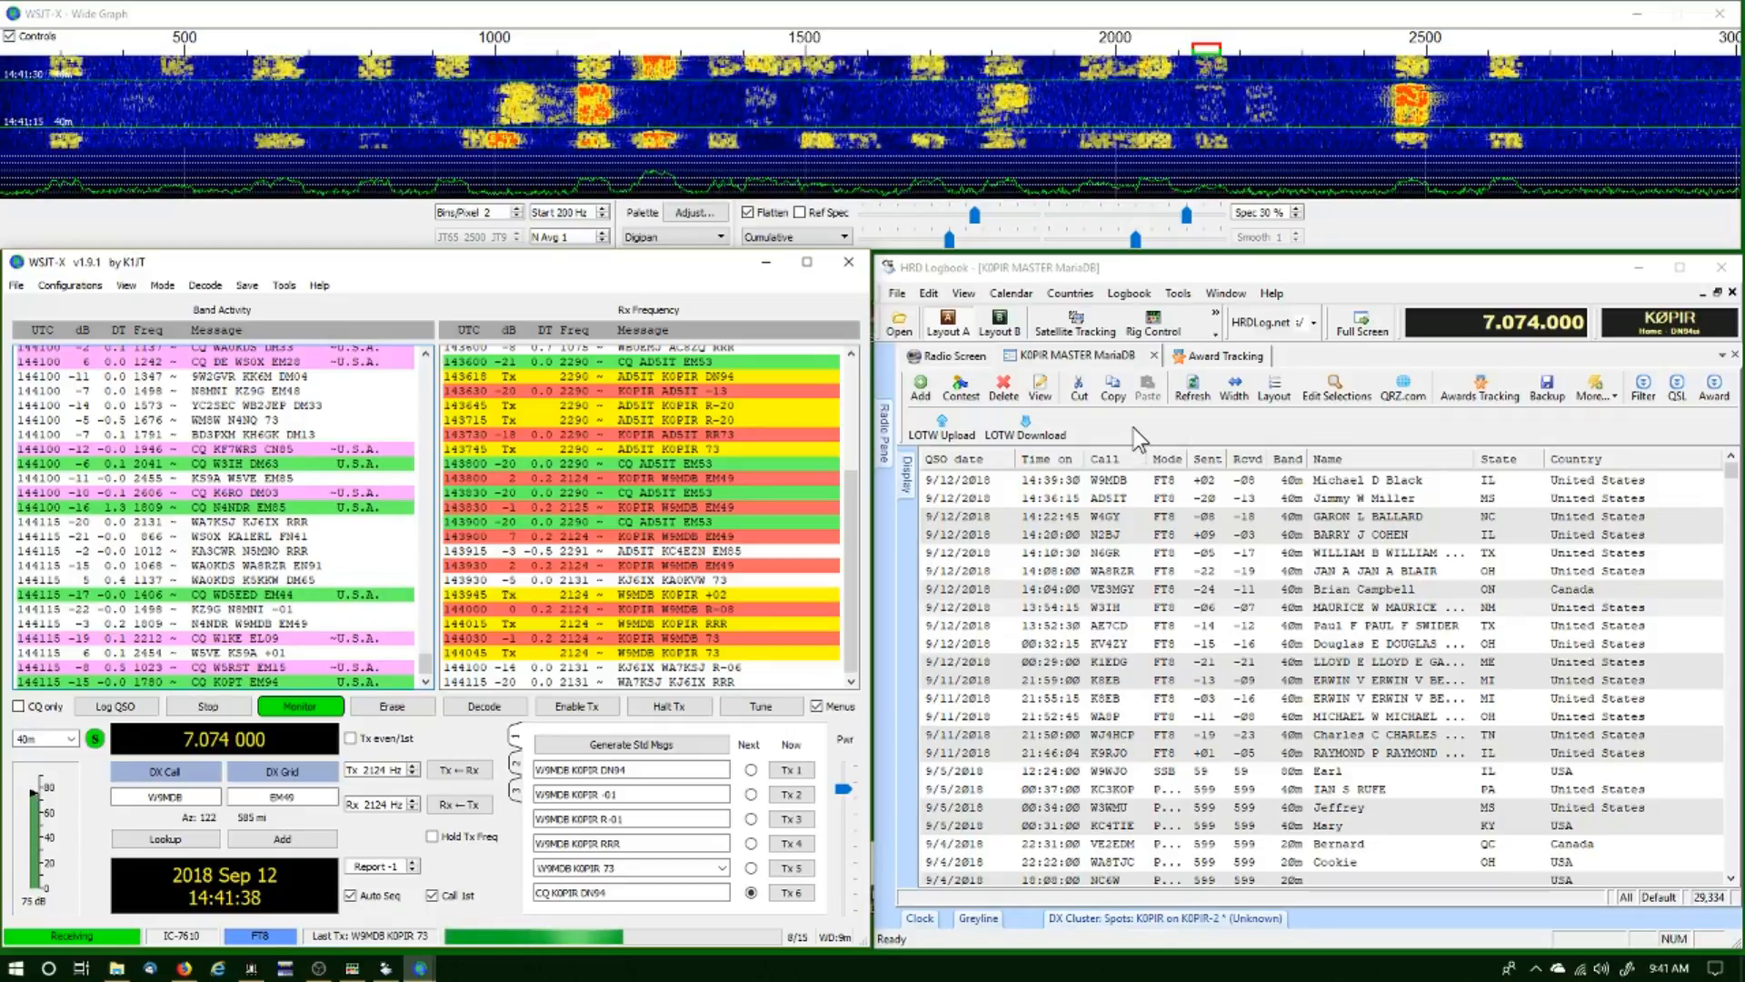